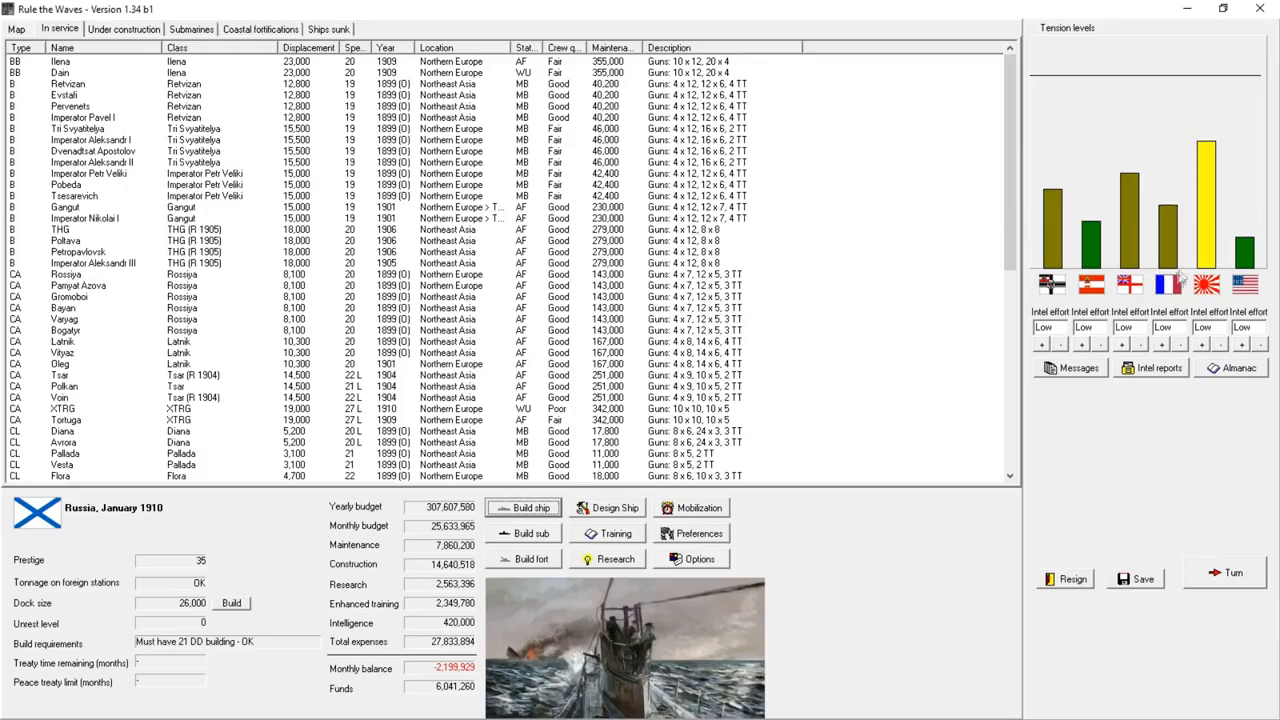
pyautogui.moveTo(1230, 295)
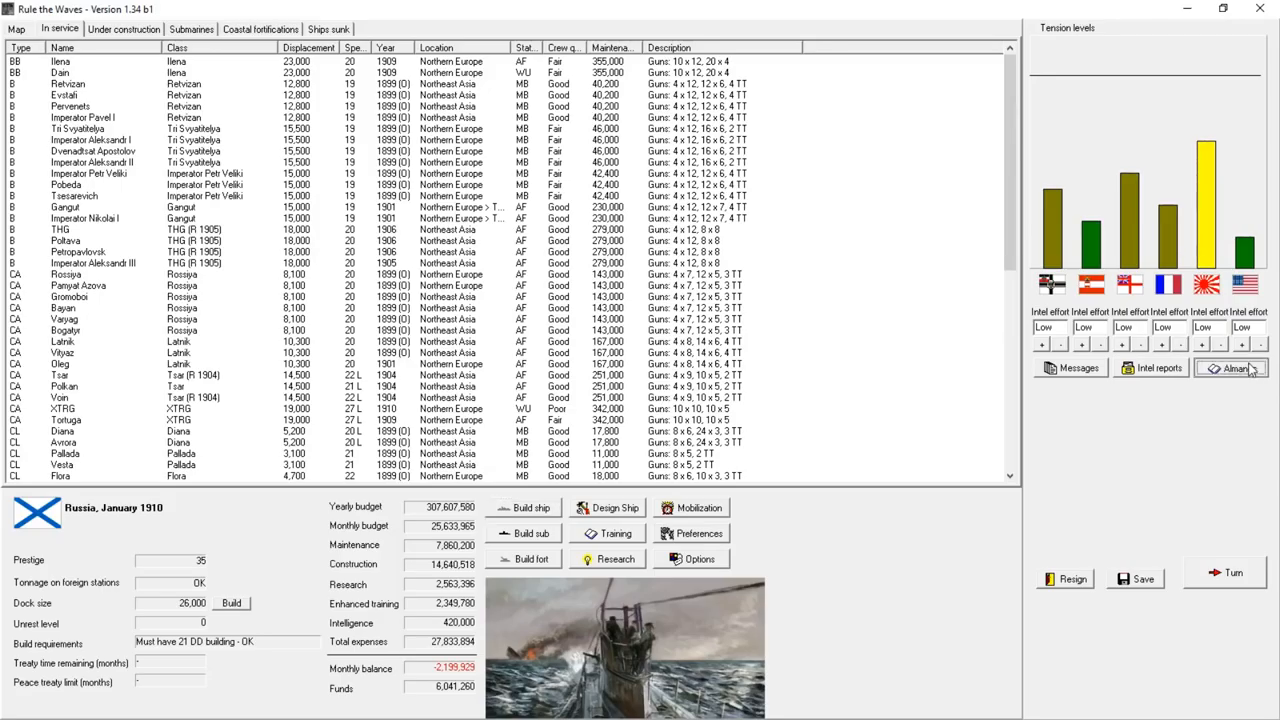
# - Compare national navies' battleships in service, tonnage and under construction
pyautogui.click(1236, 368)
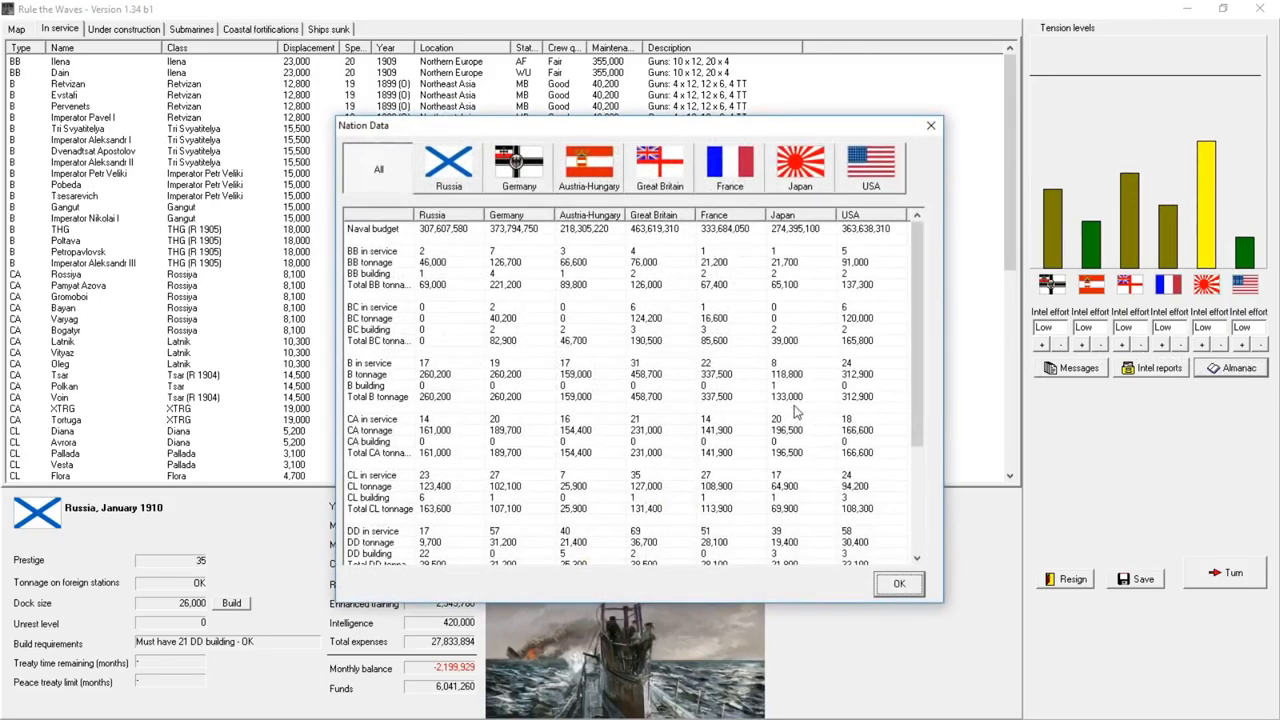
pyautogui.click(425, 250)
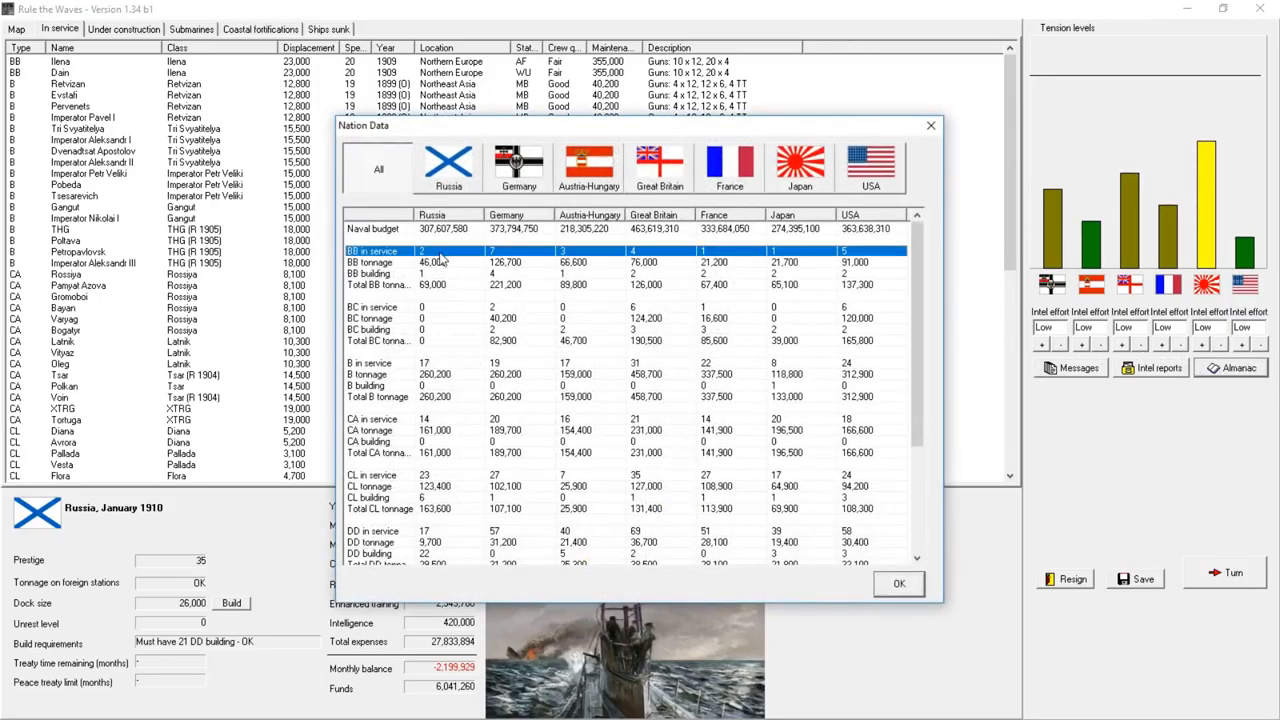
pyautogui.click(800, 262)
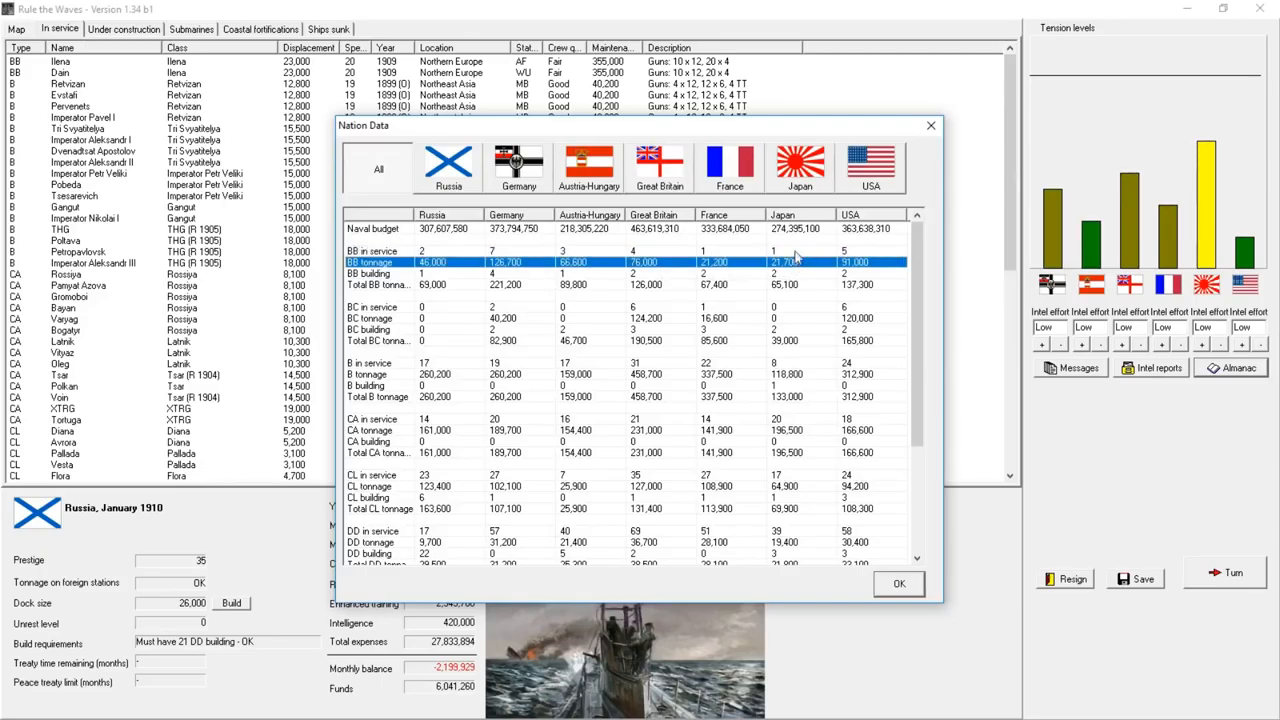
pyautogui.click(373, 274)
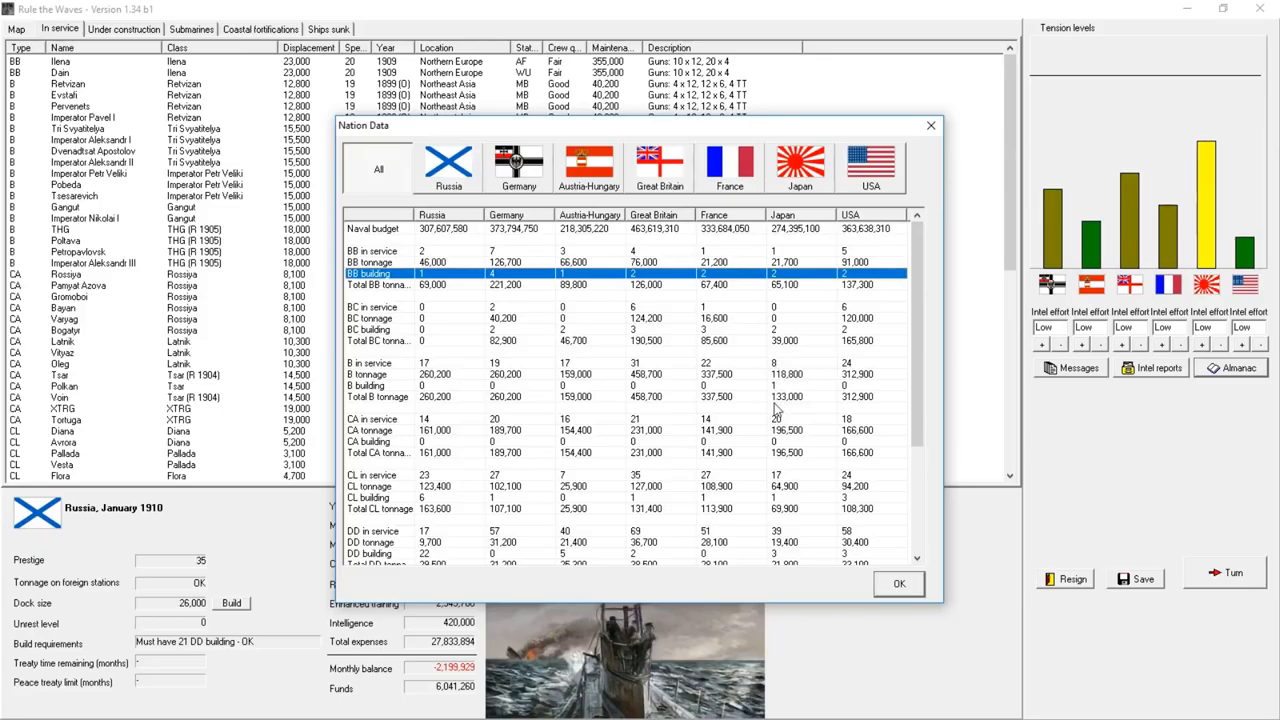
pyautogui.moveTo(788, 370)
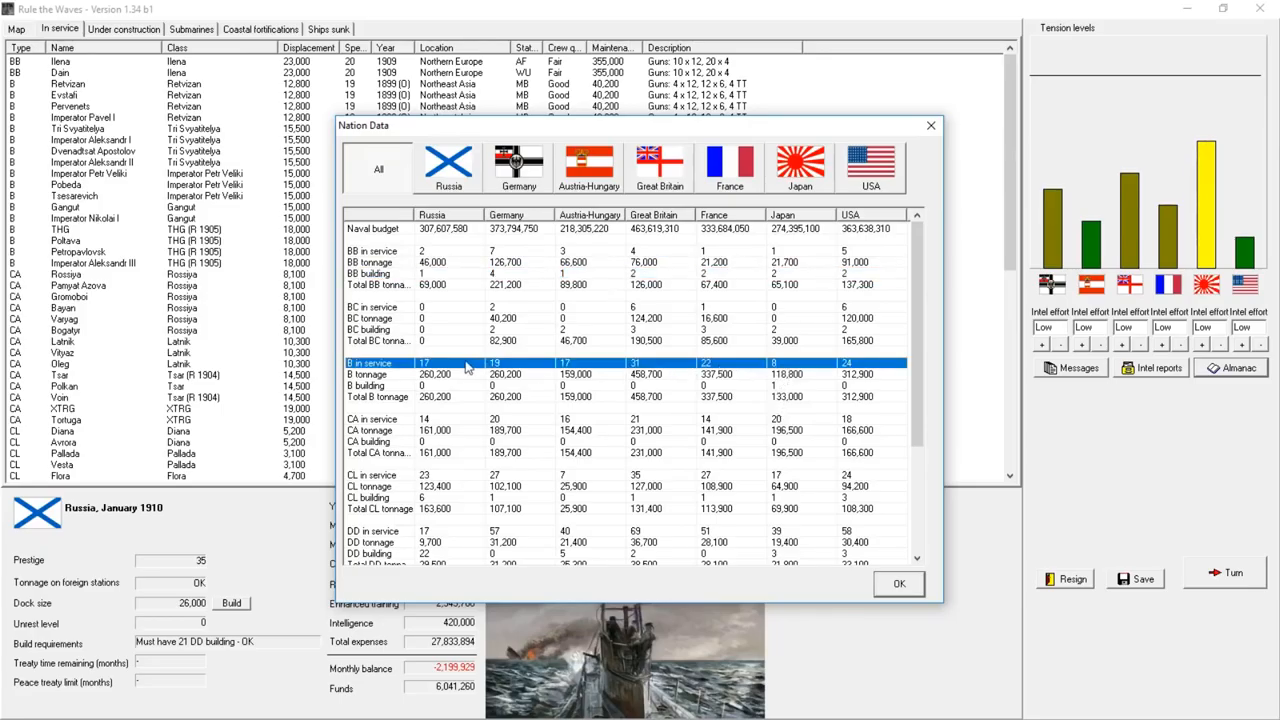
pyautogui.moveTo(537, 388)
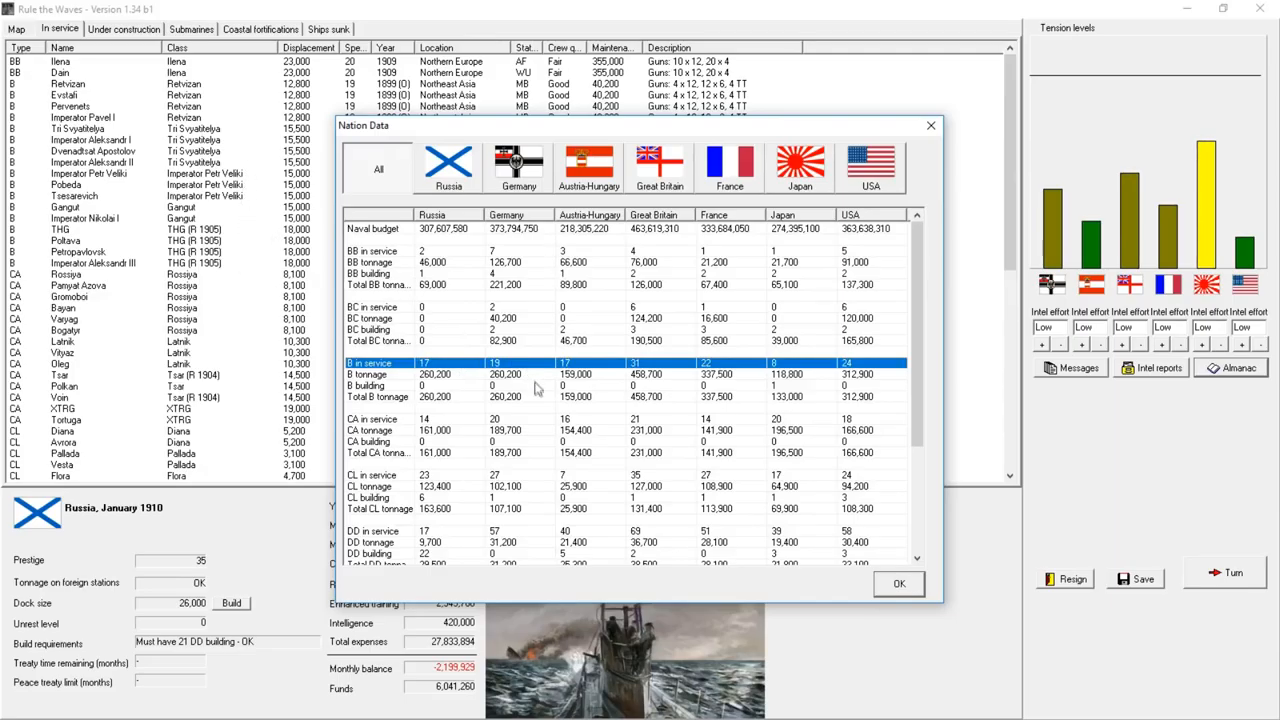
pyautogui.moveTo(541, 413)
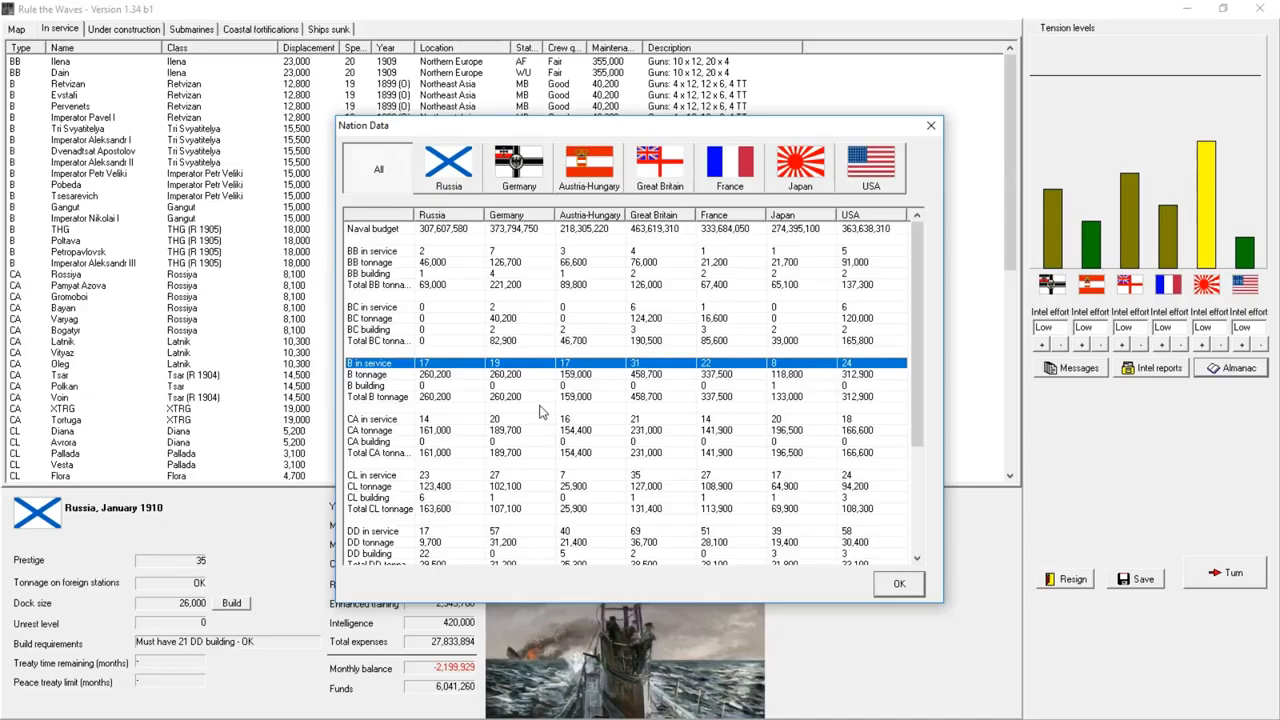
pyautogui.scroll(-3)
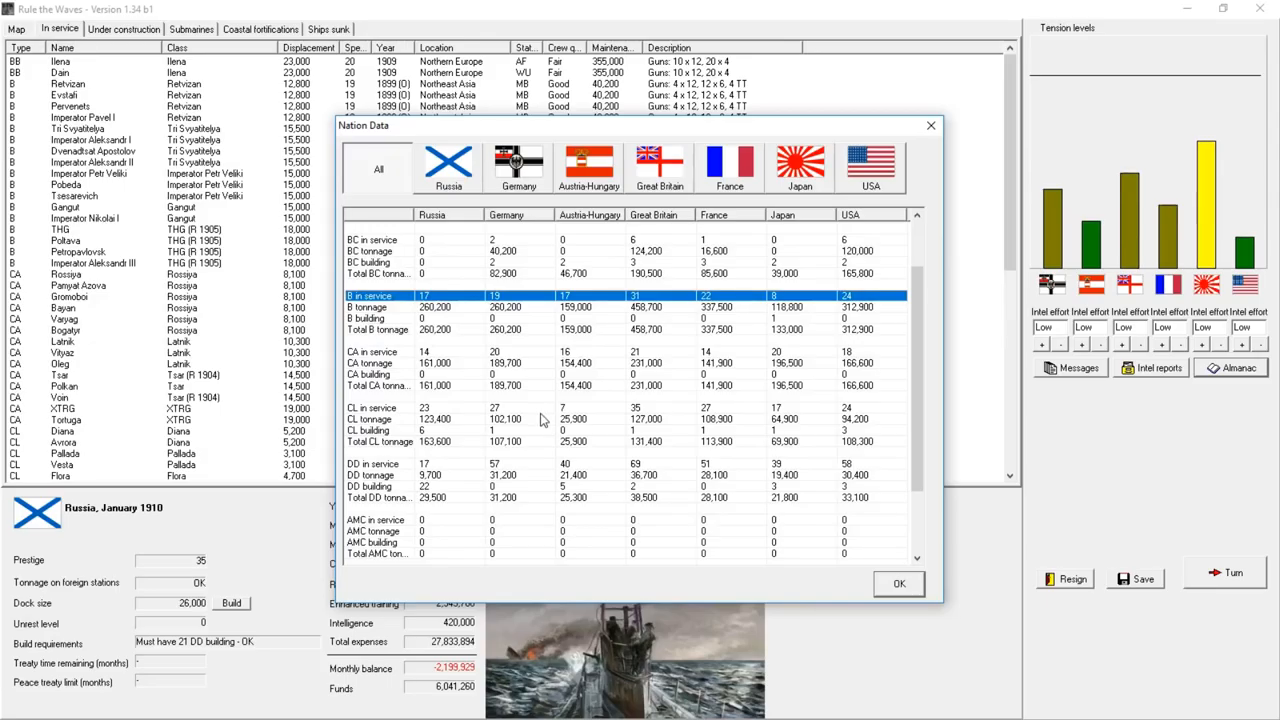
pyautogui.scroll(-3)
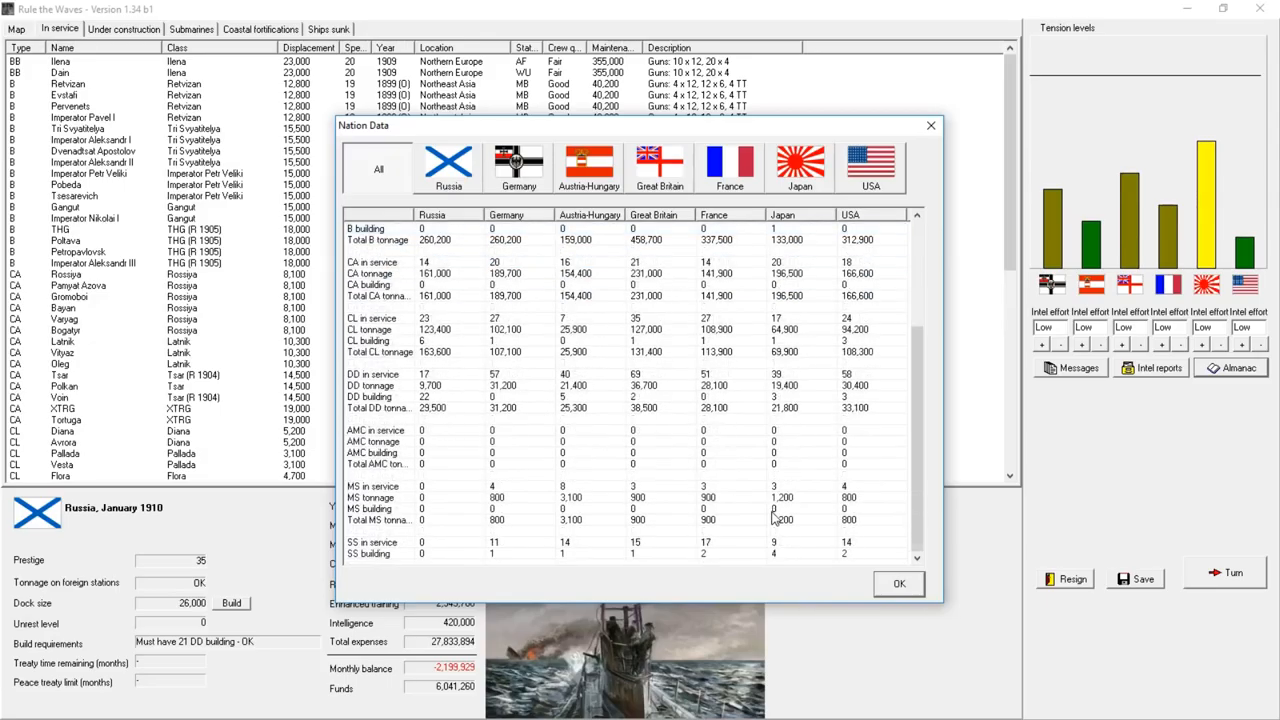
pyautogui.click(898, 584)
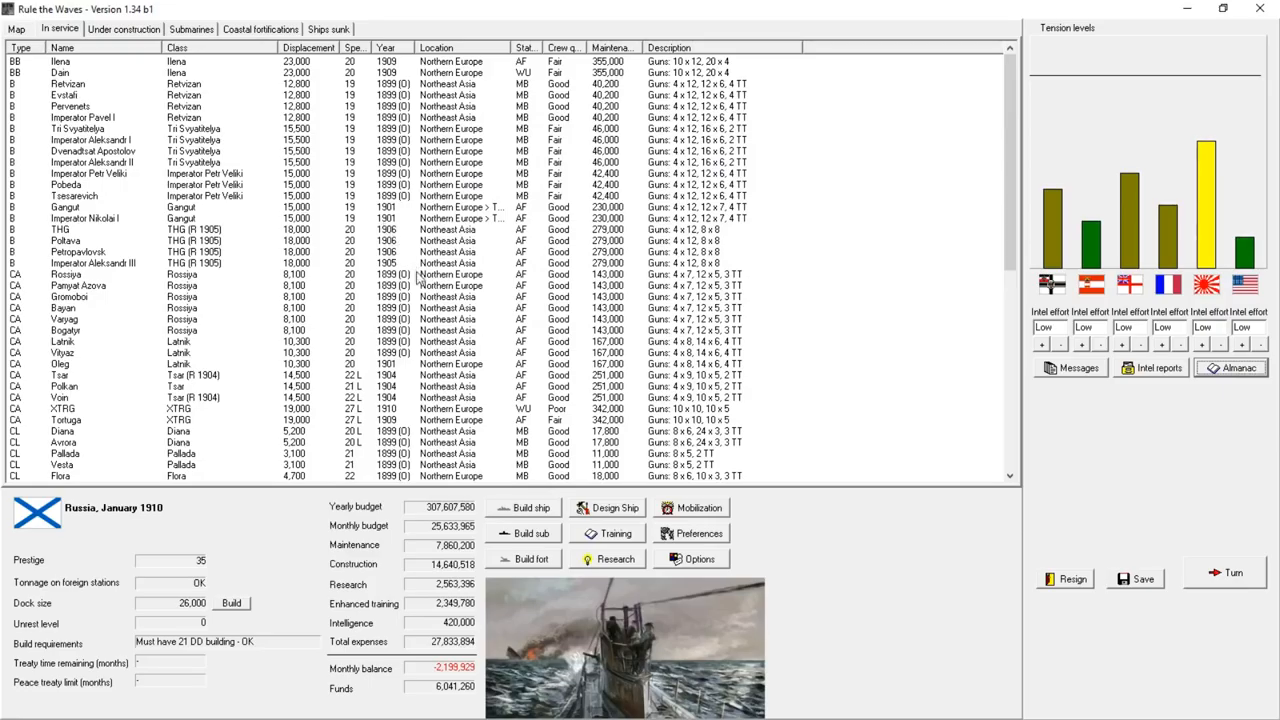
pyautogui.moveTo(1121, 408)
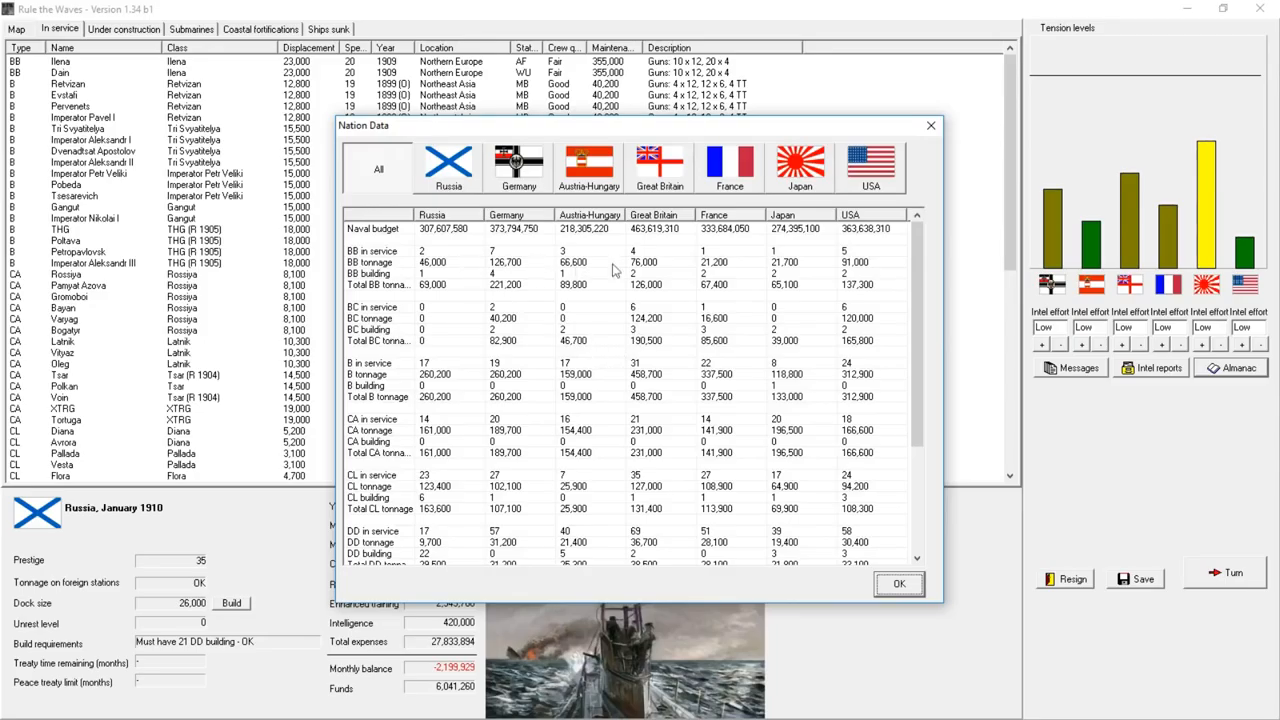
pyautogui.moveTo(800, 237)
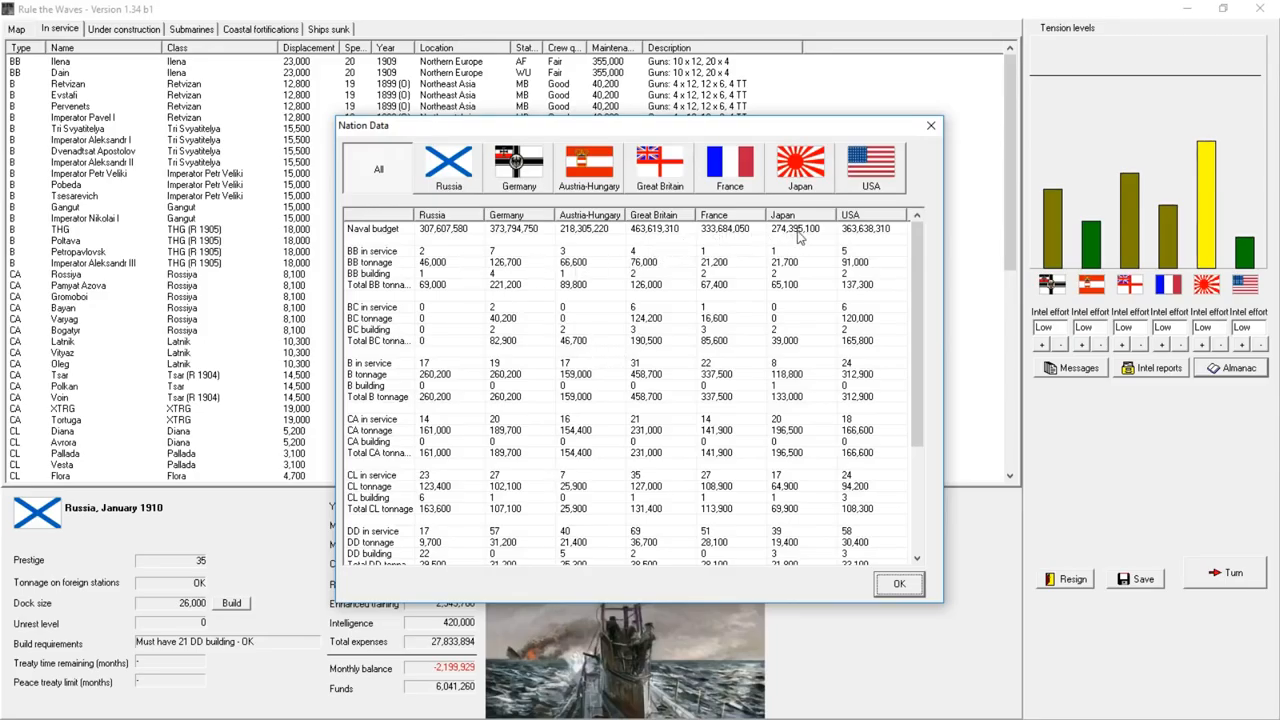
pyautogui.moveTo(936, 185)
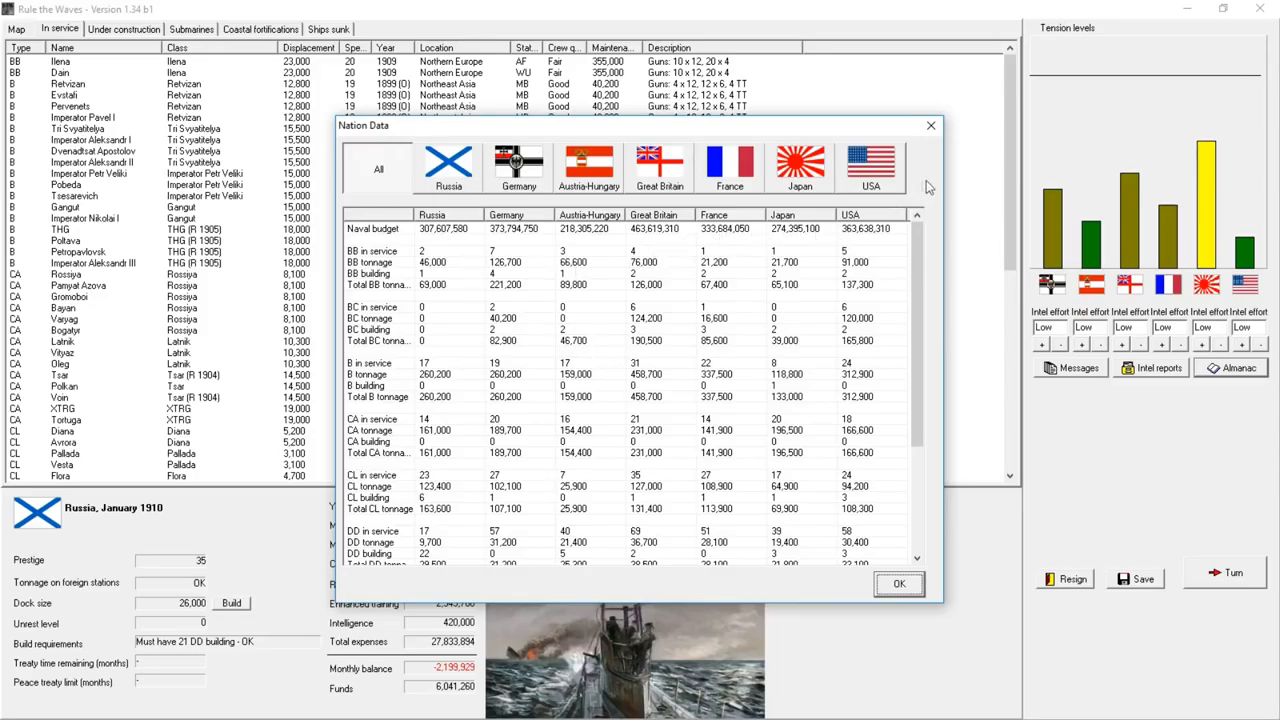
pyautogui.moveTo(890, 170)
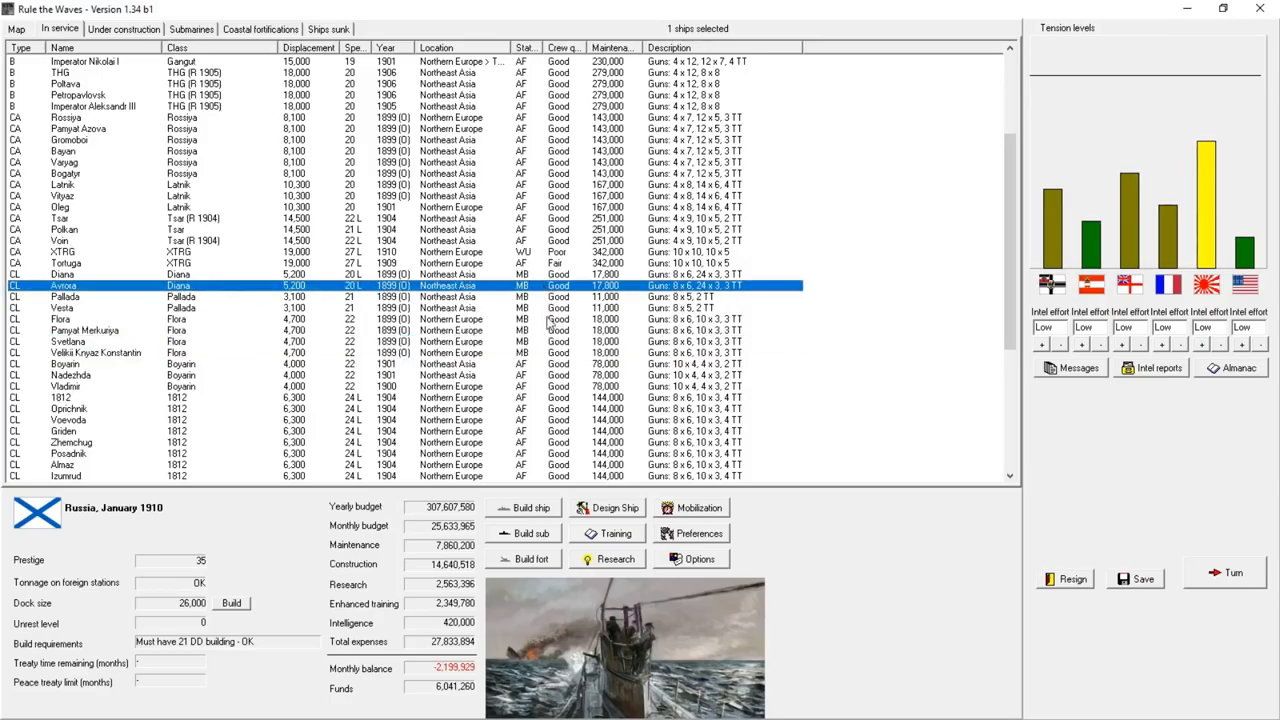
pyautogui.moveTo(520, 345)
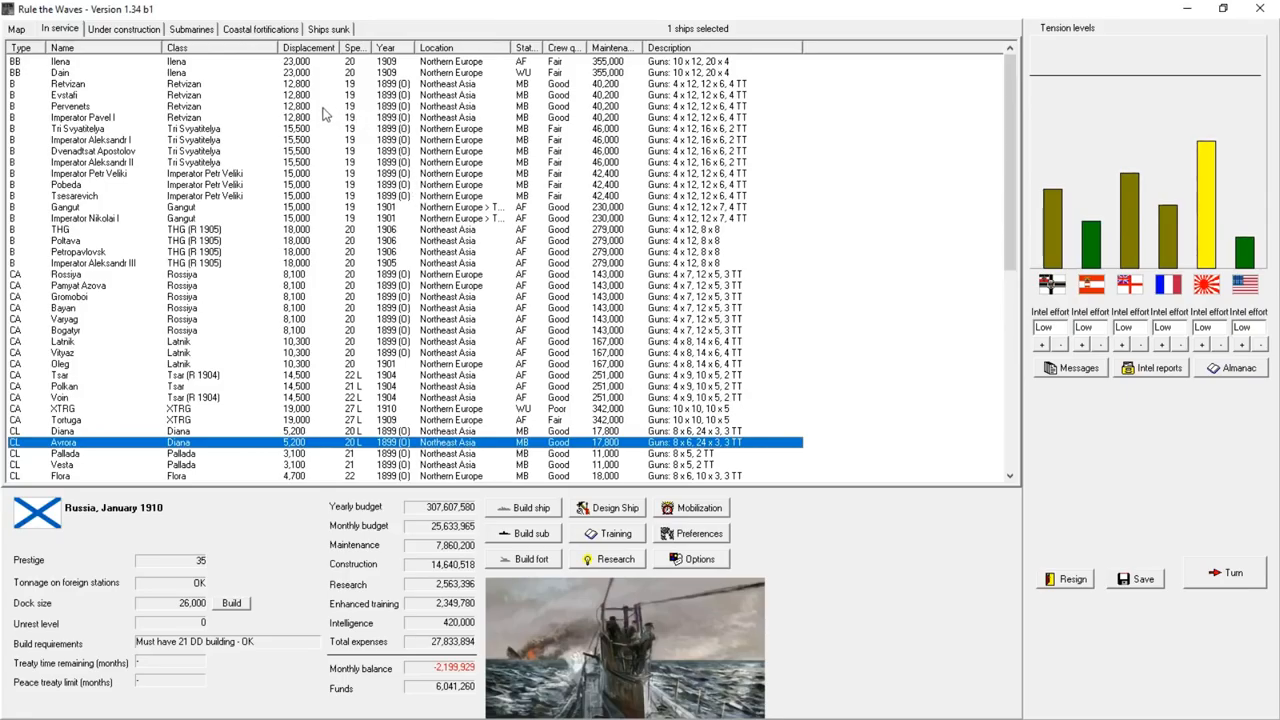
# - Check Evstafi and Pobeda details, then scrap the three old battleships for 1,740,711
pyautogui.doubleClick(64, 93)
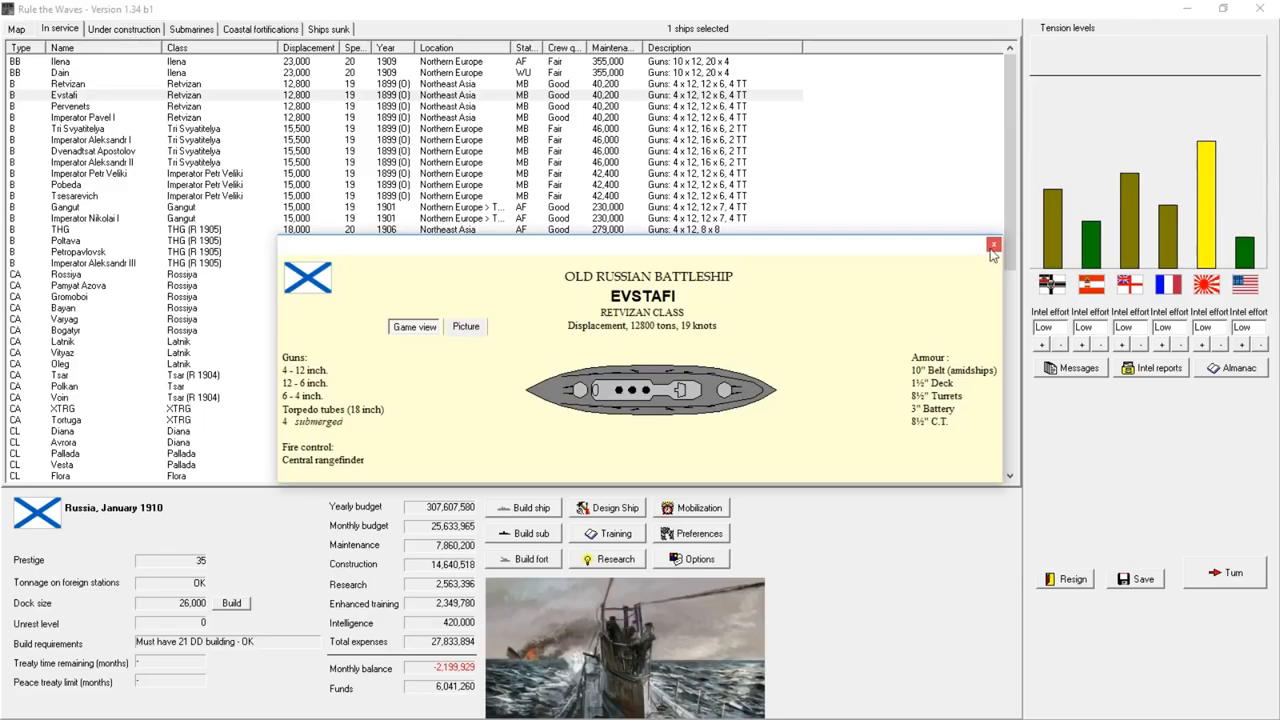
pyautogui.click(991, 245)
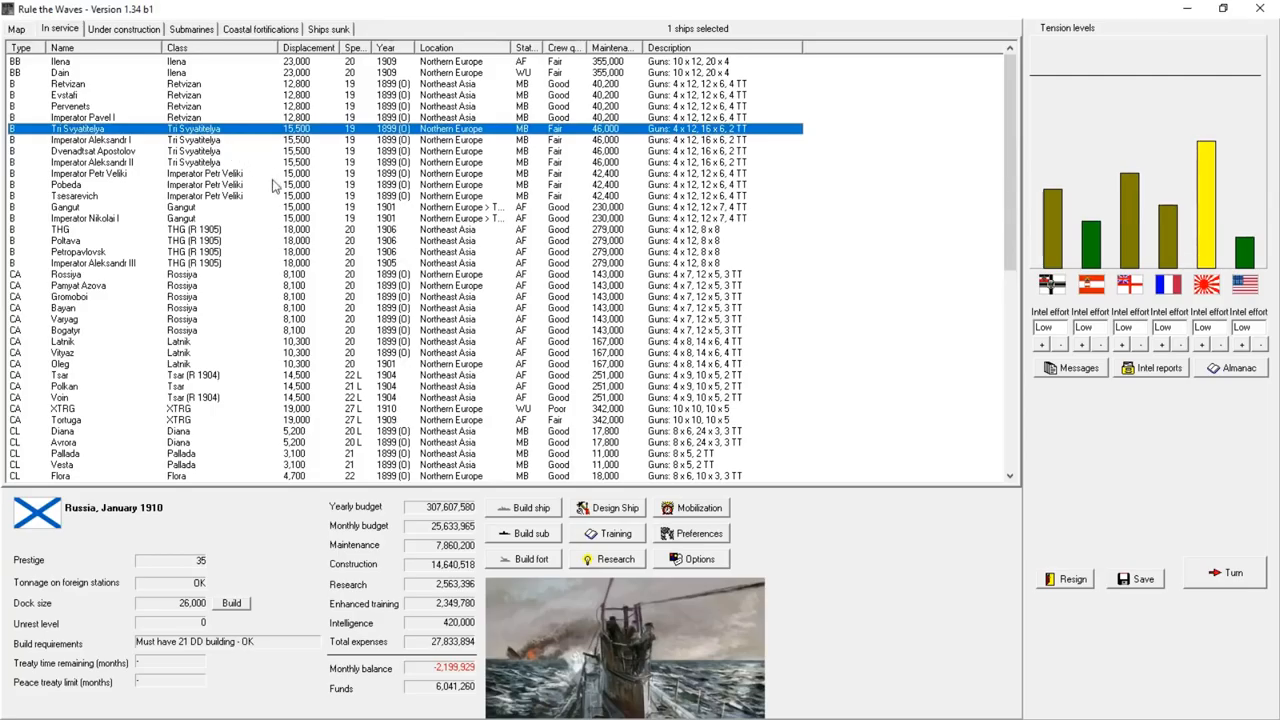
pyautogui.doubleClick(65, 184)
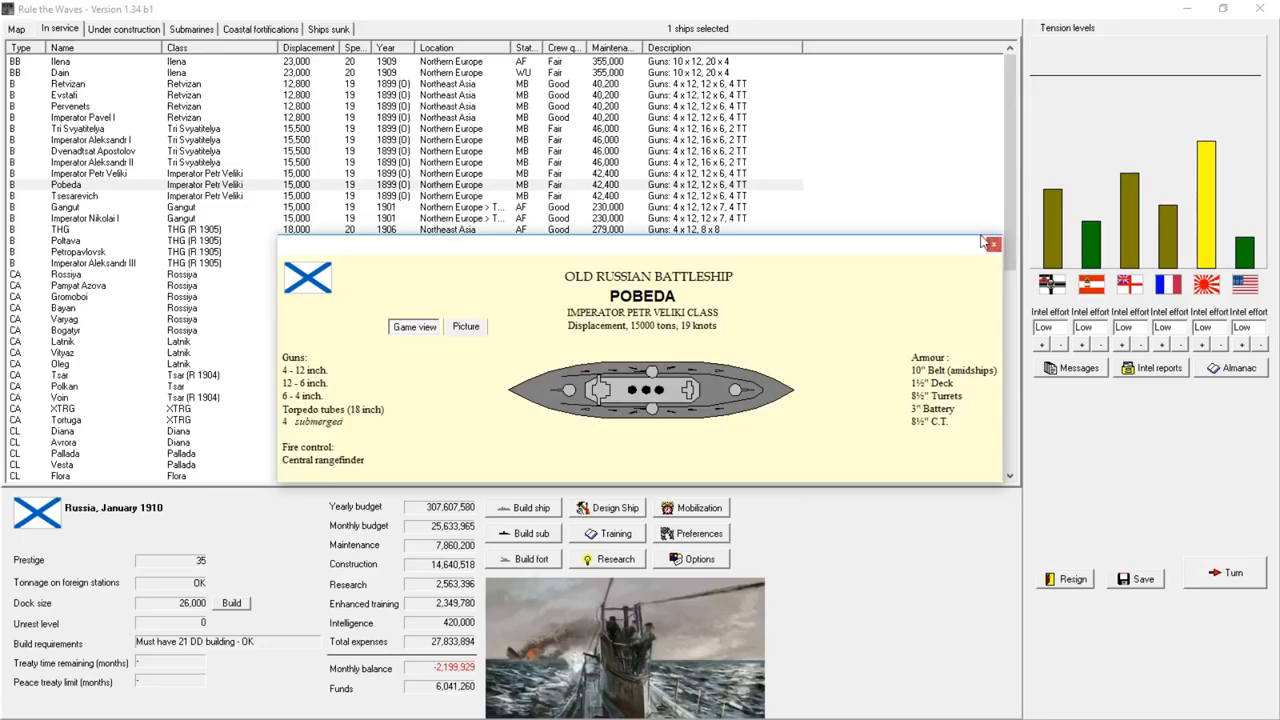
pyautogui.click(1001, 243)
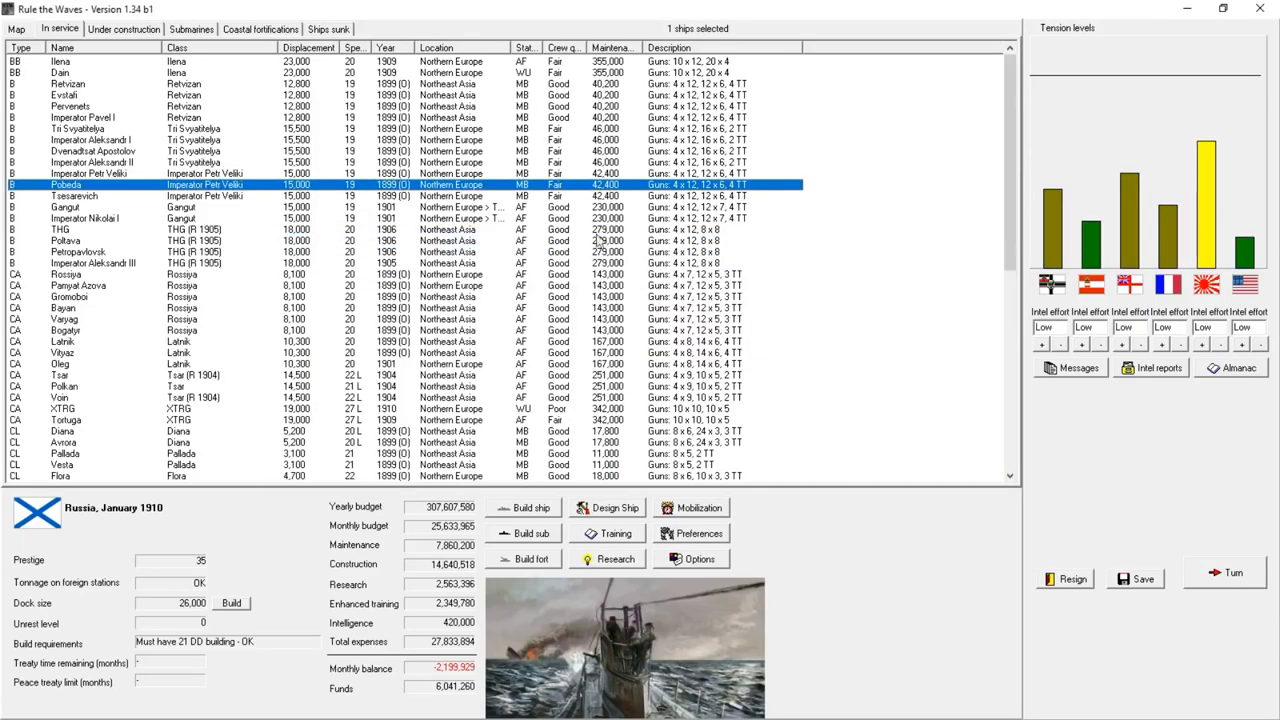
pyautogui.moveTo(539, 232)
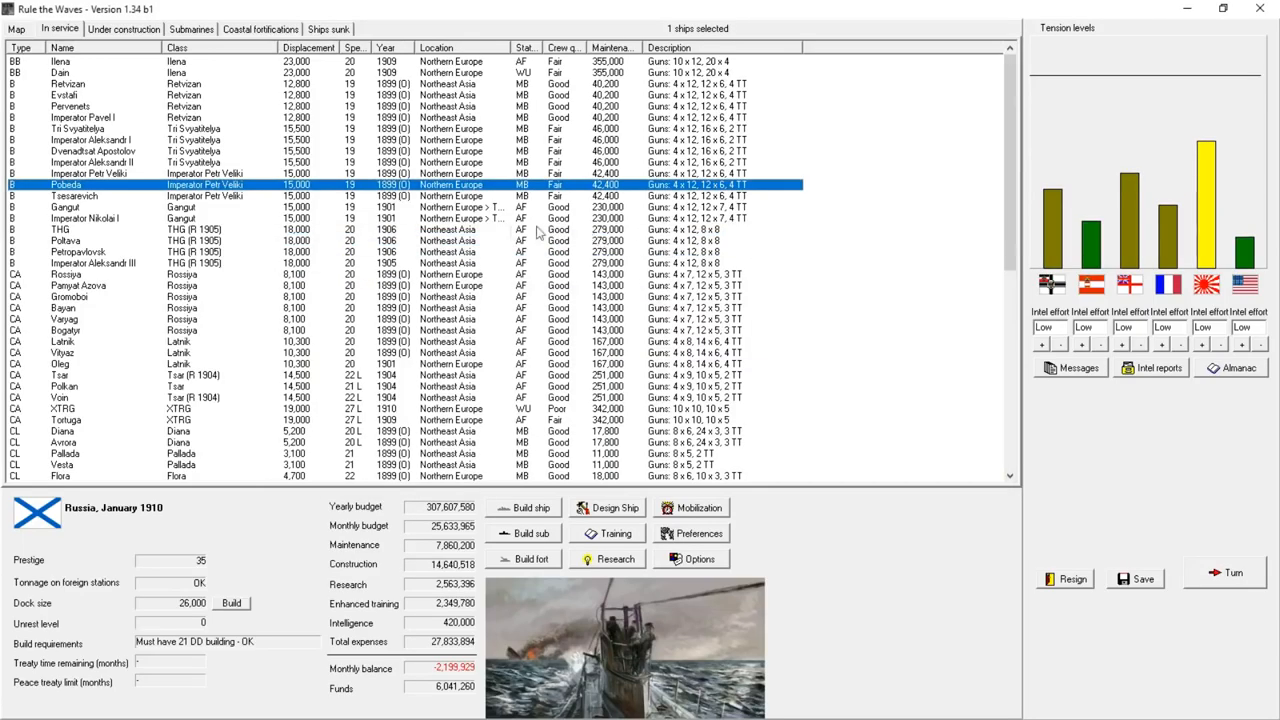
pyautogui.moveTo(228, 186)
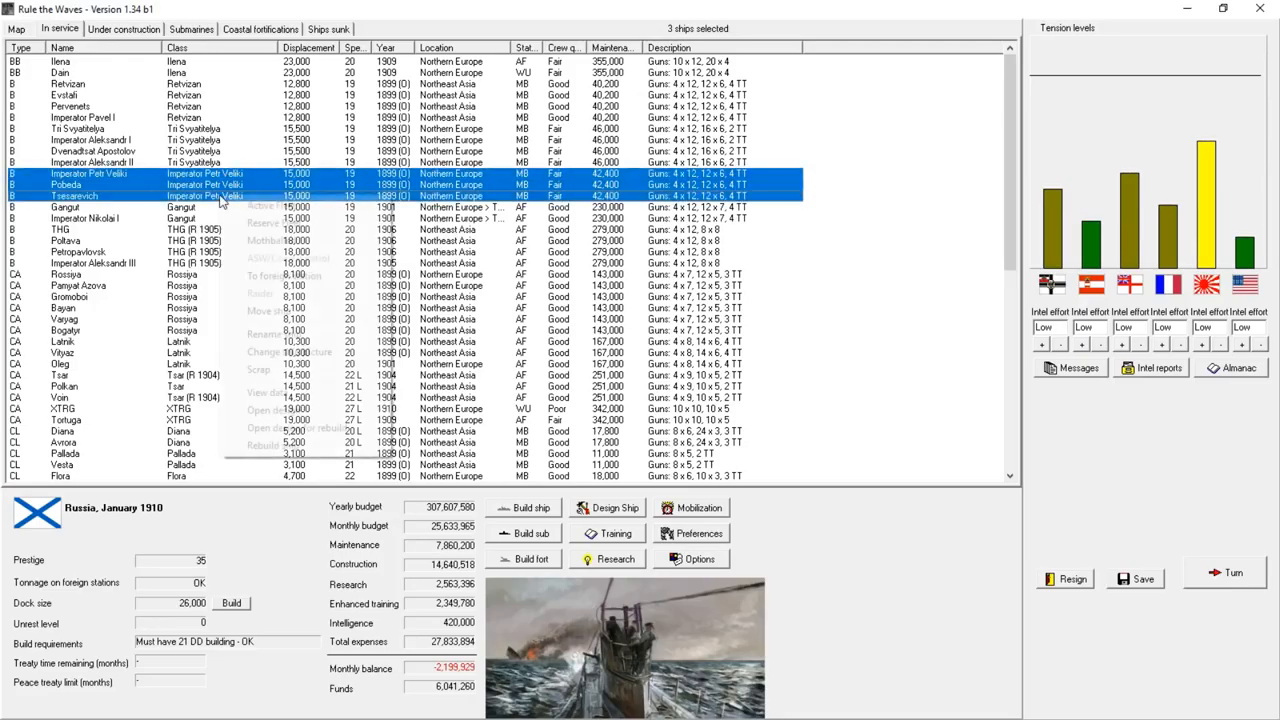
pyautogui.moveTo(291, 287)
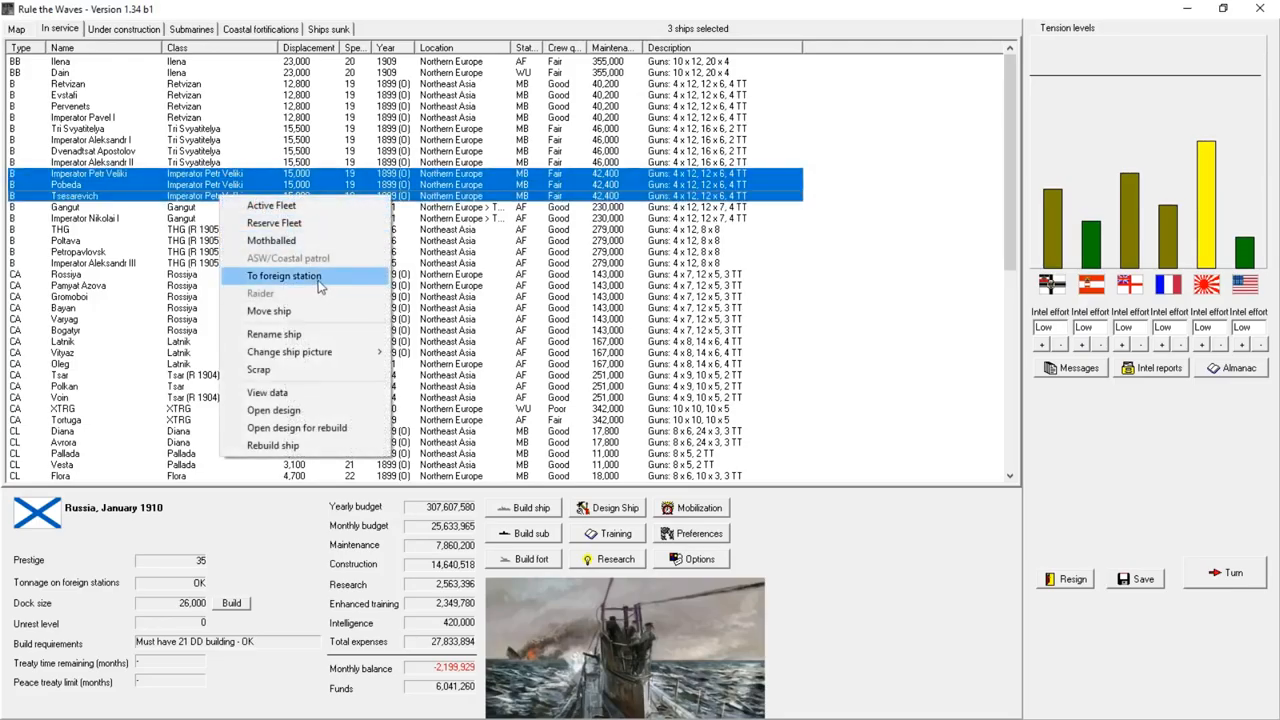
pyautogui.moveTo(277, 369)
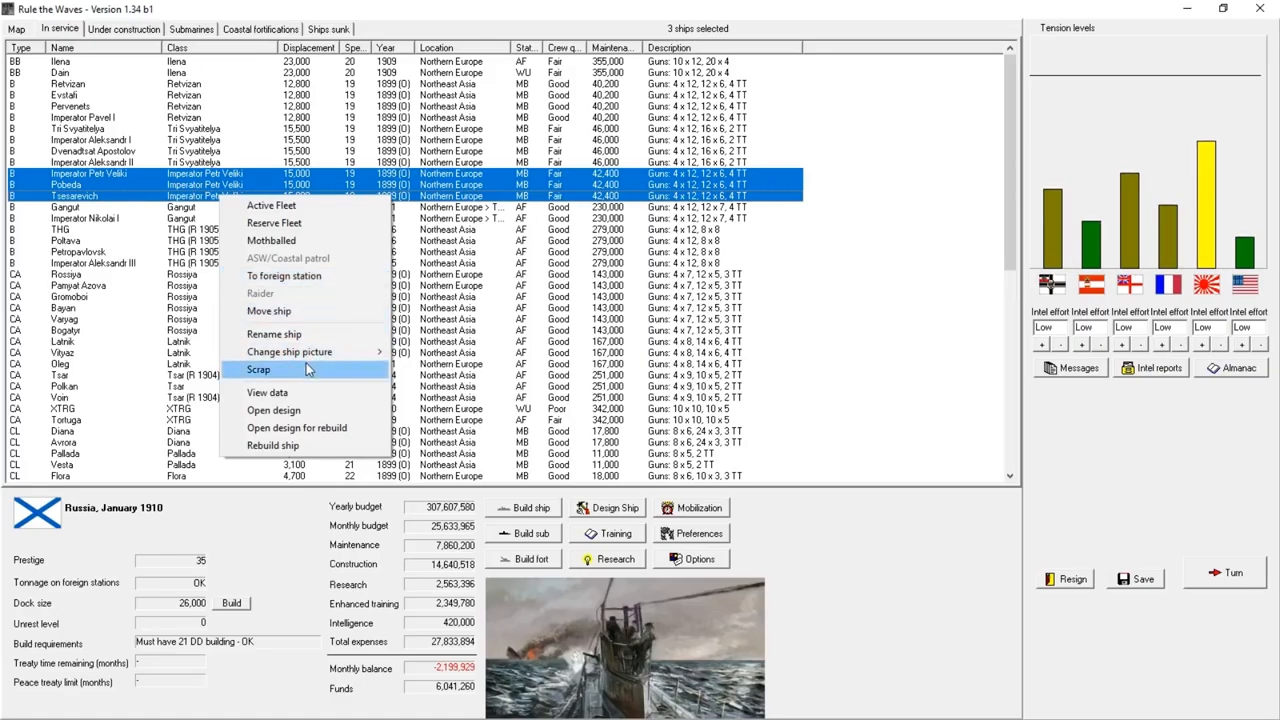
pyautogui.click(258, 370)
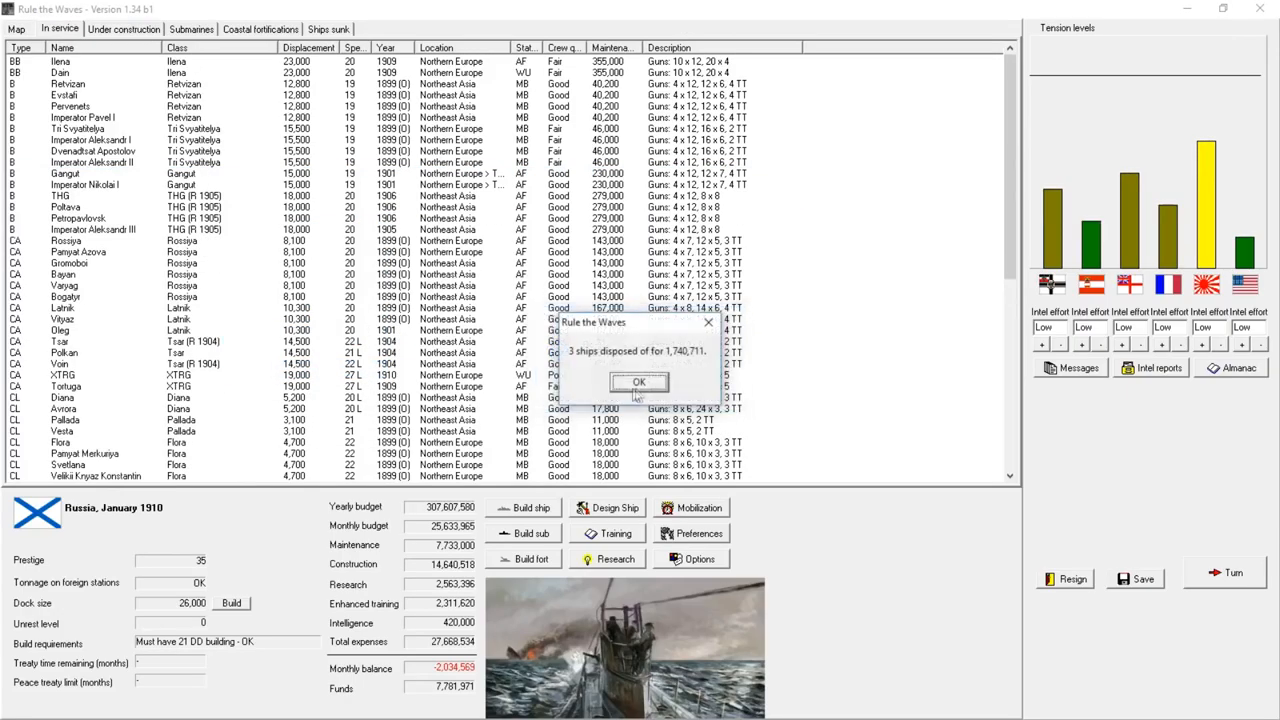
pyautogui.click(638, 381)
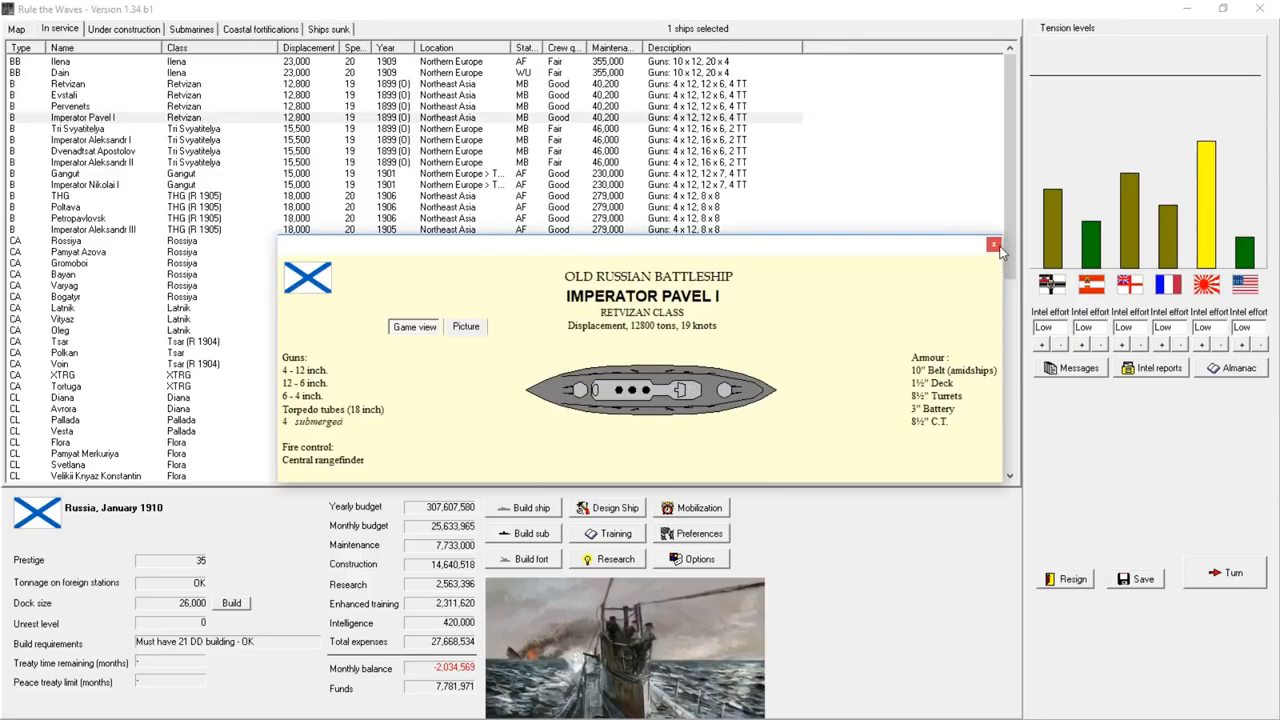
# - Close Imperator Pavel I's card and open Imperator Aleksandr I's detail card
pyautogui.click(992, 246)
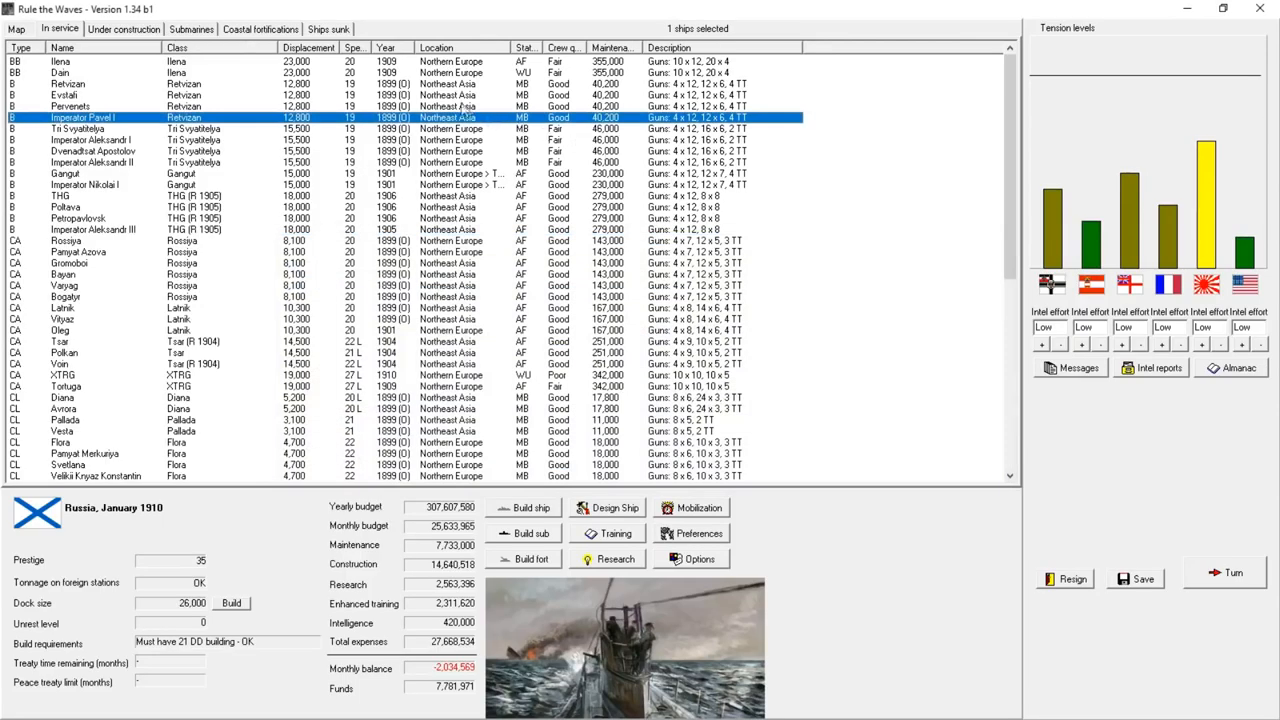
pyautogui.click(80, 94)
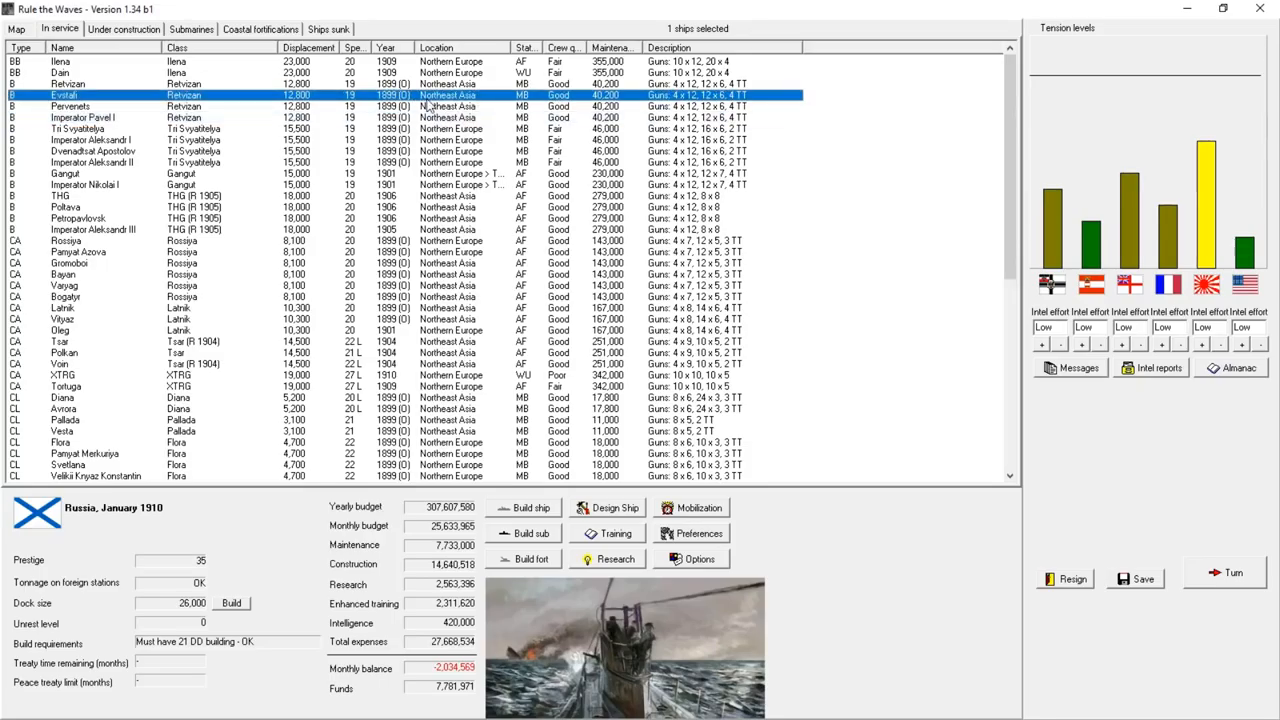
pyautogui.click(60, 129)
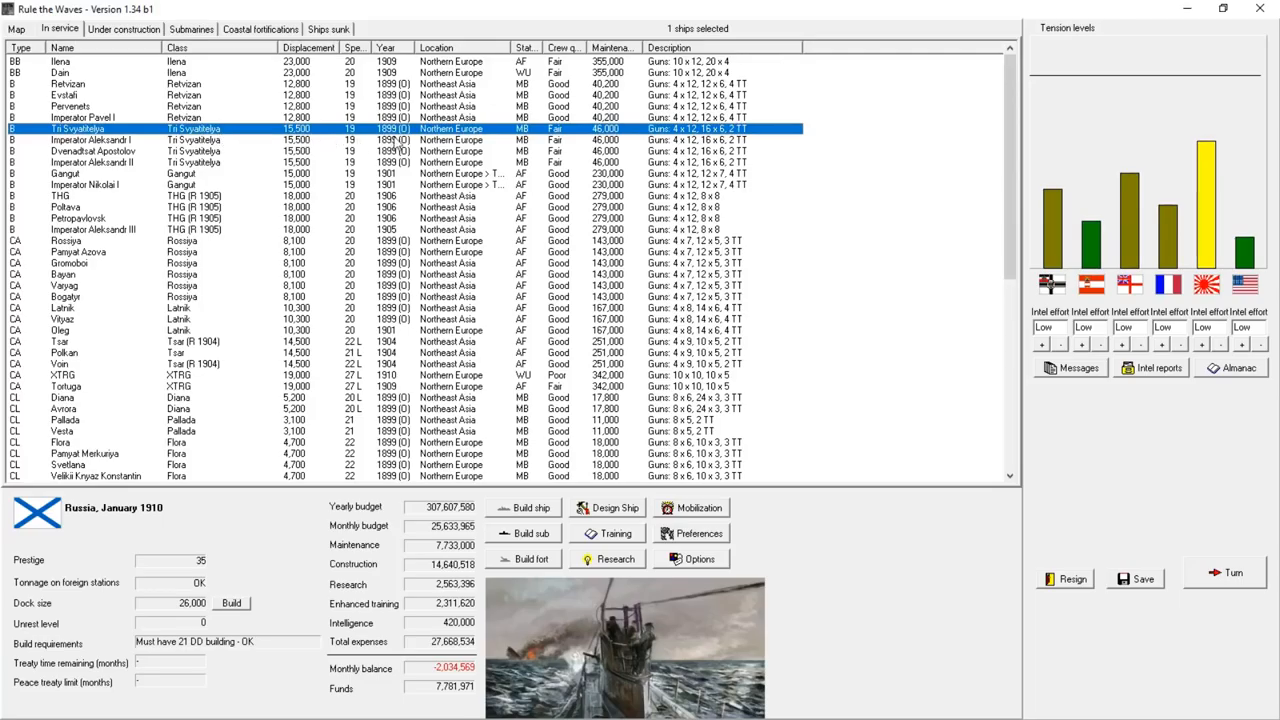
pyautogui.doubleClick(90, 144)
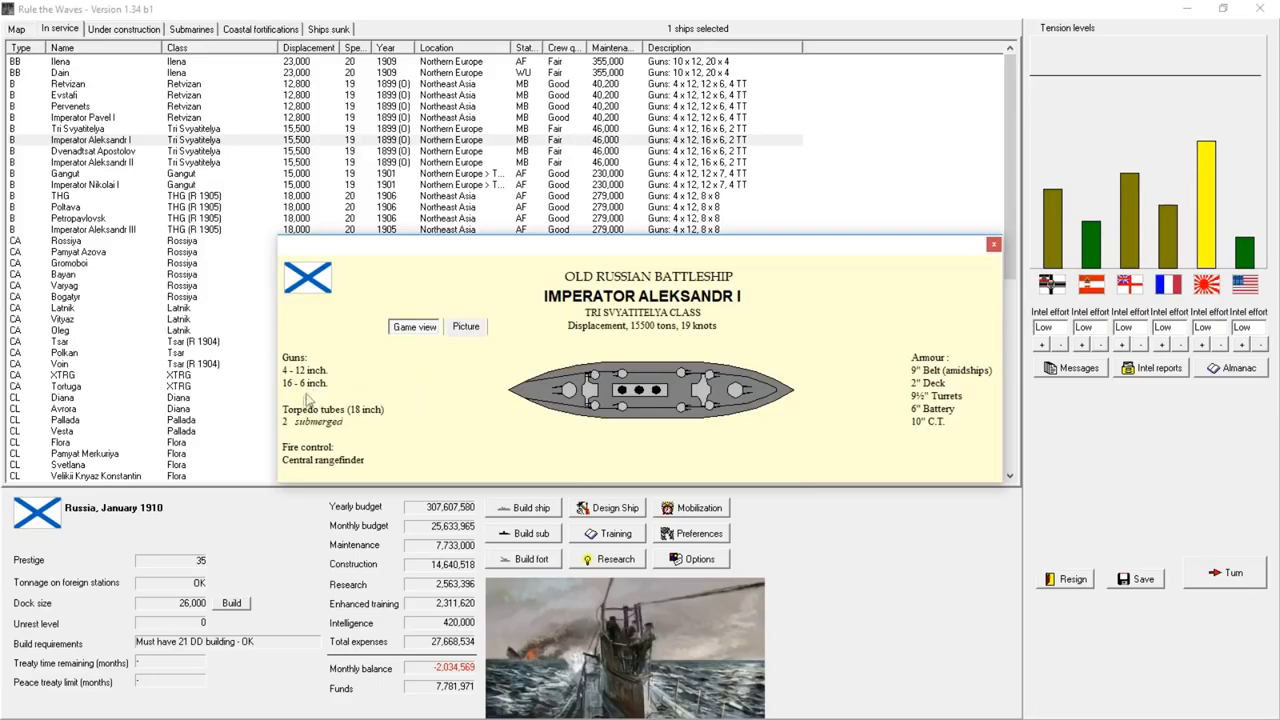
pyautogui.moveTo(768, 345)
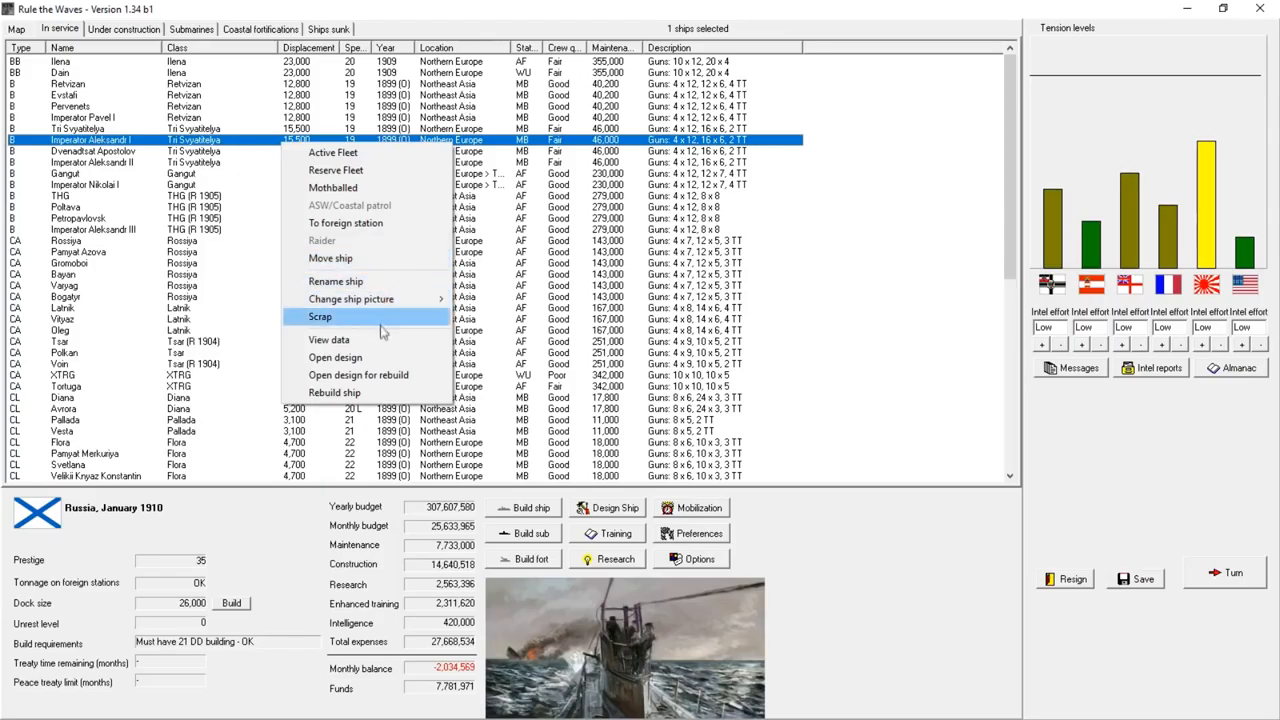
# - Open Imperator Aleksandr I's Tri Svyatitelya design in the ship designer for rebuild
pyautogui.click(335, 357)
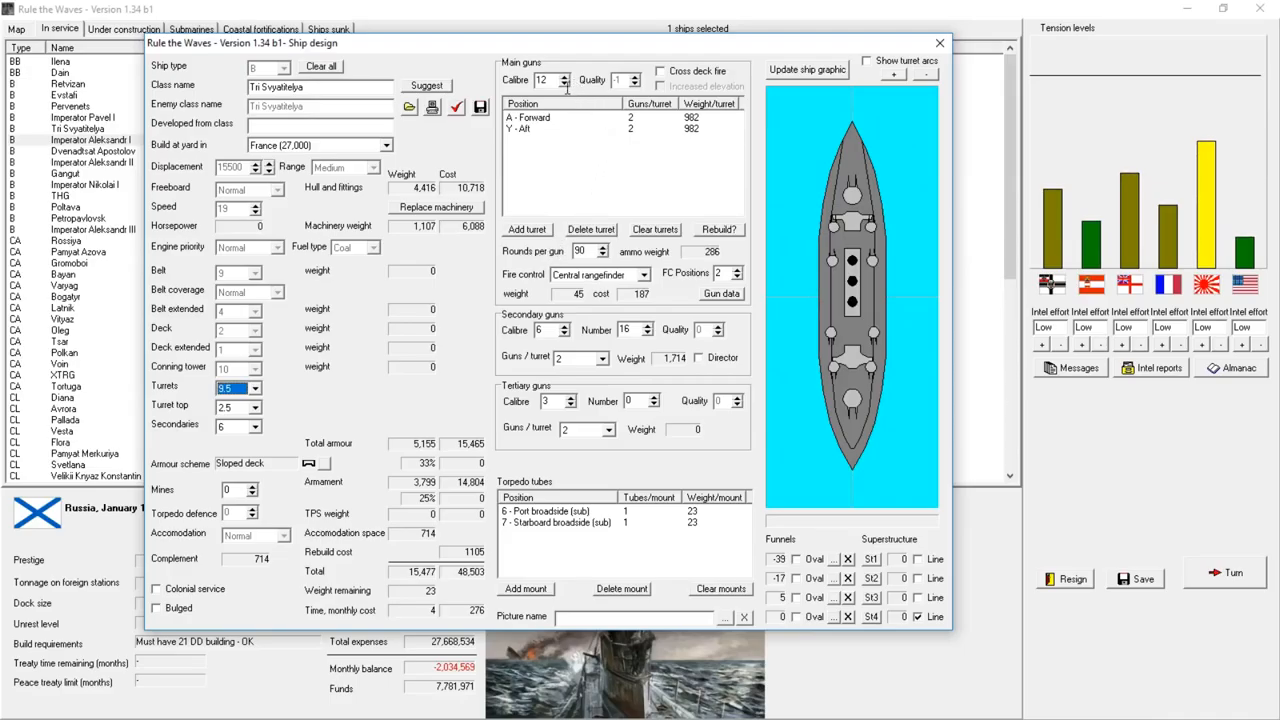
# - Upgrade the main guns to quality-0 12-inch and set fire control to Central firing
pyautogui.click(565, 86)
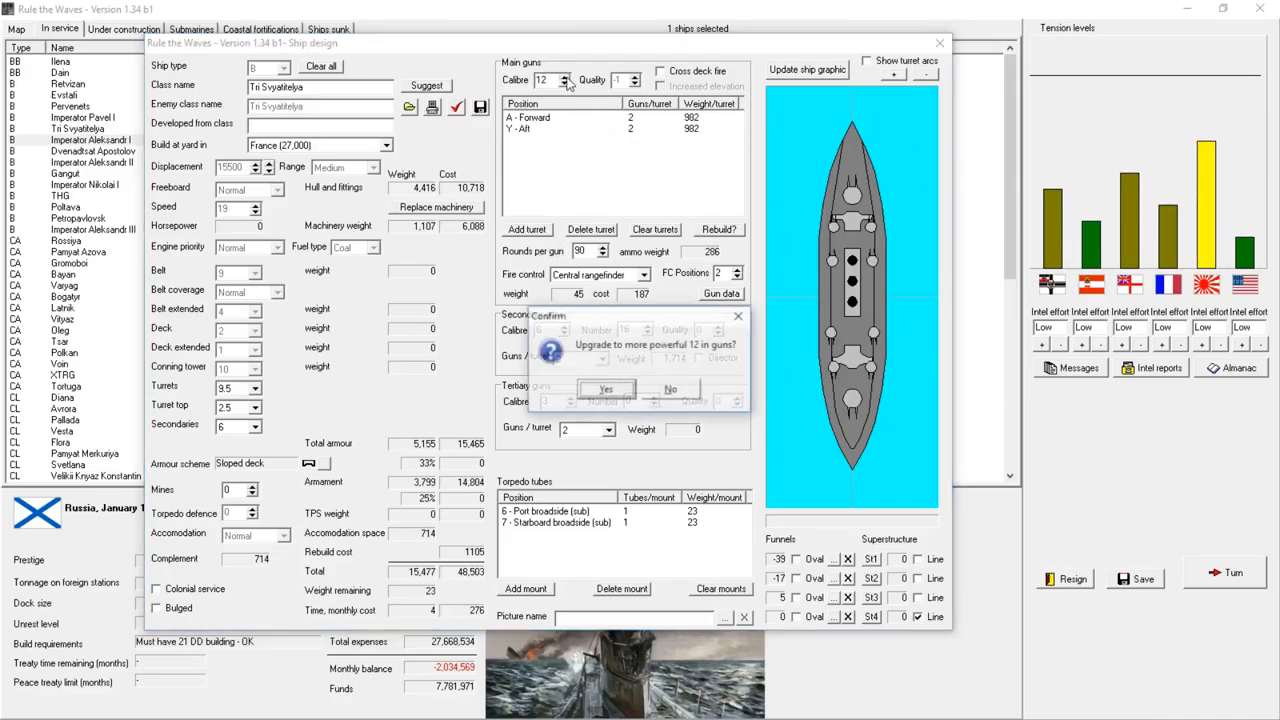
pyautogui.click(605, 389)
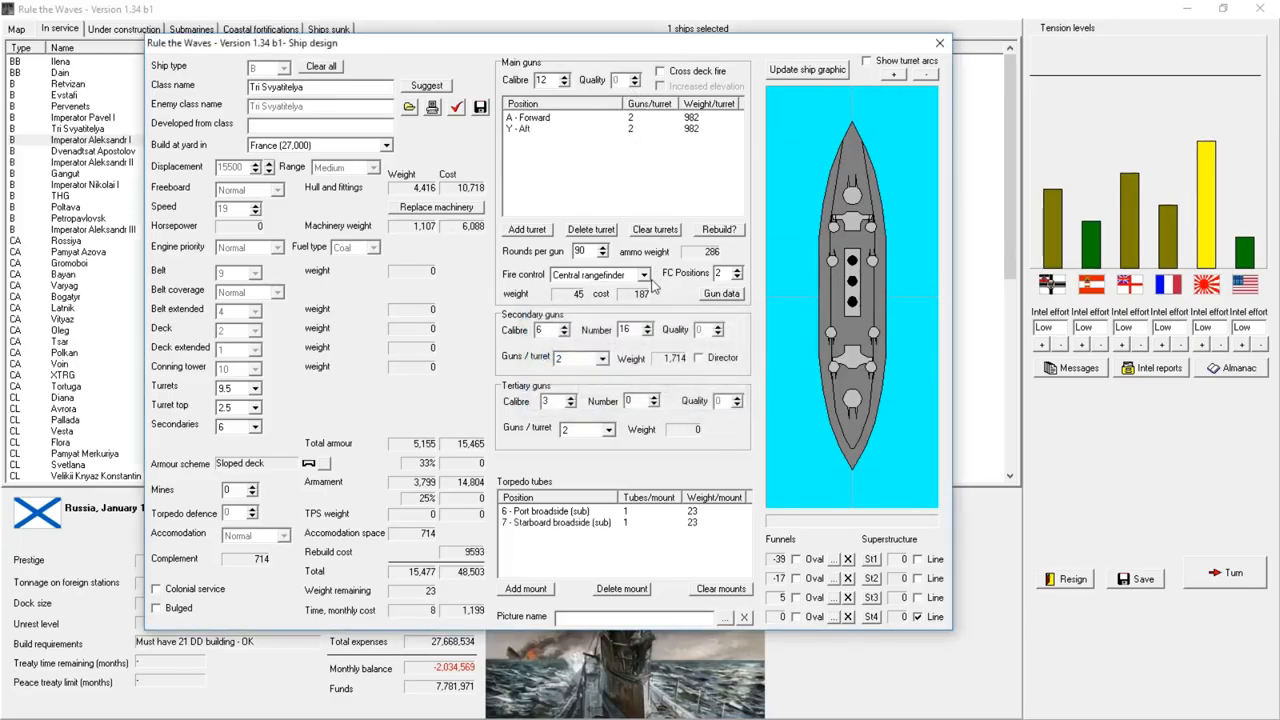
pyautogui.click(648, 274)
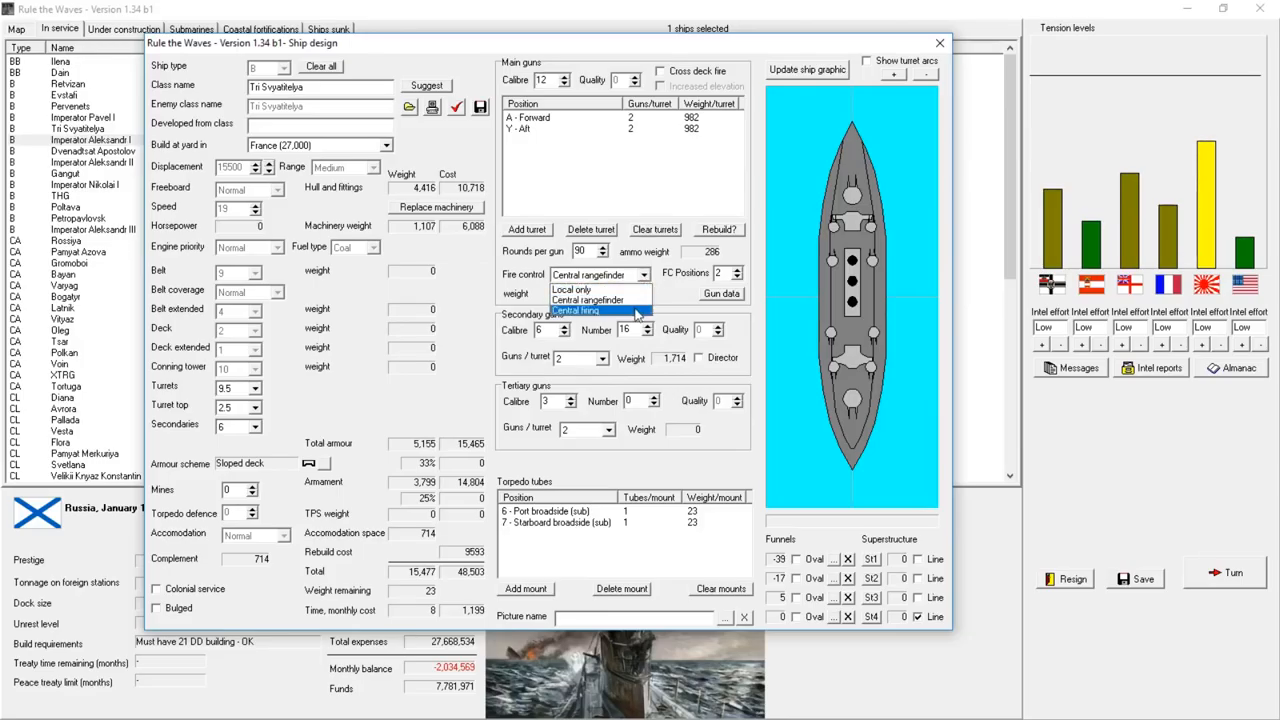
pyautogui.click(584, 310)
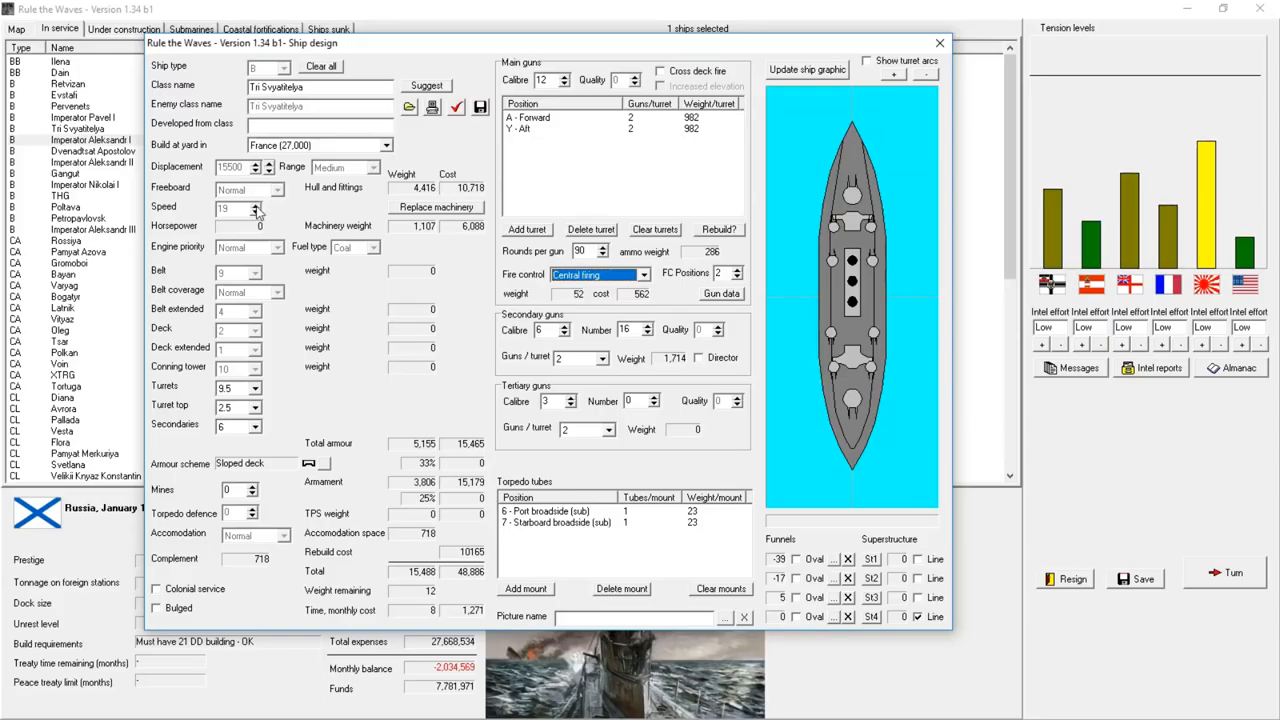
pyautogui.moveTo(305, 228)
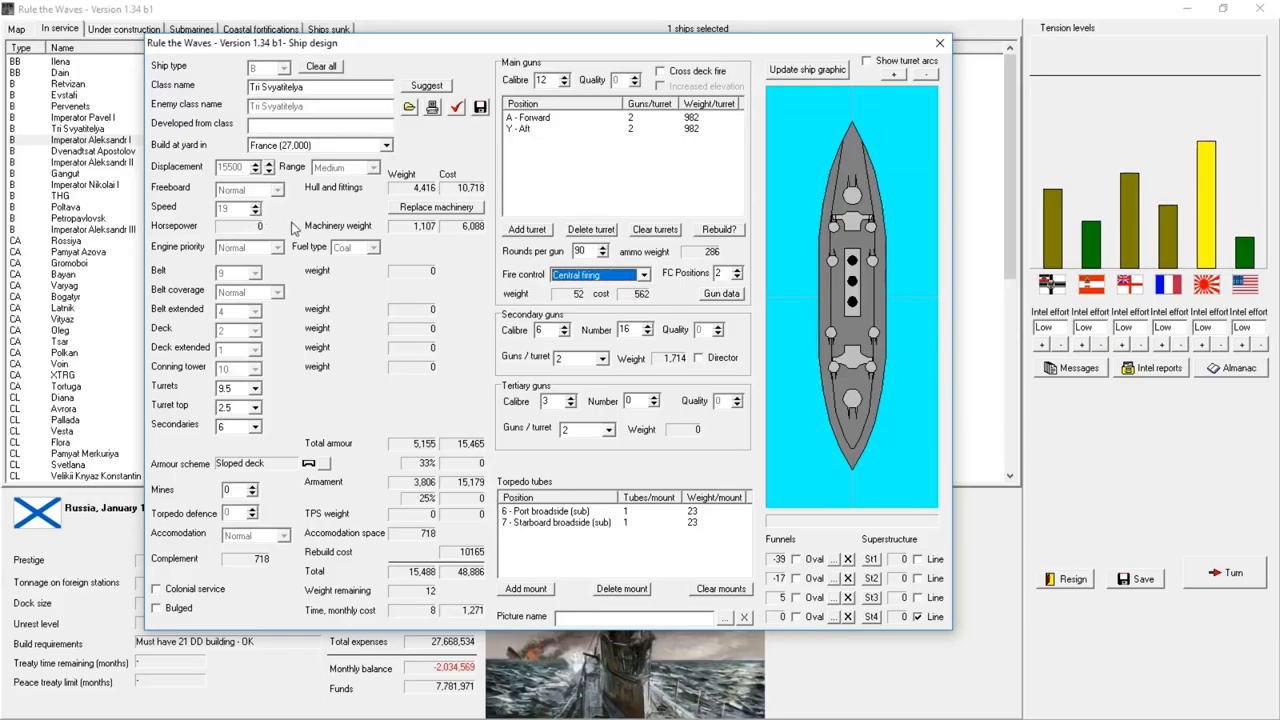
pyautogui.click(252, 423)
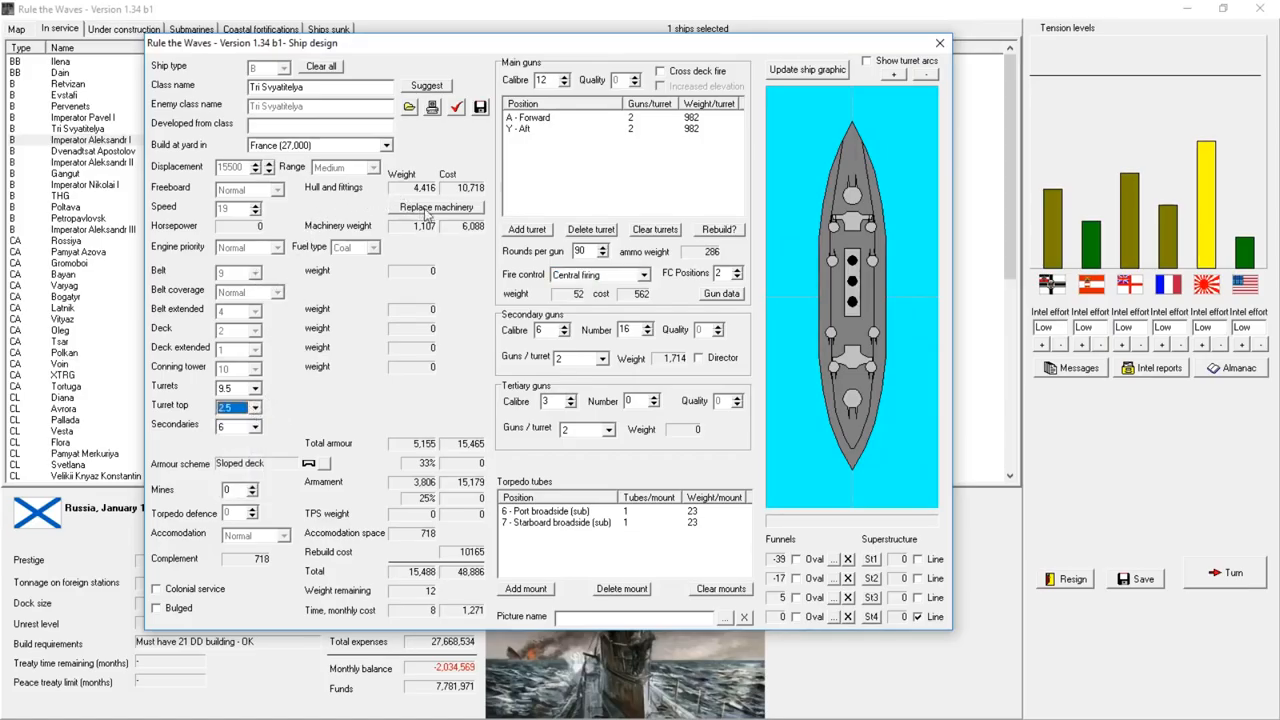
# - Replace the machinery, set speed to 20 knots and cut secondary guns to 14
pyautogui.click(437, 207)
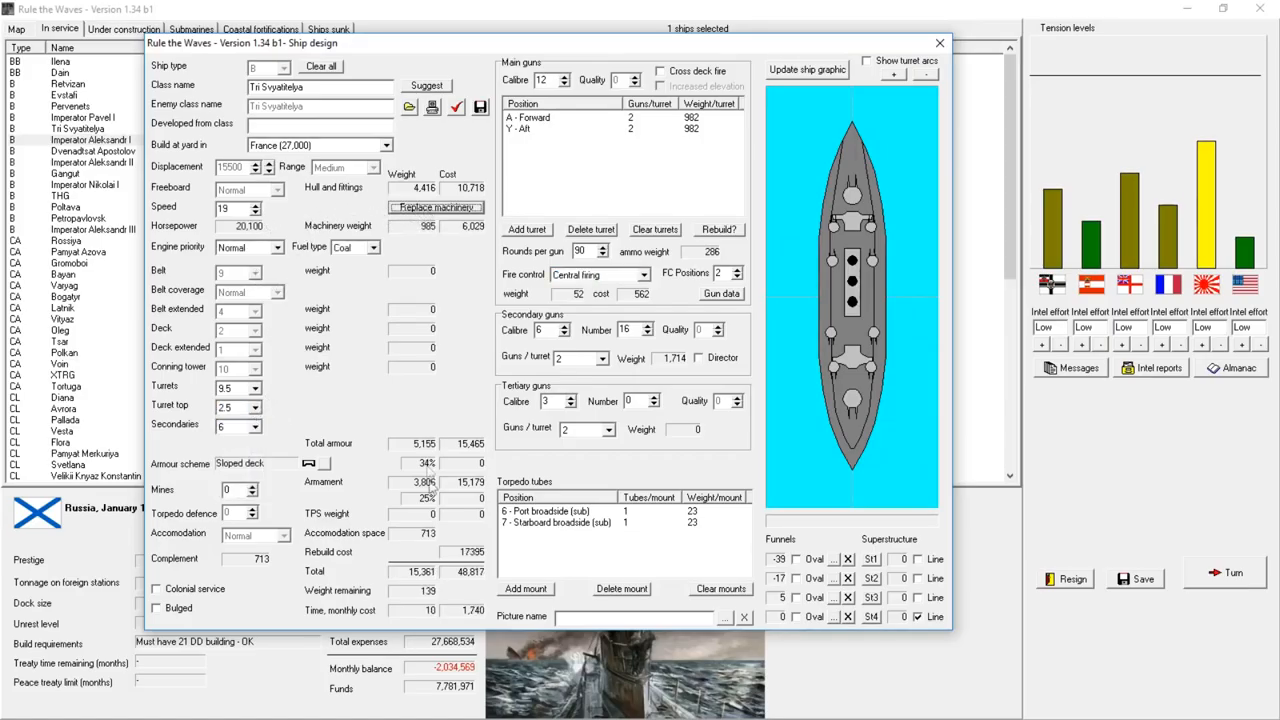
pyautogui.click(260, 203)
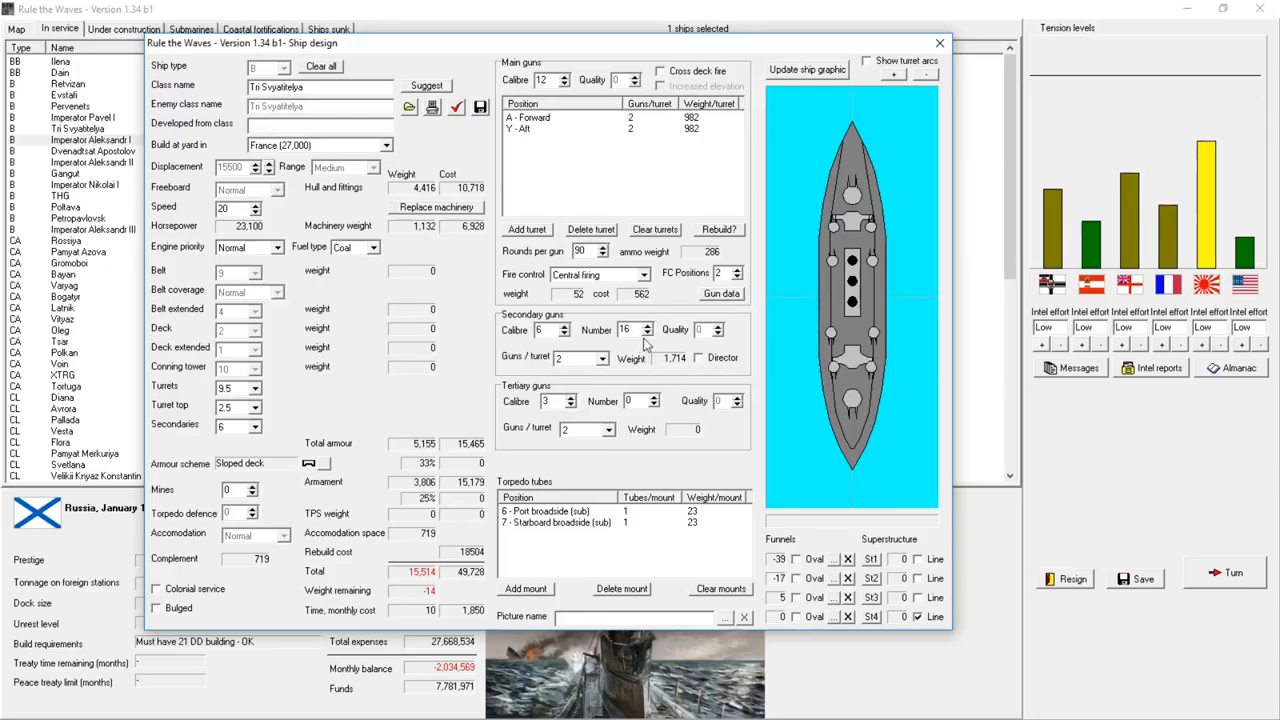
pyautogui.click(648, 334)
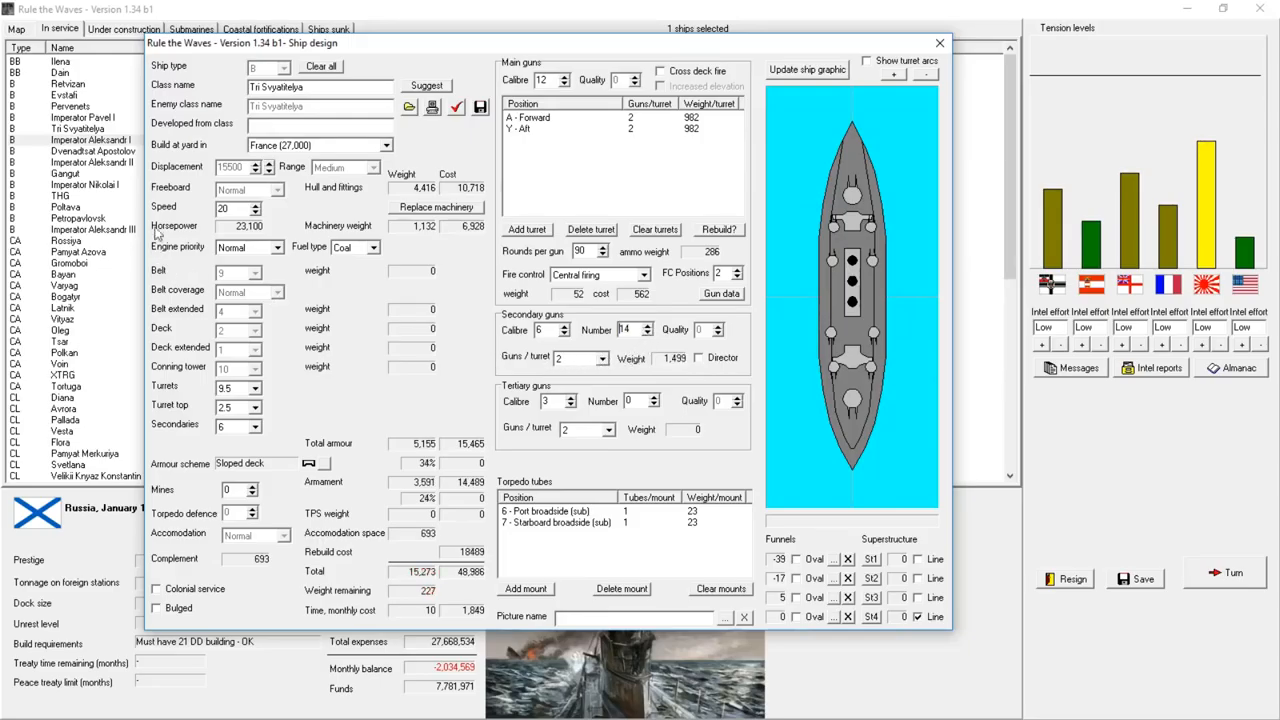
pyautogui.click(258, 203)
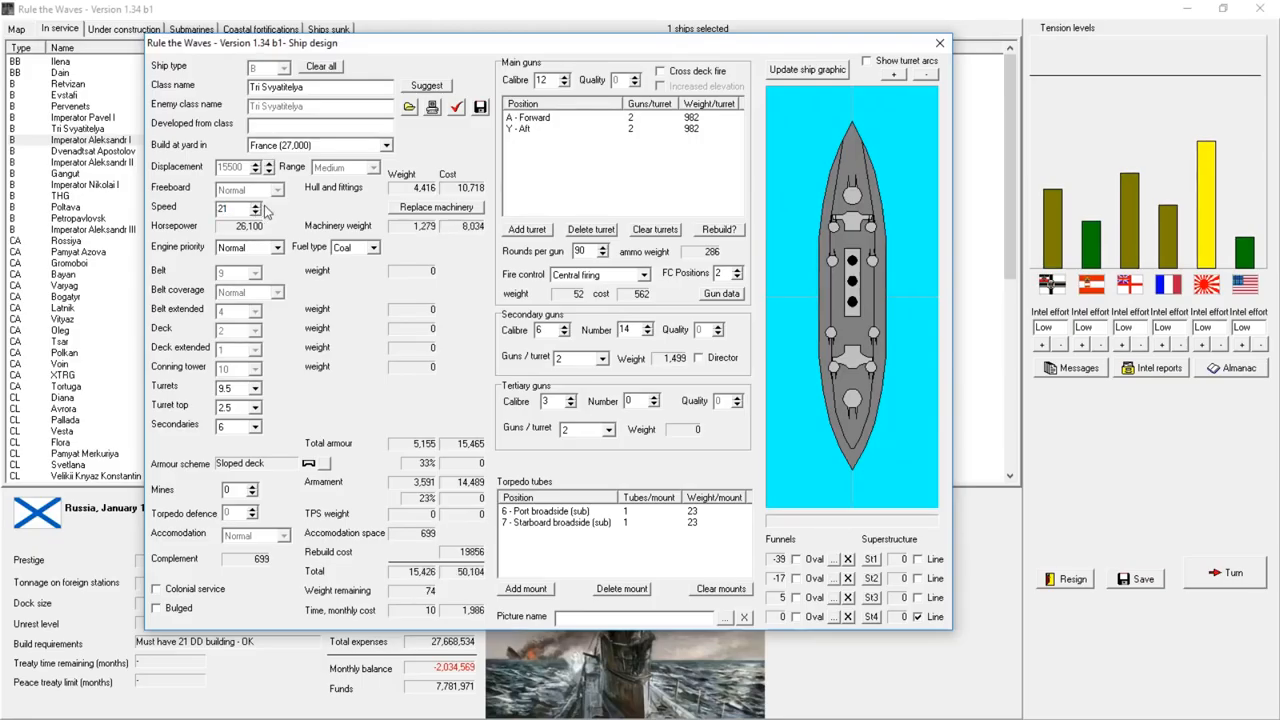
pyautogui.moveTo(265, 211)
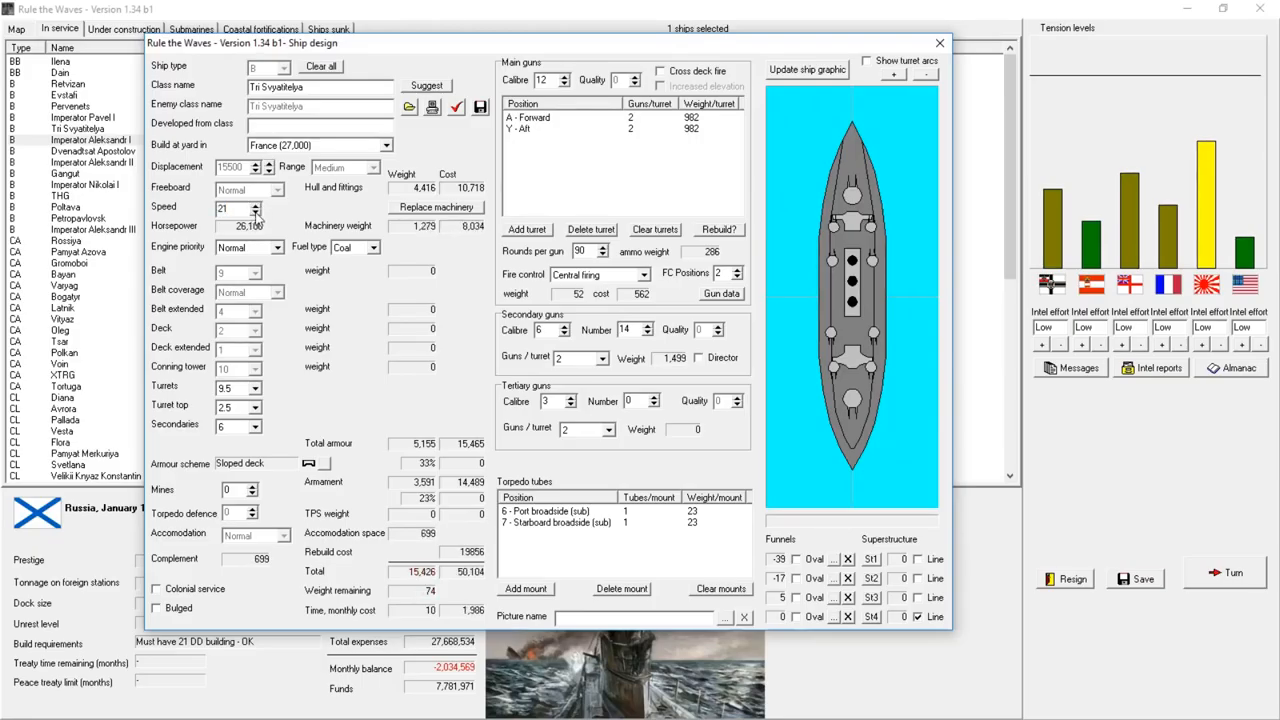
pyautogui.moveTo(299, 221)
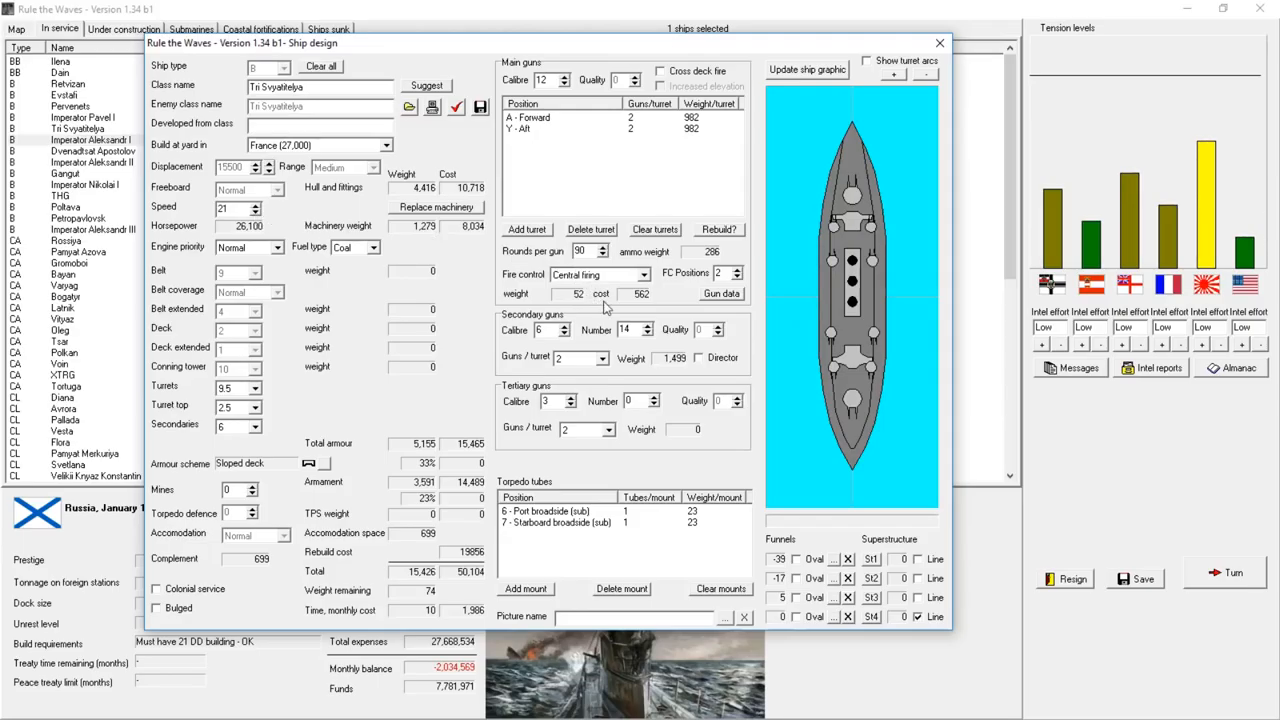
pyautogui.moveTo(600, 150)
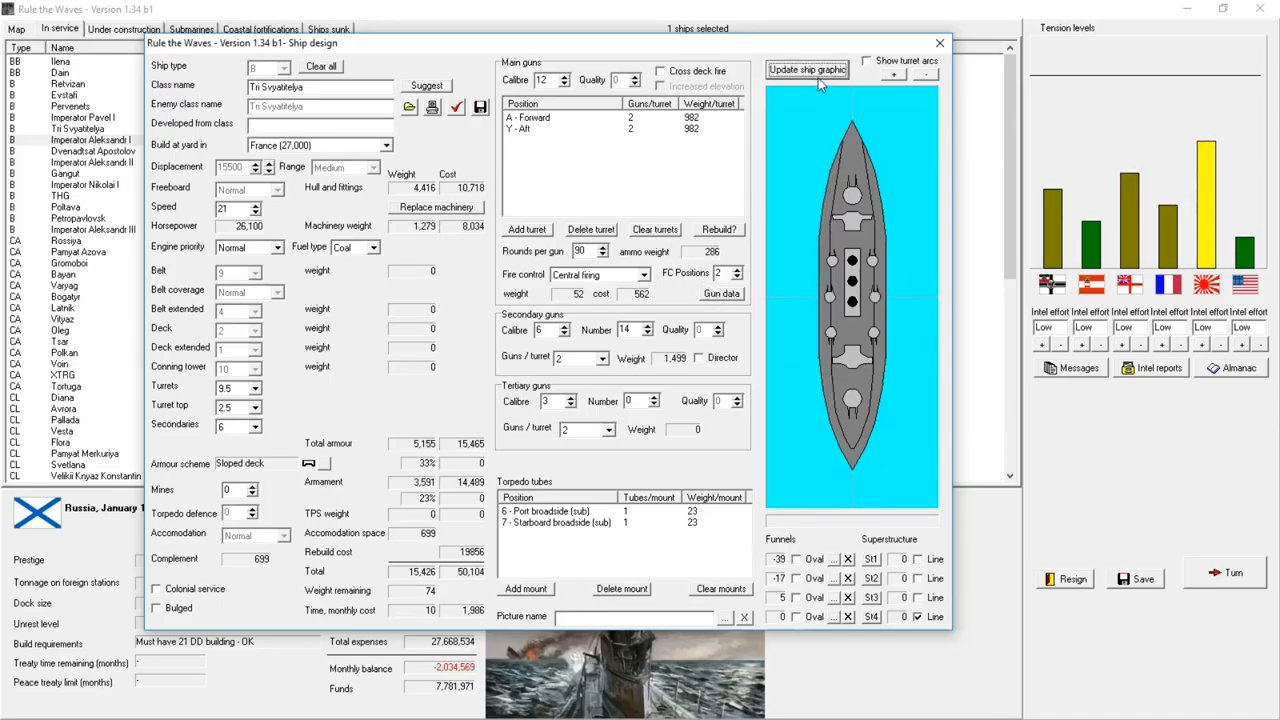
pyautogui.moveTo(825, 315)
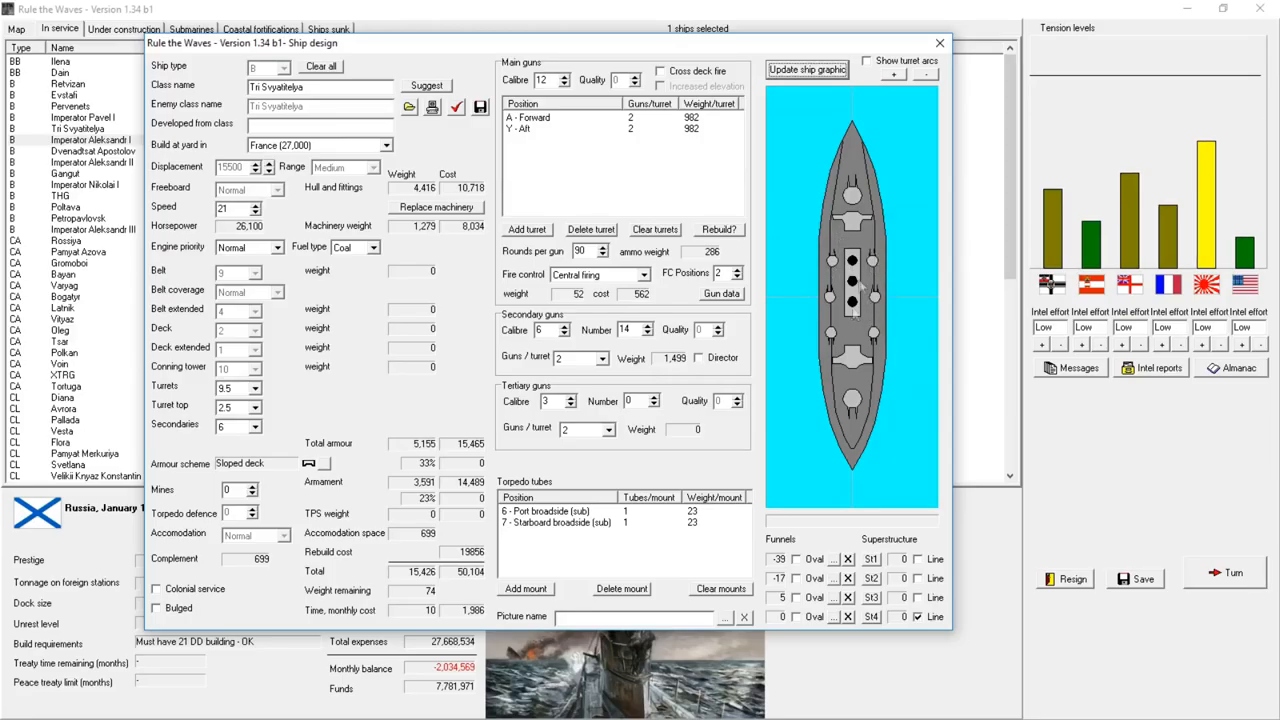
pyautogui.moveTo(637, 328)
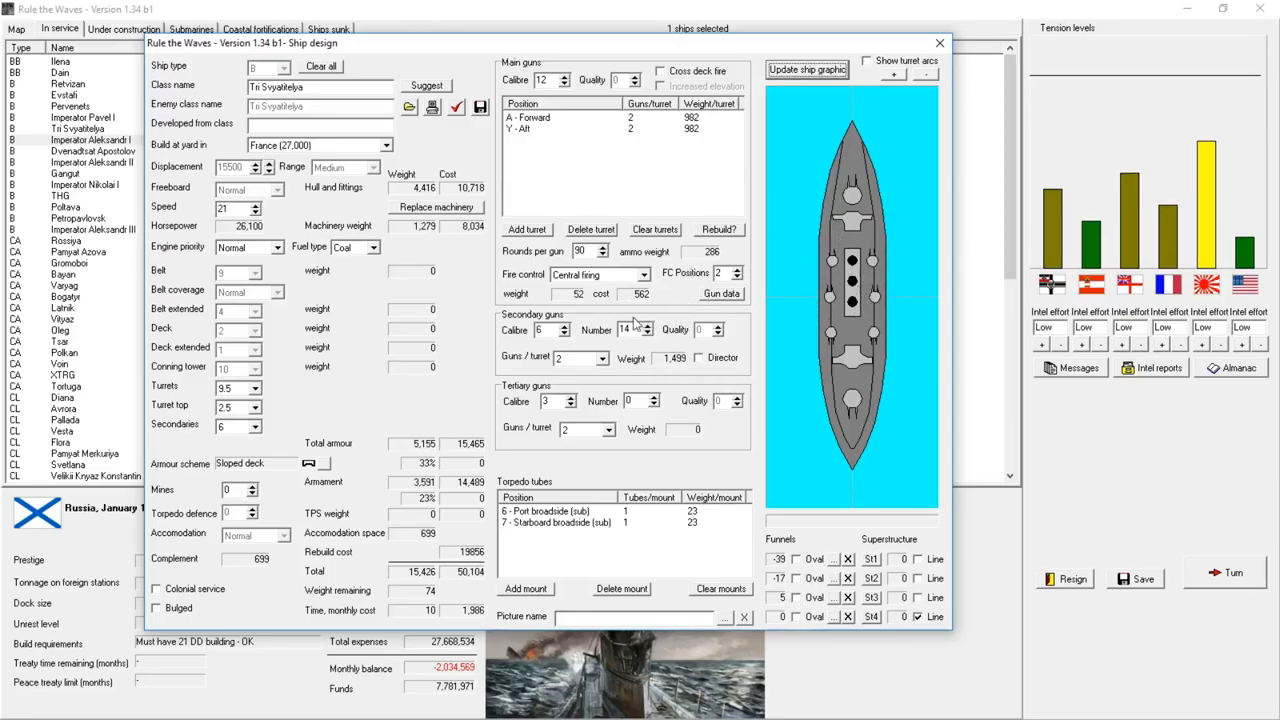
pyautogui.moveTo(650, 334)
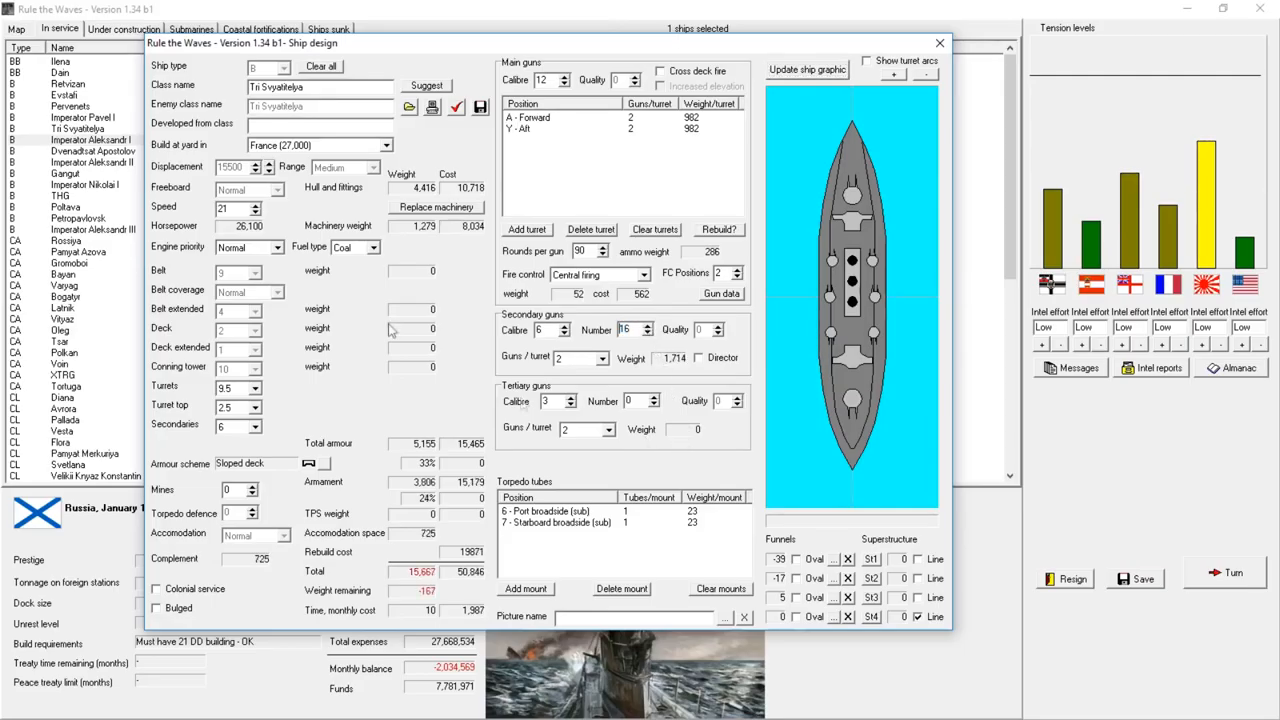
pyautogui.click(252, 212)
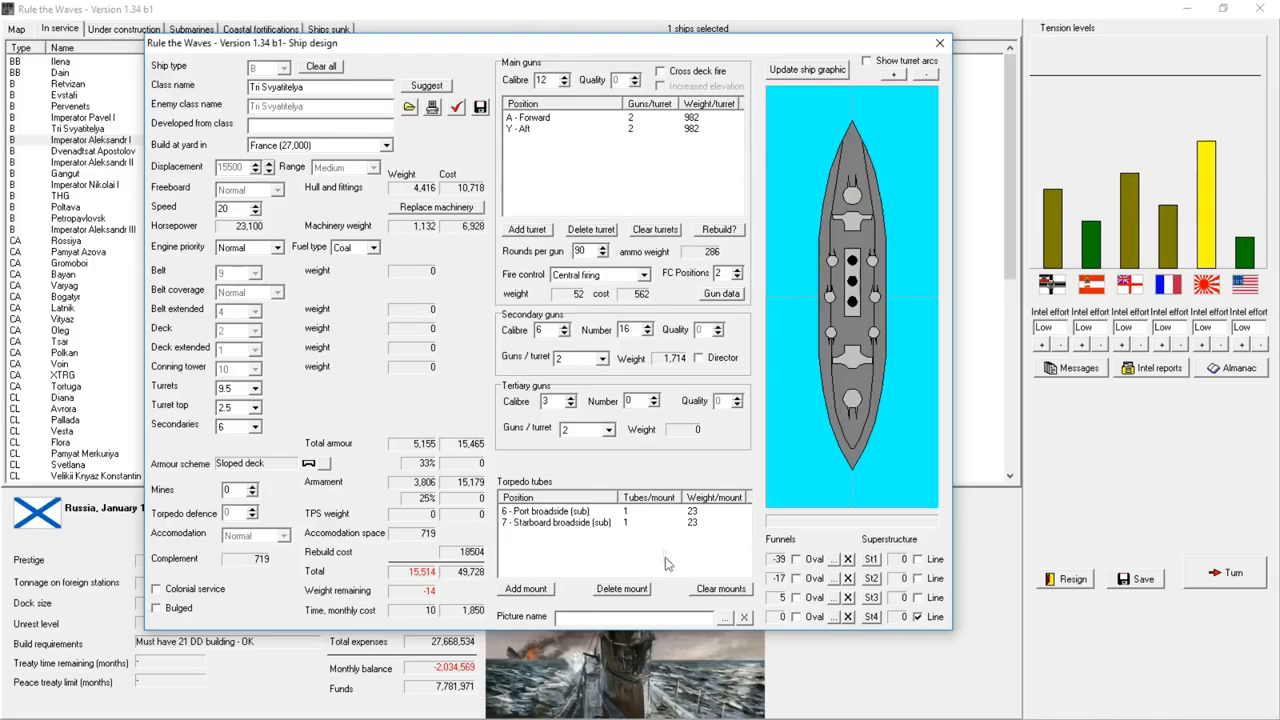
# - Remove both broadside torpedo tubes and raise main-gun rounds to 95 per gun
pyautogui.click(621, 588)
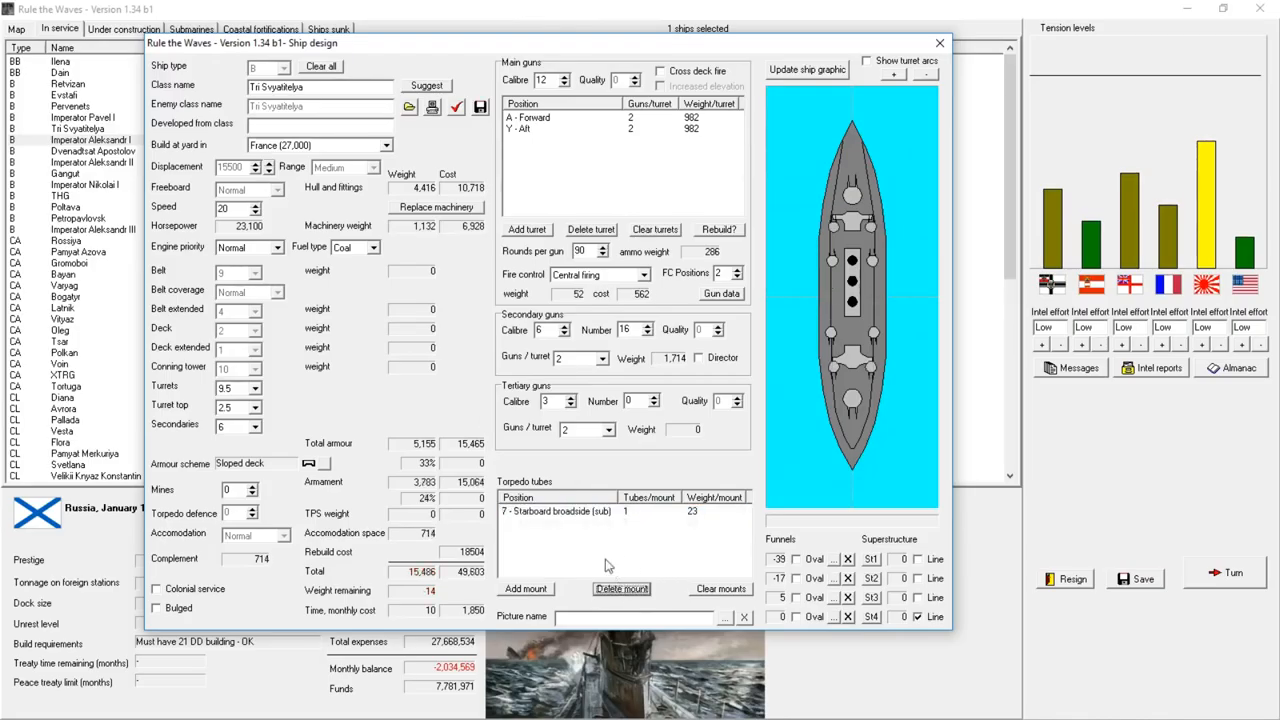
pyautogui.click(621, 589)
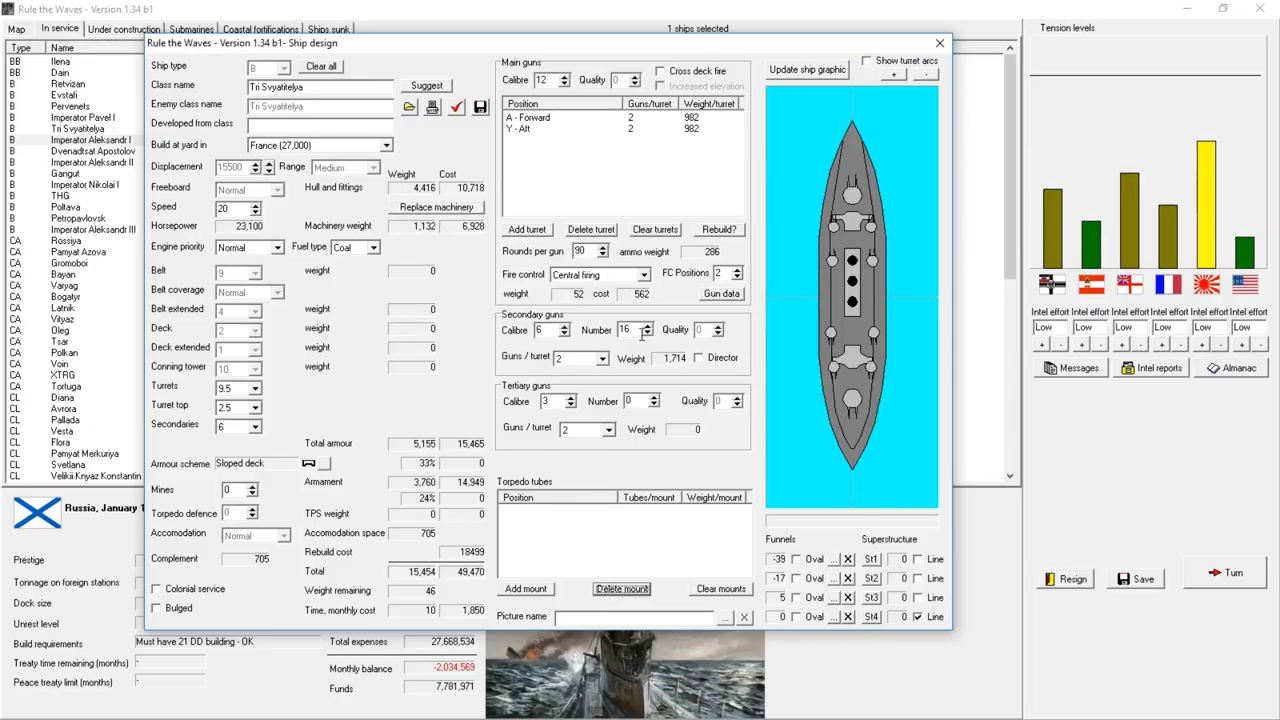
pyautogui.moveTo(767, 243)
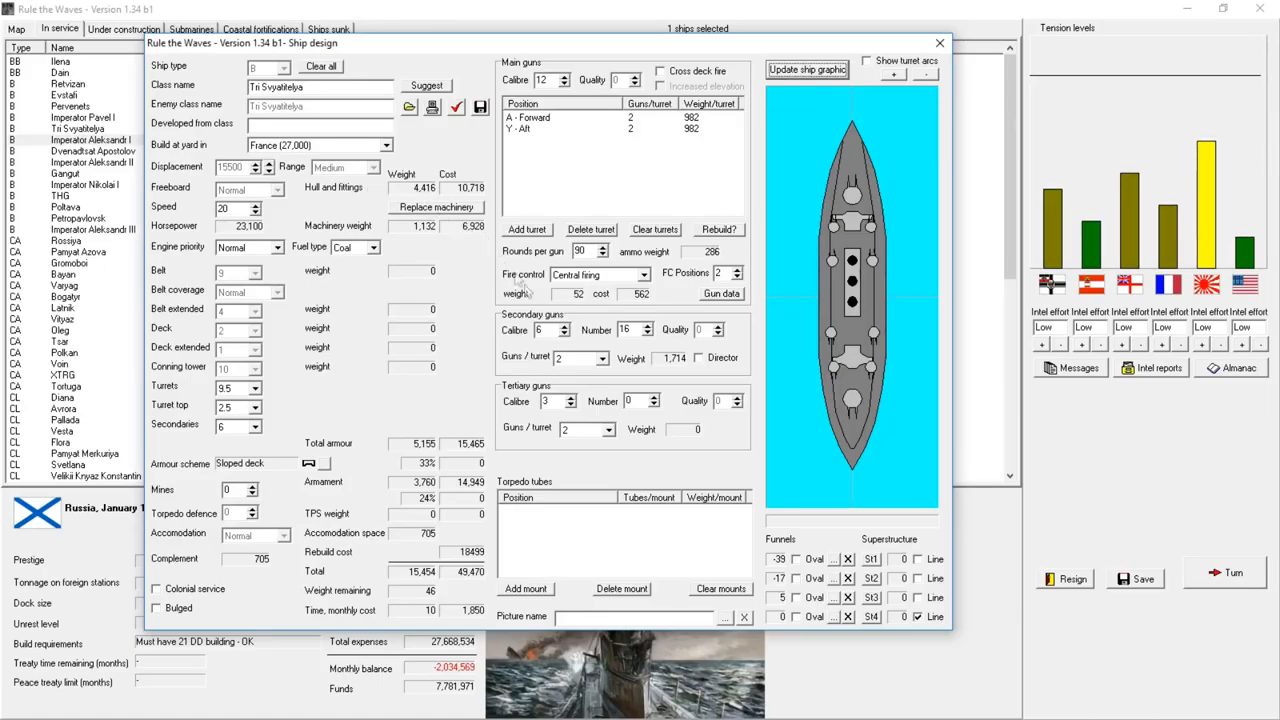
pyautogui.moveTo(660, 401)
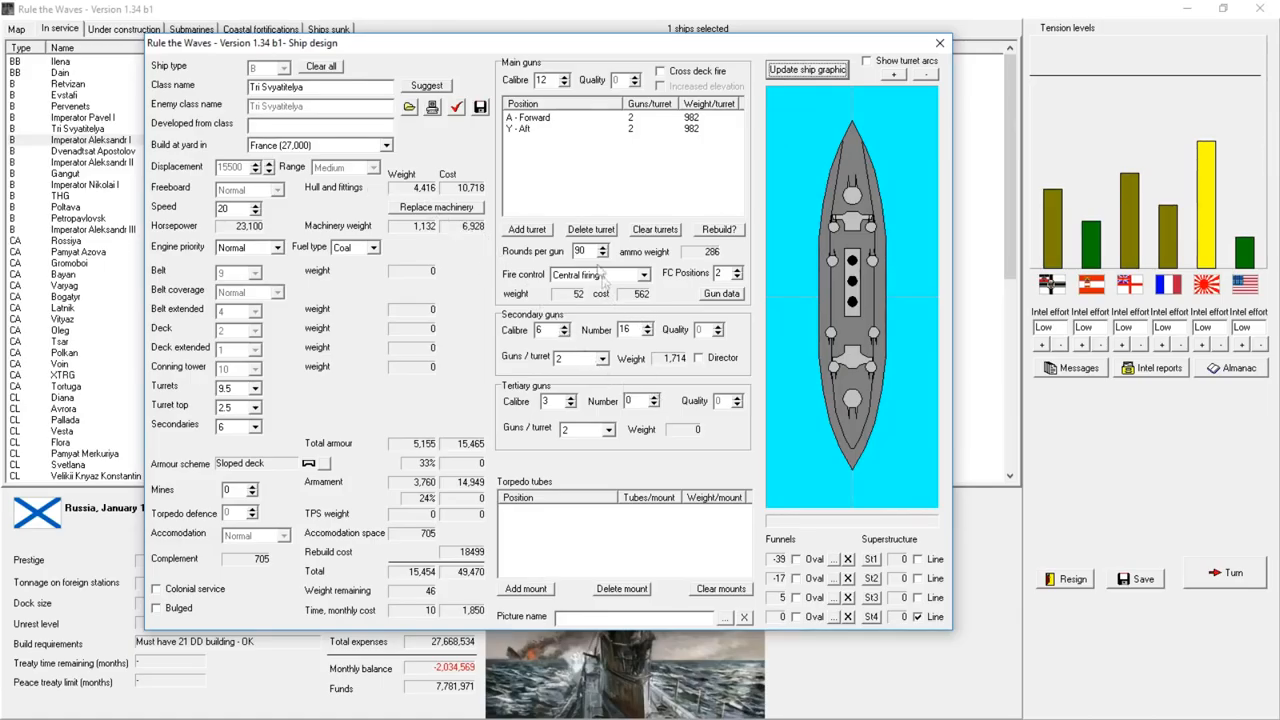
pyautogui.click(607, 246)
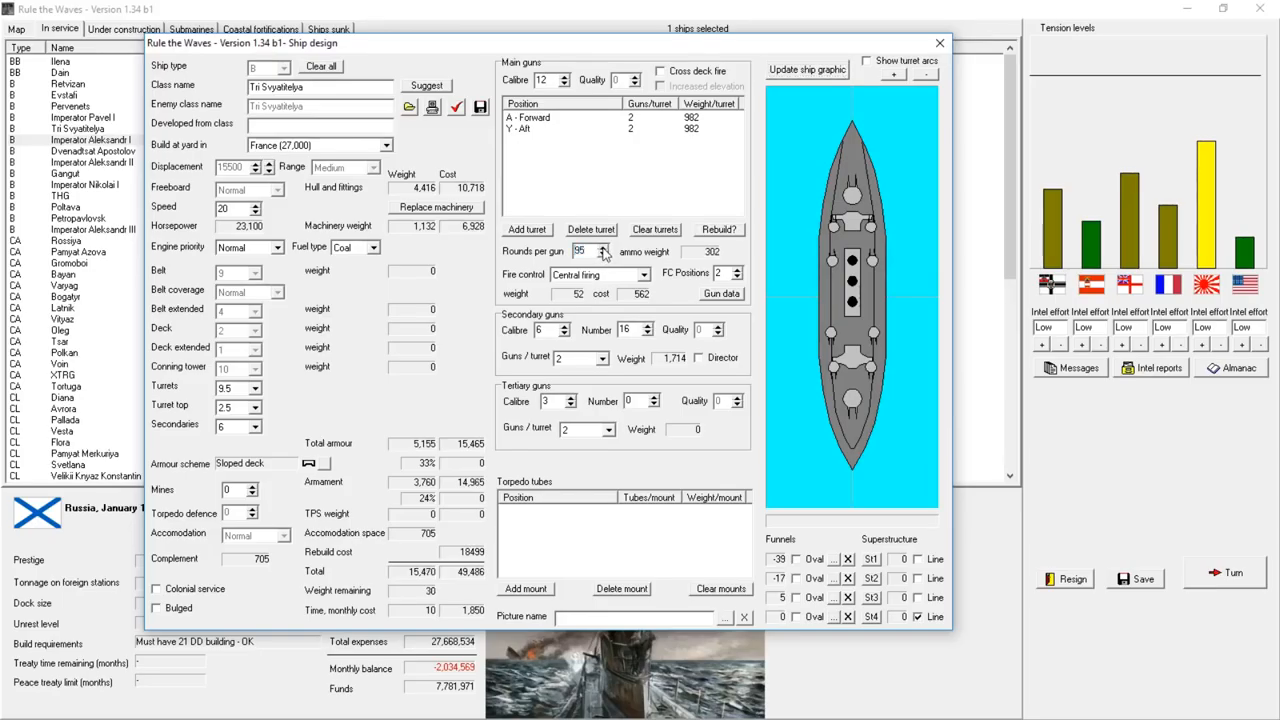
pyautogui.click(604, 247)
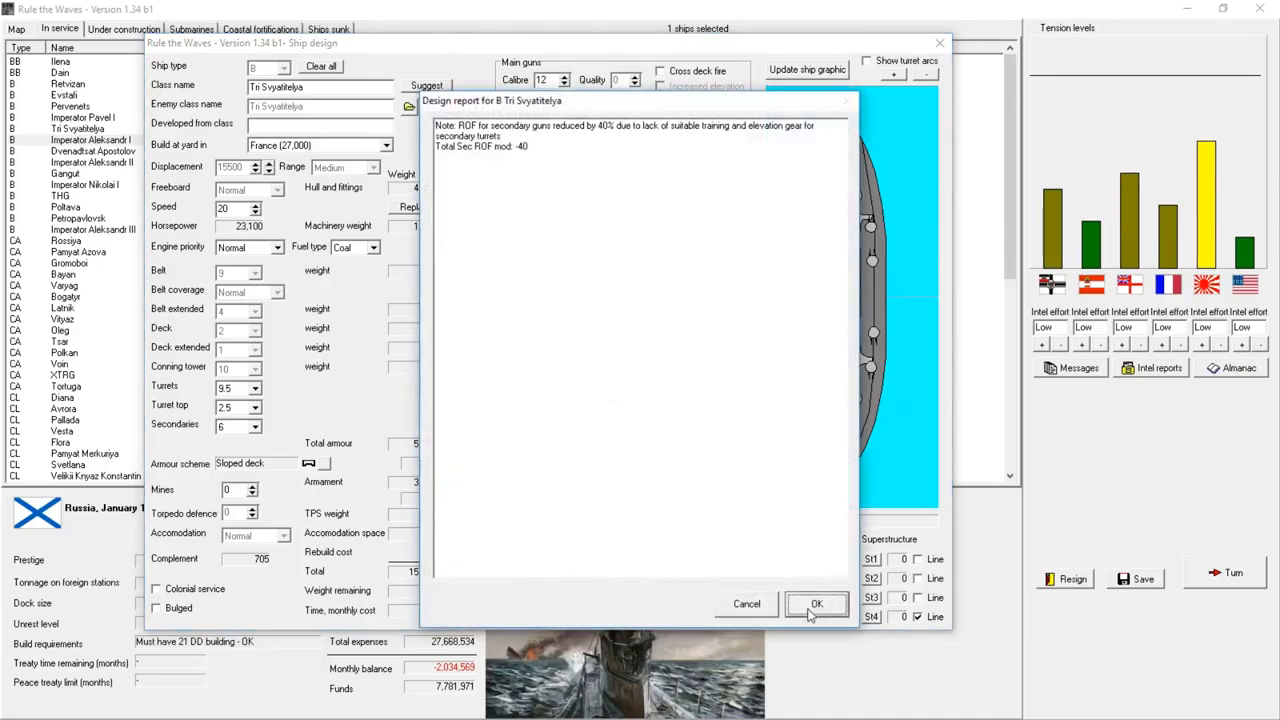
# - Dismiss the report and order the Tri Svyatitelya (R 1910) rebuild costing 18,504,000
pyautogui.click(816, 603)
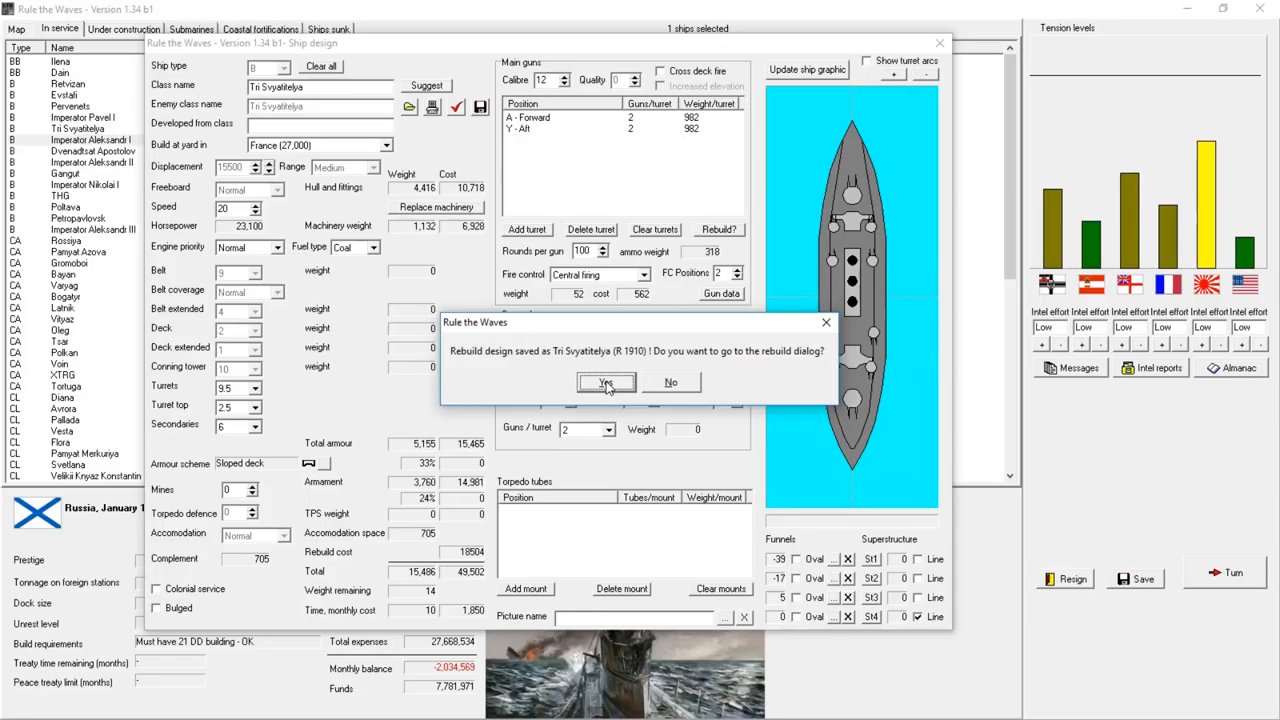
pyautogui.click(607, 382)
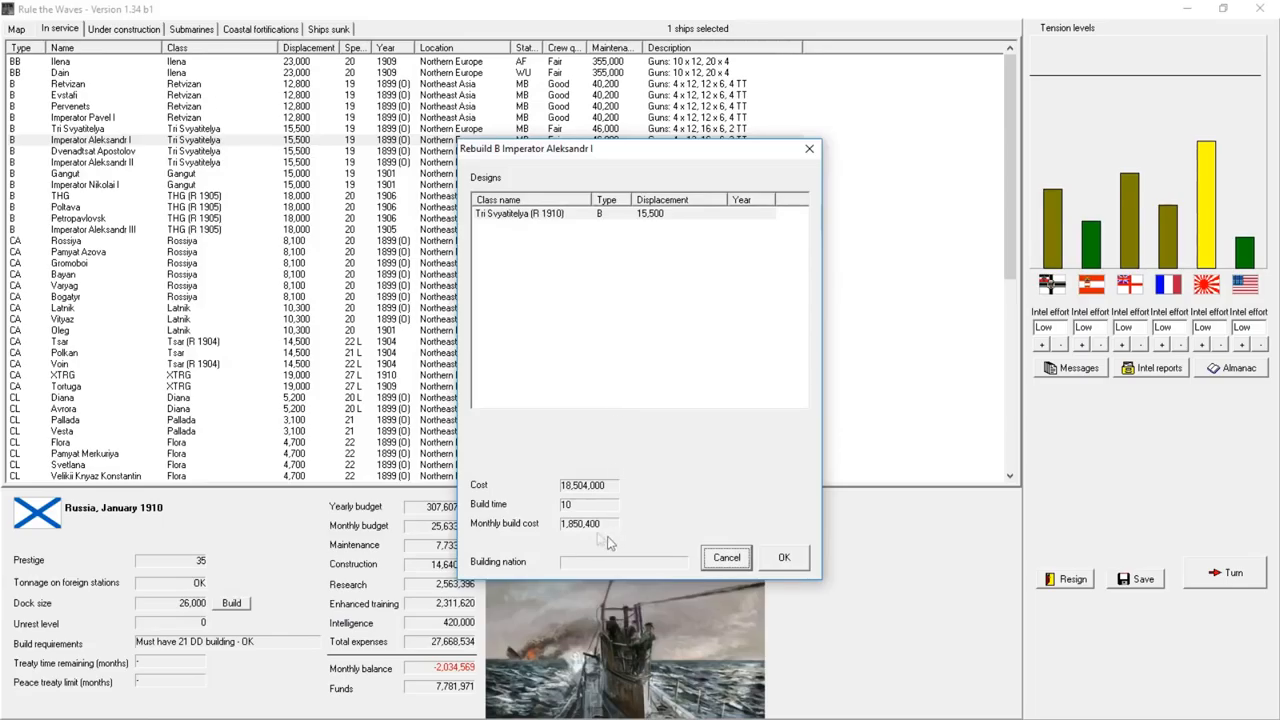
pyautogui.moveTo(647, 228)
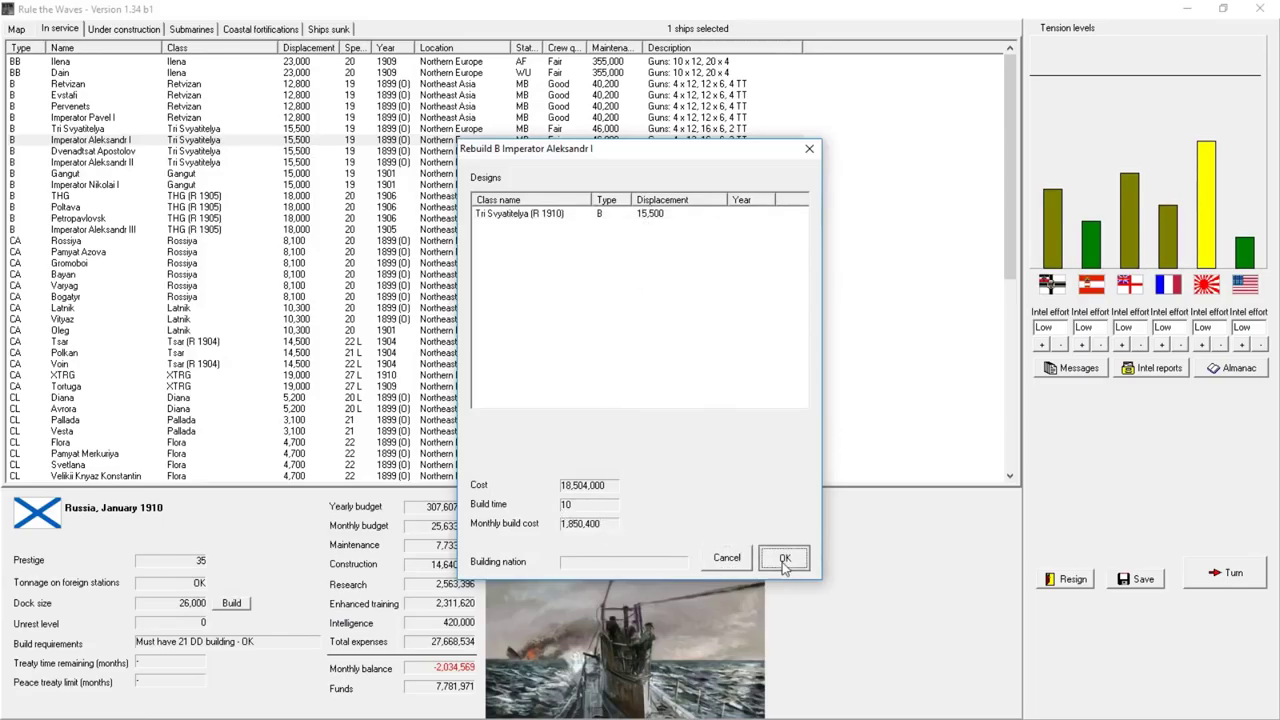
pyautogui.click(540, 213)
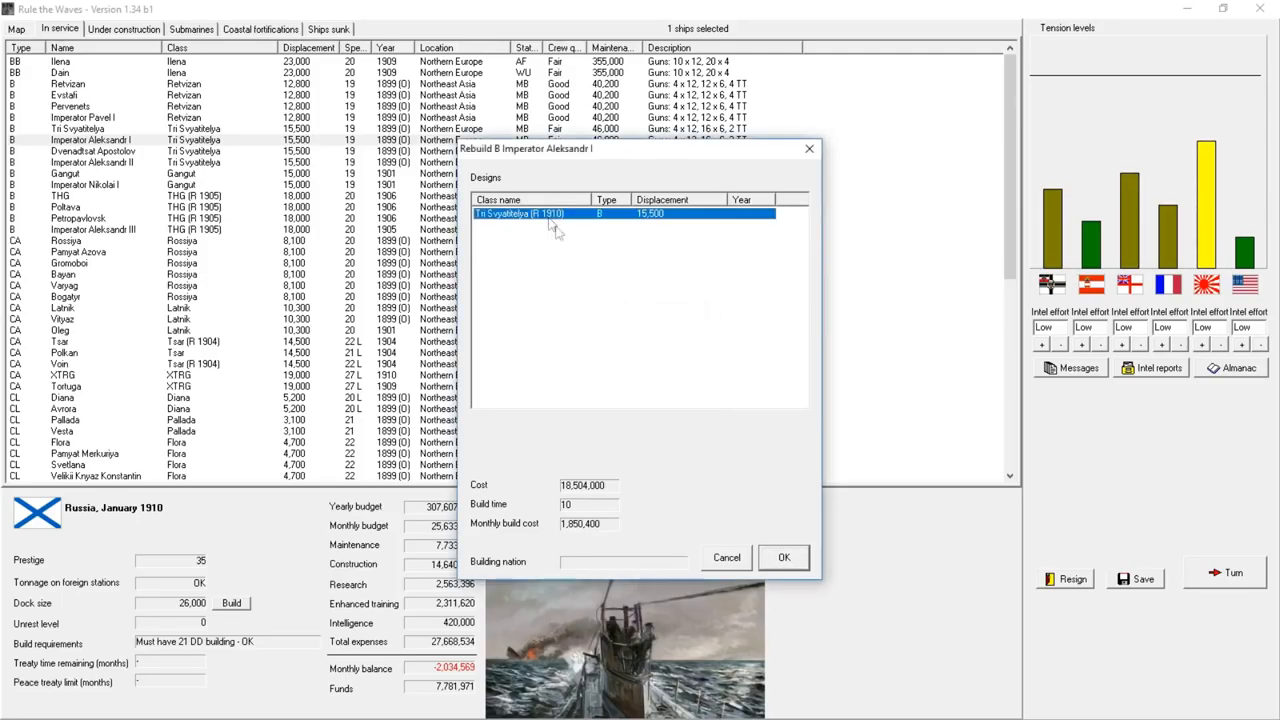
pyautogui.click(783, 557)
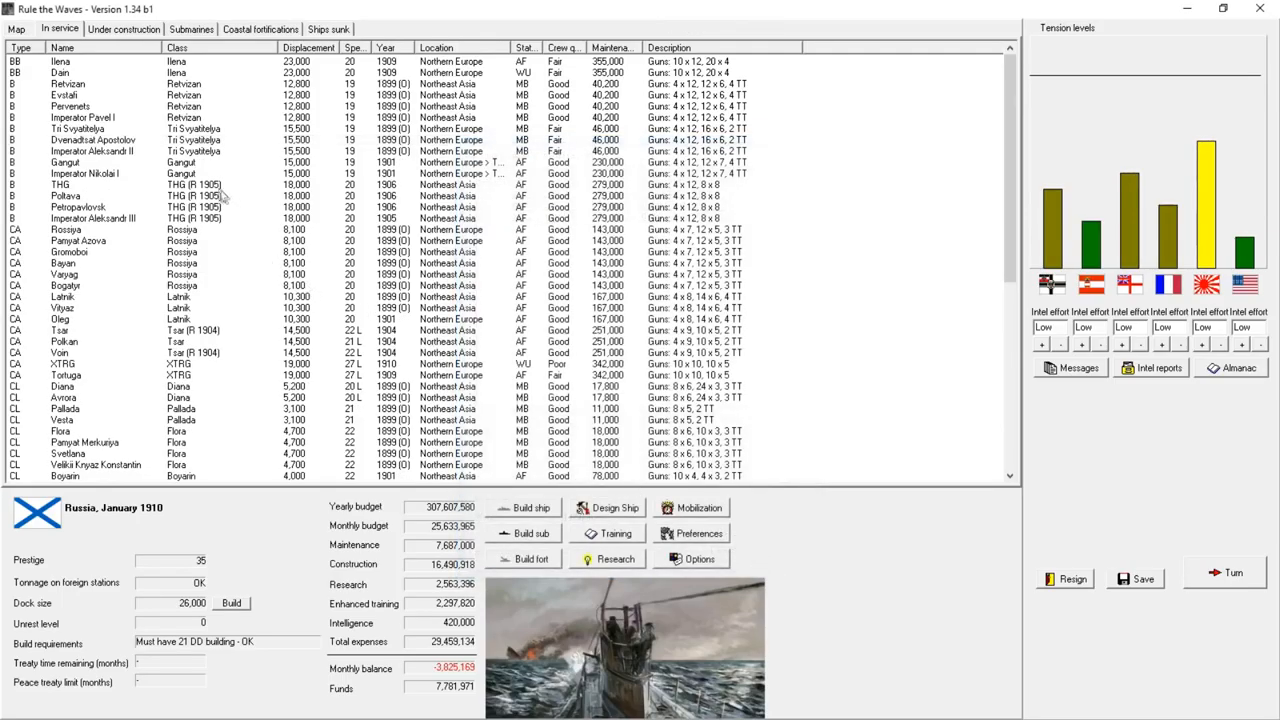
pyautogui.click(80, 132)
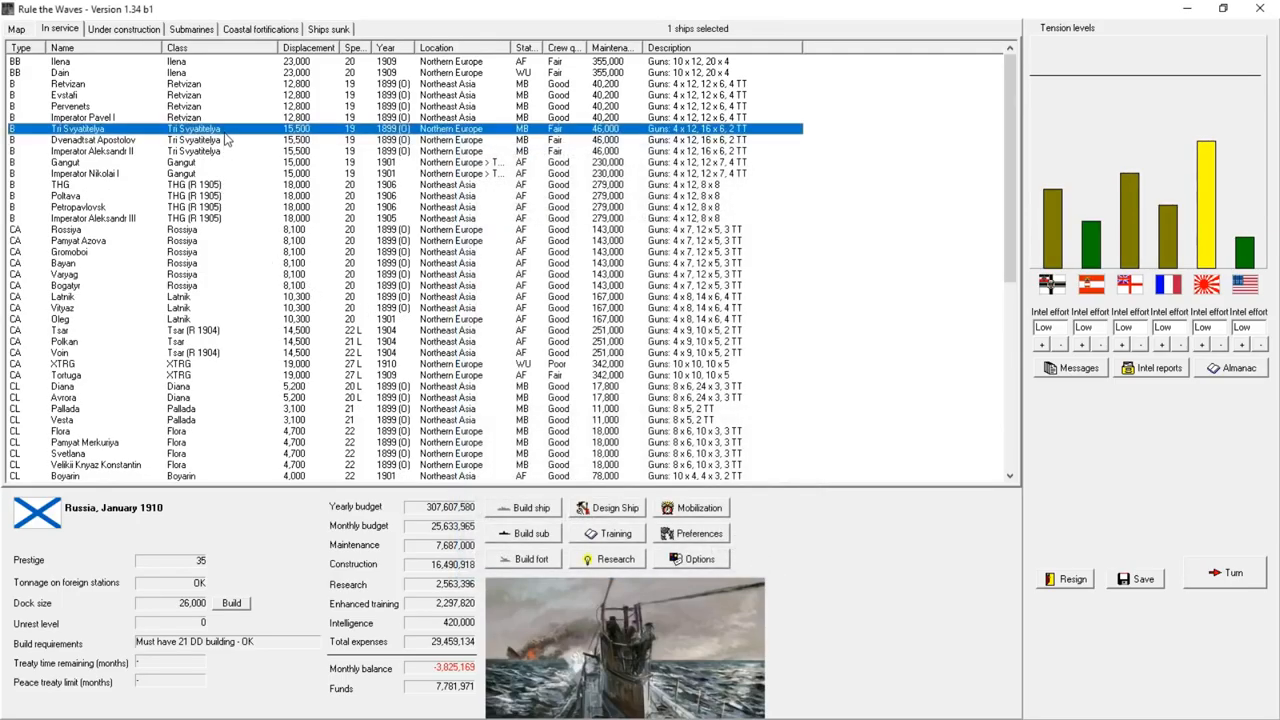
# - Rebuild Tri Svyatitelya, Dvenadtsat Apostolov and Imperator Aleksandr II to R 1910, then check Under construction
pyautogui.click(130, 27)
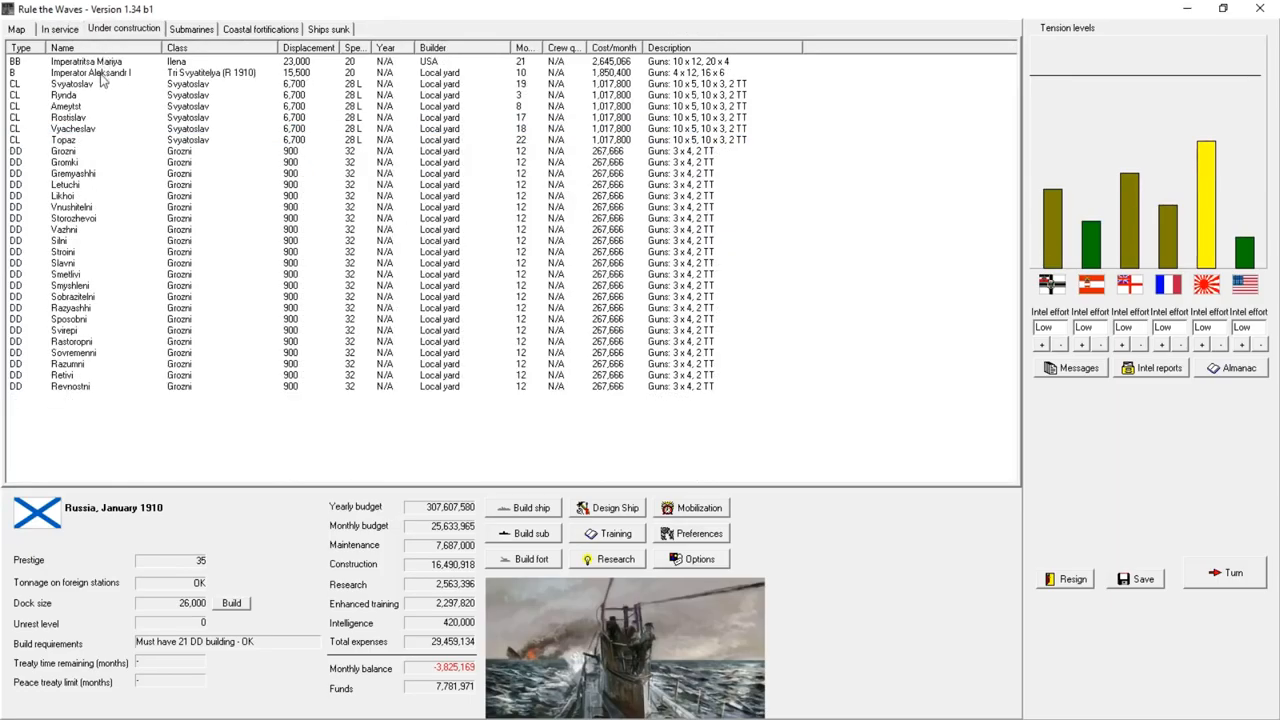
pyautogui.click(60, 28)
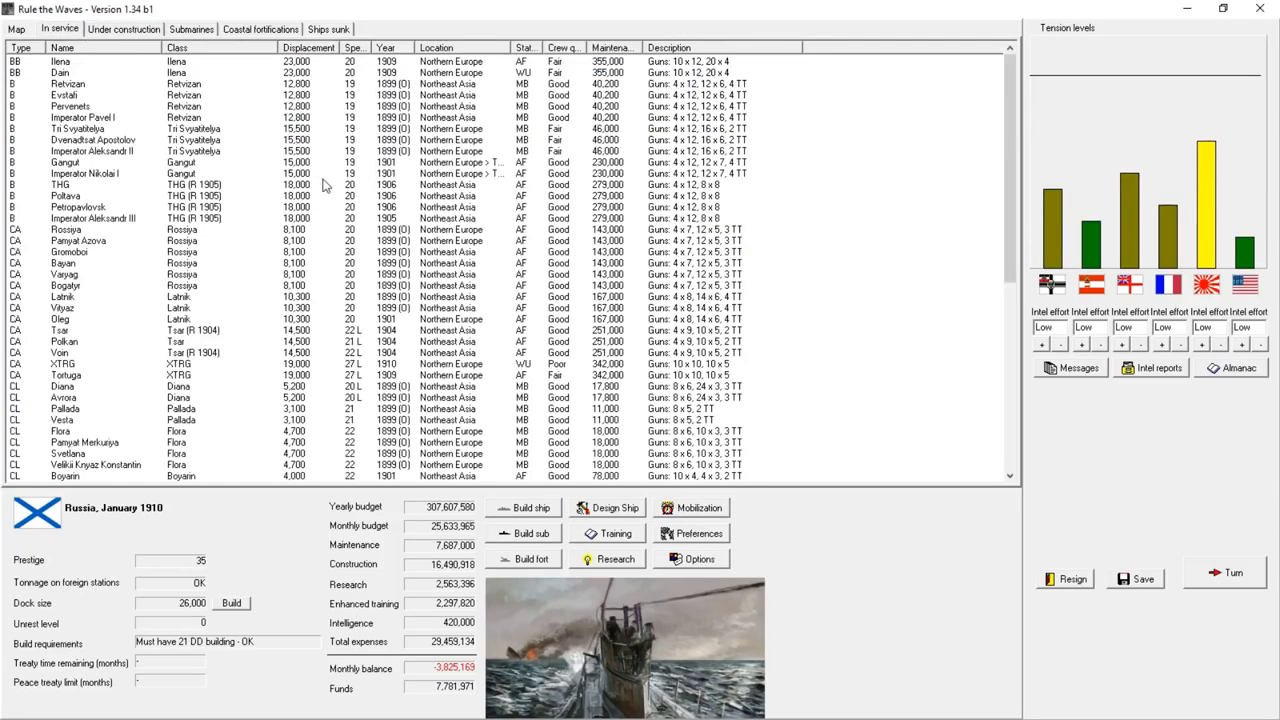
pyautogui.click(95, 155)
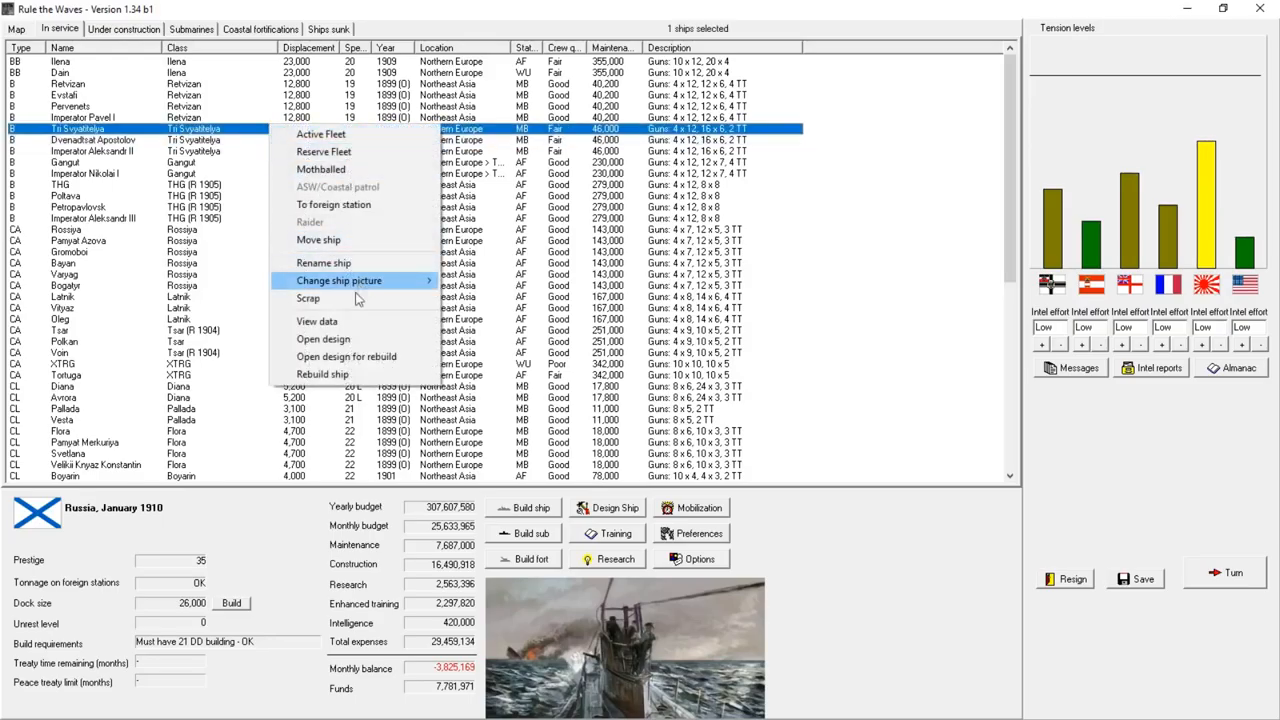
pyautogui.click(322, 374)
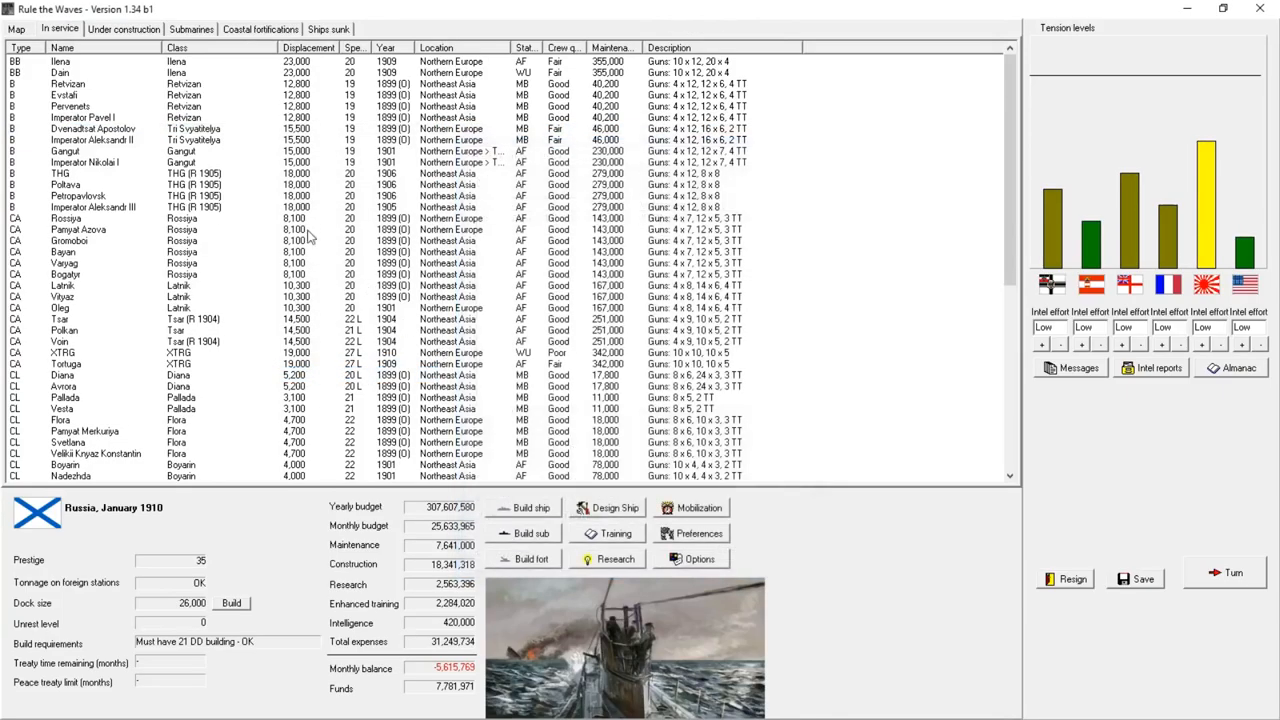
pyautogui.rightClick(80, 157)
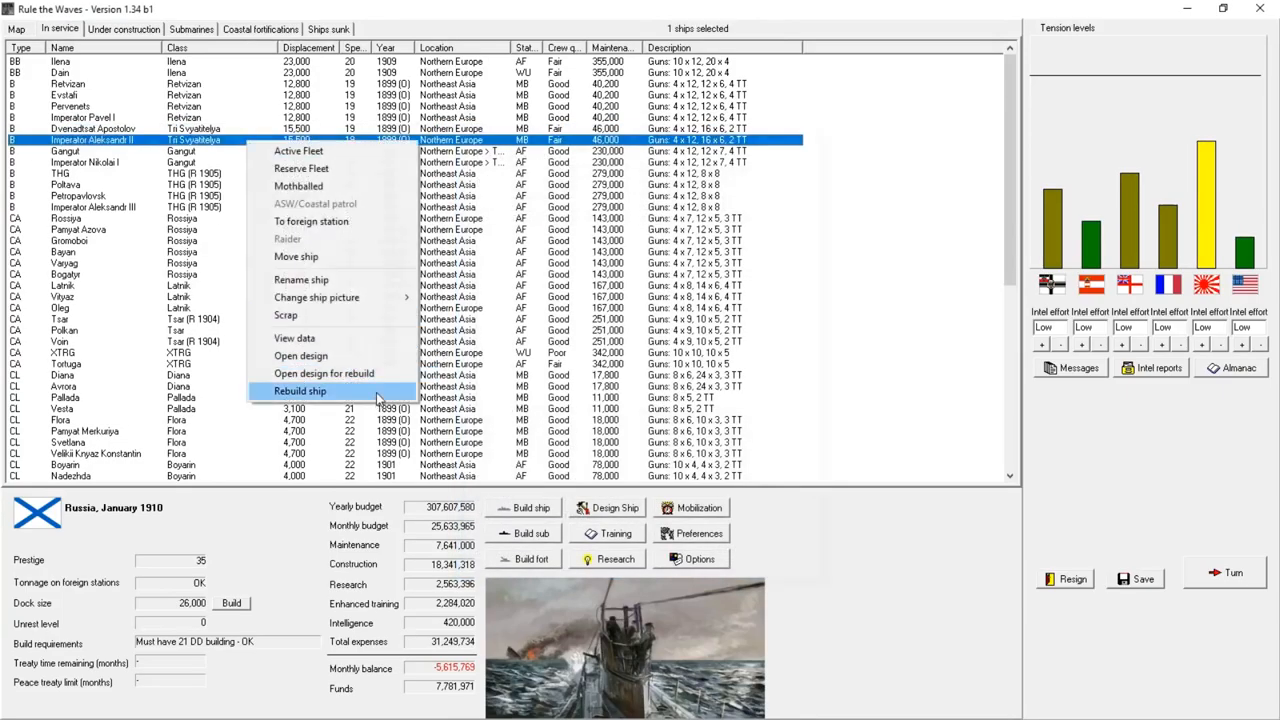
pyautogui.click(301, 391)
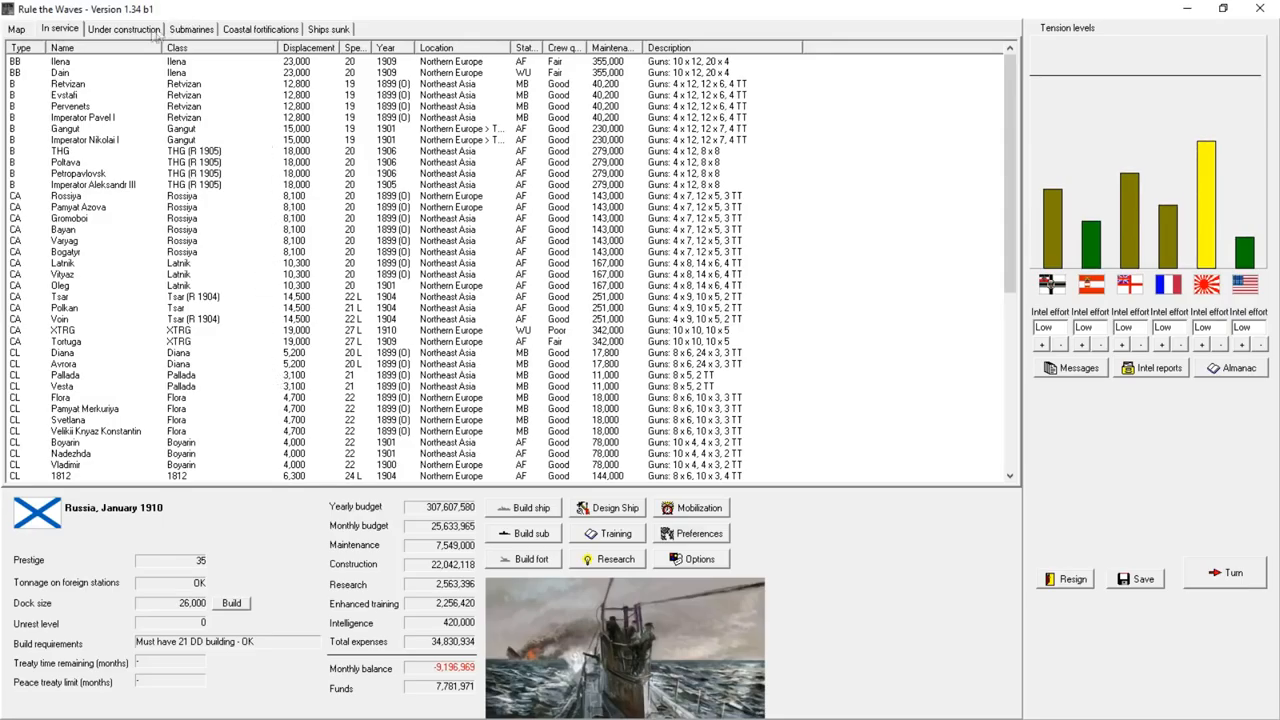
pyautogui.click(117, 27)
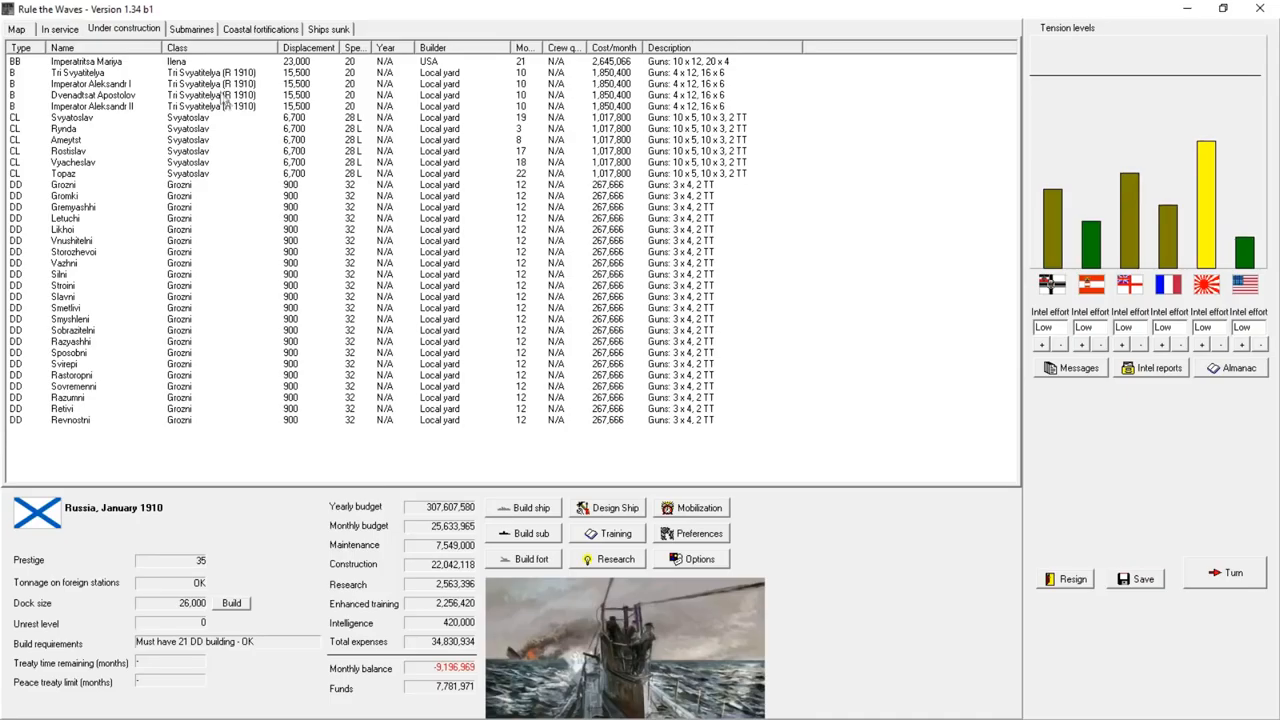
pyautogui.moveTo(233, 130)
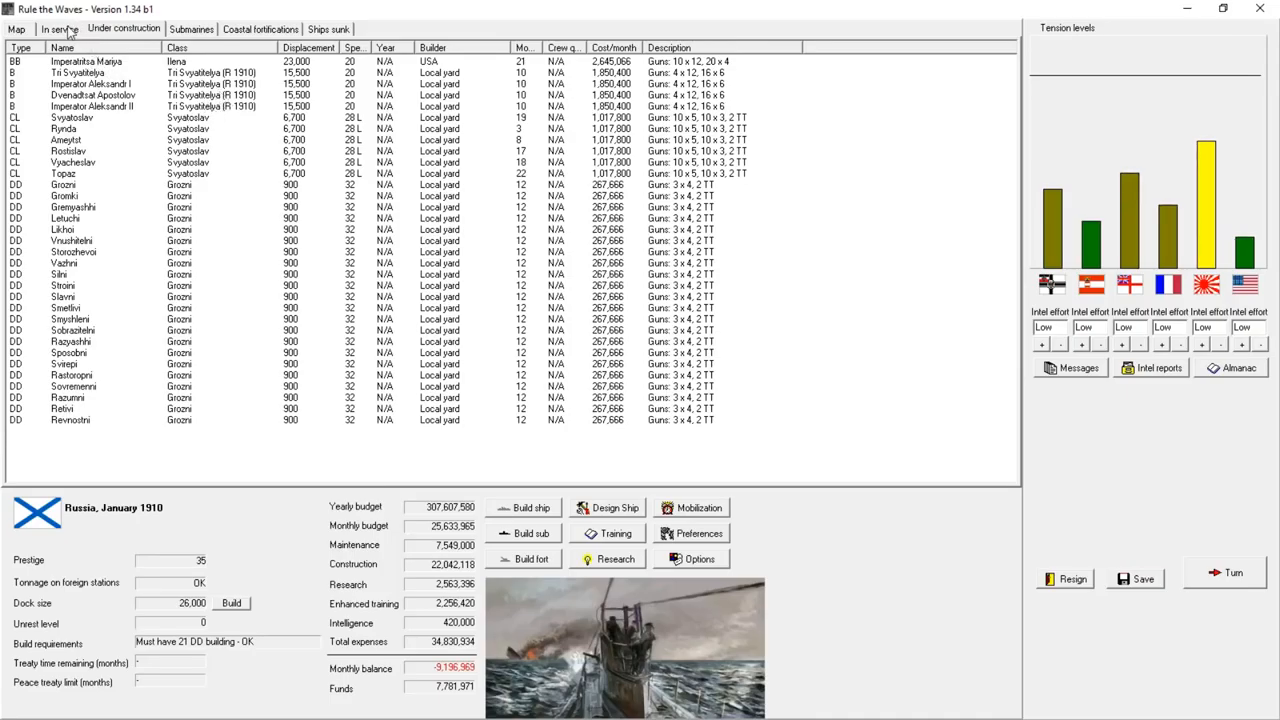
# - Scrap Diana, Avrora, Pallada and the Flora-class cruisers for 1,597,648
pyautogui.click(56, 28)
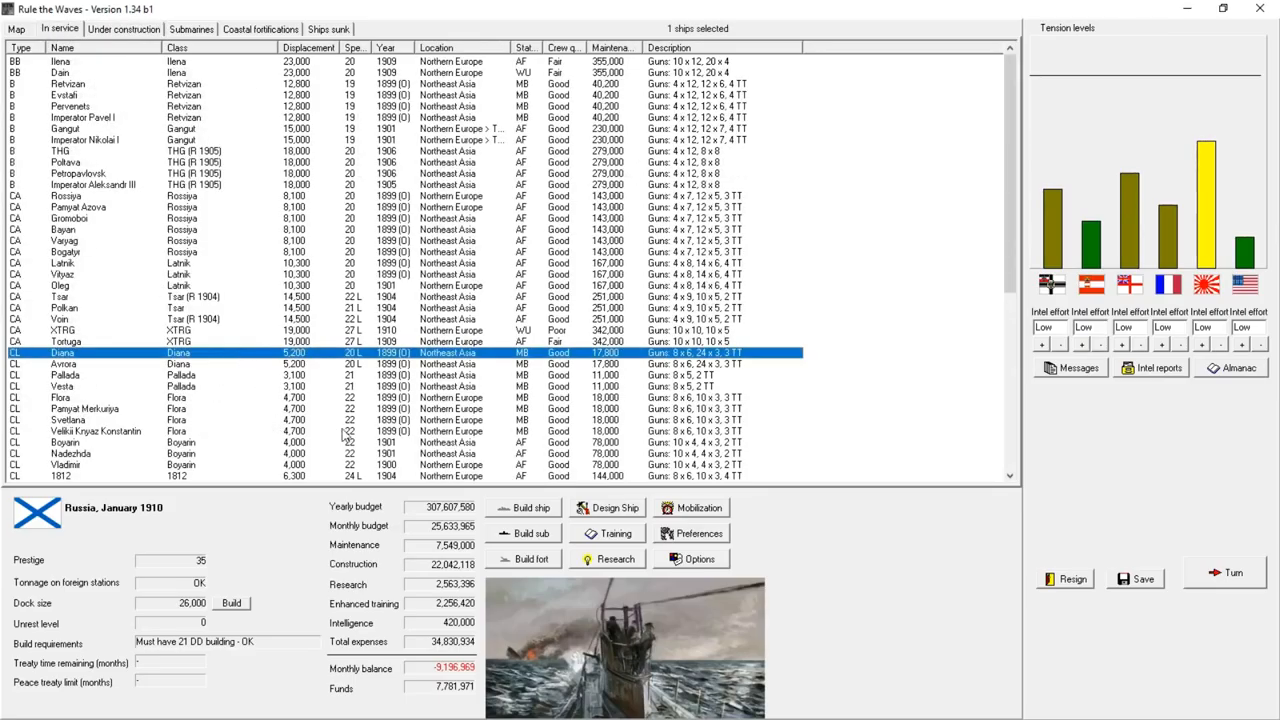
pyautogui.rightClick(395, 431)
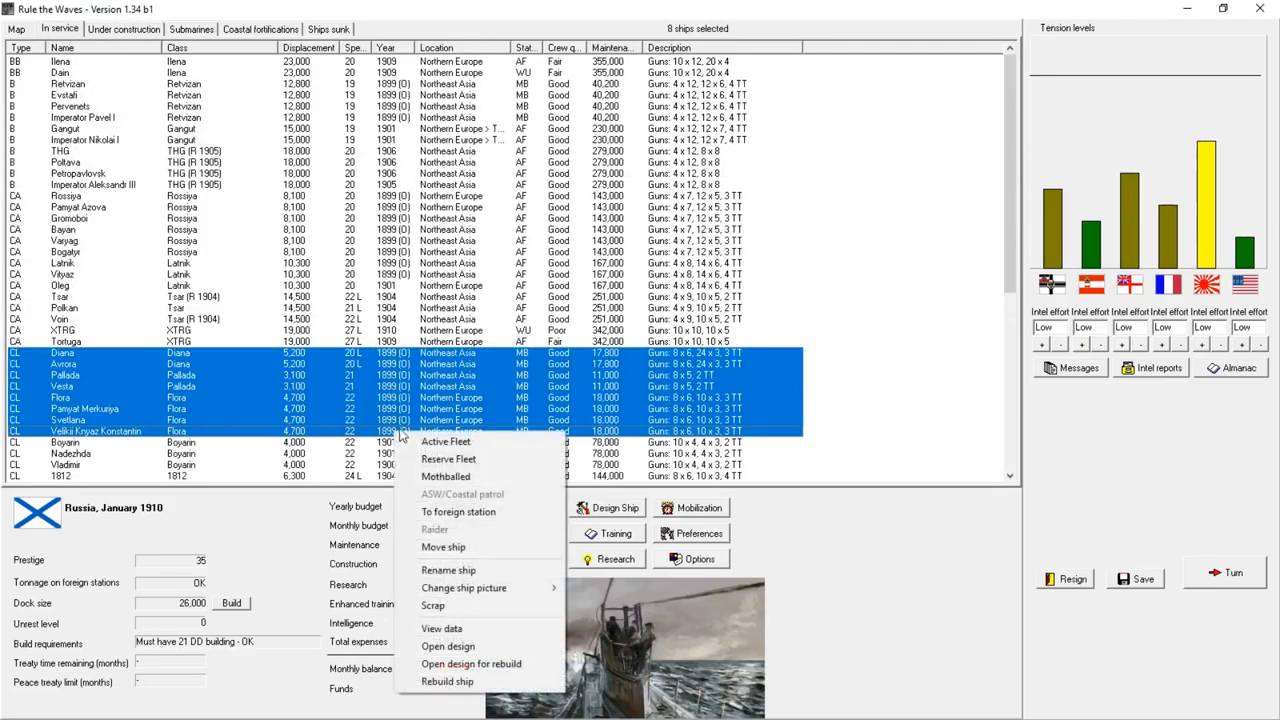
pyautogui.click(434, 605)
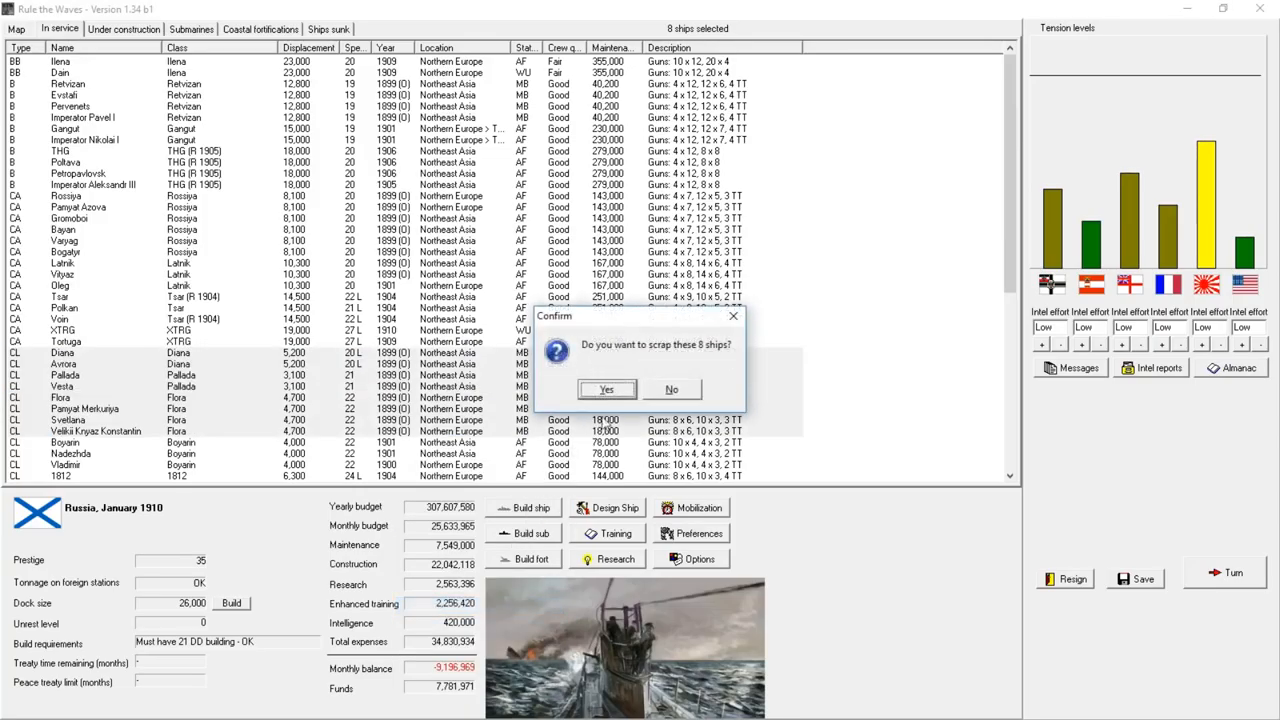
pyautogui.click(606, 389)
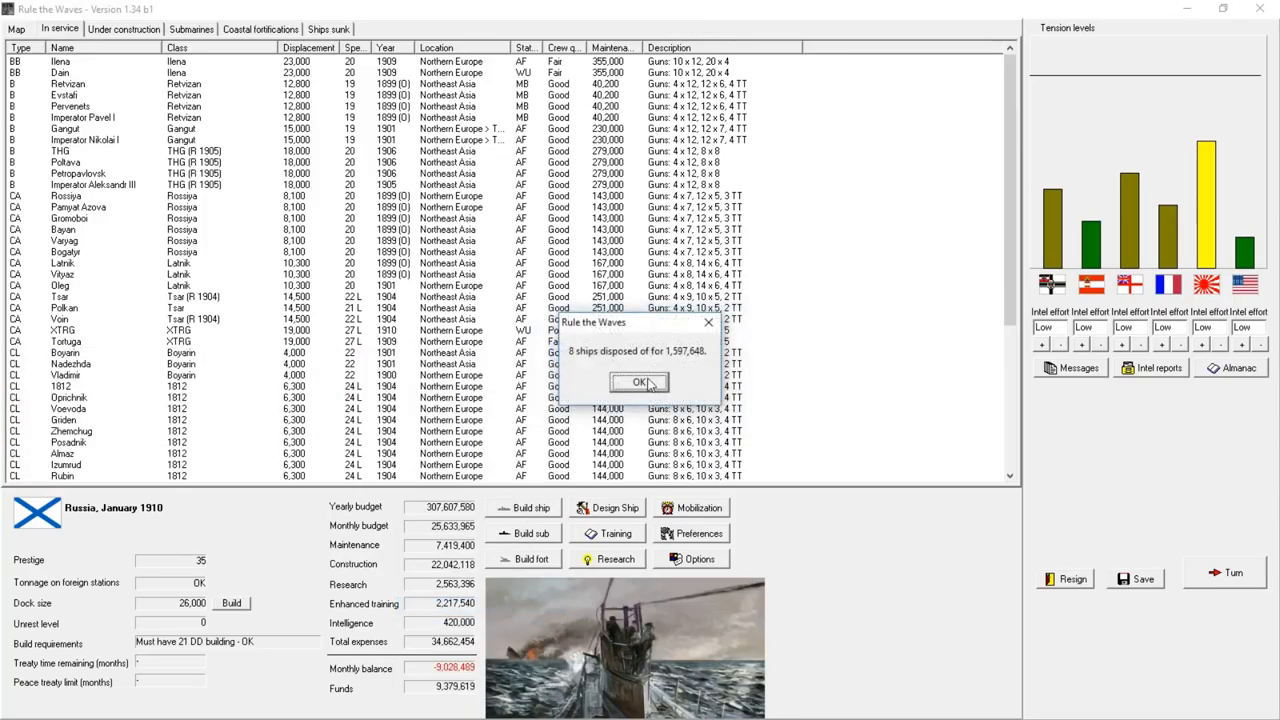
pyautogui.click(637, 382)
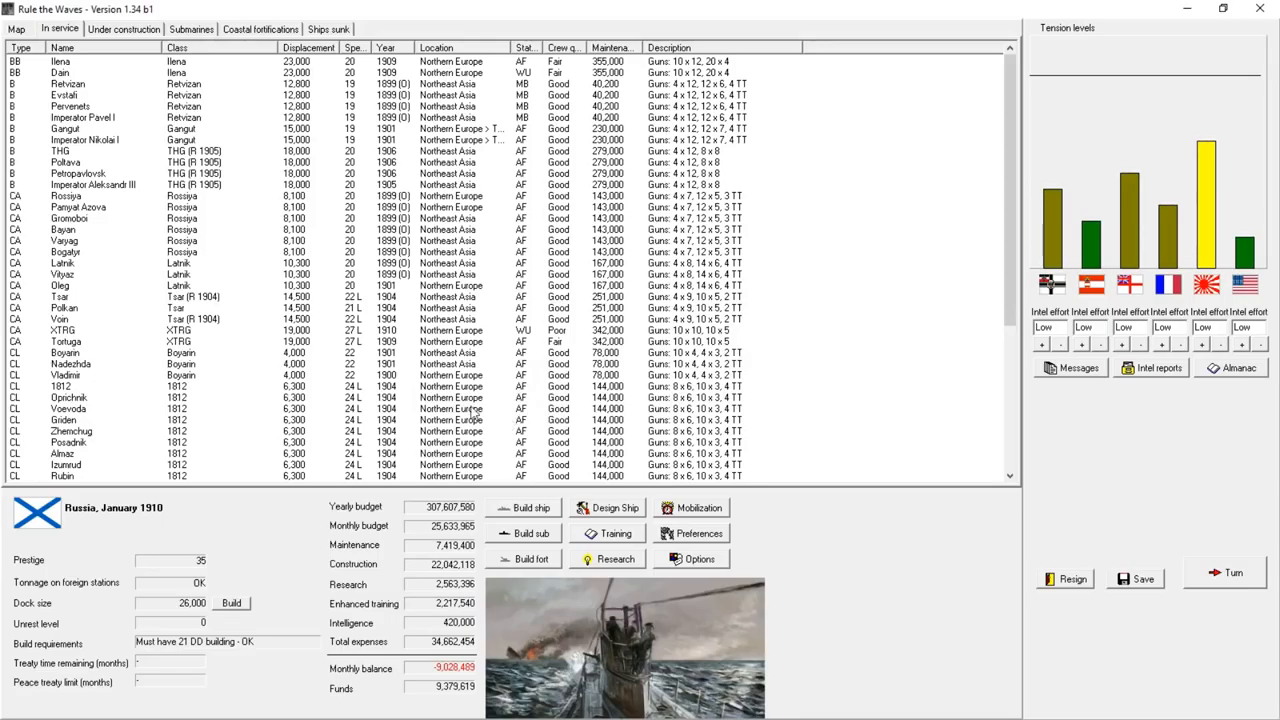
pyautogui.scroll(-3)
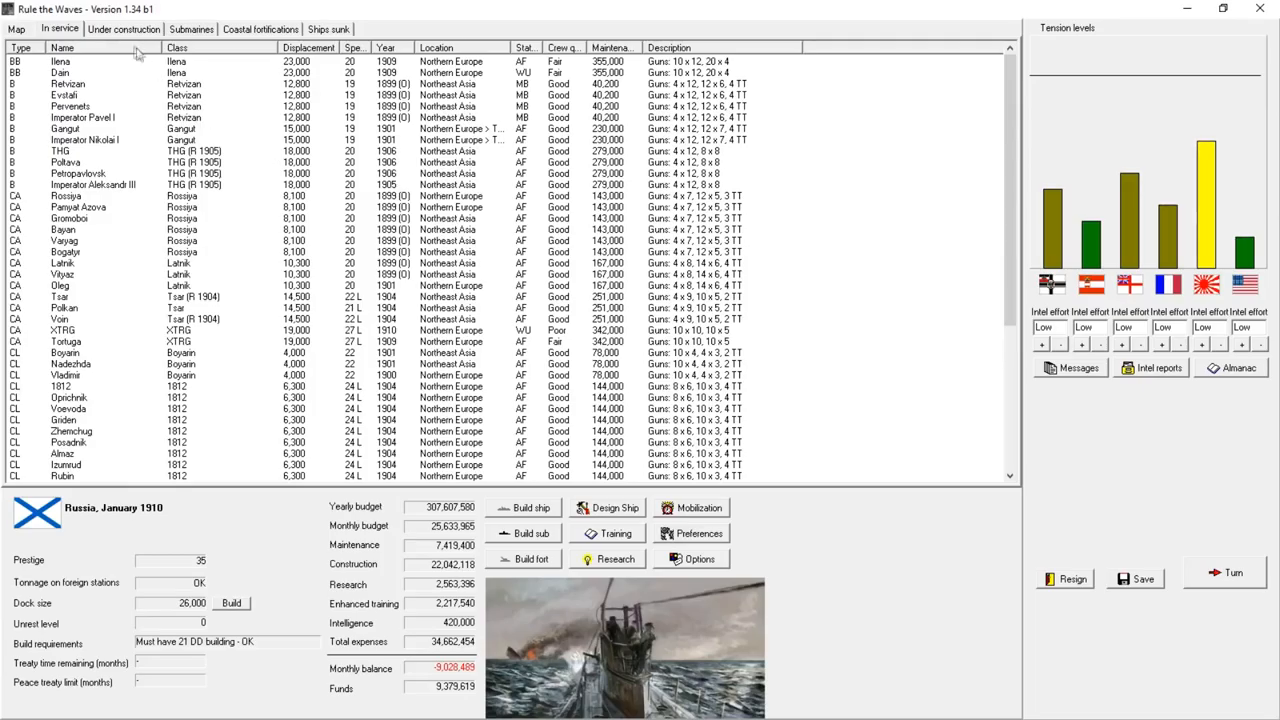
pyautogui.moveTo(128, 35)
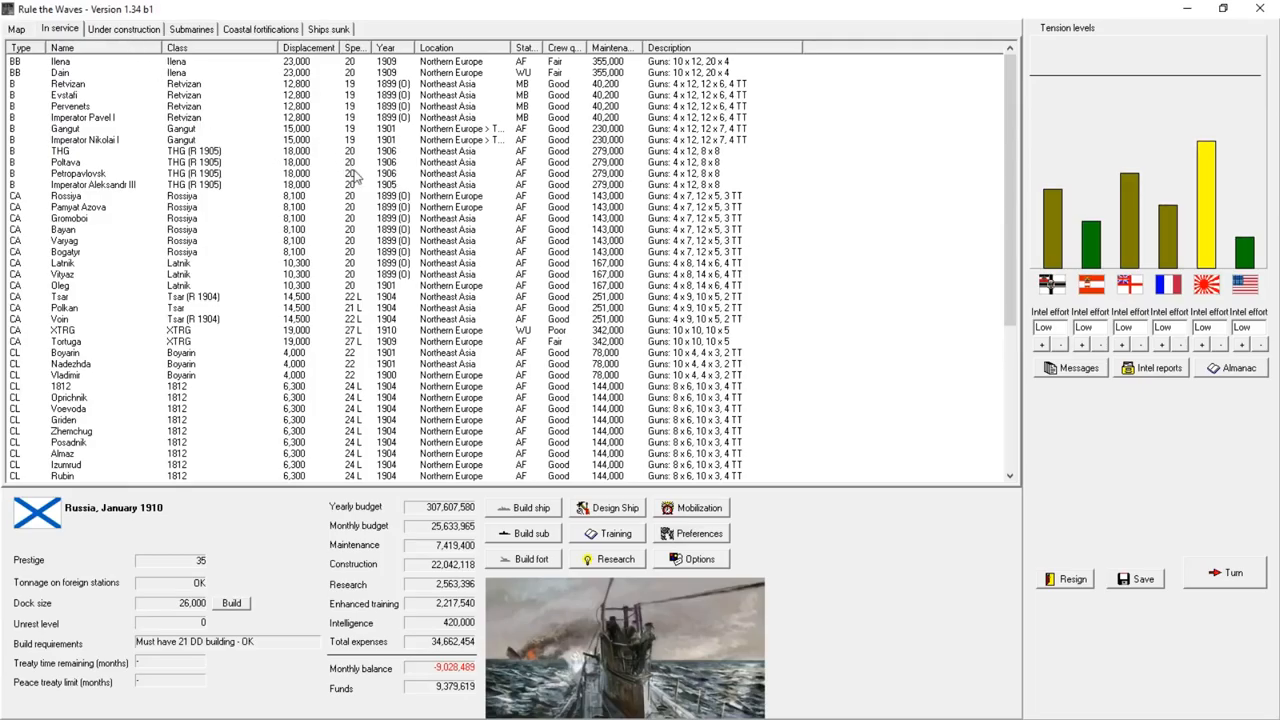
pyautogui.click(100, 164)
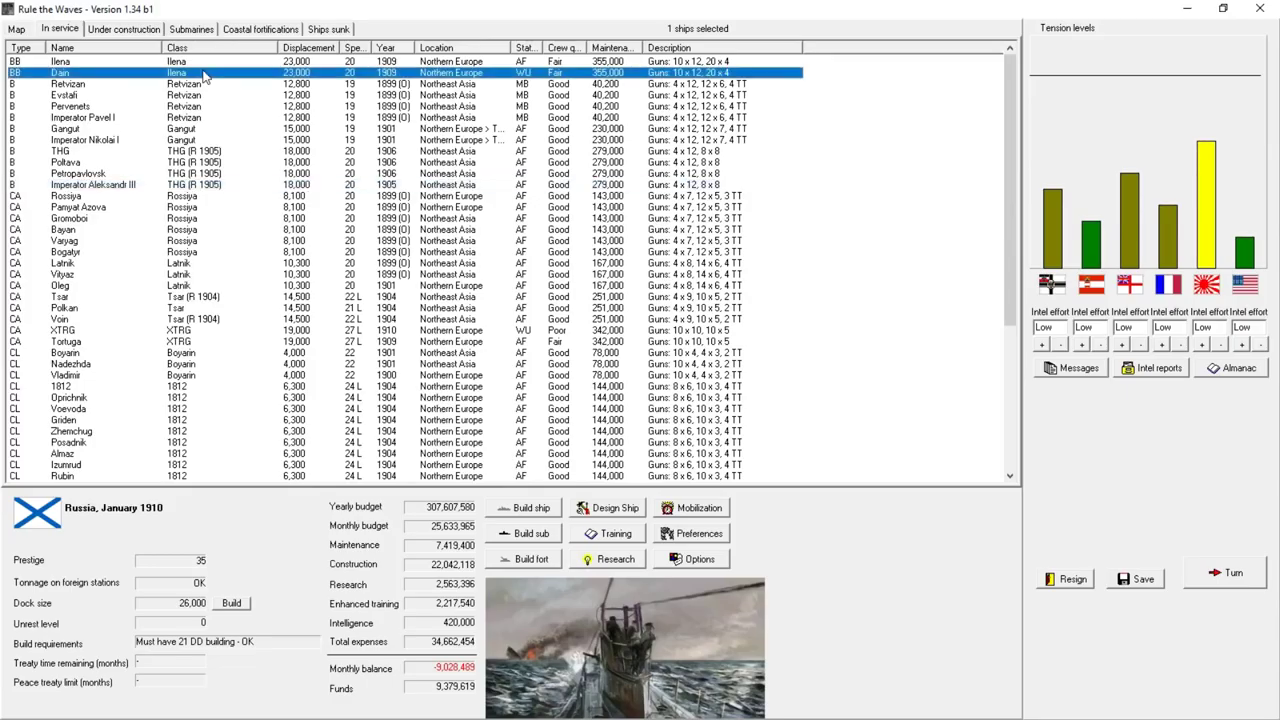
# - Give Ilena and Dain move orders with Northeast Asia as their destination
pyautogui.rightClick(100, 75)
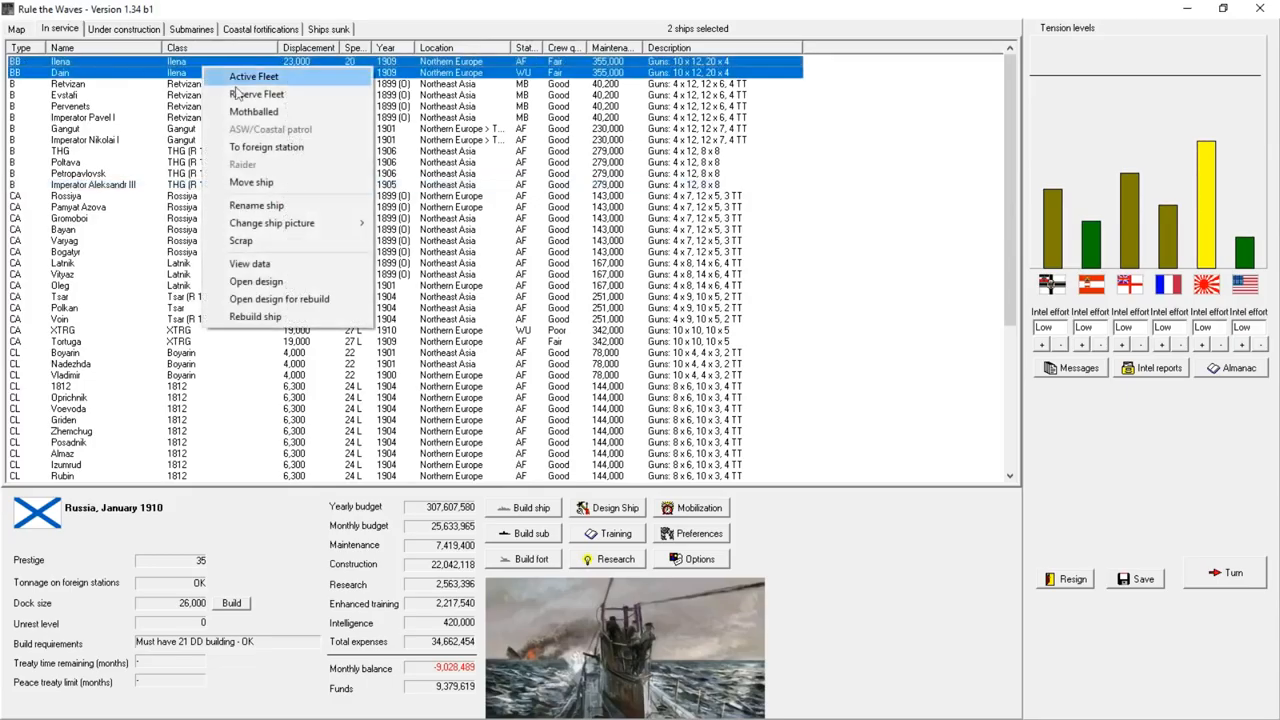
pyautogui.moveTo(301, 176)
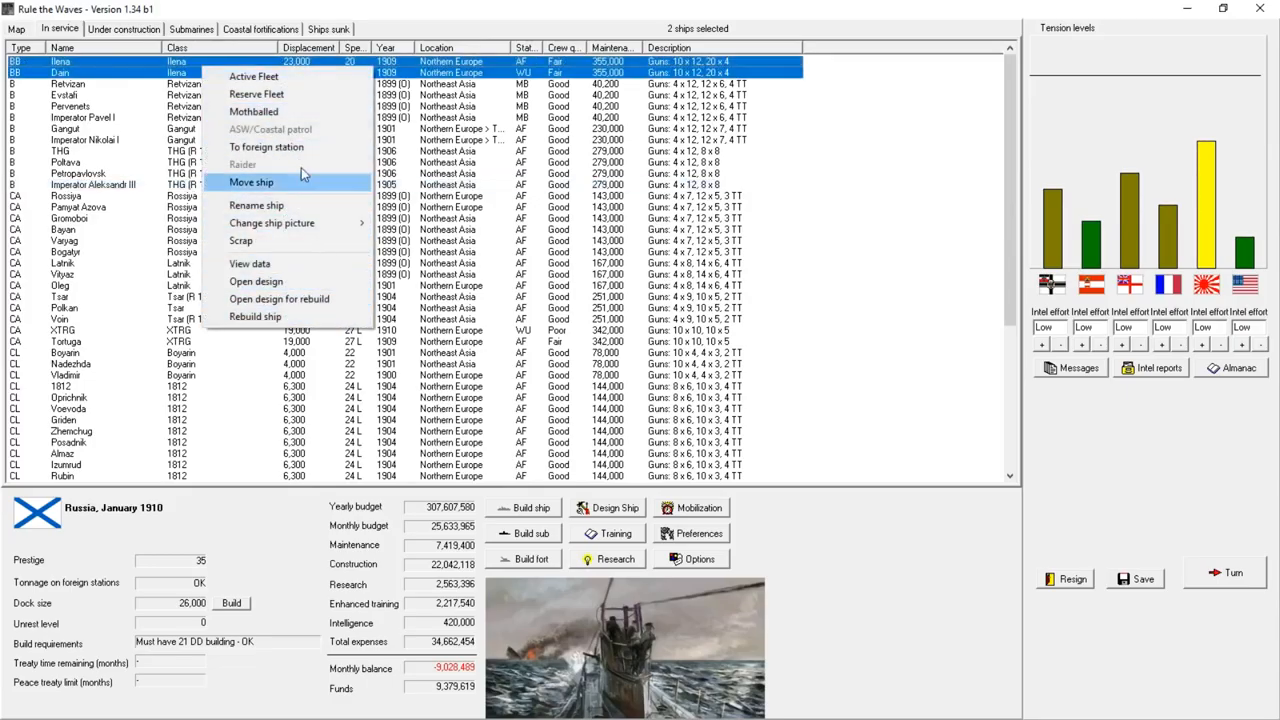
pyautogui.click(251, 182)
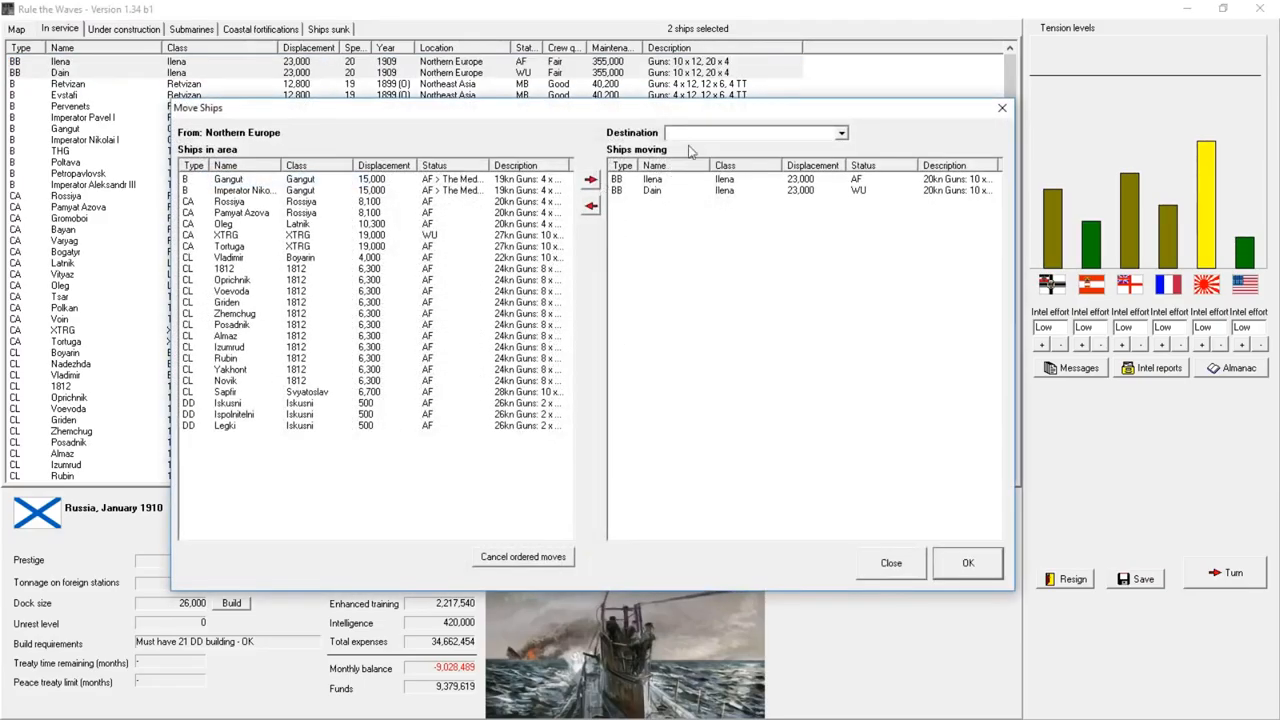
pyautogui.click(843, 132)
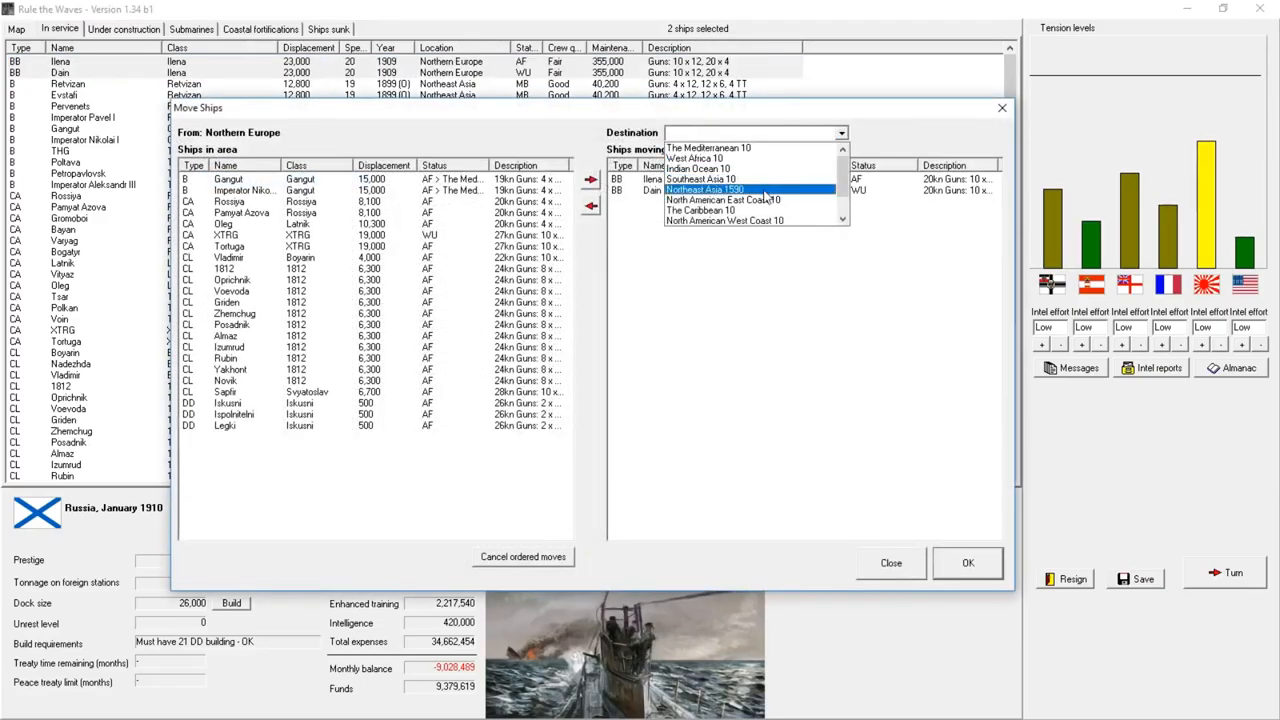
pyautogui.click(966, 563)
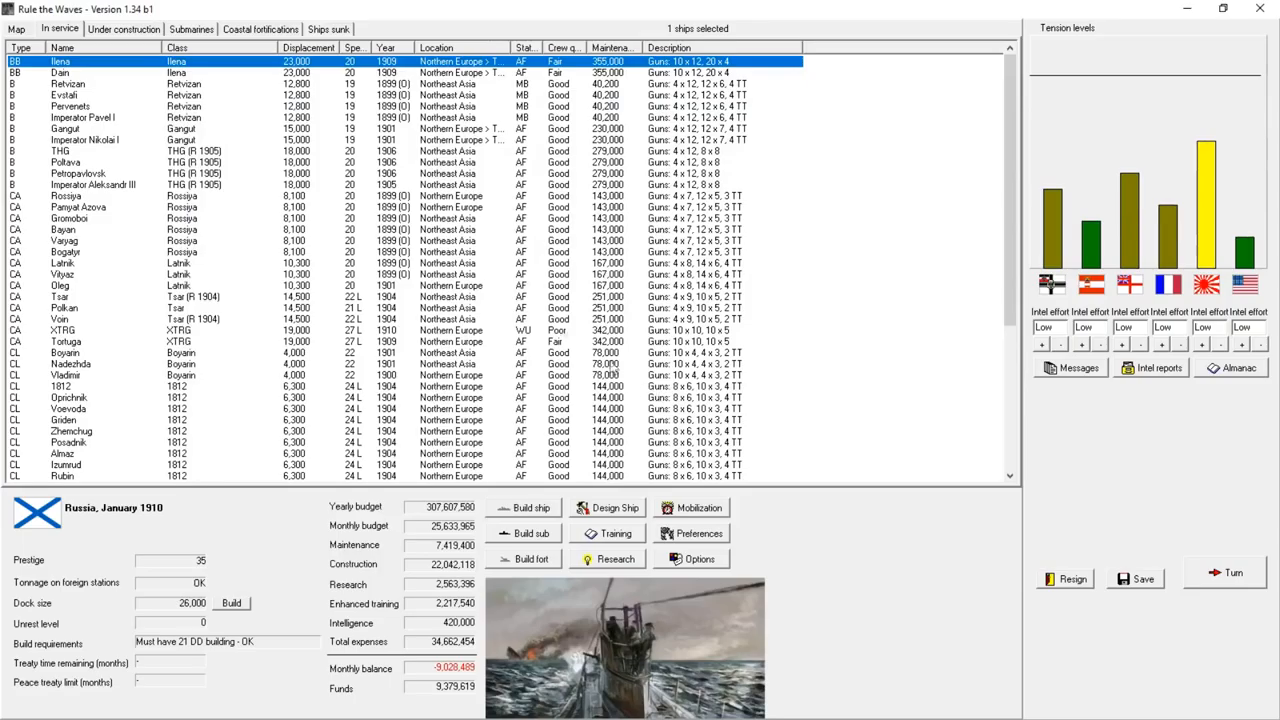
# - On the world map, list territories by area and expand Northeast Asia's holdings
pyautogui.click(11, 28)
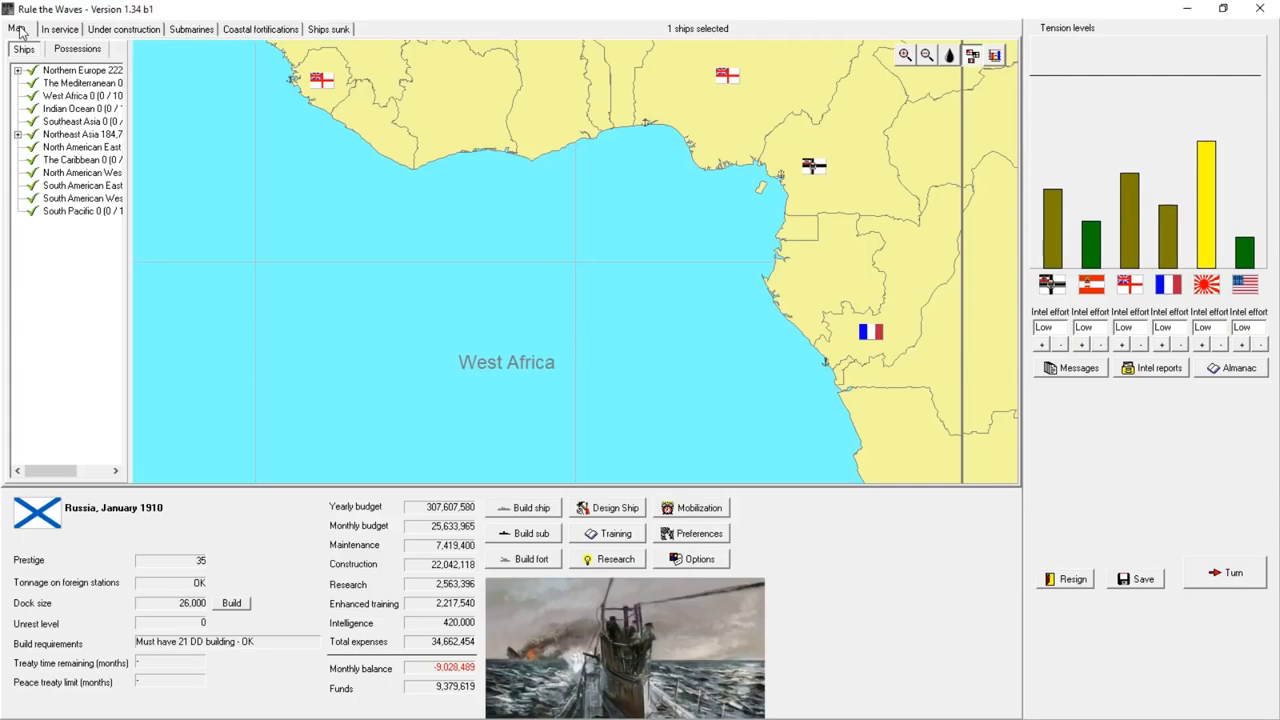
pyautogui.click(80, 49)
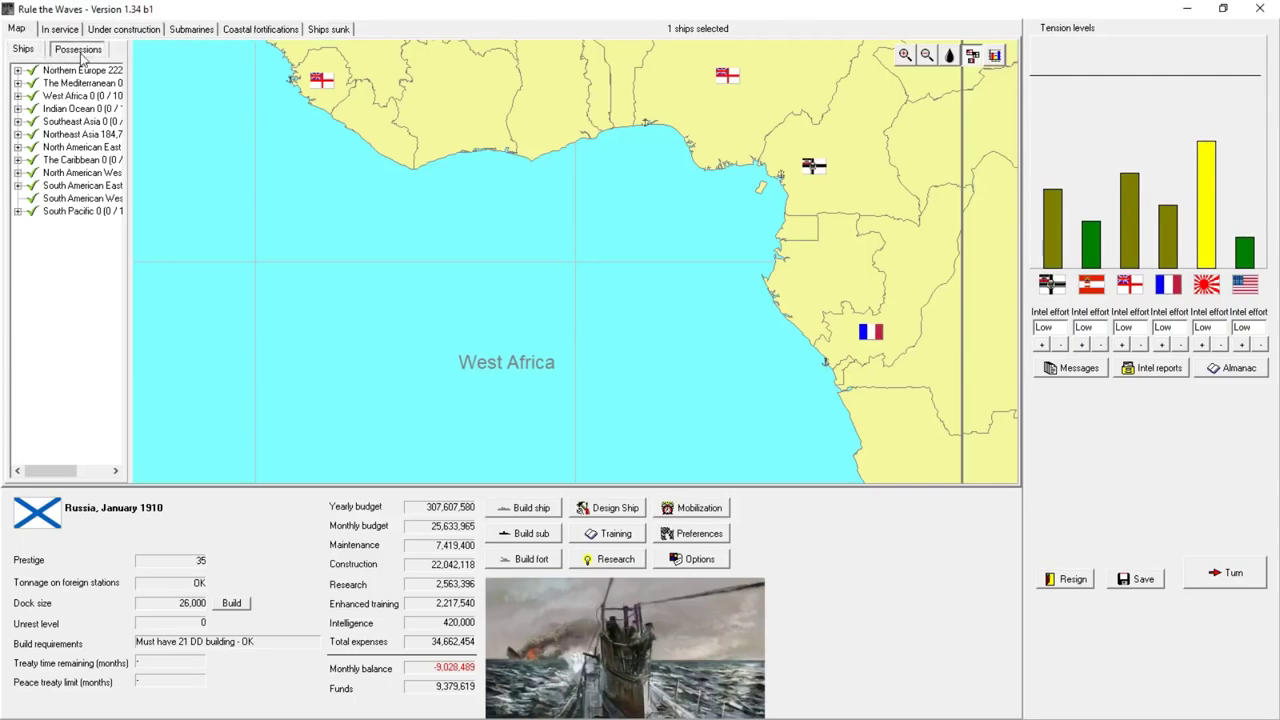
pyautogui.click(75, 134)
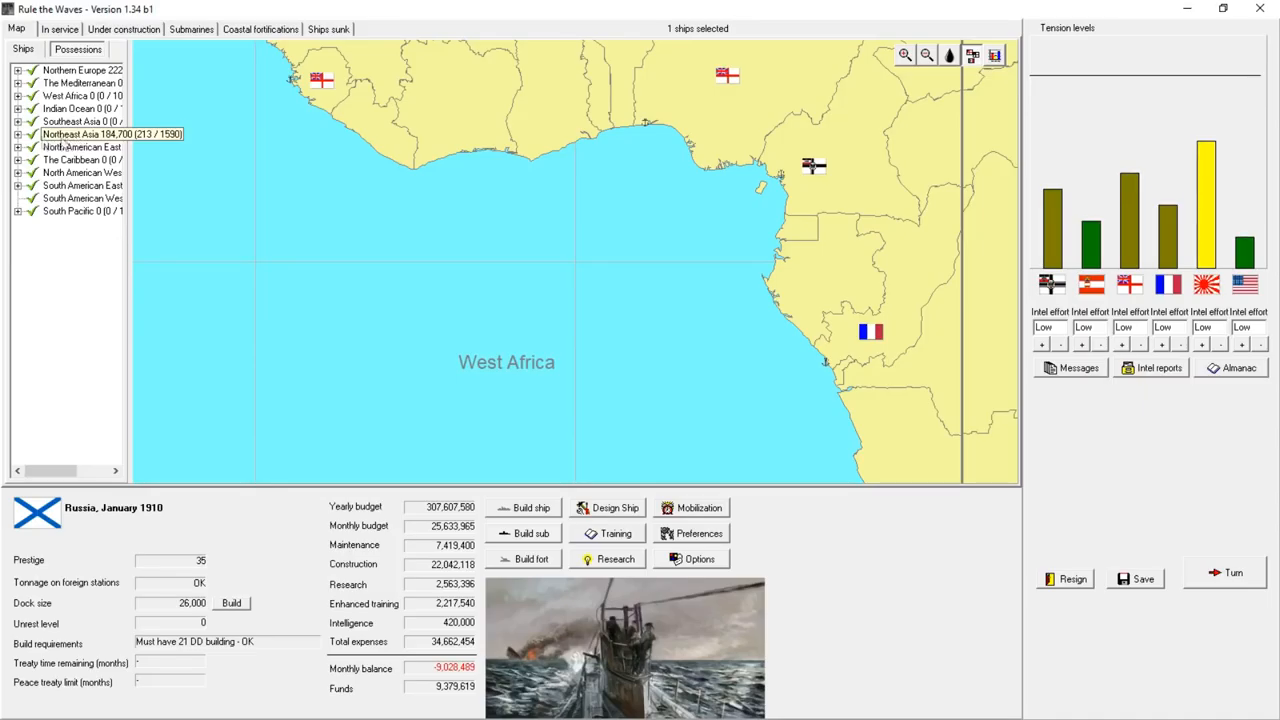
pyautogui.click(10, 134)
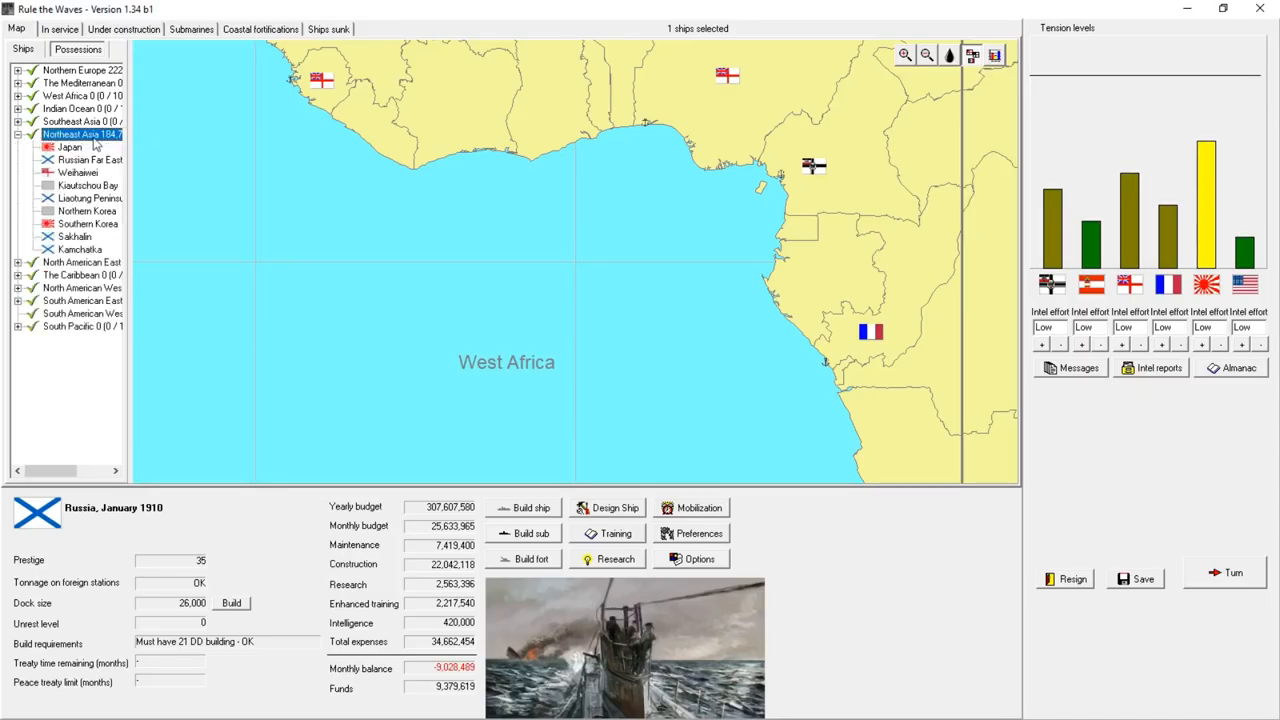
pyautogui.click(17, 132)
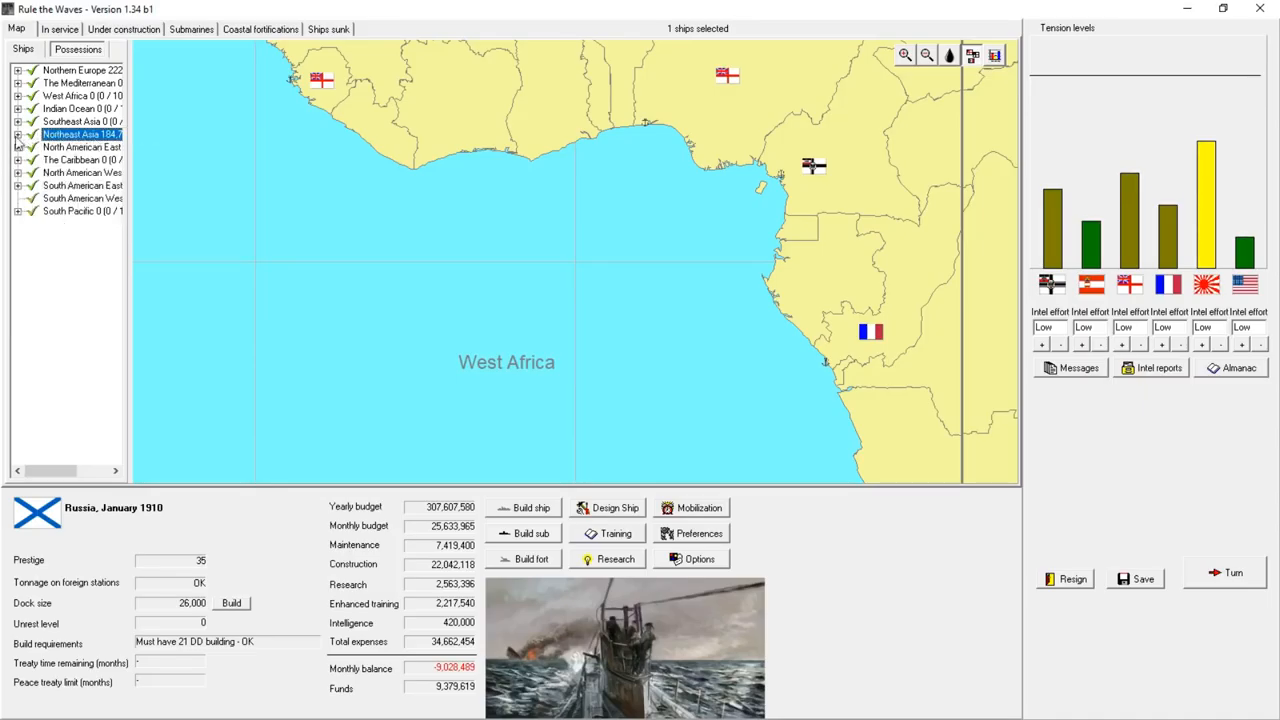
pyautogui.click(14, 133)
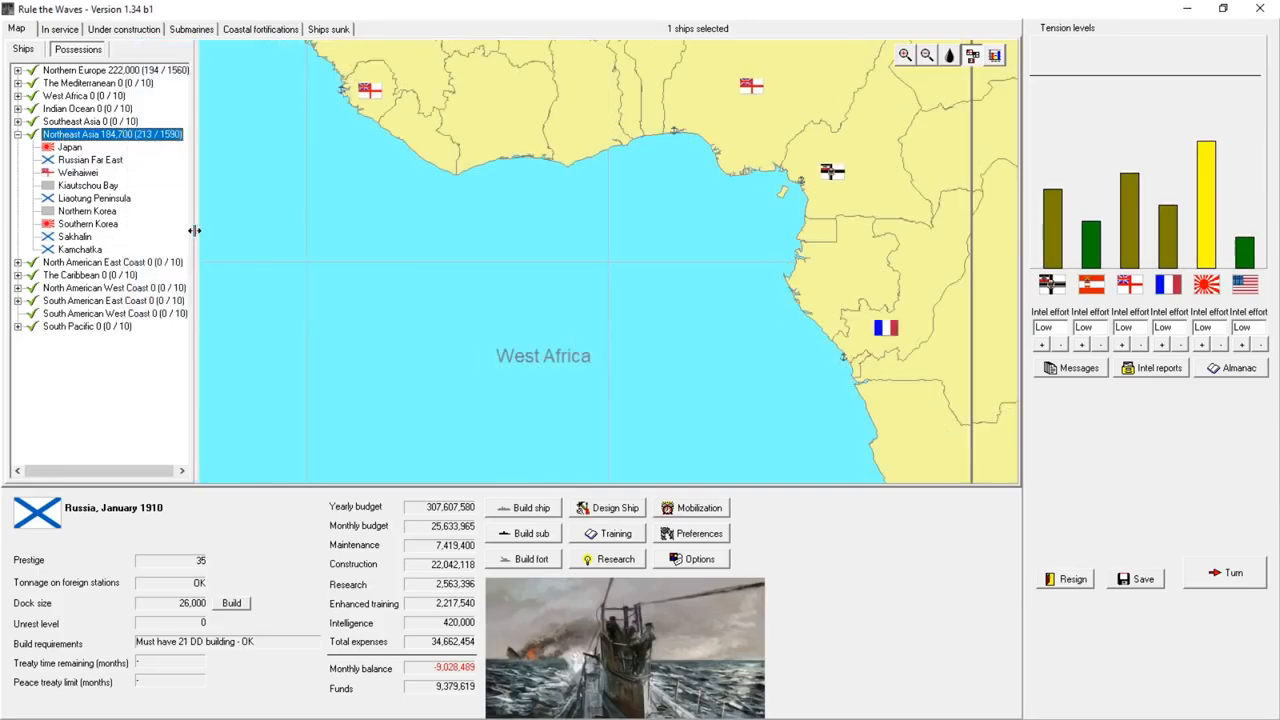
pyautogui.moveTo(116, 155)
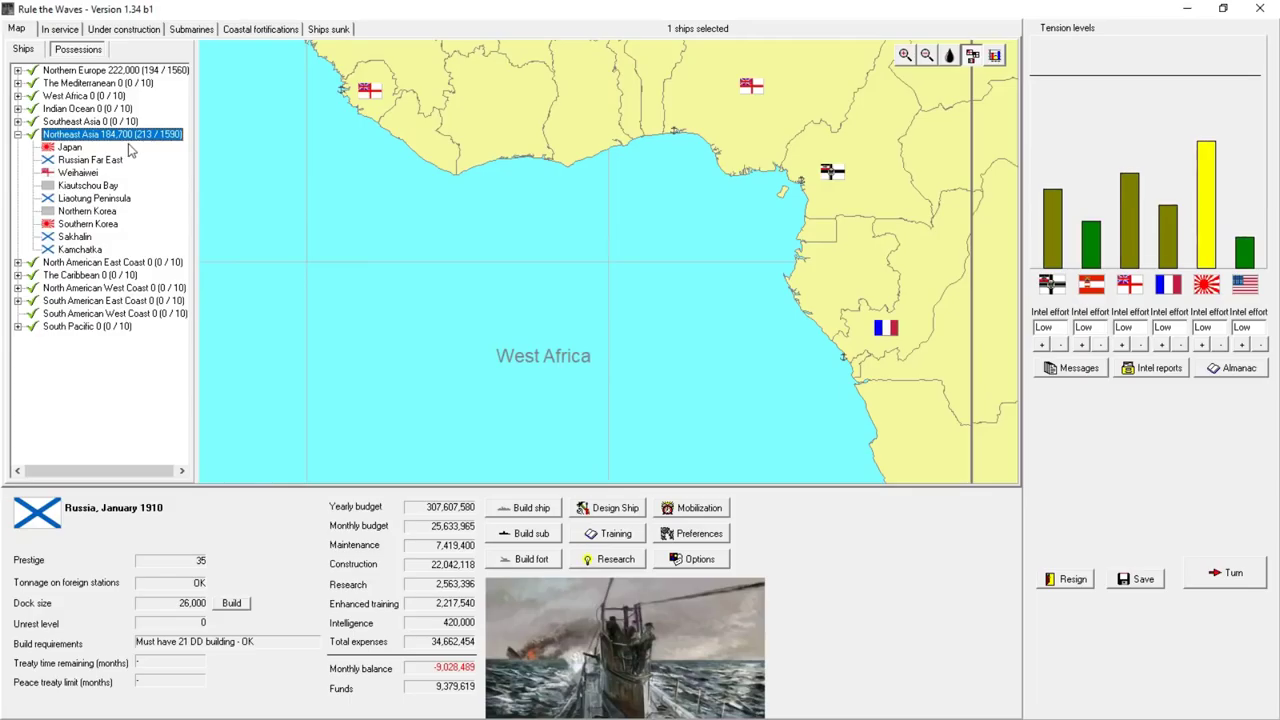
# - Zoom the map, view Liaotung Peninsula's details and collapse the Northeast Asia list
pyautogui.click(904, 54)
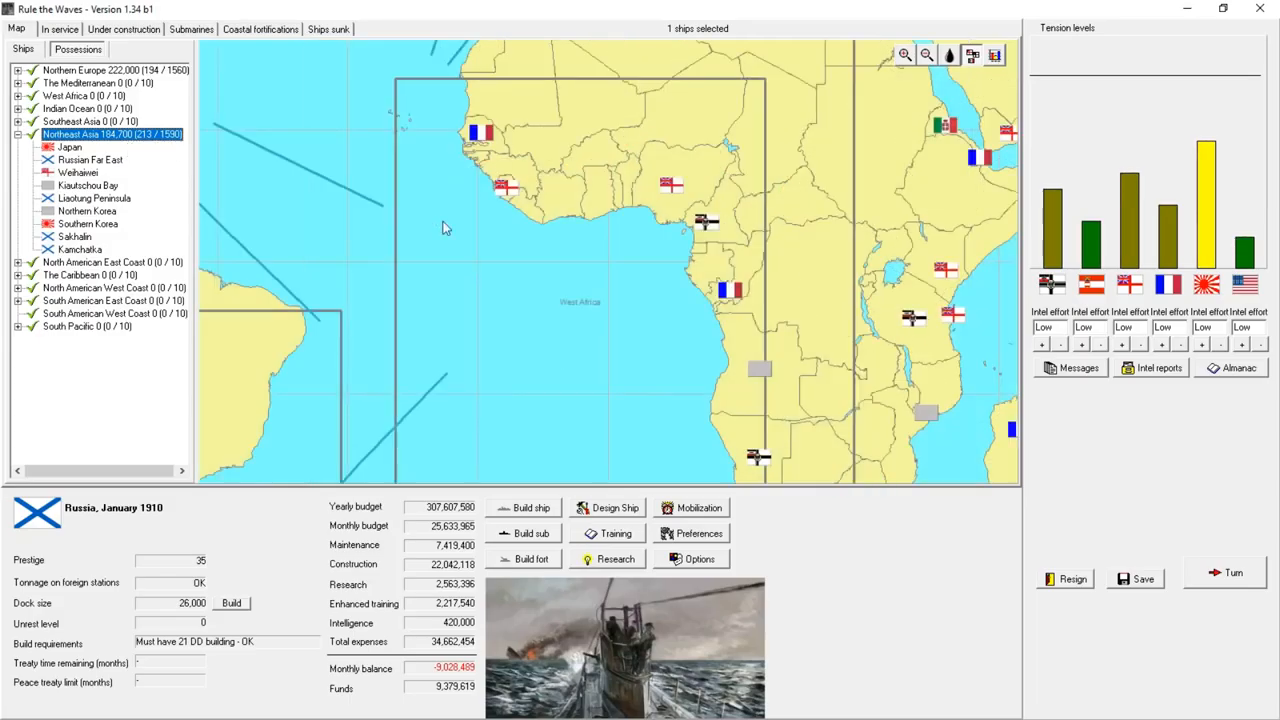
pyautogui.click(922, 55)
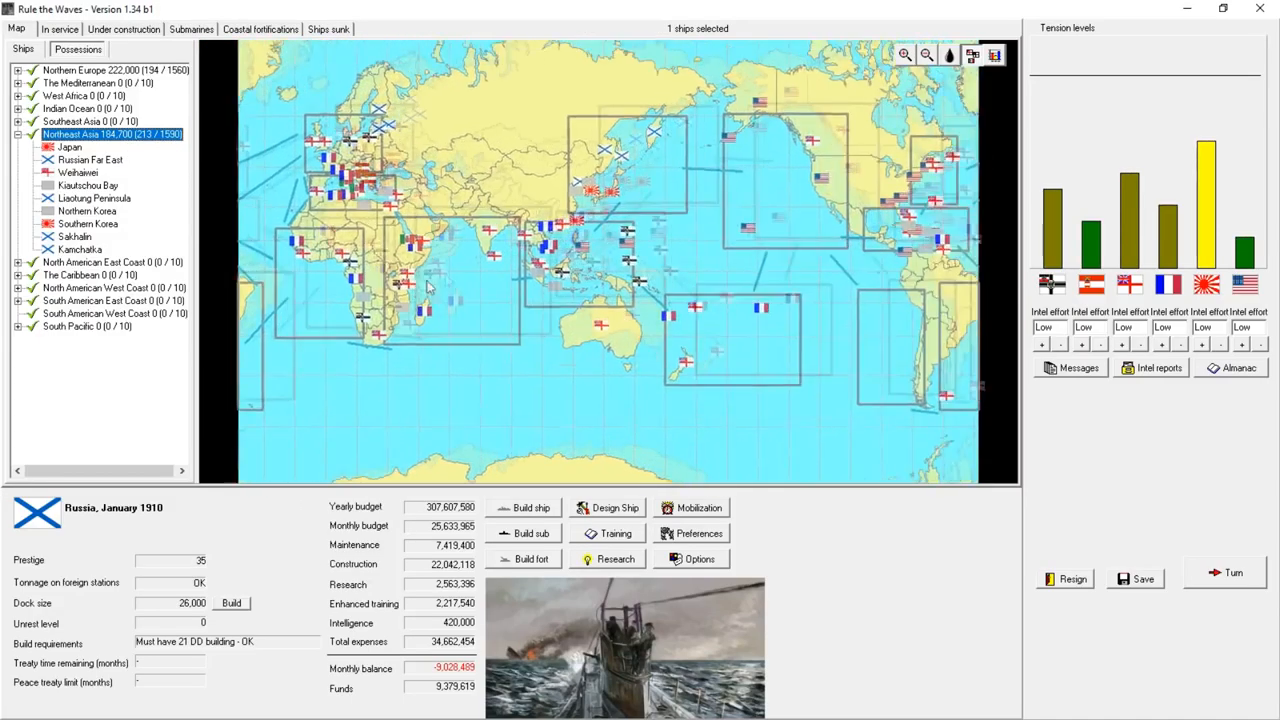
pyautogui.click(904, 55)
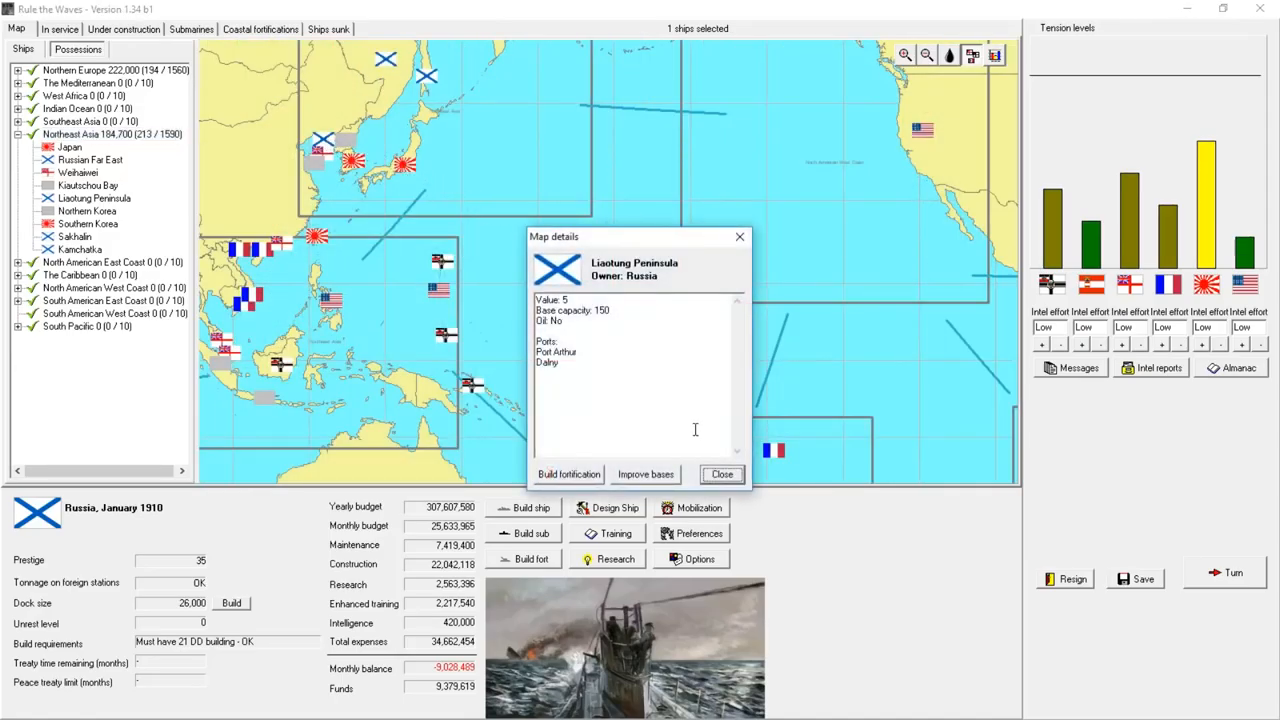
pyautogui.click(721, 474)
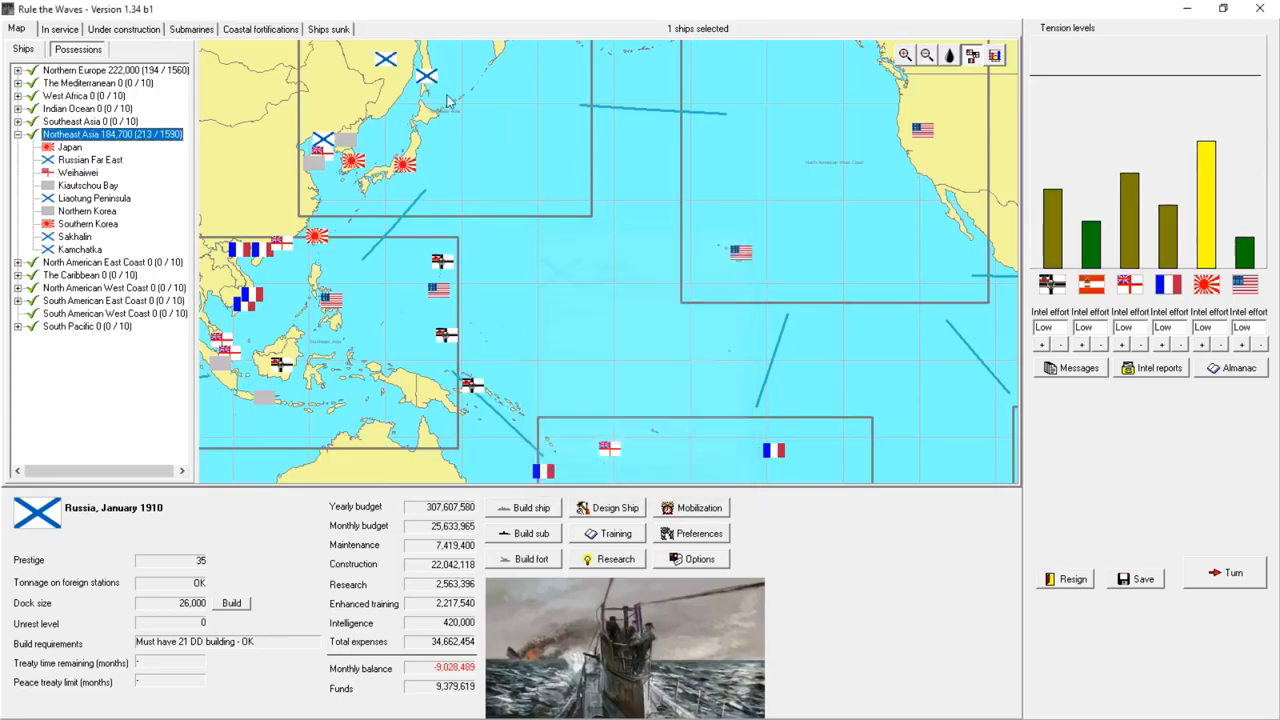
pyautogui.click(90, 159)
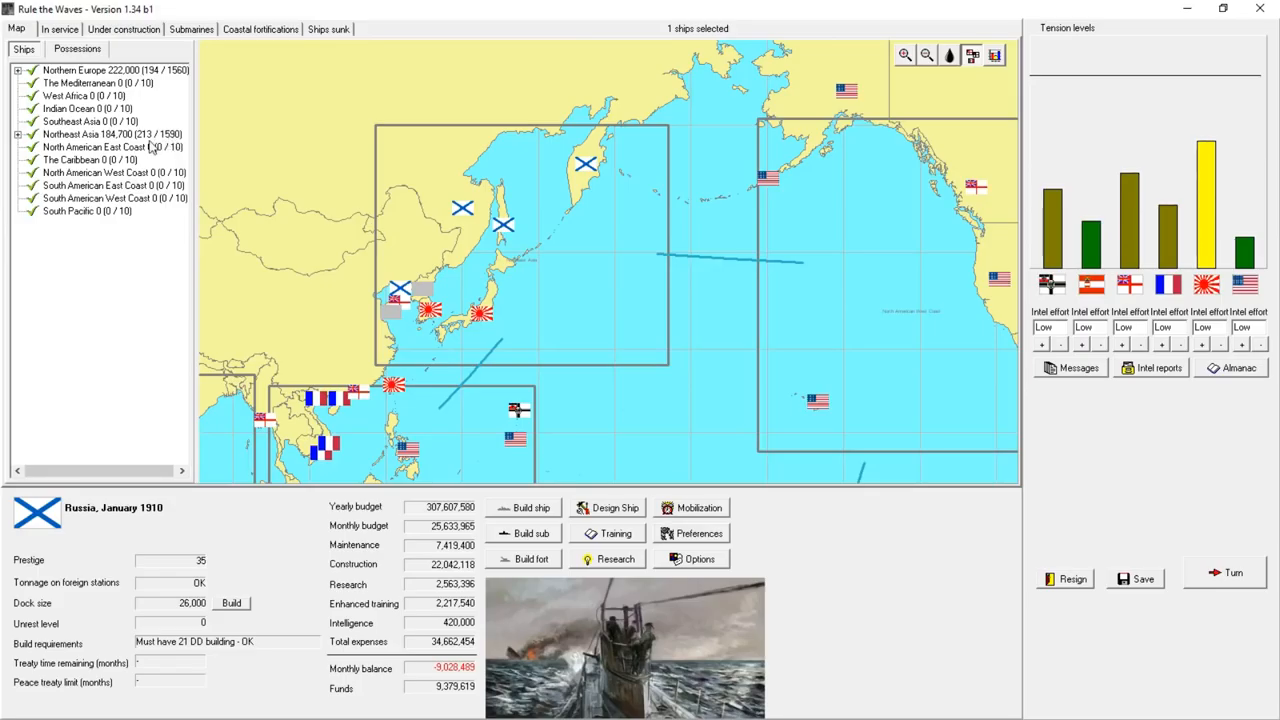
# - Order cruisers XTRG and Tortuga to sail from Northern Europe to Northeast Asia
pyautogui.click(11, 135)
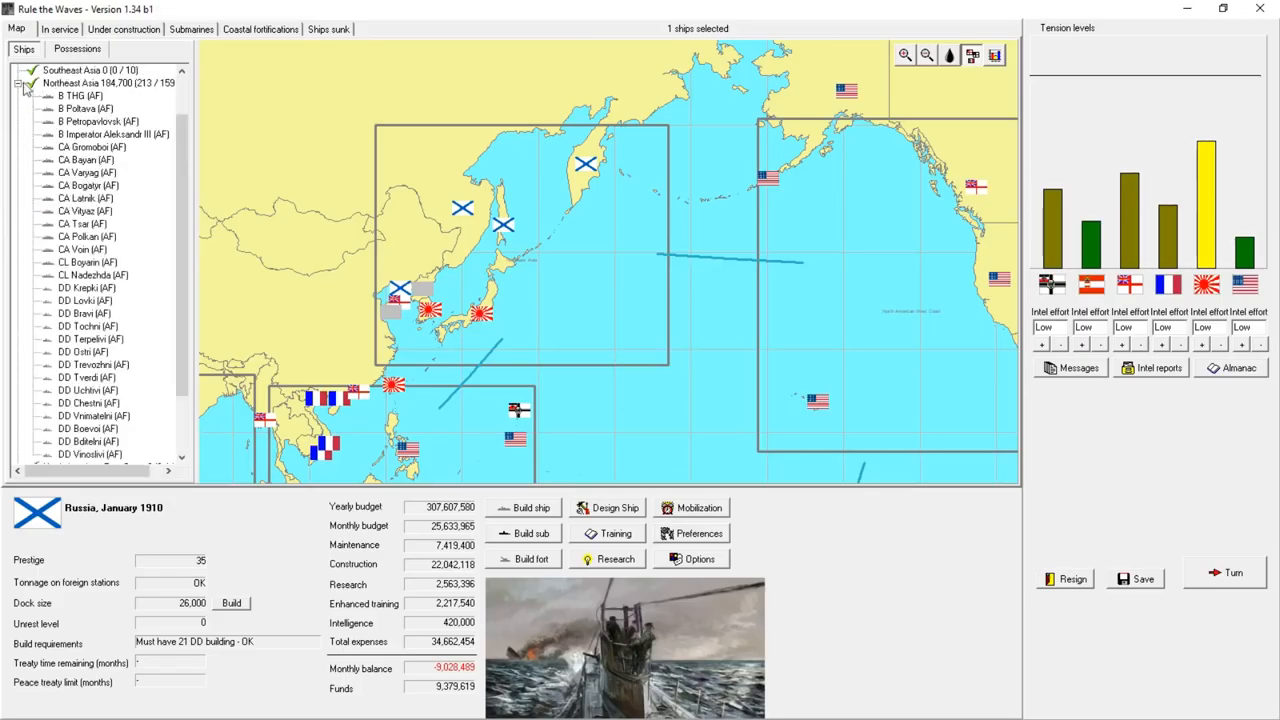
pyautogui.click(64, 29)
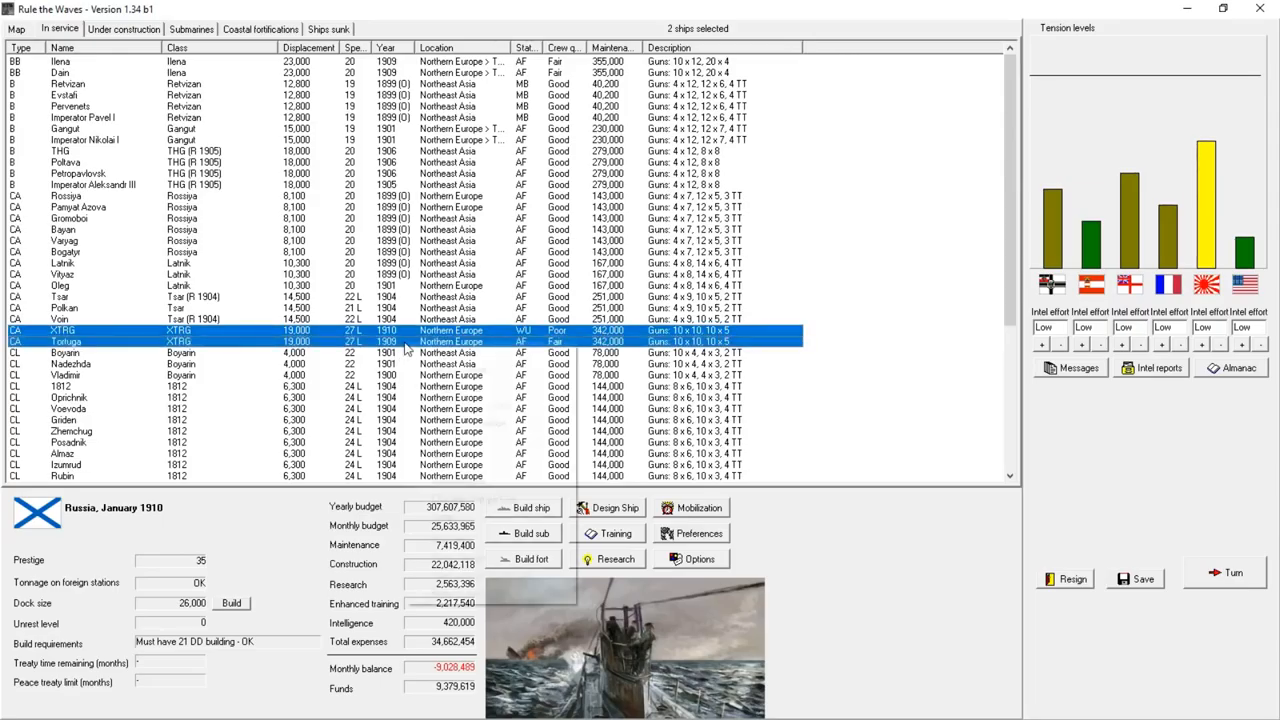
pyautogui.rightClick(400, 341)
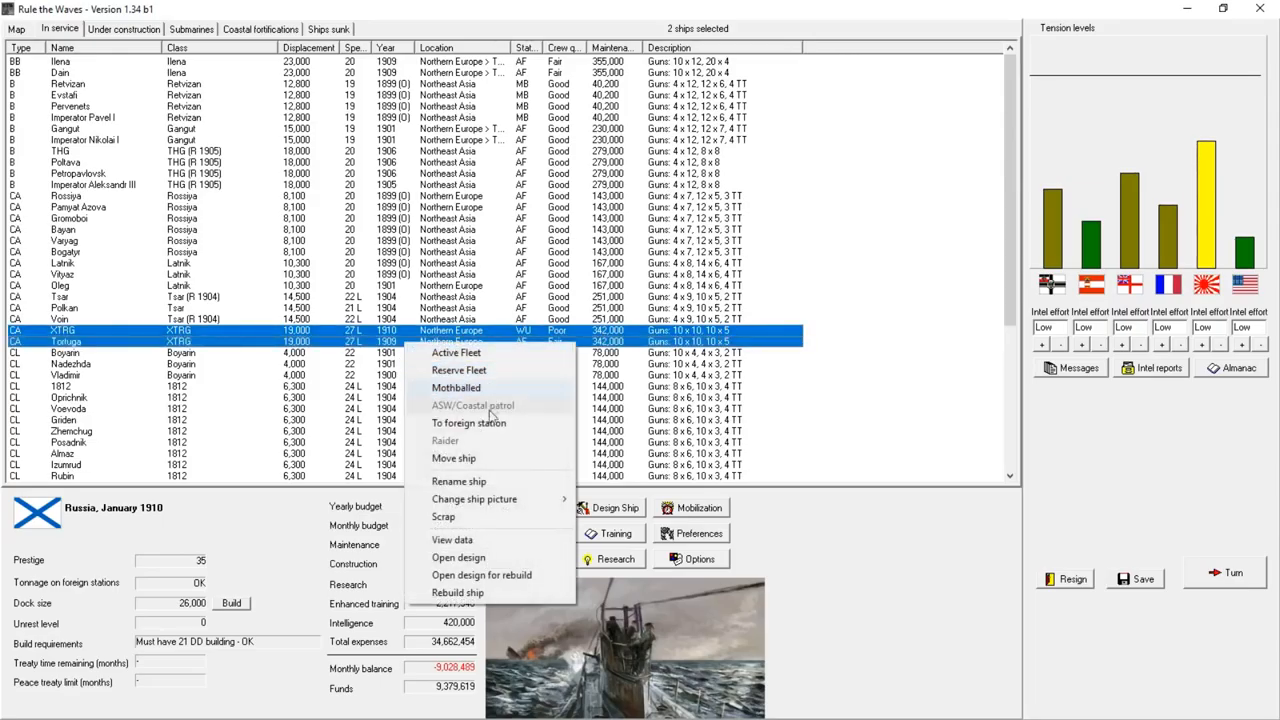
pyautogui.click(472, 458)
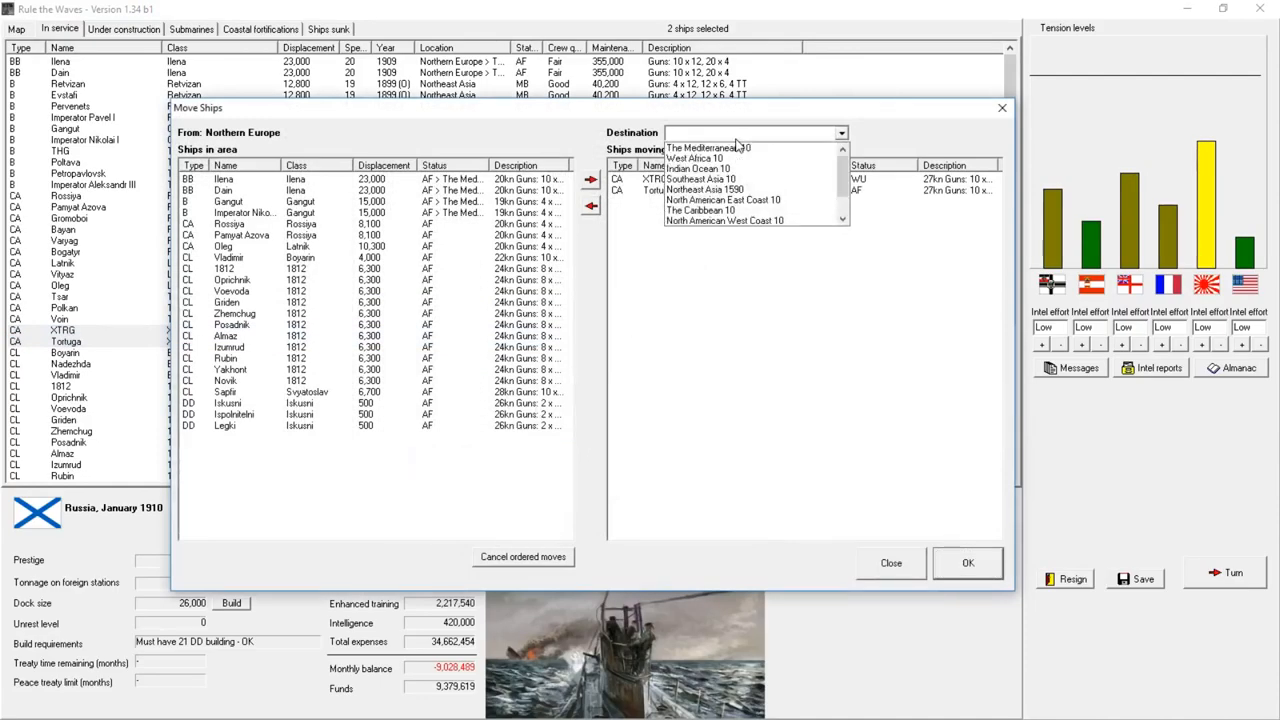
pyautogui.click(698, 189)
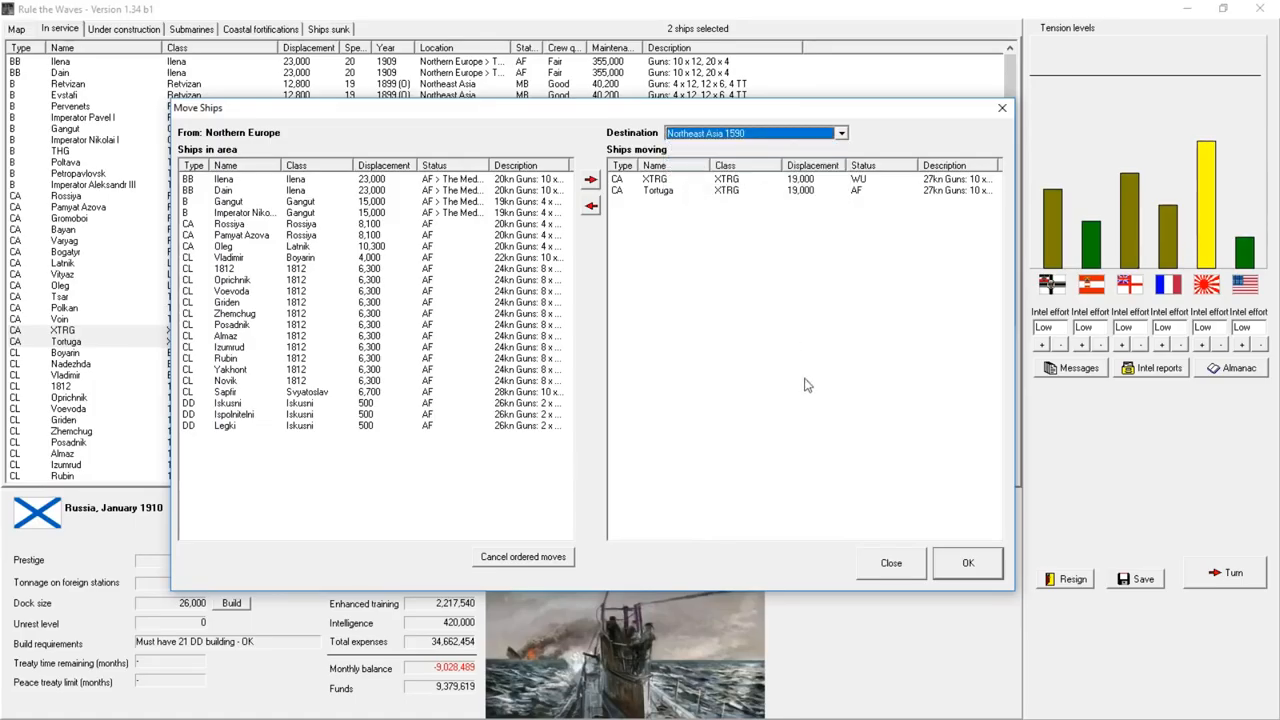
pyautogui.click(968, 563)
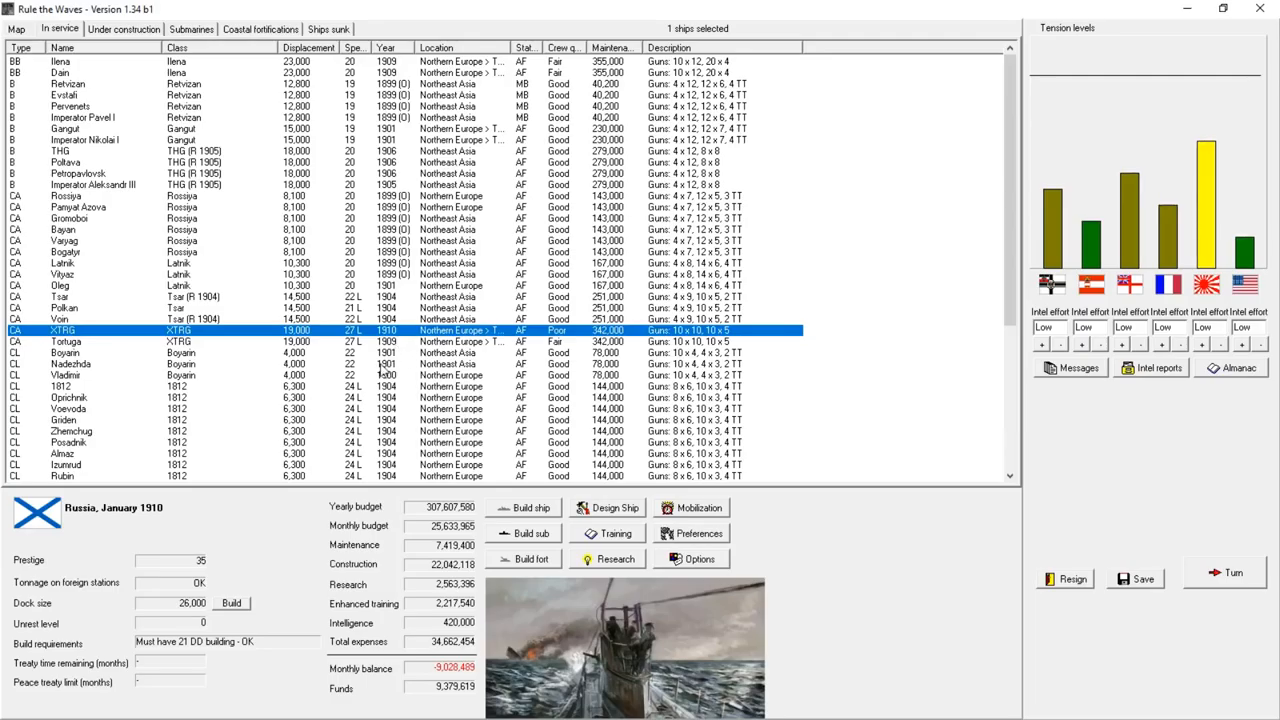
pyautogui.moveTo(397, 368)
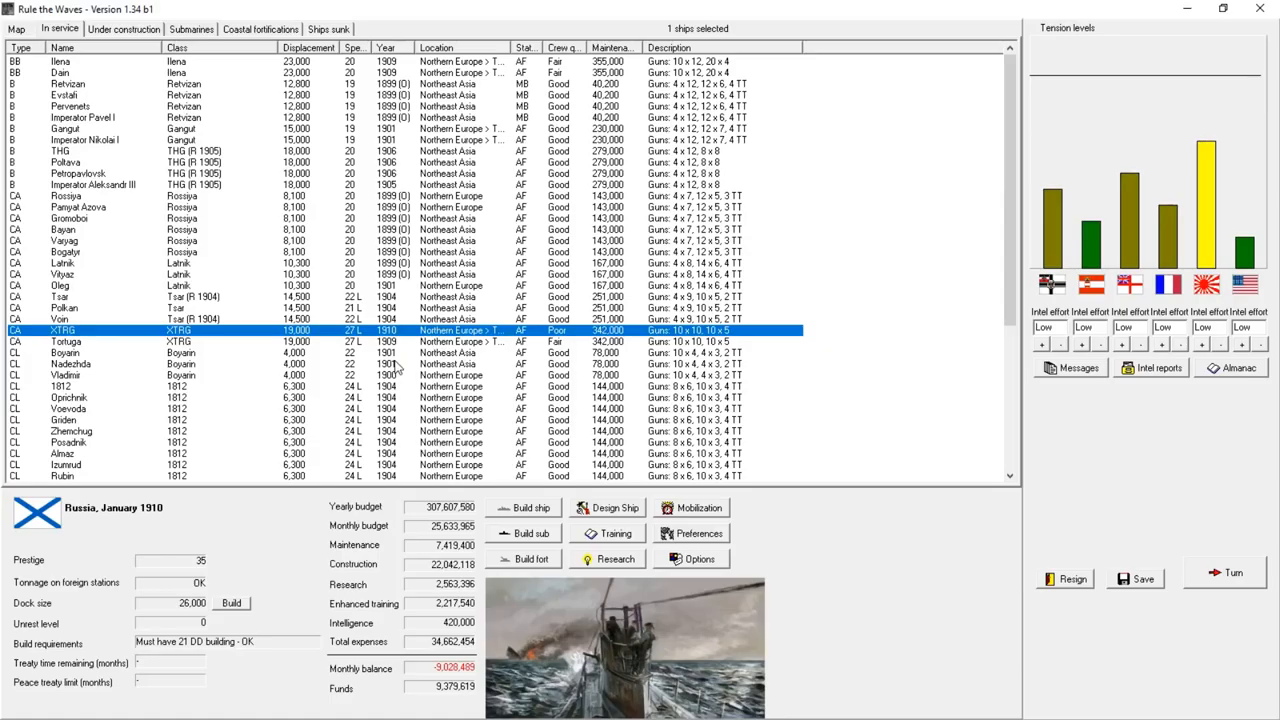
# - Send Vladimir and the eleven 1812-class light cruisers to Northeast Asia
pyautogui.click(70, 397)
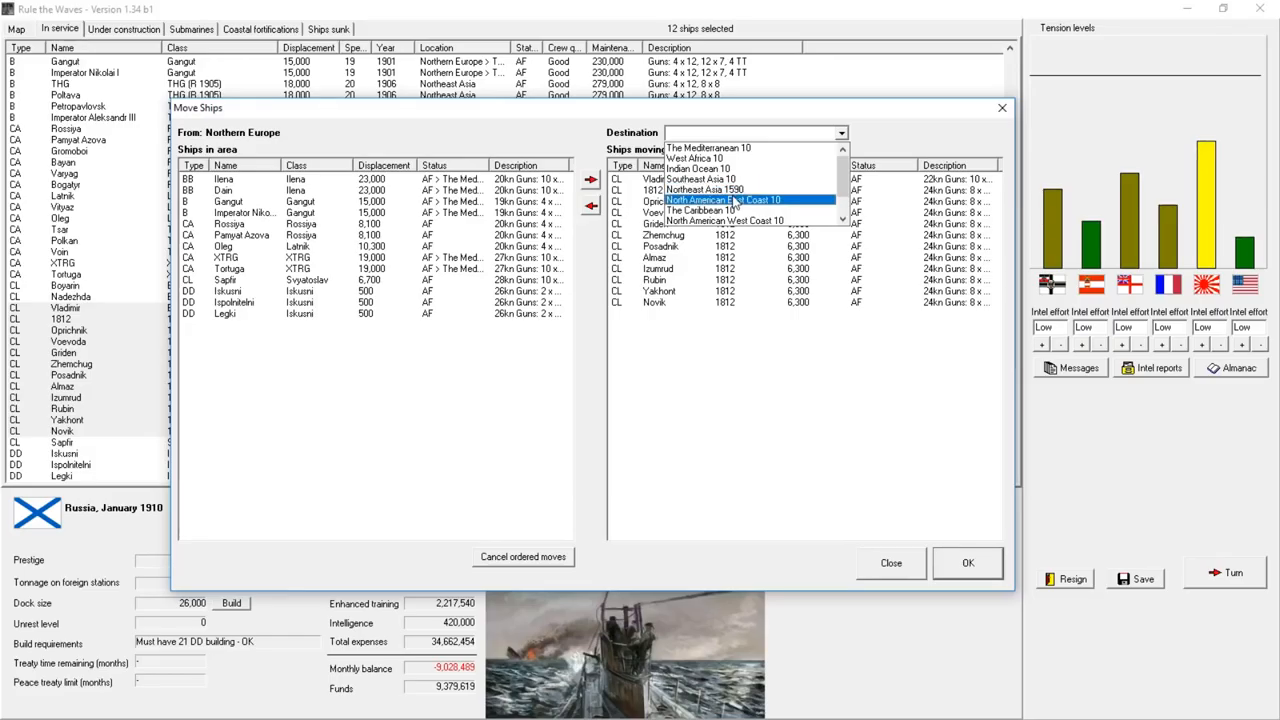
pyautogui.click(890, 563)
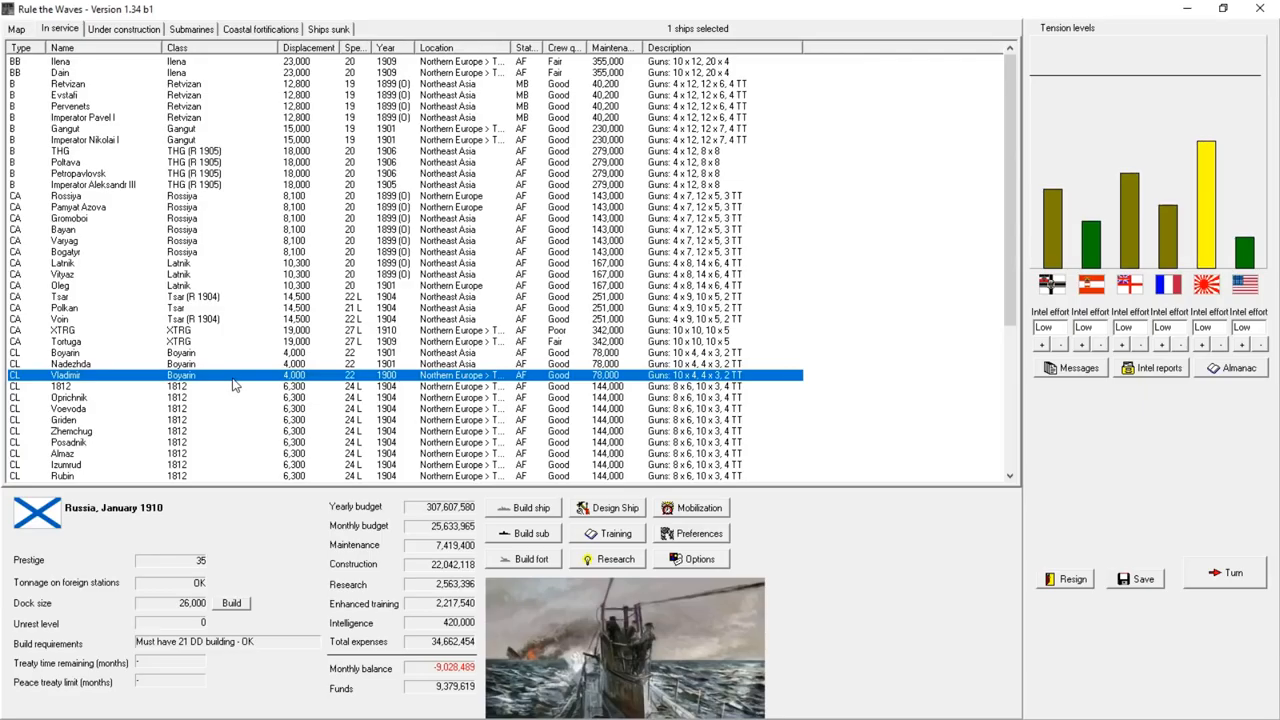
pyautogui.moveTo(1116, 500)
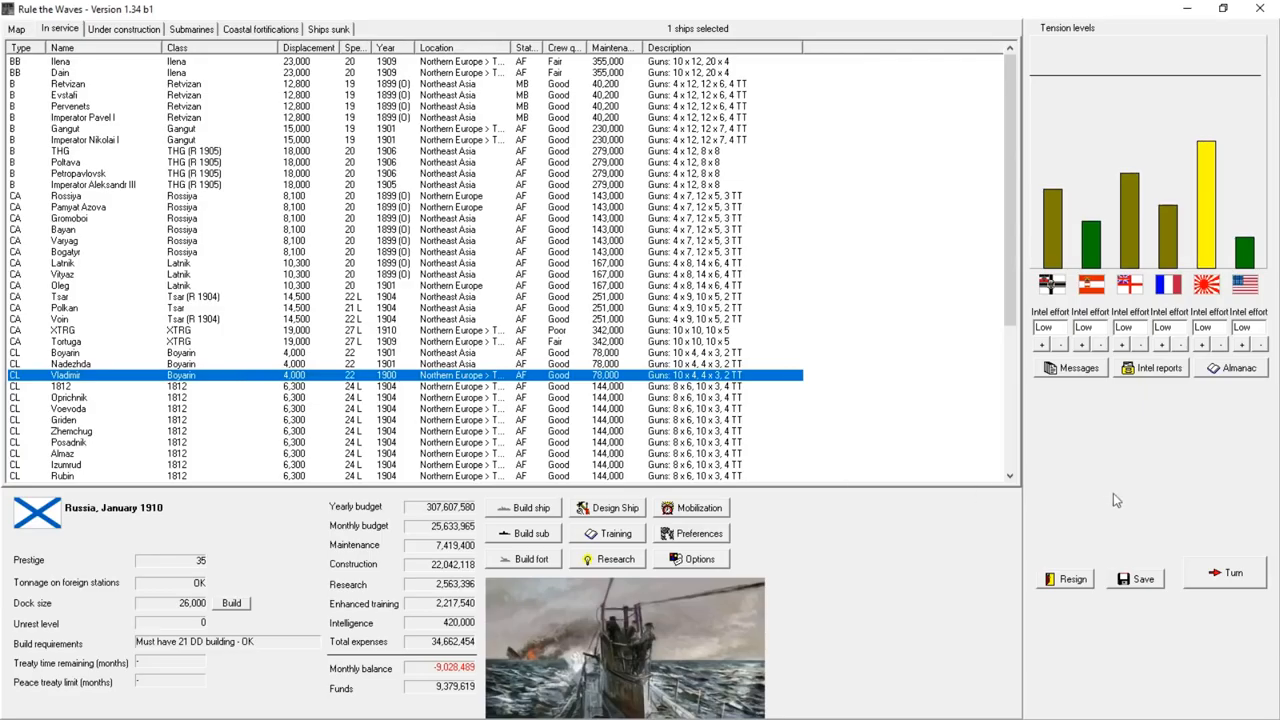
pyautogui.moveTo(1010, 322)
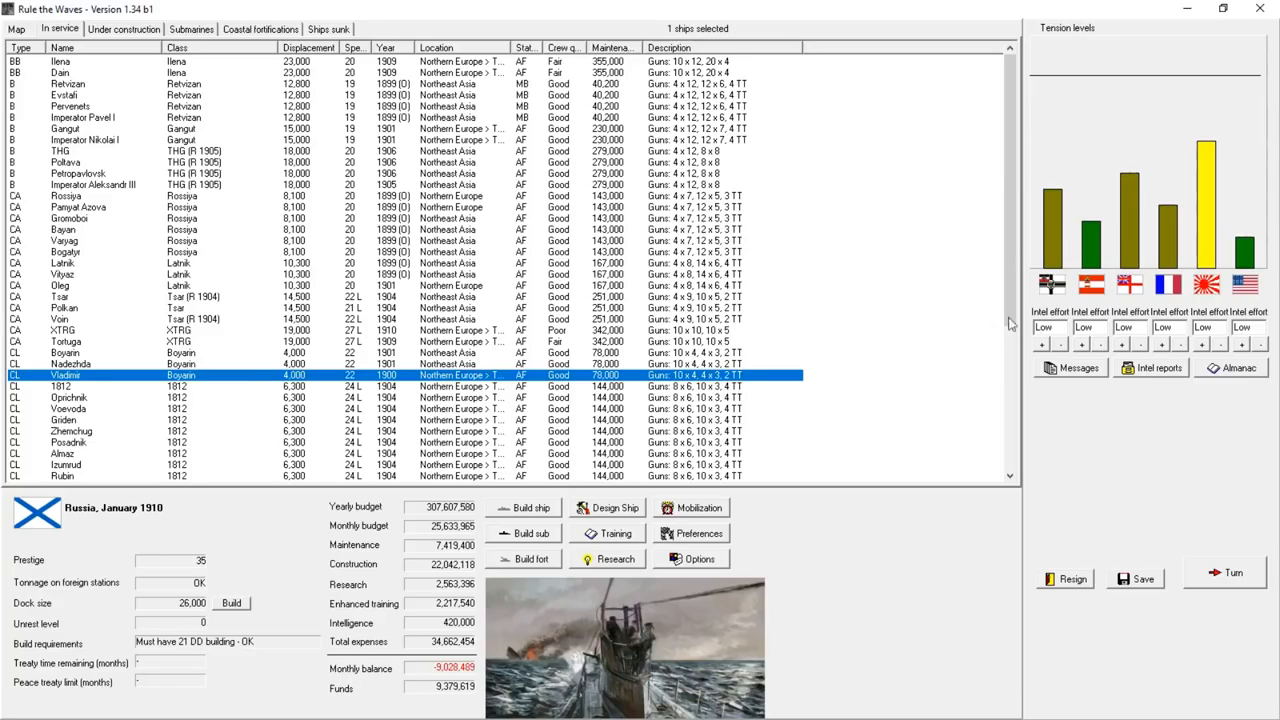
pyautogui.moveTo(529, 256)
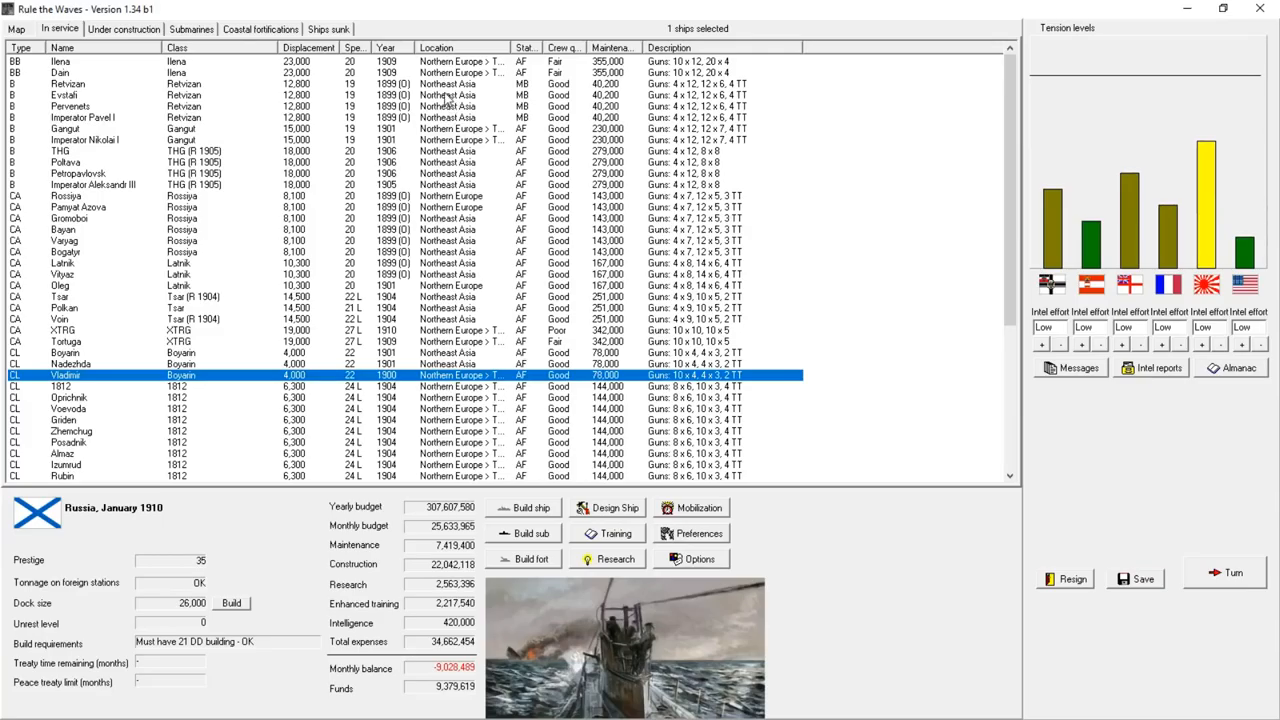
pyautogui.click(60, 93)
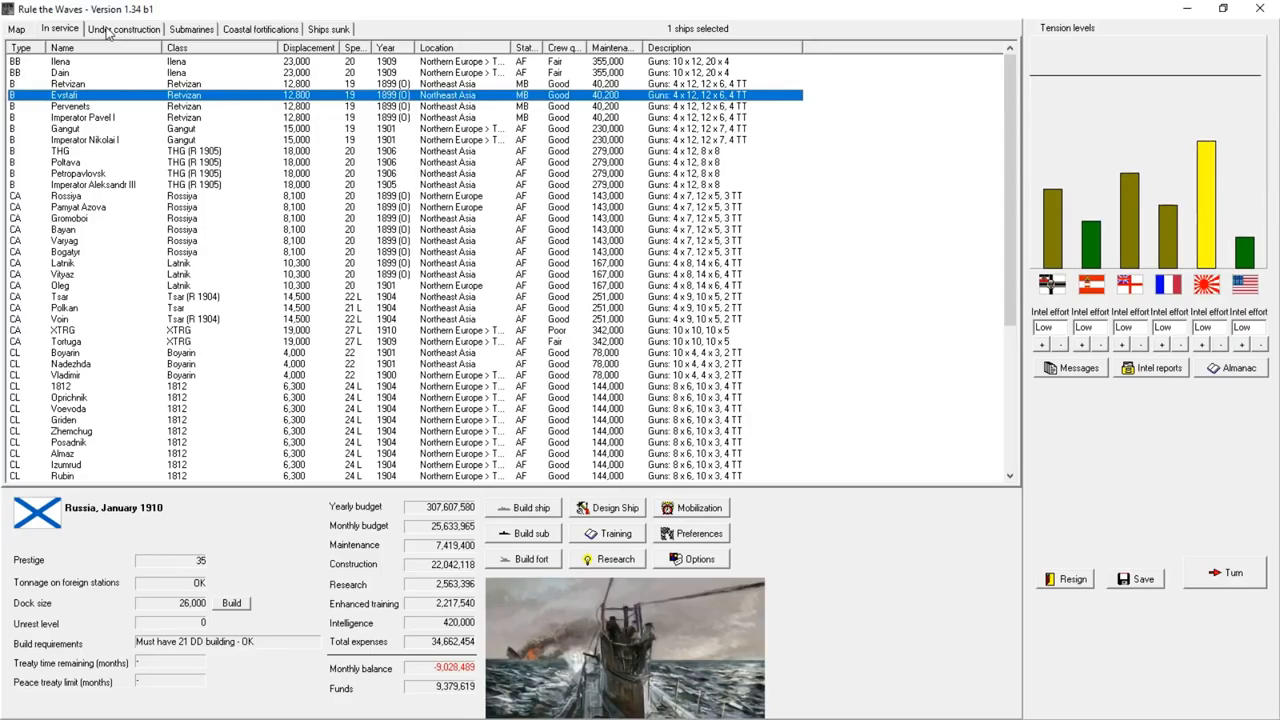
# - Halt construction of Dvenadtsat Apostolov, Imperator Aleksandr II, Vyacheslav and Topaz, then return to In service
pyautogui.click(123, 28)
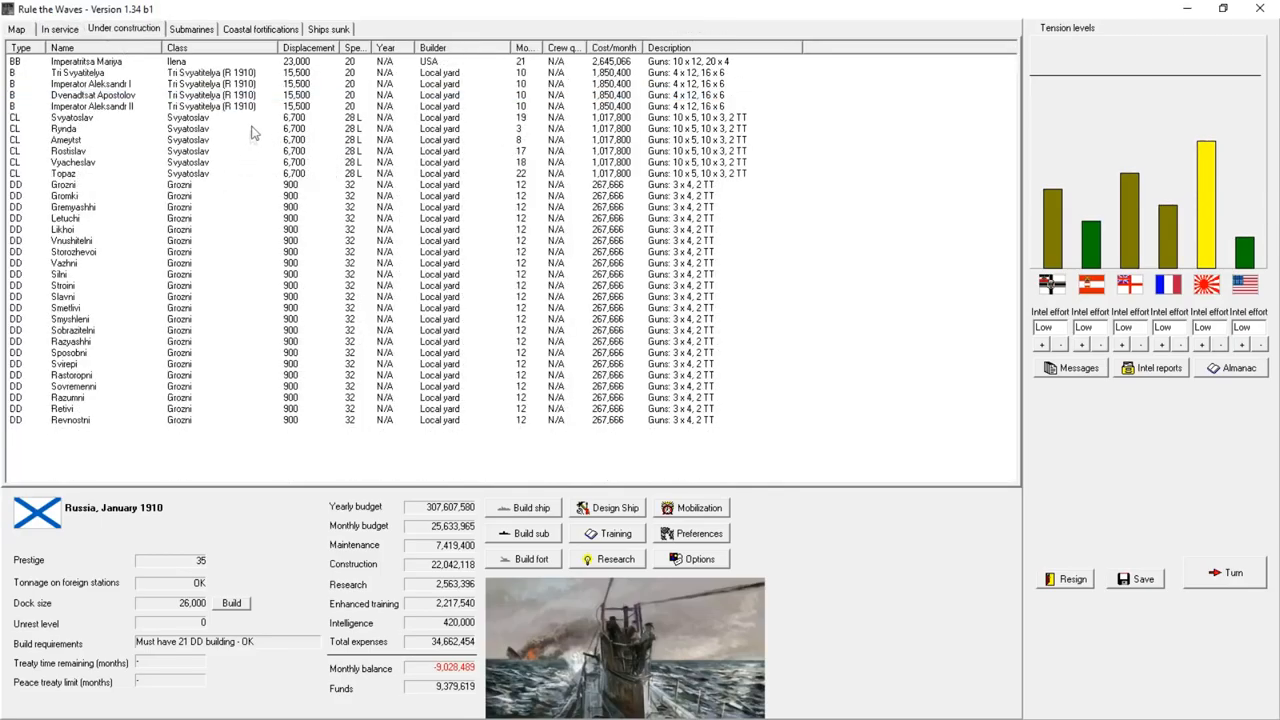
pyautogui.click(95, 106)
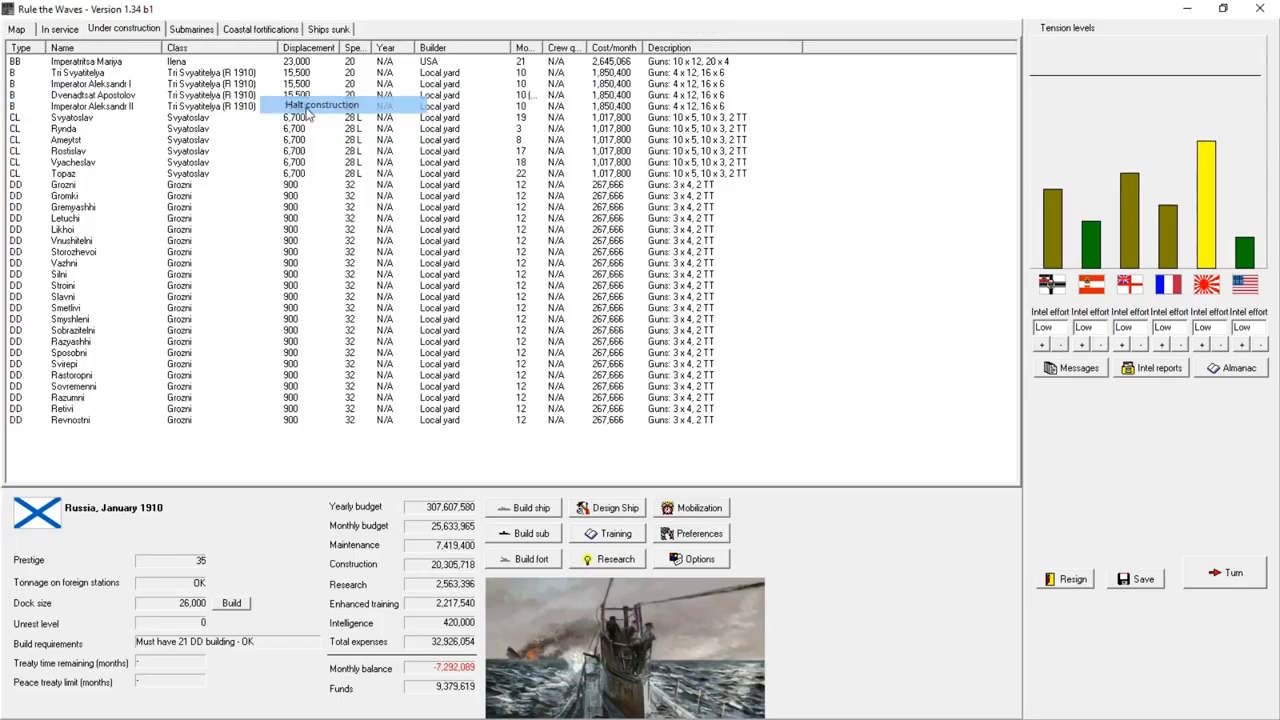
pyautogui.click(320, 105)
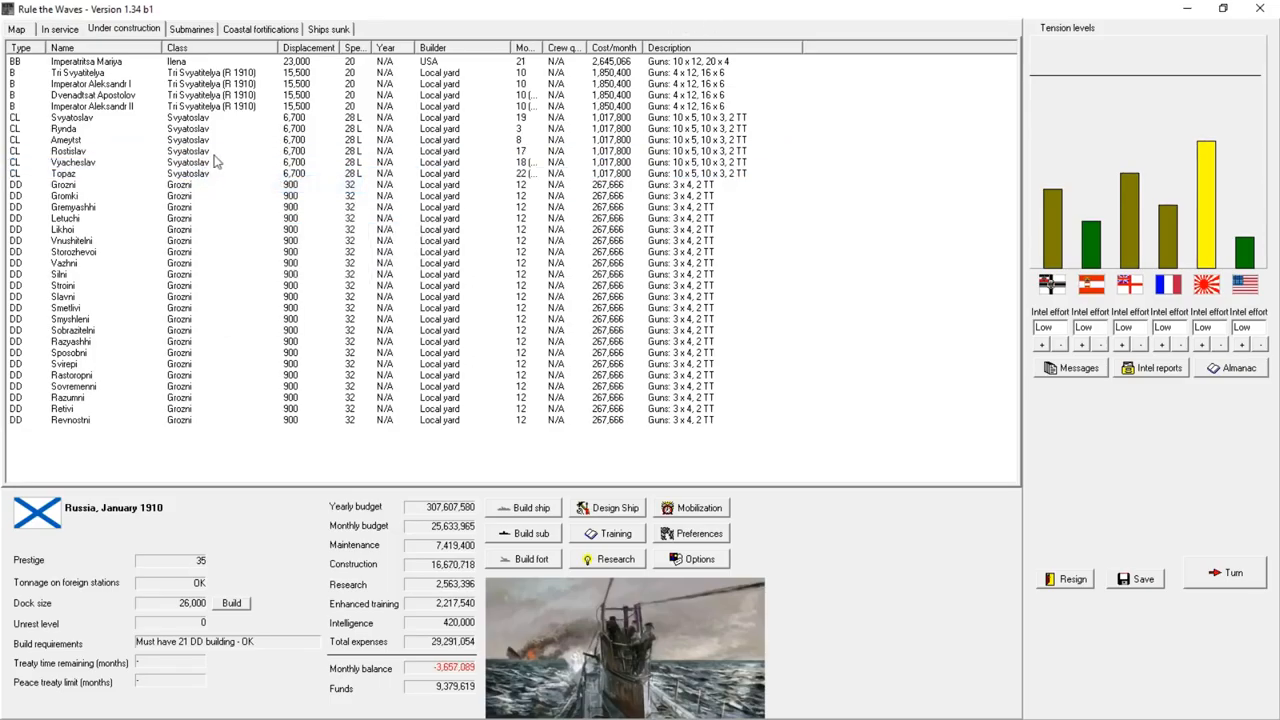
pyautogui.moveTo(405, 325)
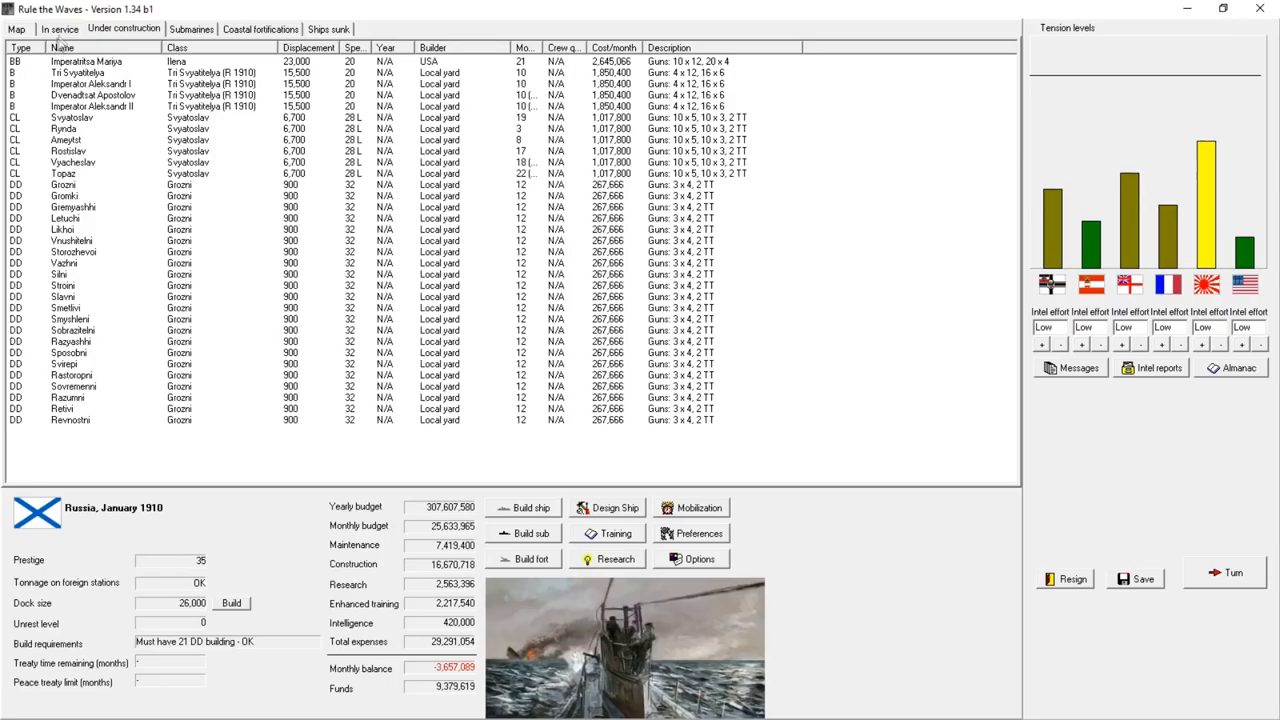
pyautogui.click(60, 28)
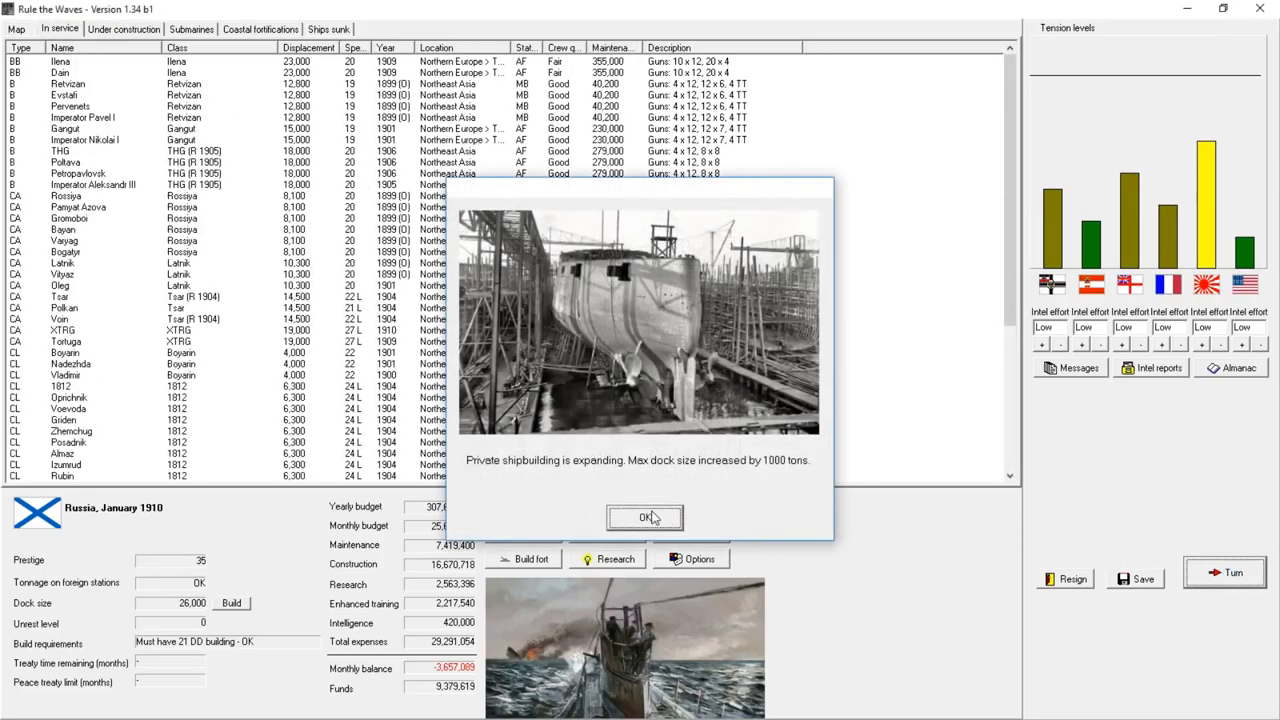
# - Dismiss the dock expansion notice and turn messages, then advance to March 1910
pyautogui.click(644, 518)
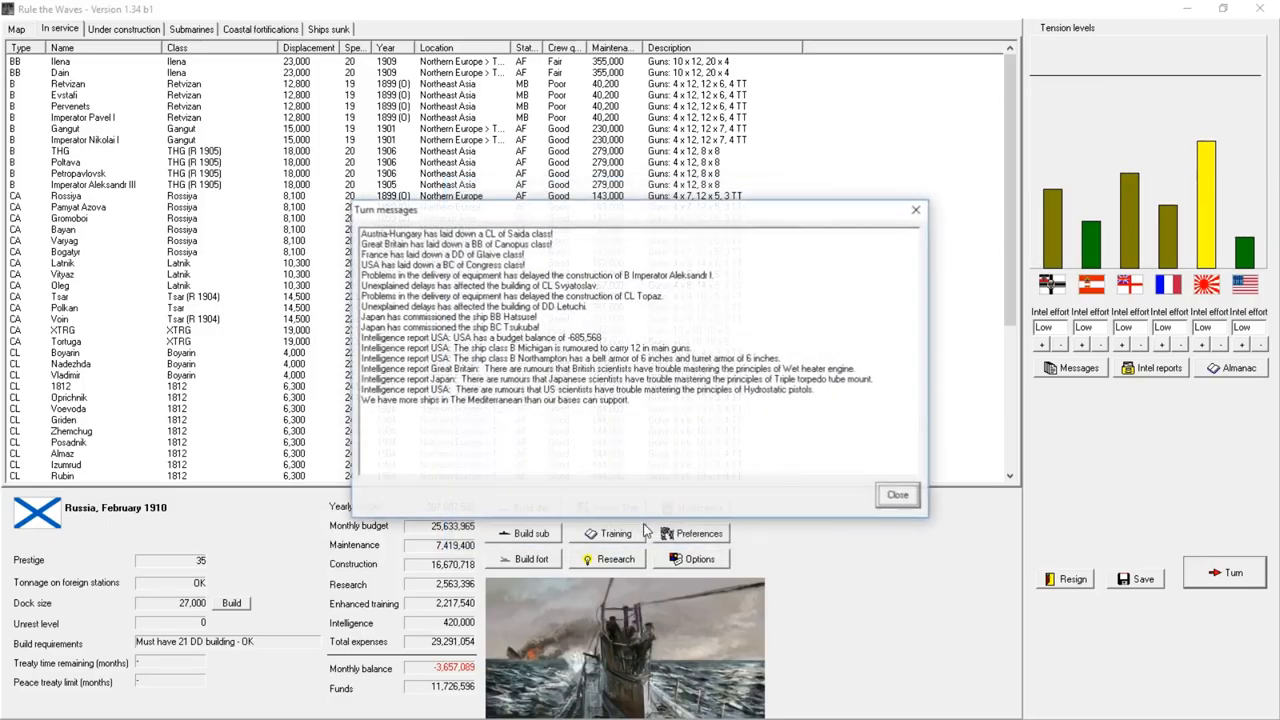
pyautogui.click(898, 494)
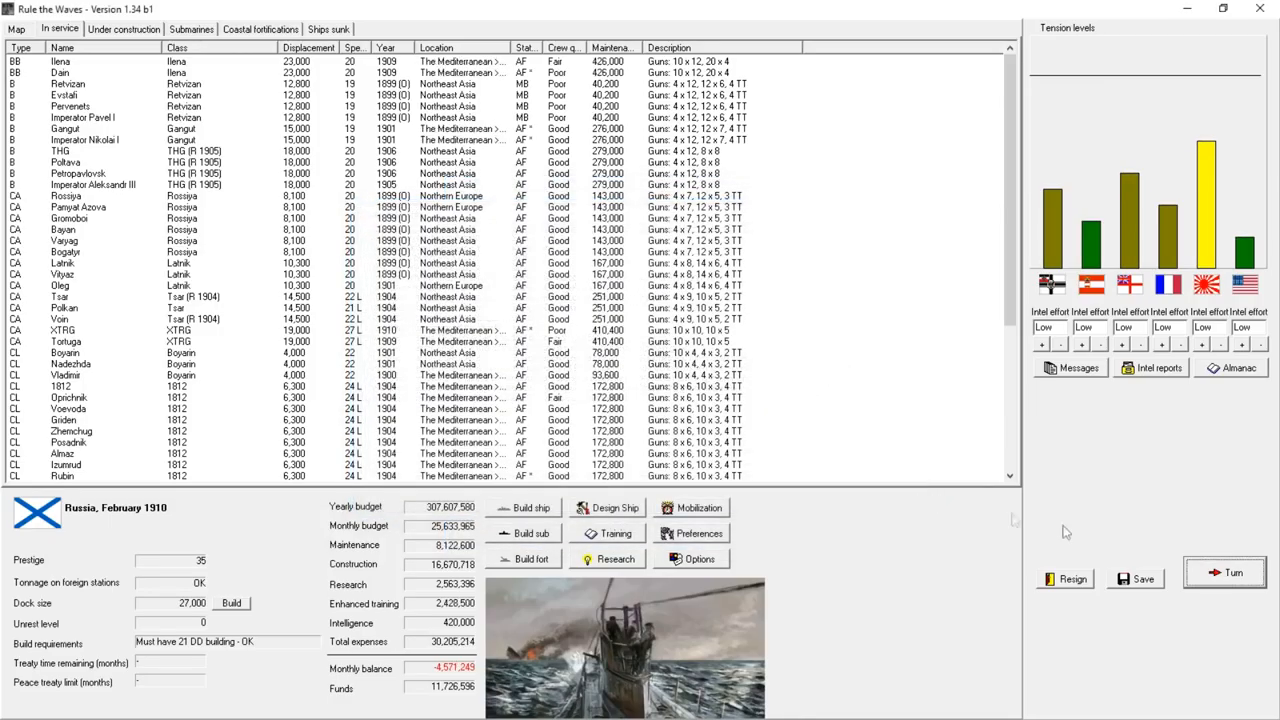
pyautogui.click(1229, 574)
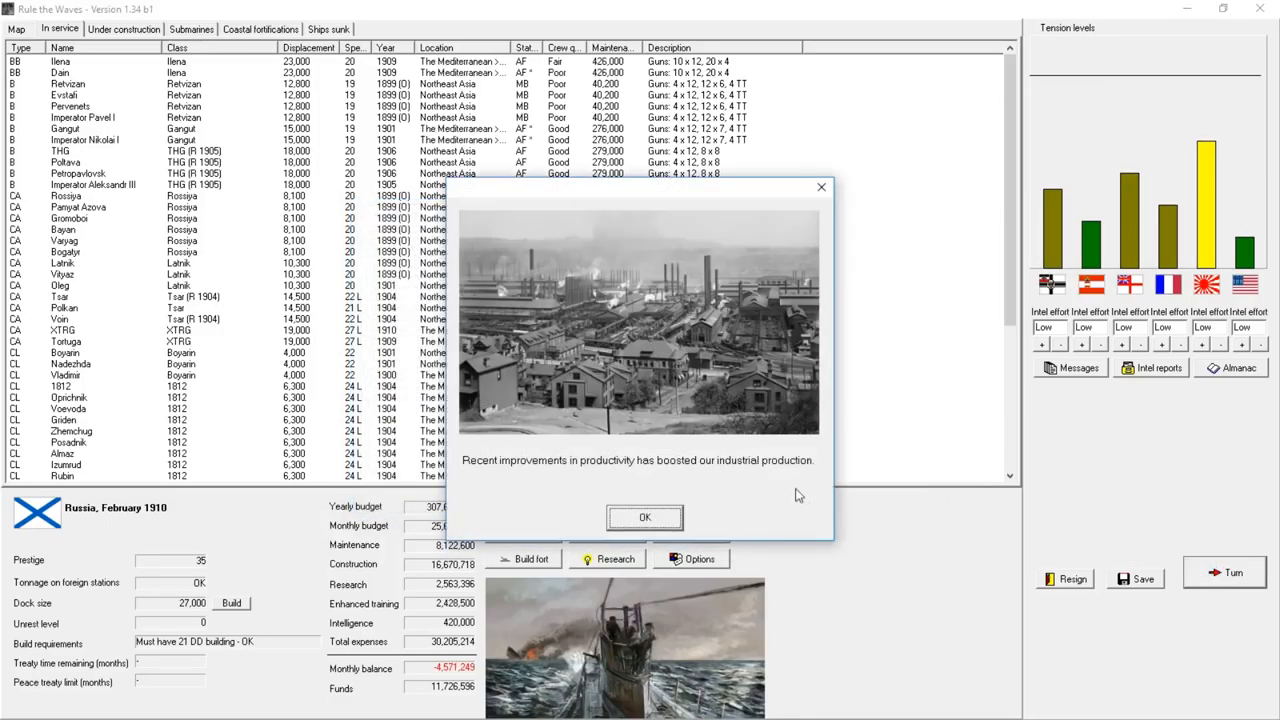
# - Clear the productivity boost, Balkan arms export, design advance and research breakthrough notices
pyautogui.click(644, 517)
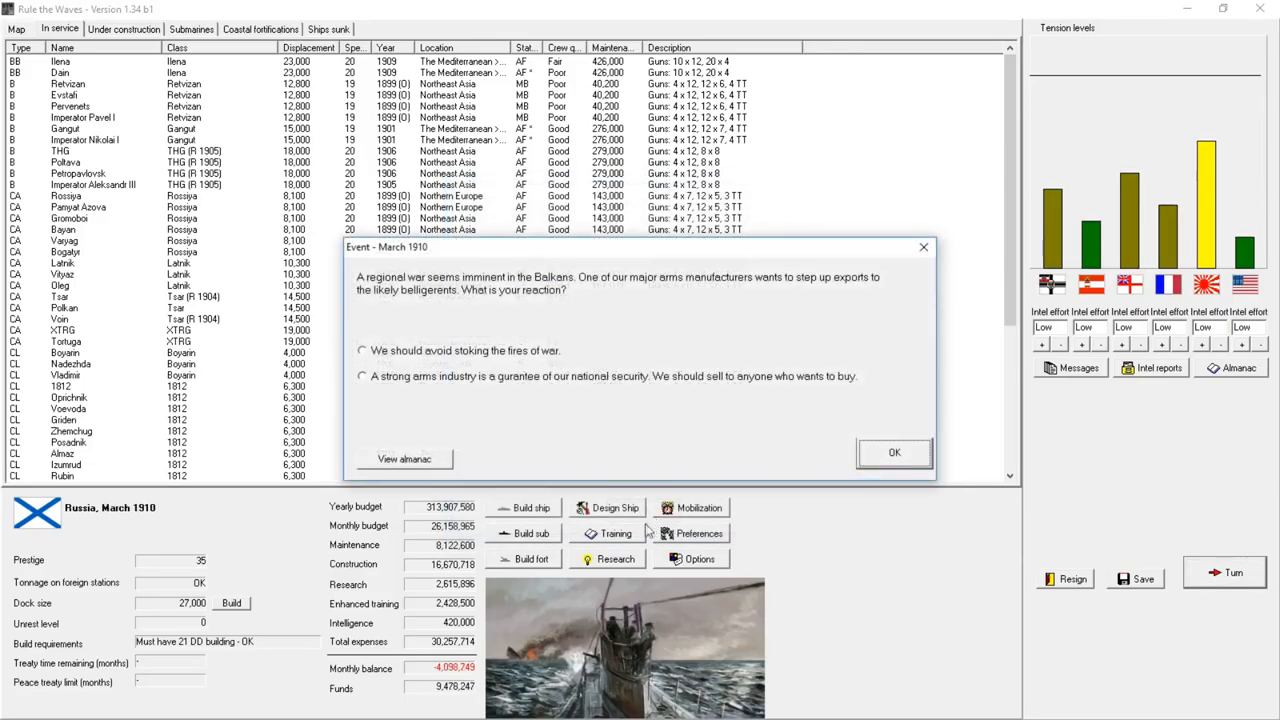
pyautogui.moveTo(575, 308)
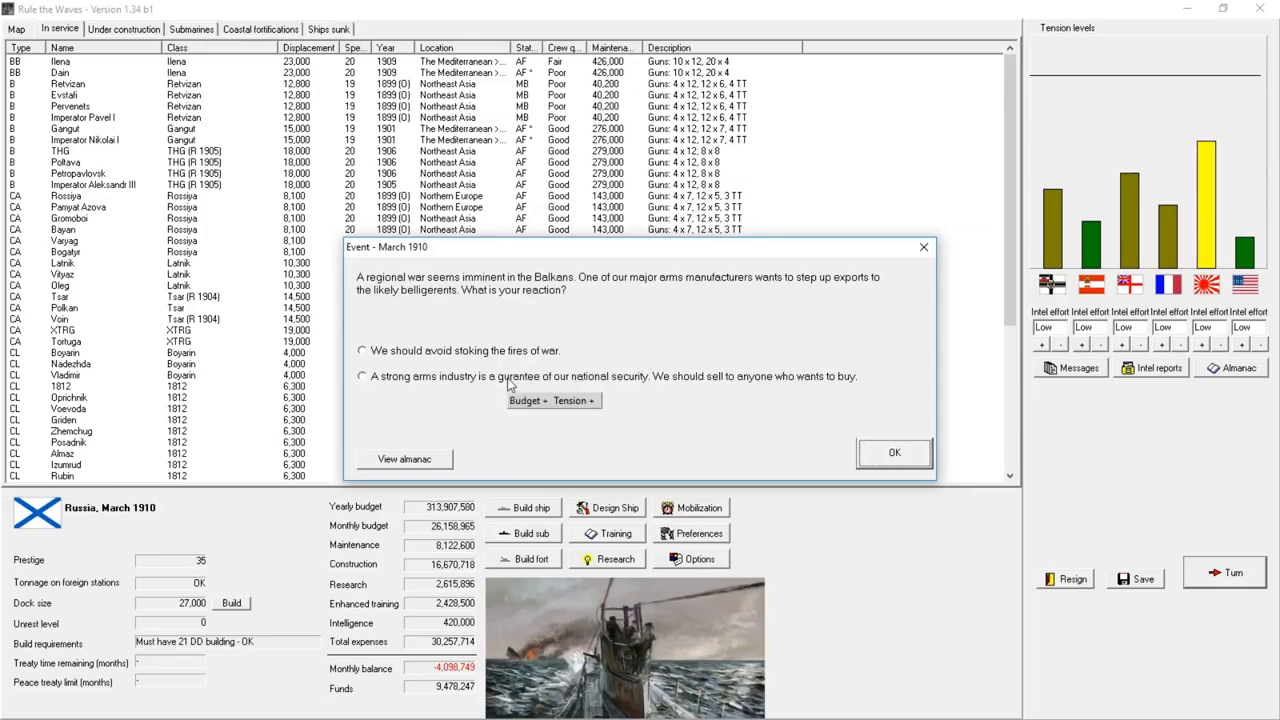
pyautogui.click(894, 452)
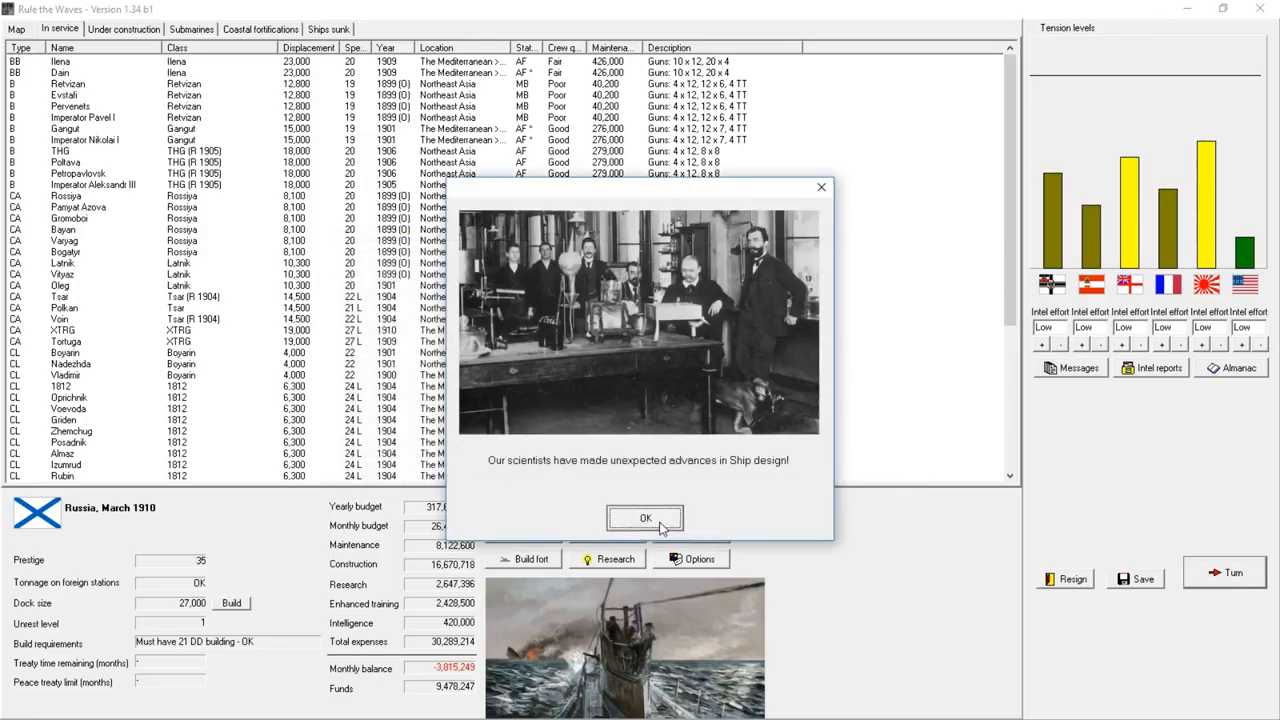
pyautogui.click(645, 517)
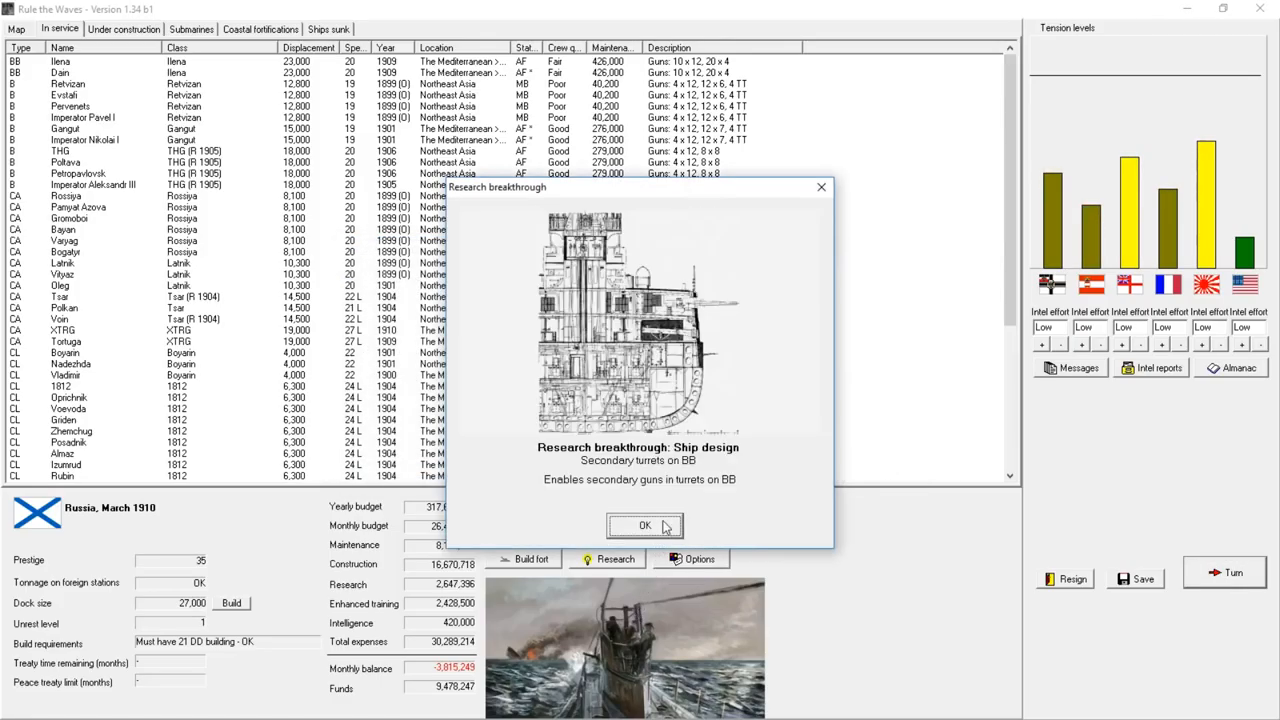
pyautogui.moveTo(655, 534)
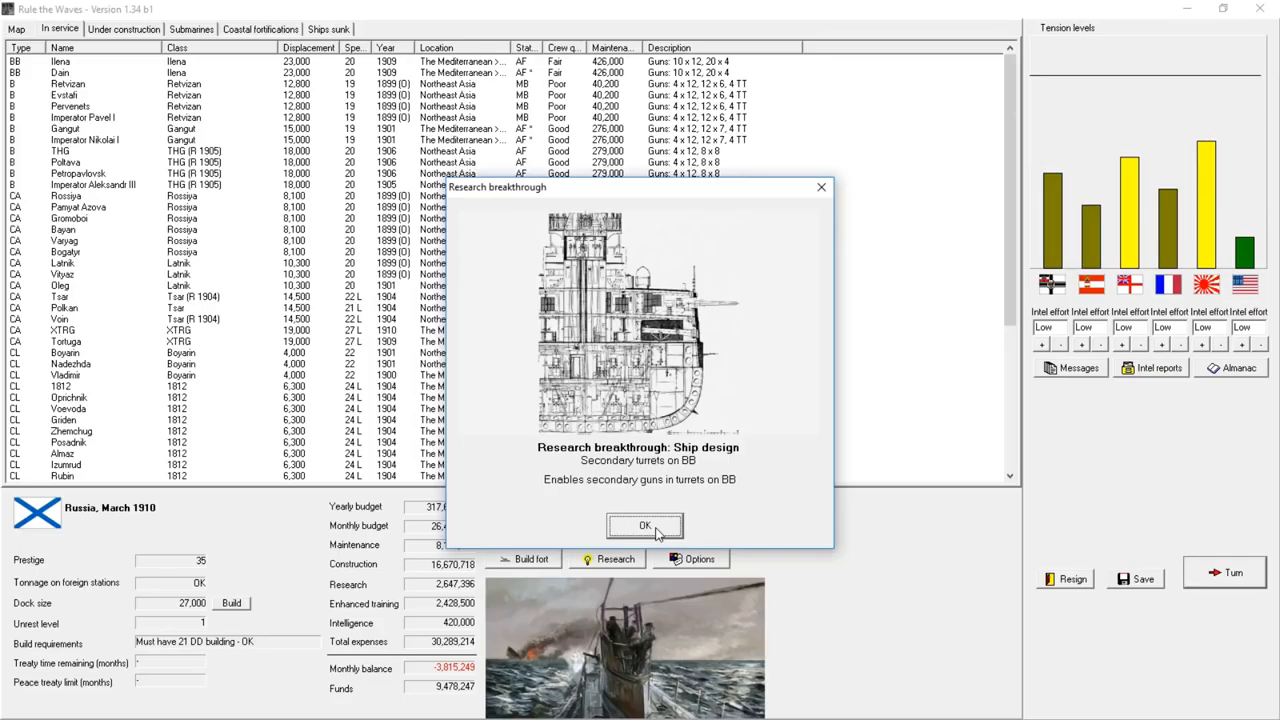
pyautogui.click(644, 526)
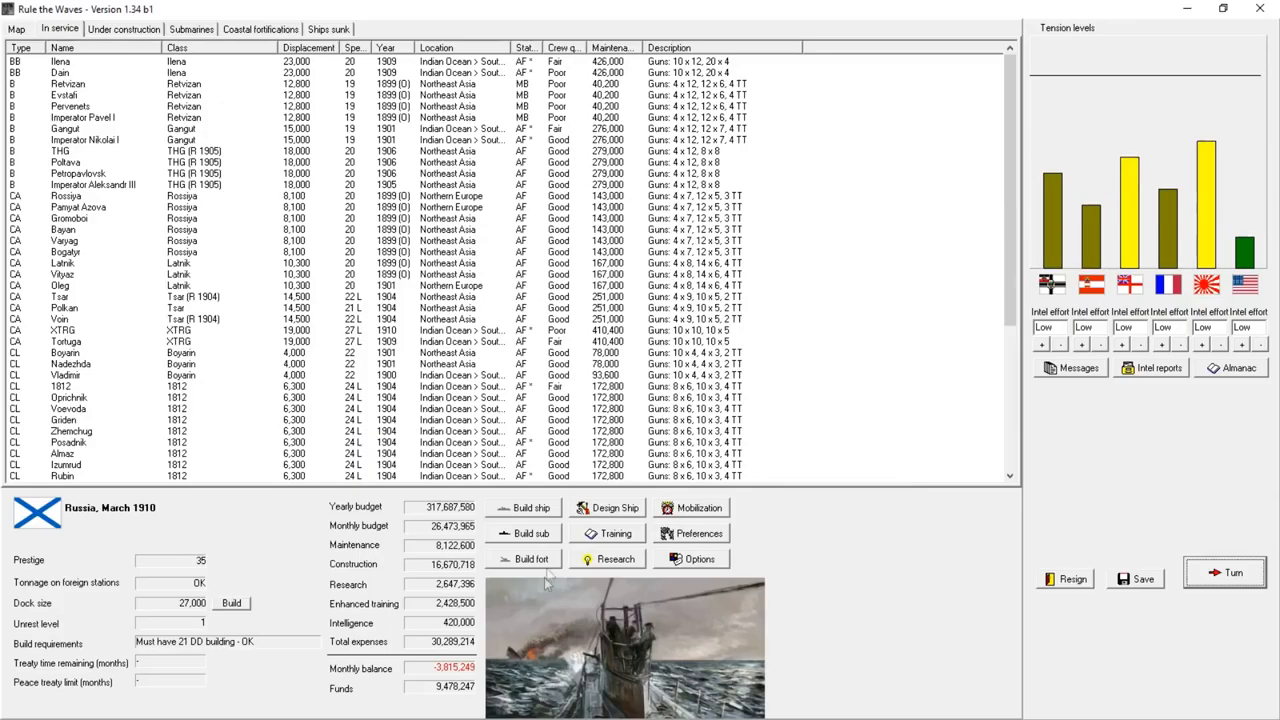
pyautogui.moveTo(410, 575)
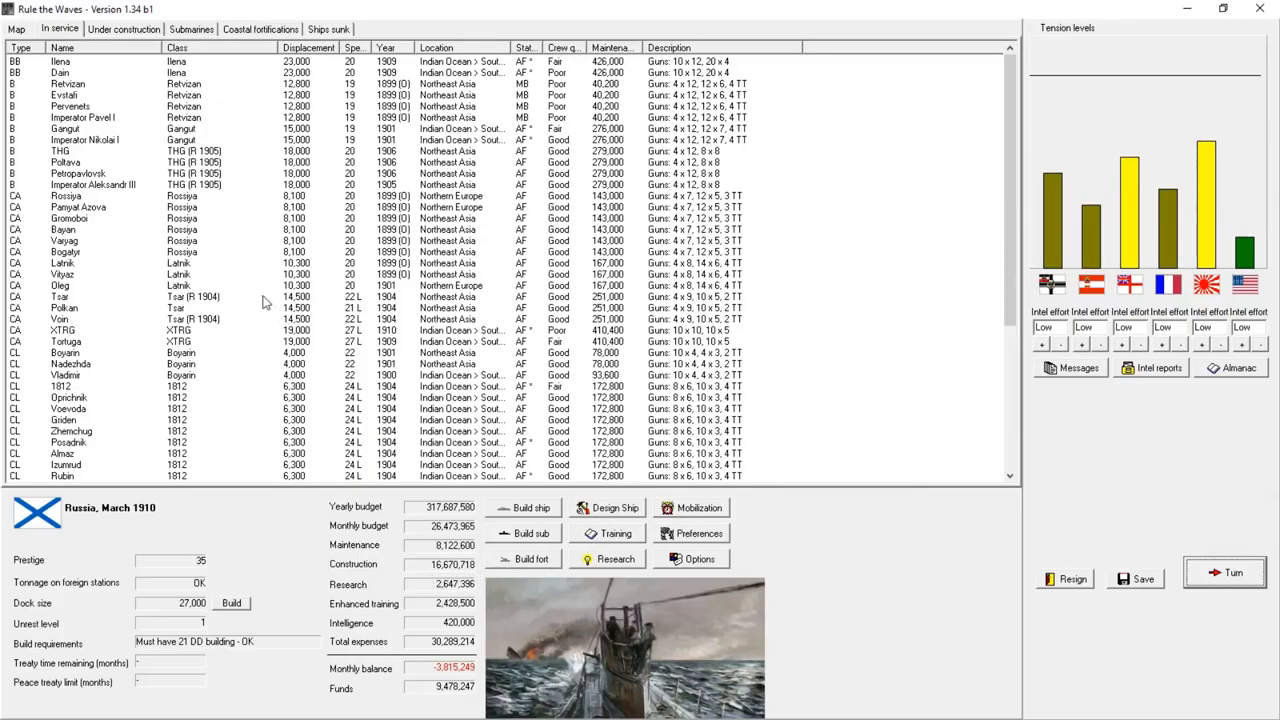
pyautogui.moveTo(285, 300)
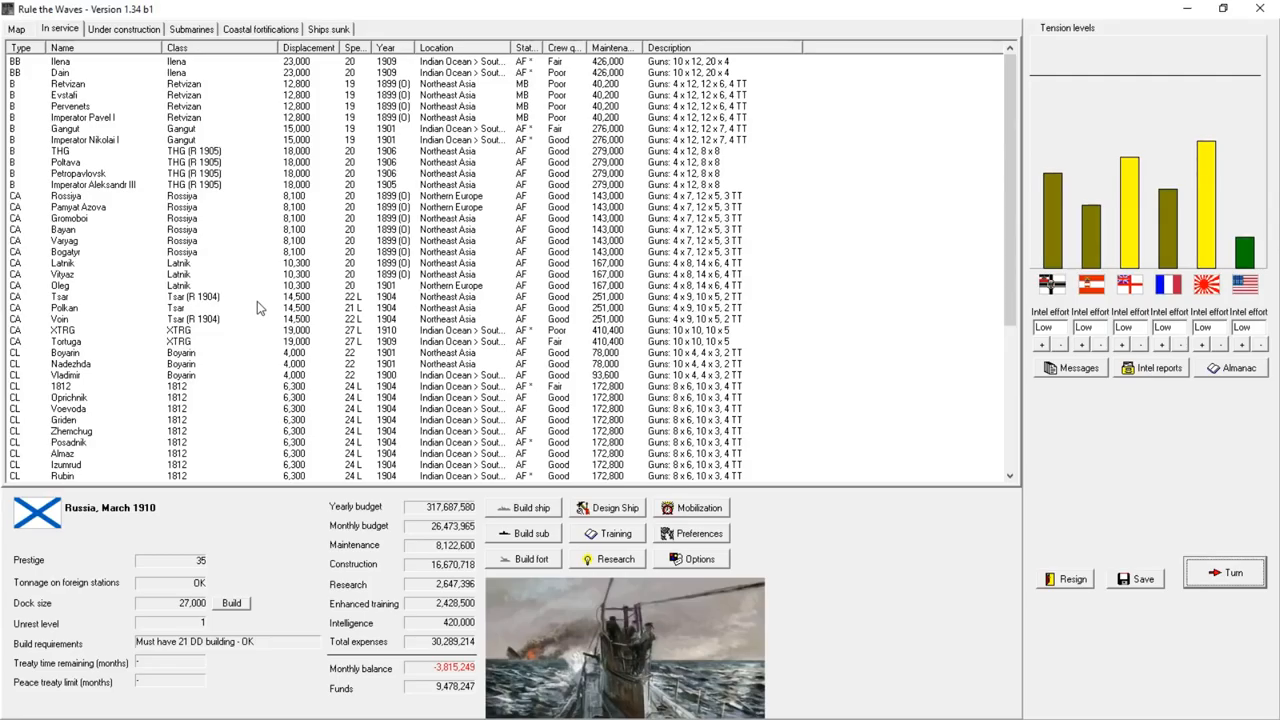
pyautogui.moveTo(1216, 573)
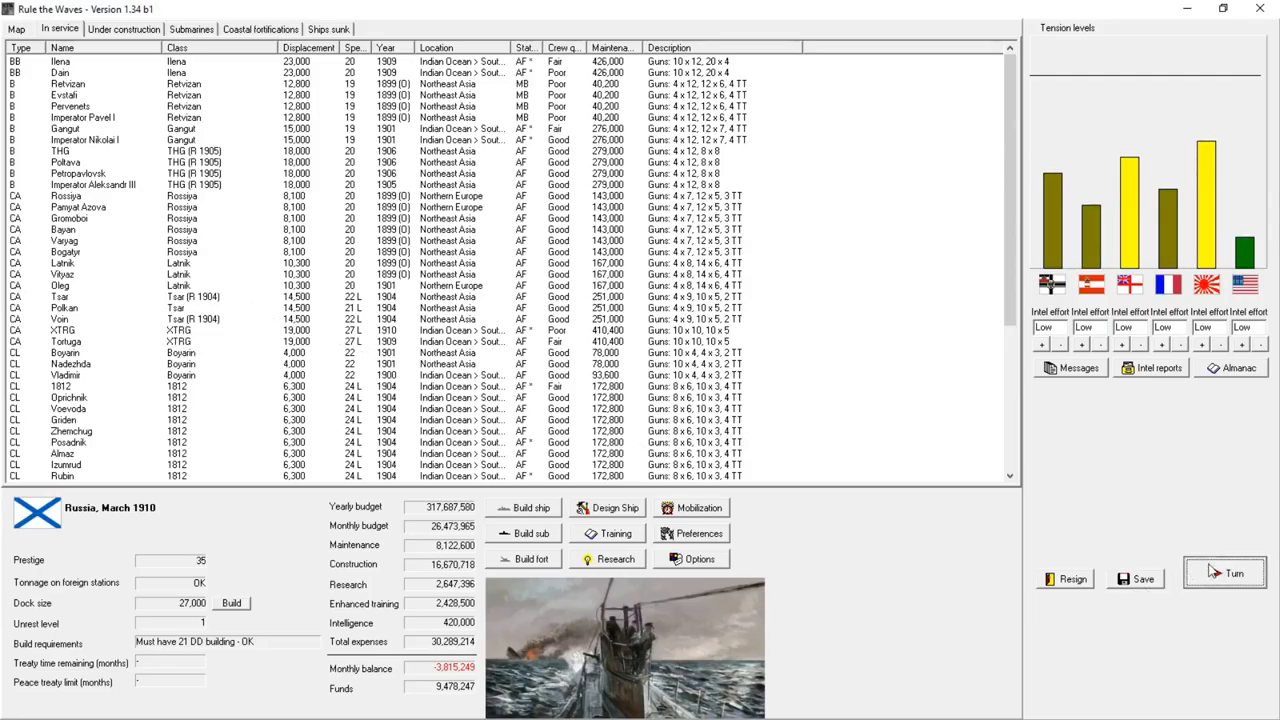
# - Advance to April 1910, acknowledging the ship commissioning and the war declaration with Japan
pyautogui.click(1225, 573)
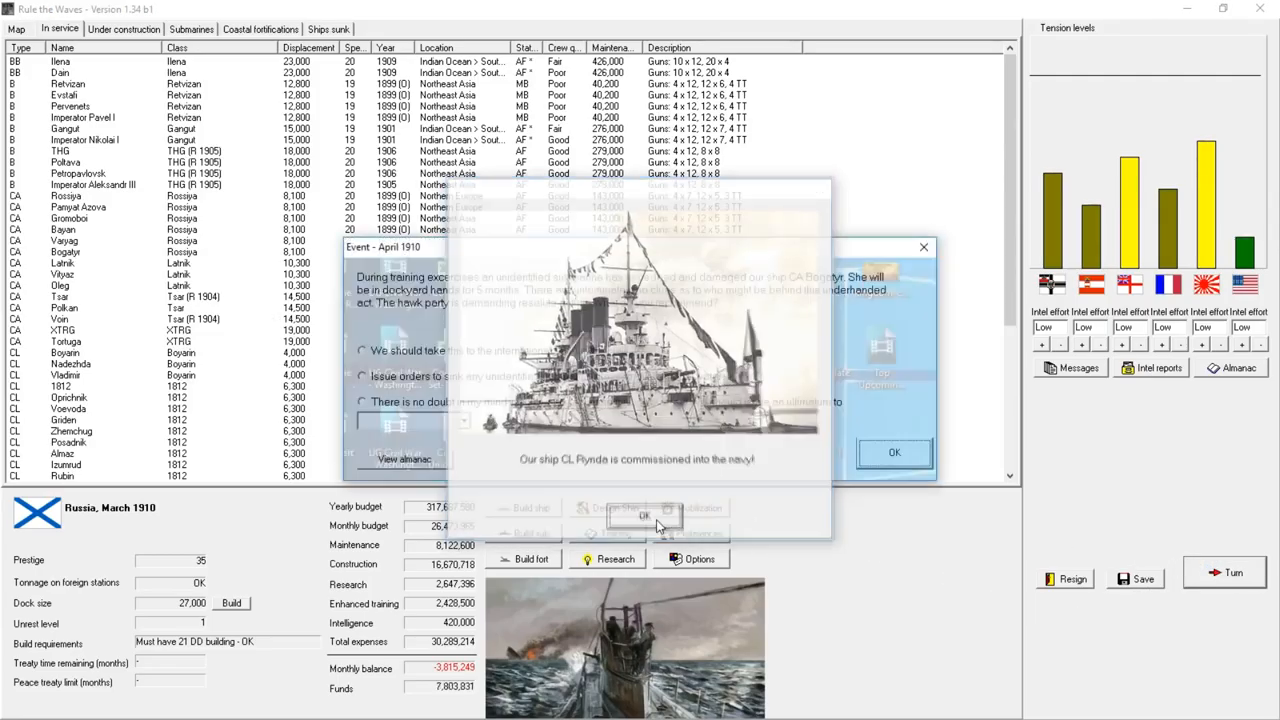
pyautogui.click(644, 515)
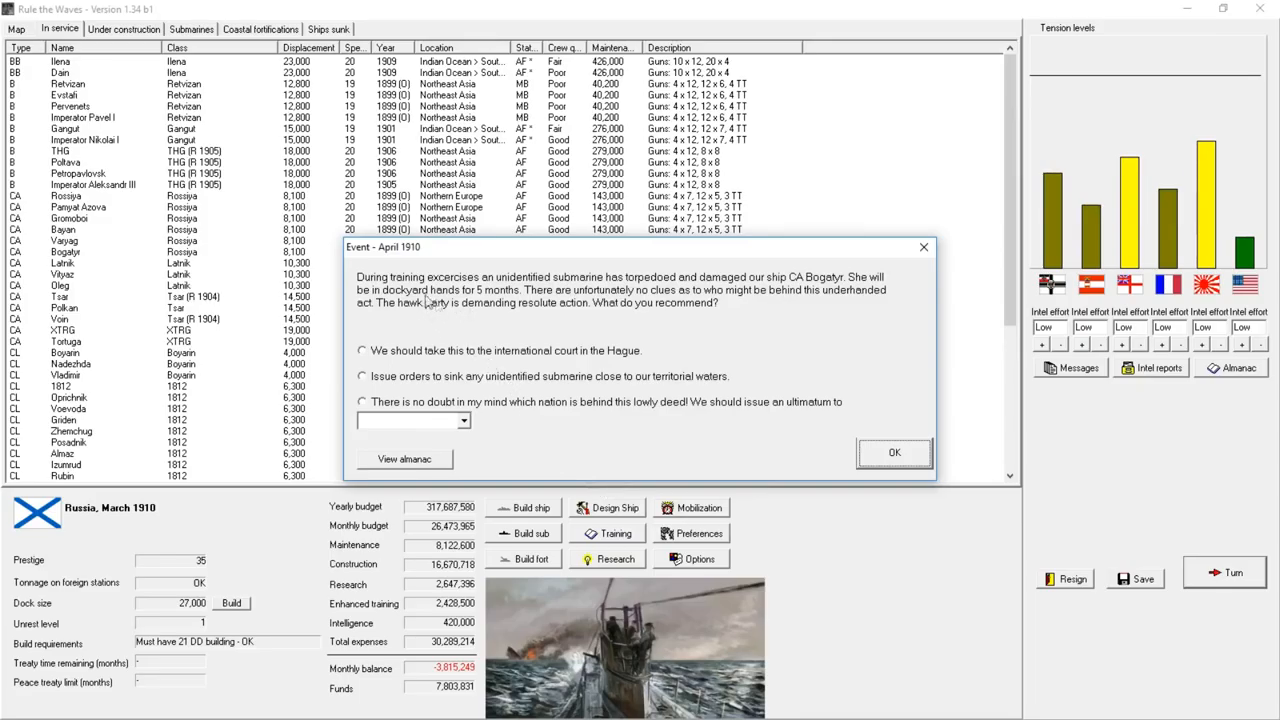
pyautogui.moveTo(670, 291)
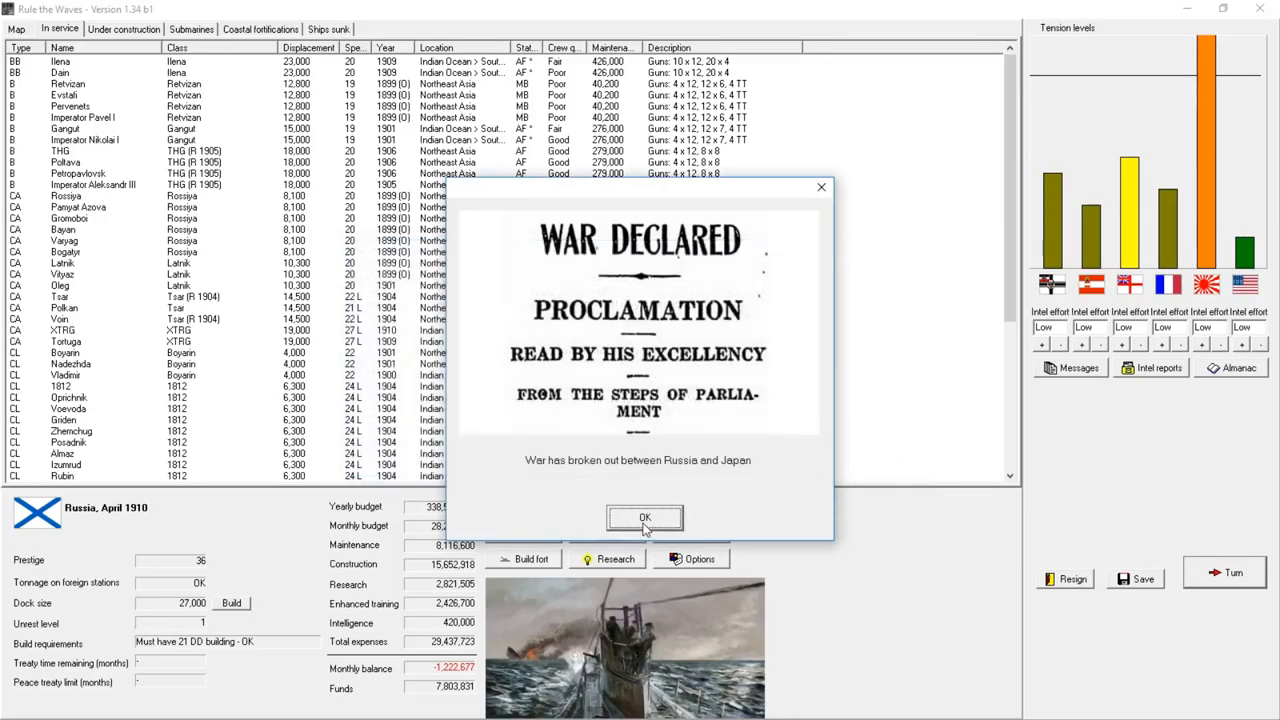
pyautogui.click(644, 517)
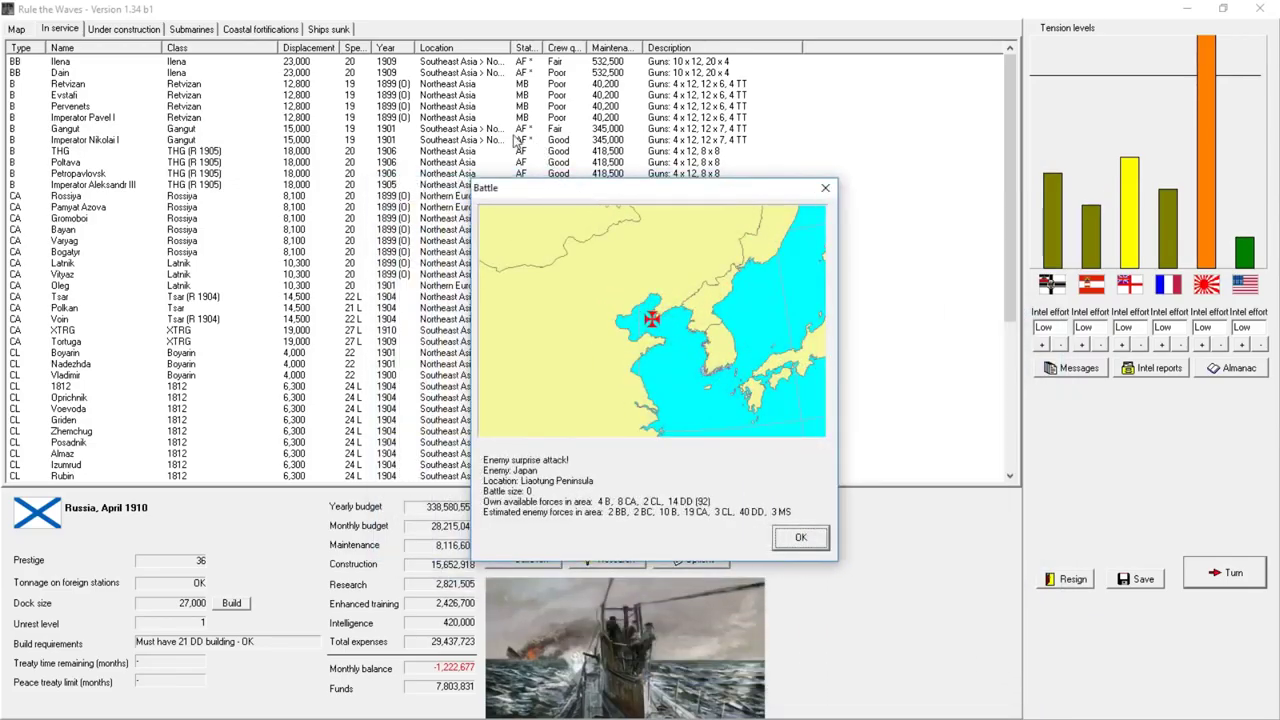
pyautogui.moveTo(532, 145)
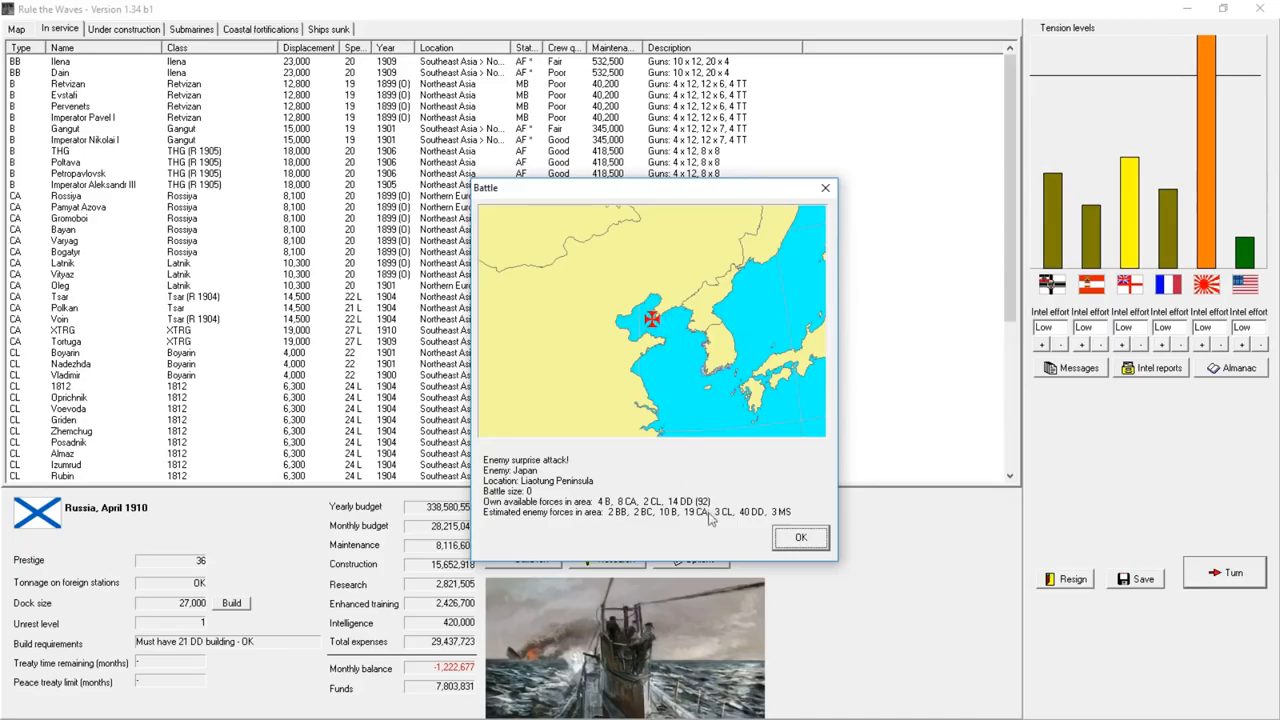
pyautogui.moveTo(799, 538)
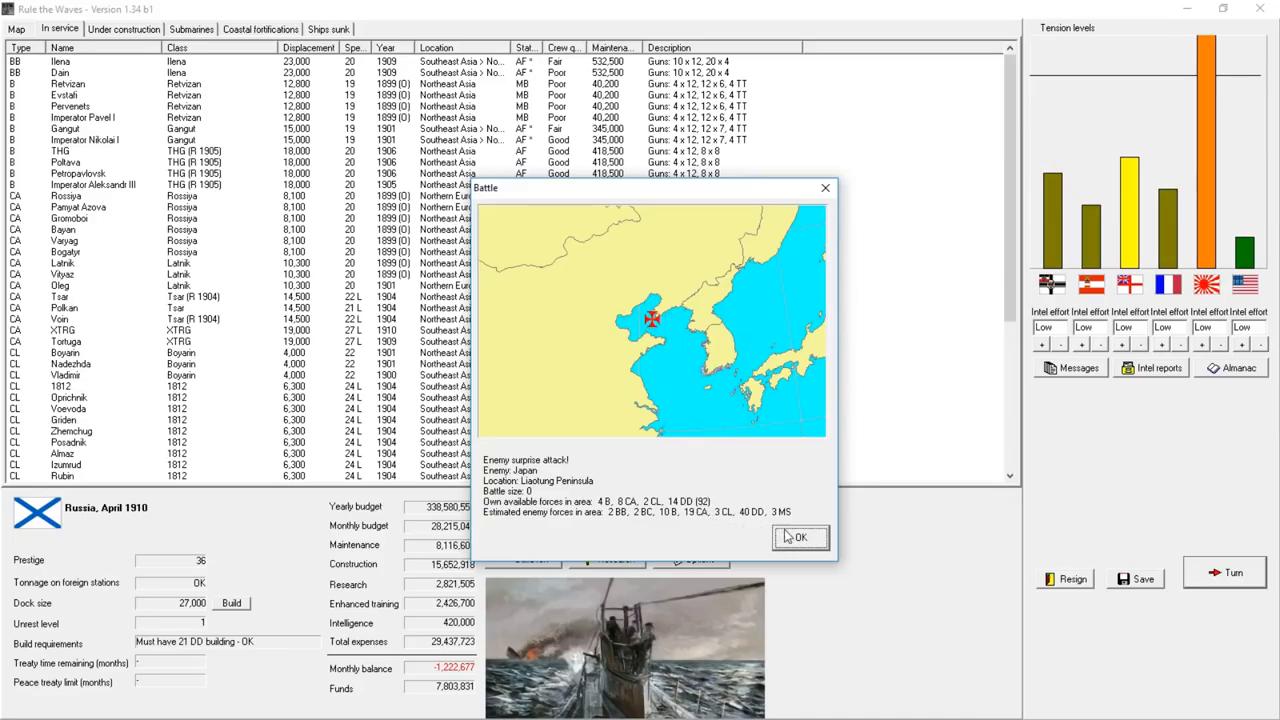
# - Accept the Port Arthur surprise attack battle and run it at faster speed
pyautogui.click(800, 538)
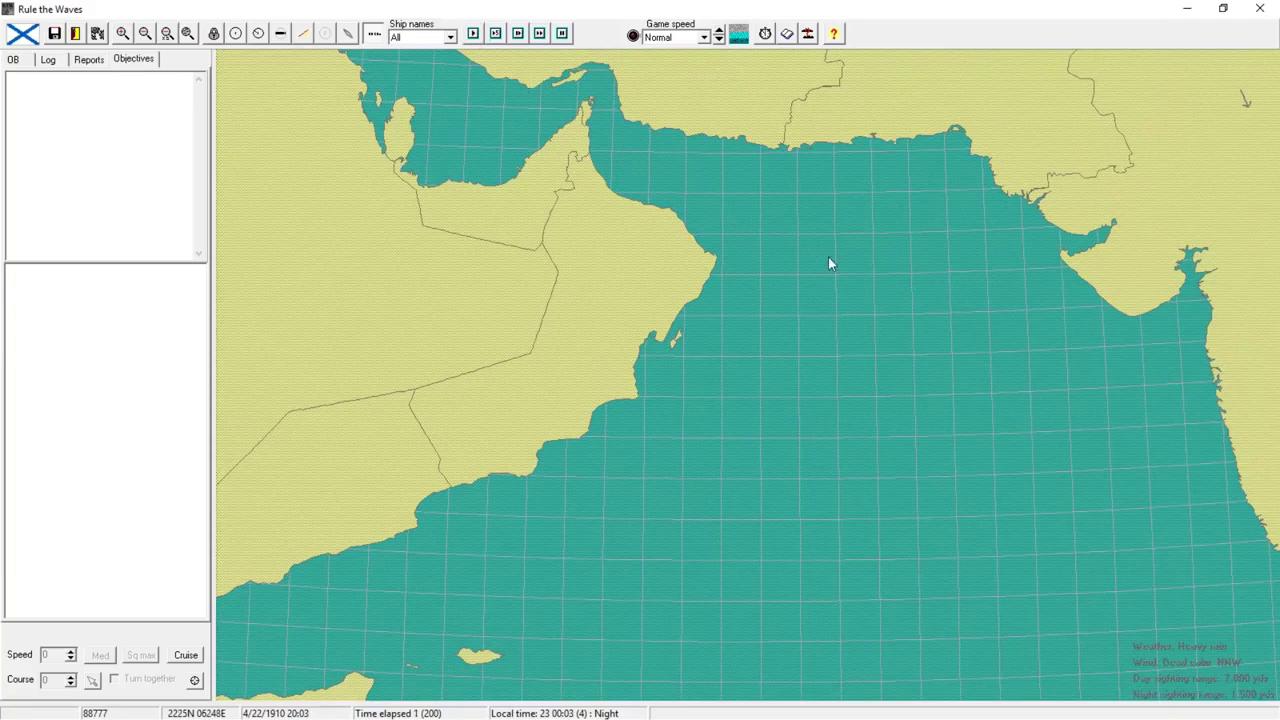
pyautogui.click(11, 62)
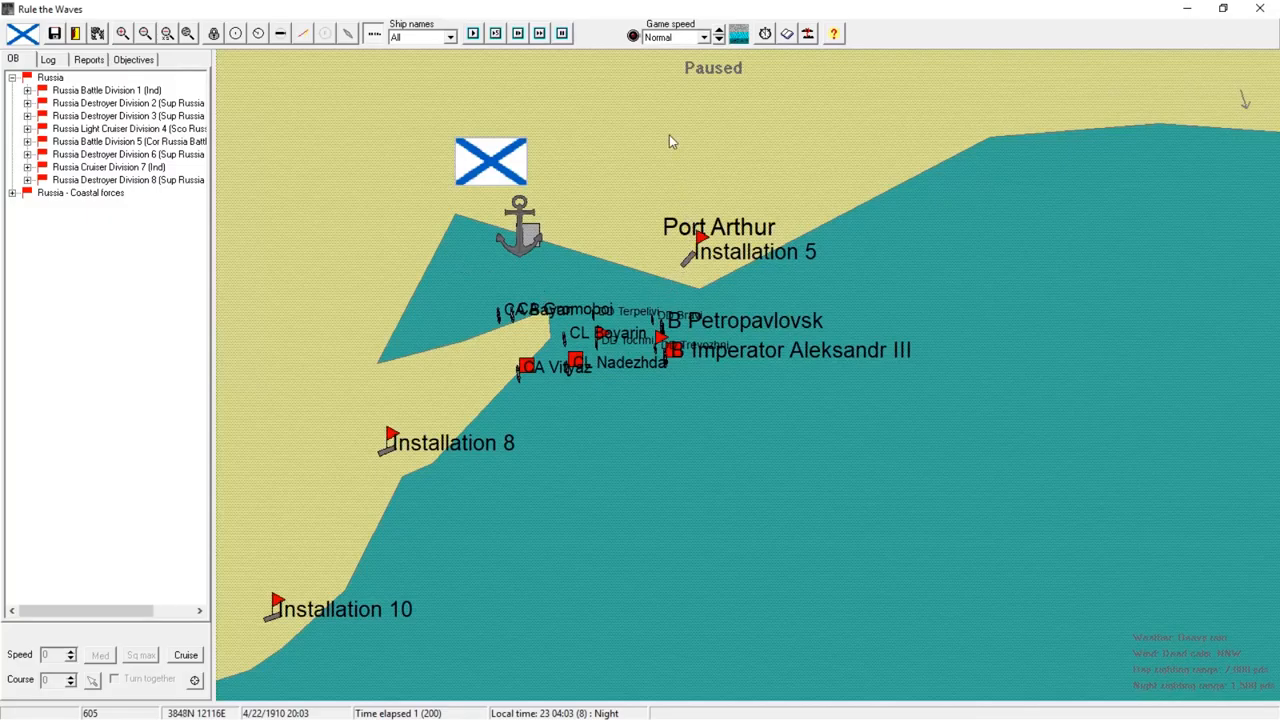
pyautogui.moveTo(627, 208)
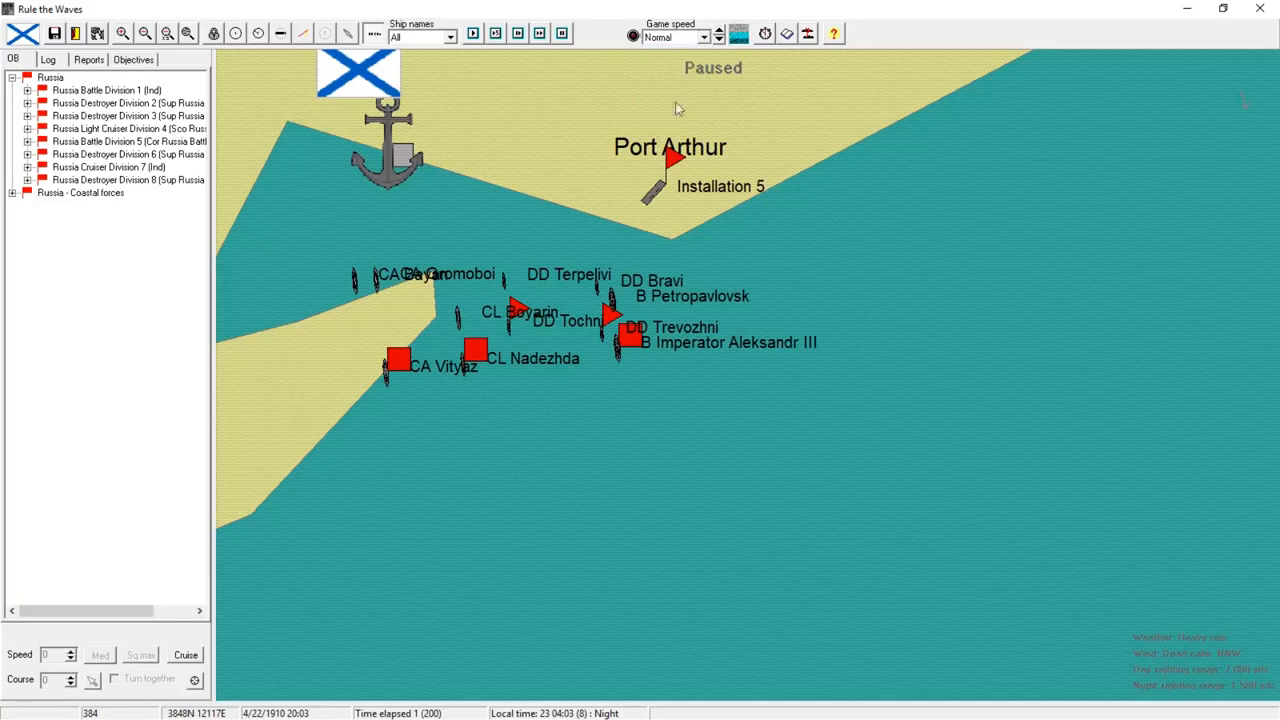
pyautogui.click(538, 33)
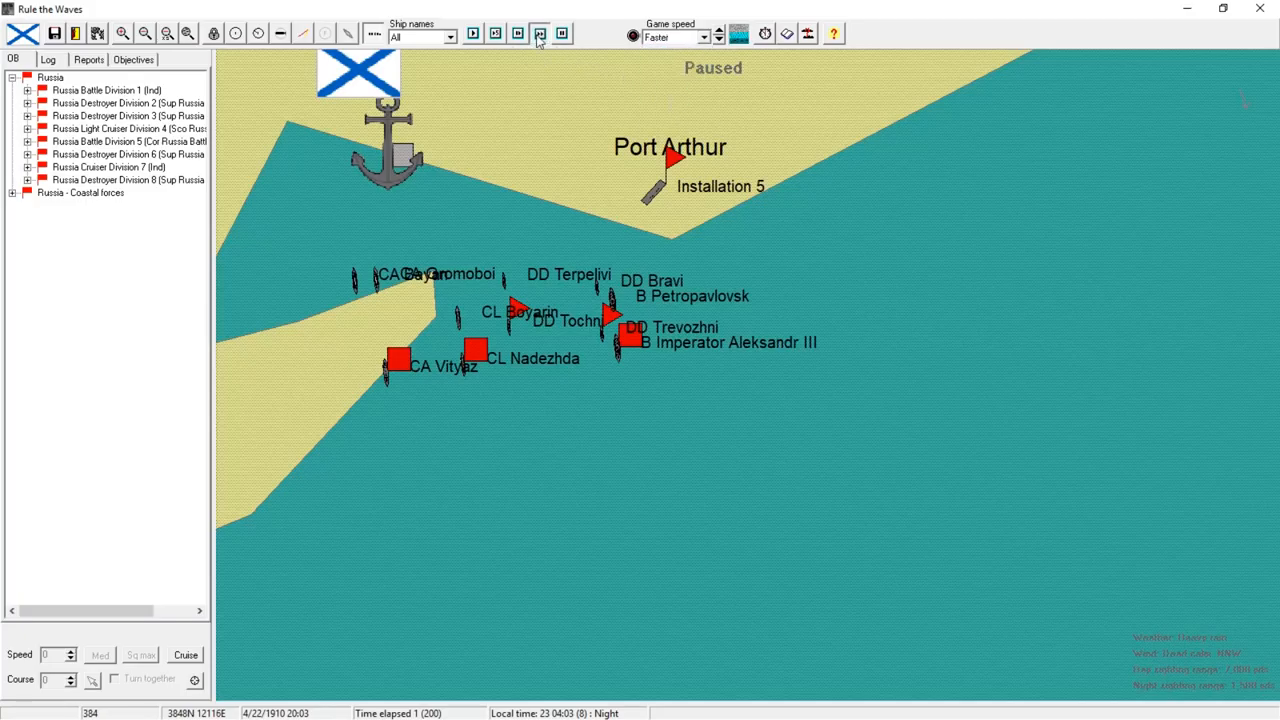
pyautogui.click(535, 34)
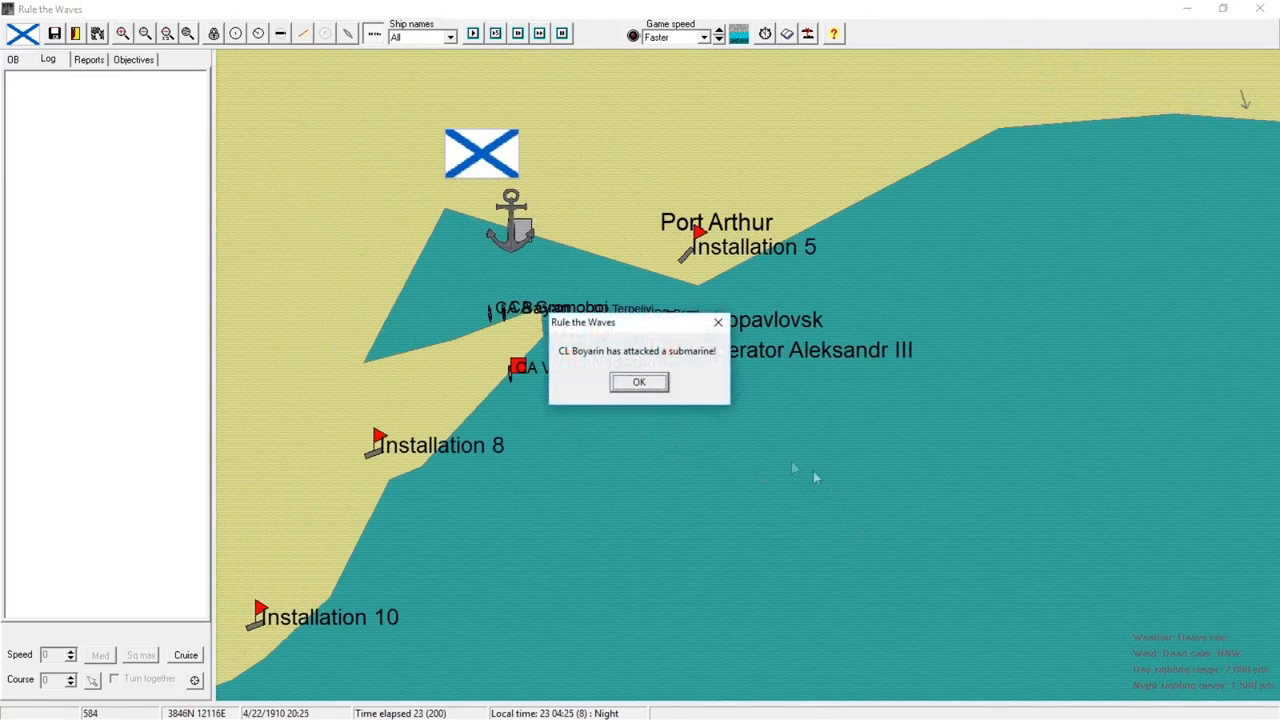
# - Keep the battle running past submarine attack, unknown ship, torpedo hit and avoidance reports
pyautogui.click(639, 382)
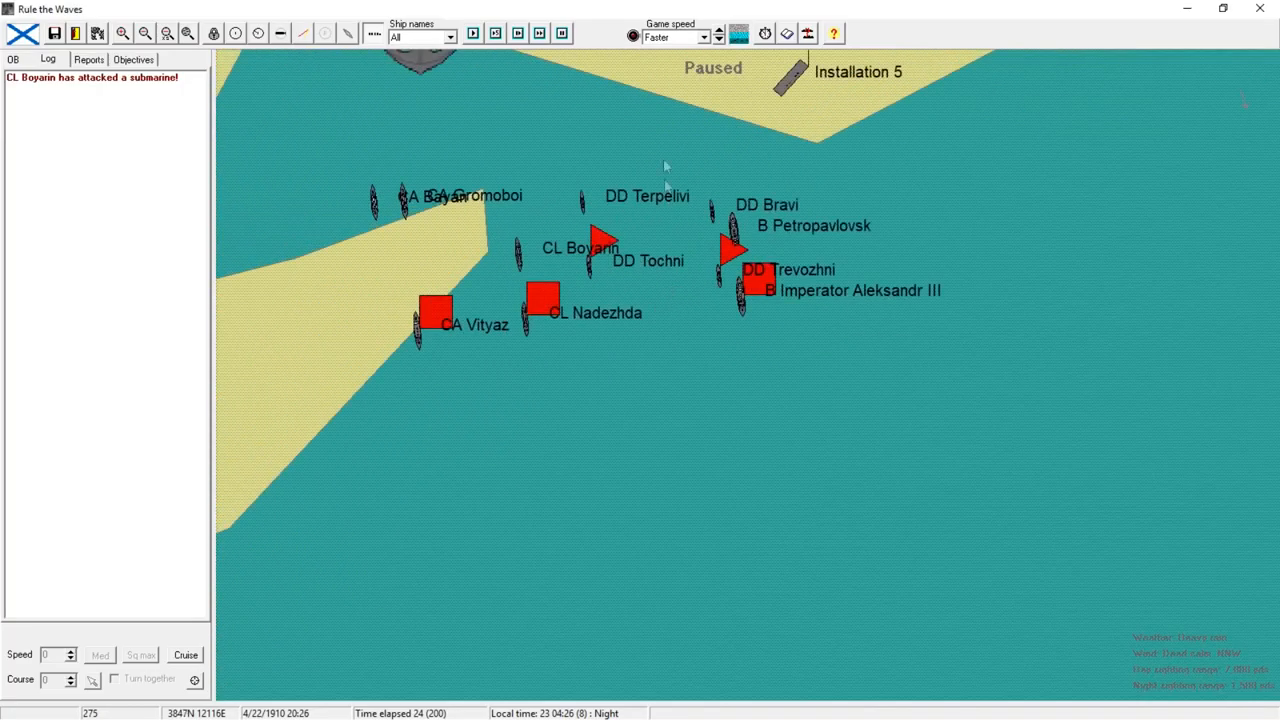
pyautogui.moveTo(536, 33)
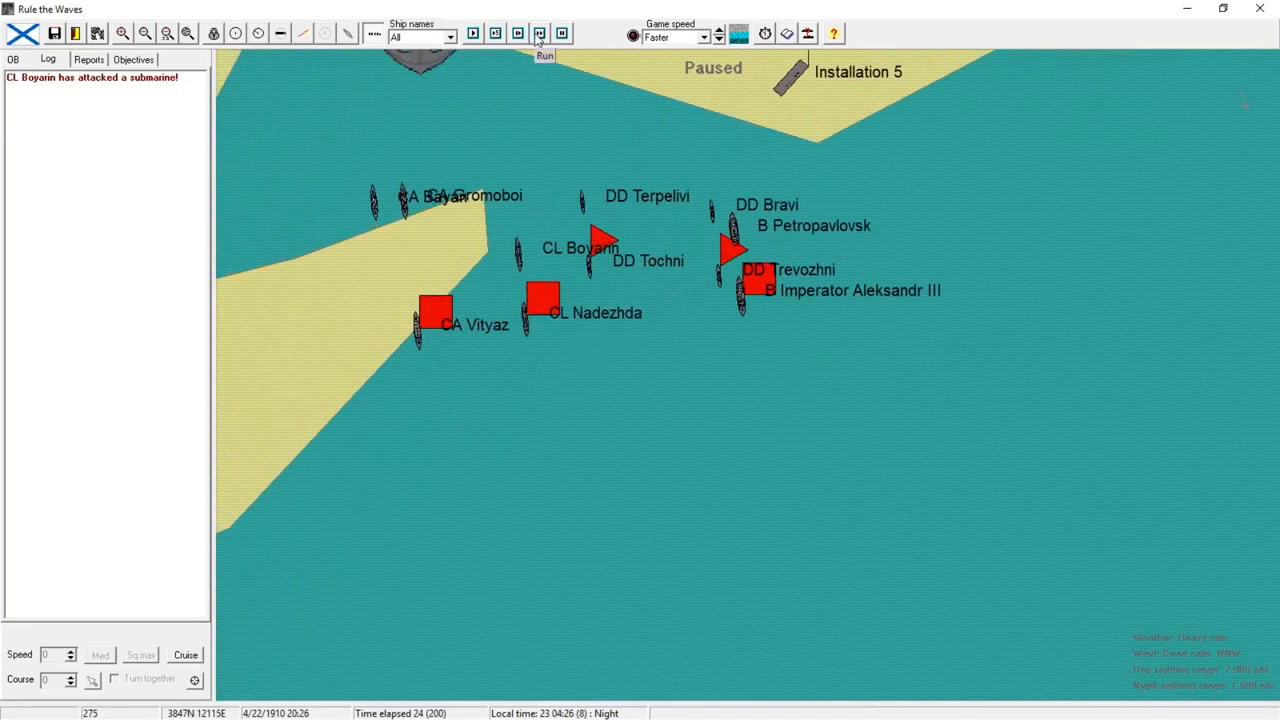
pyautogui.click(133, 58)
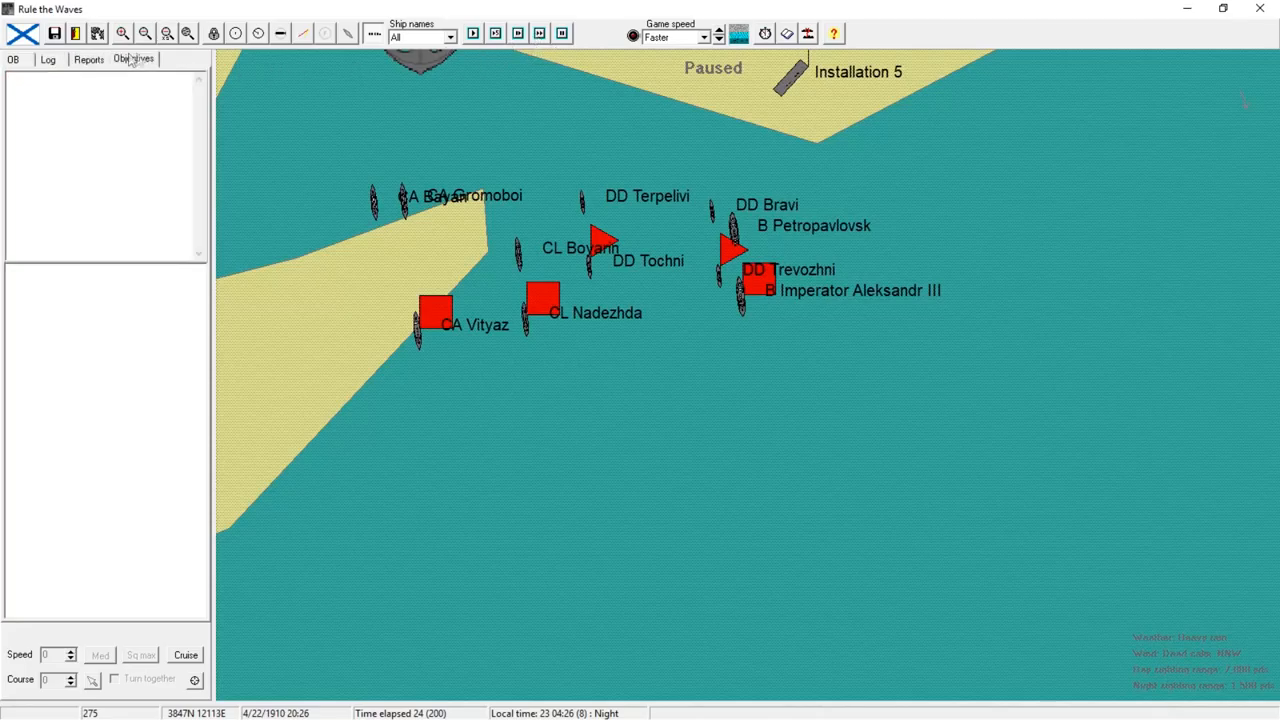
pyautogui.click(11, 61)
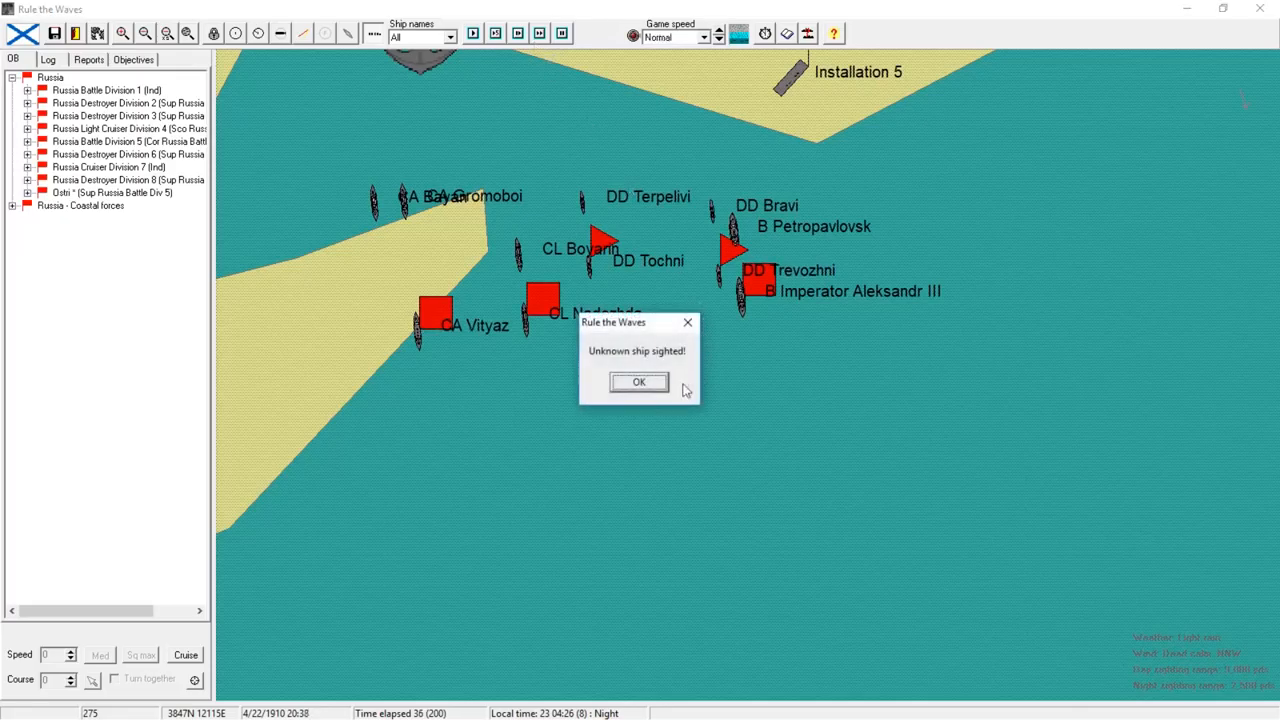
pyautogui.click(637, 381)
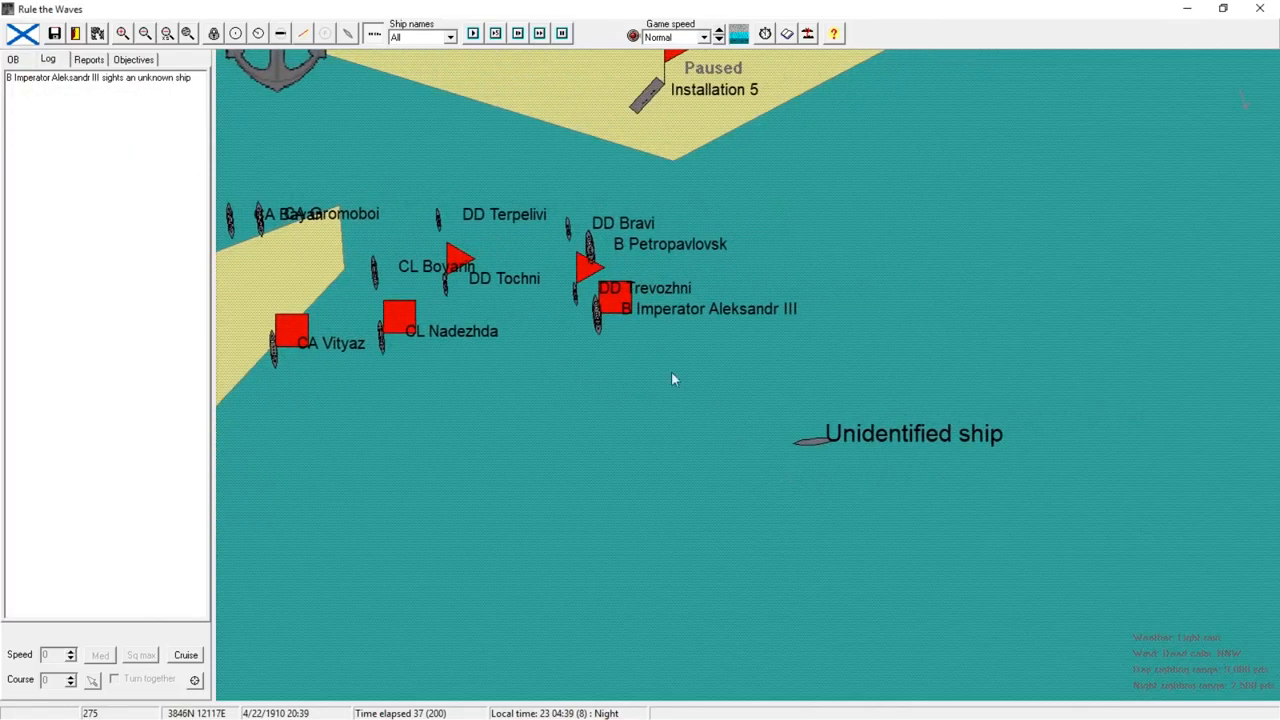
pyautogui.click(603, 308)
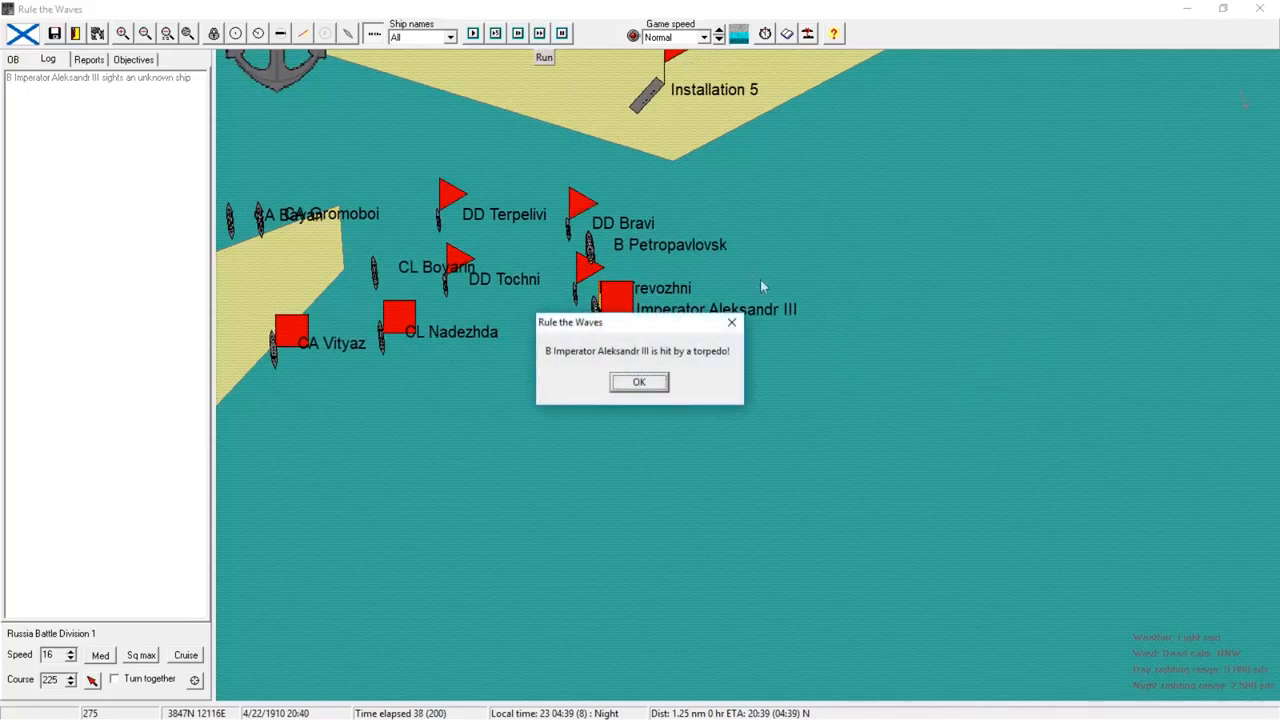
pyautogui.click(638, 382)
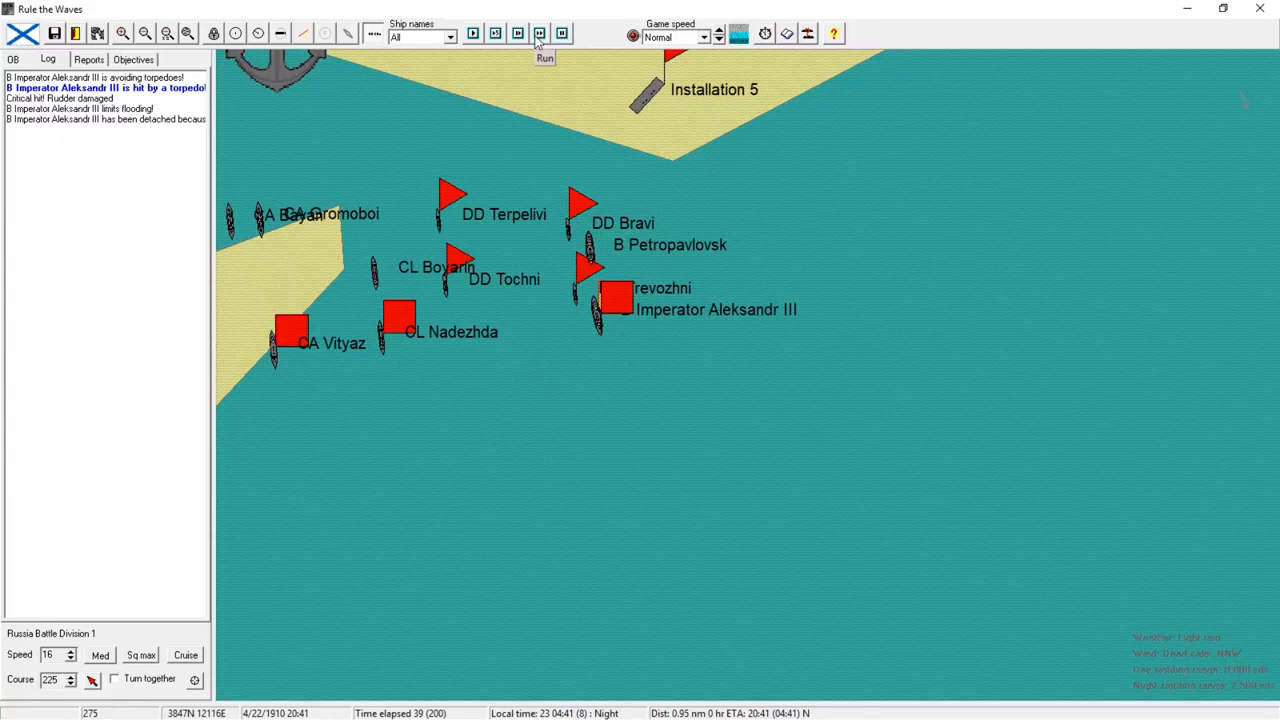
pyautogui.click(536, 33)
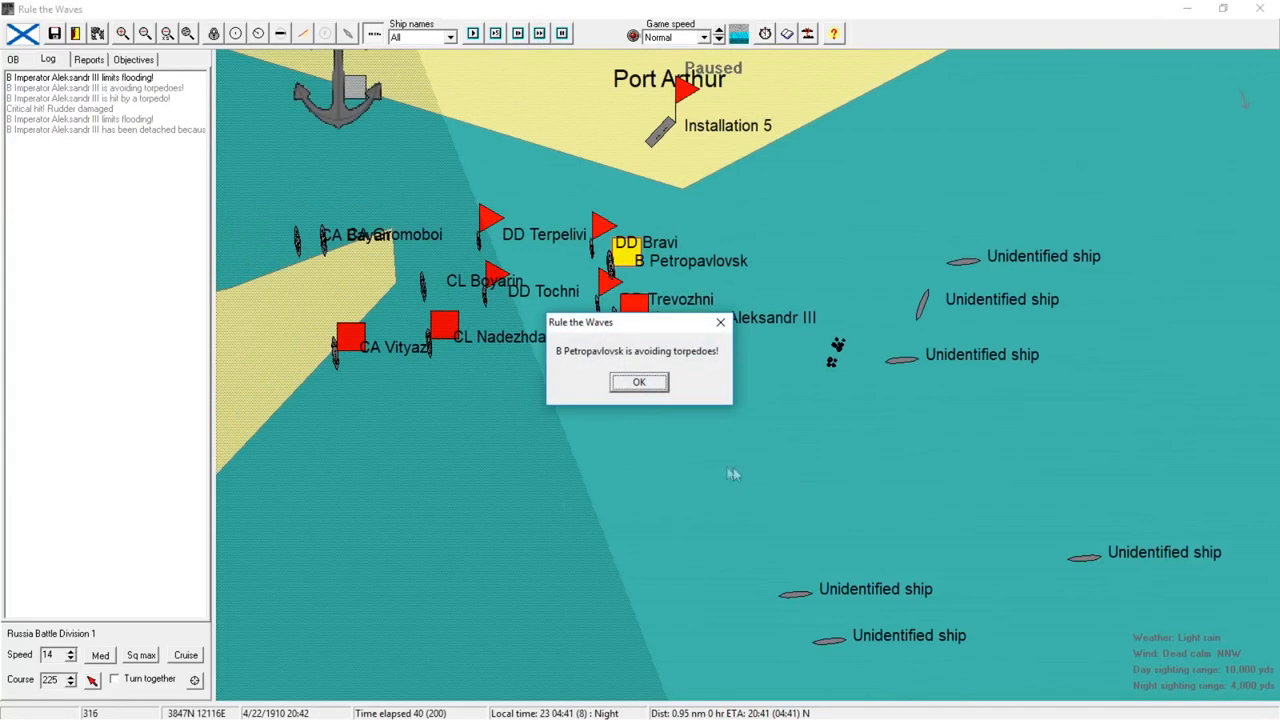
pyautogui.click(638, 382)
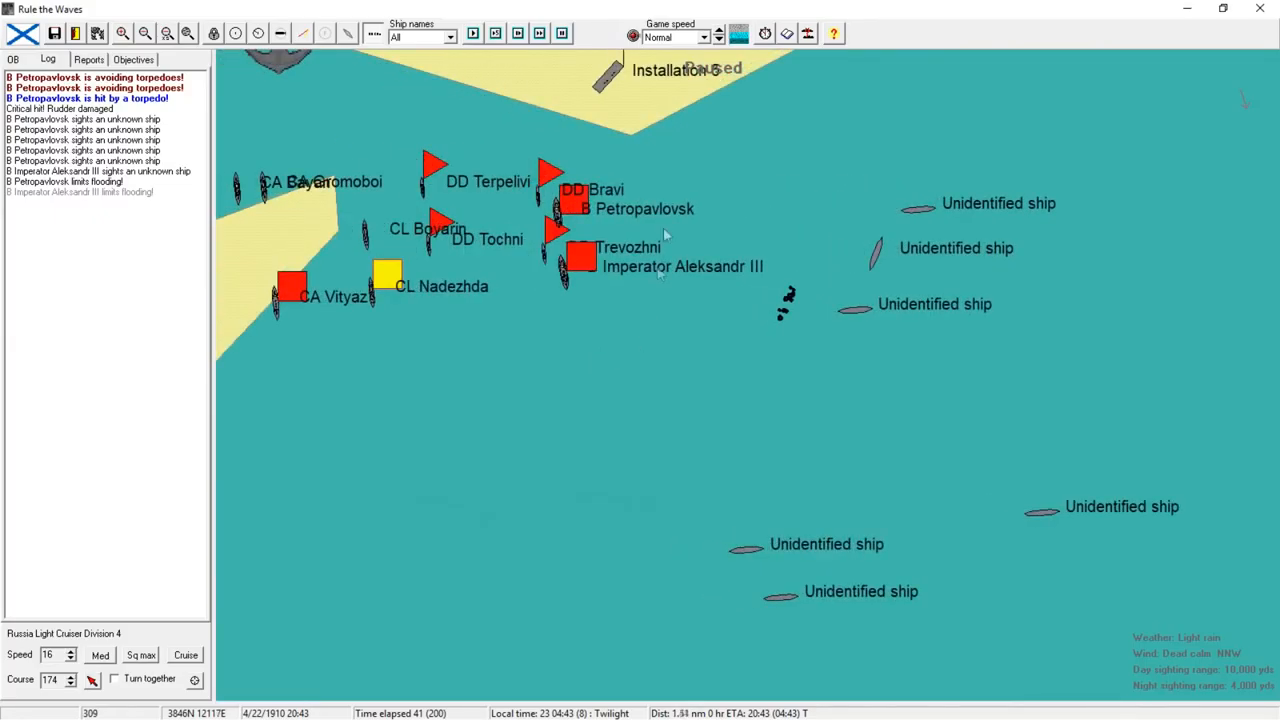
# - Continue through torpedo hits, Petropavlovsk's torpedo net save and DD Ostri's low-fuel warning
pyautogui.click(538, 36)
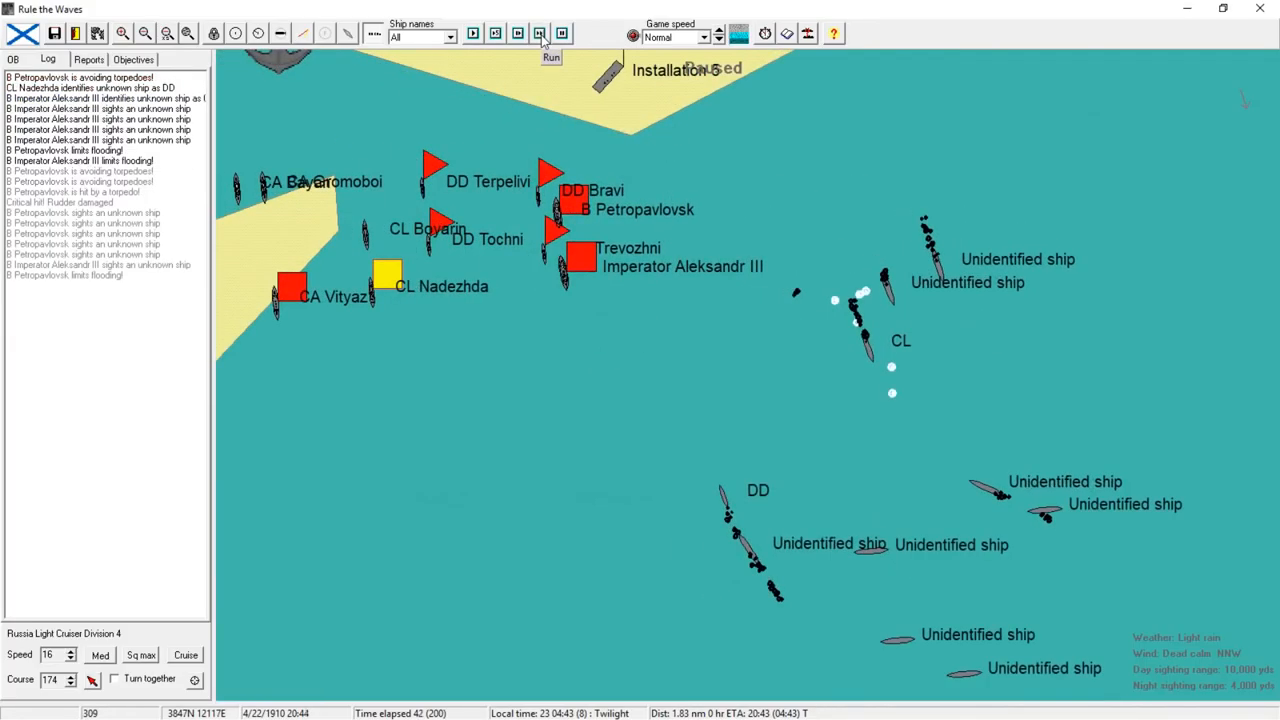
pyautogui.click(538, 35)
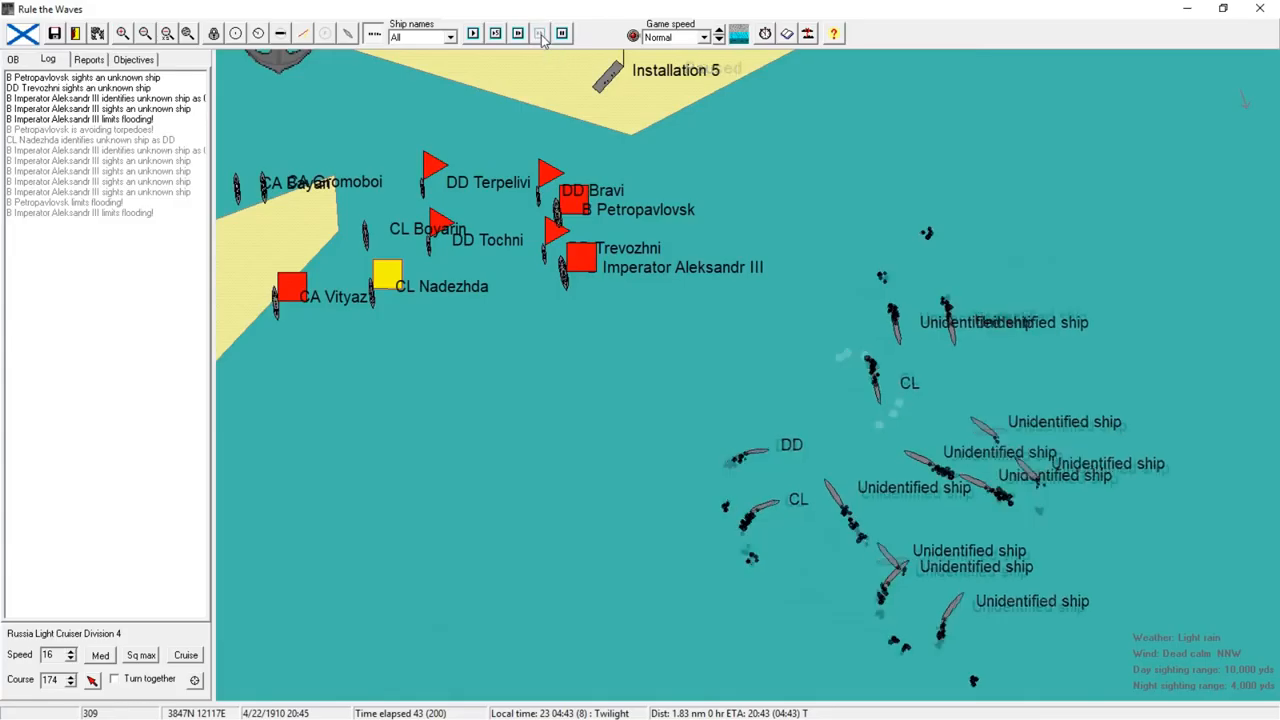
pyautogui.click(536, 34)
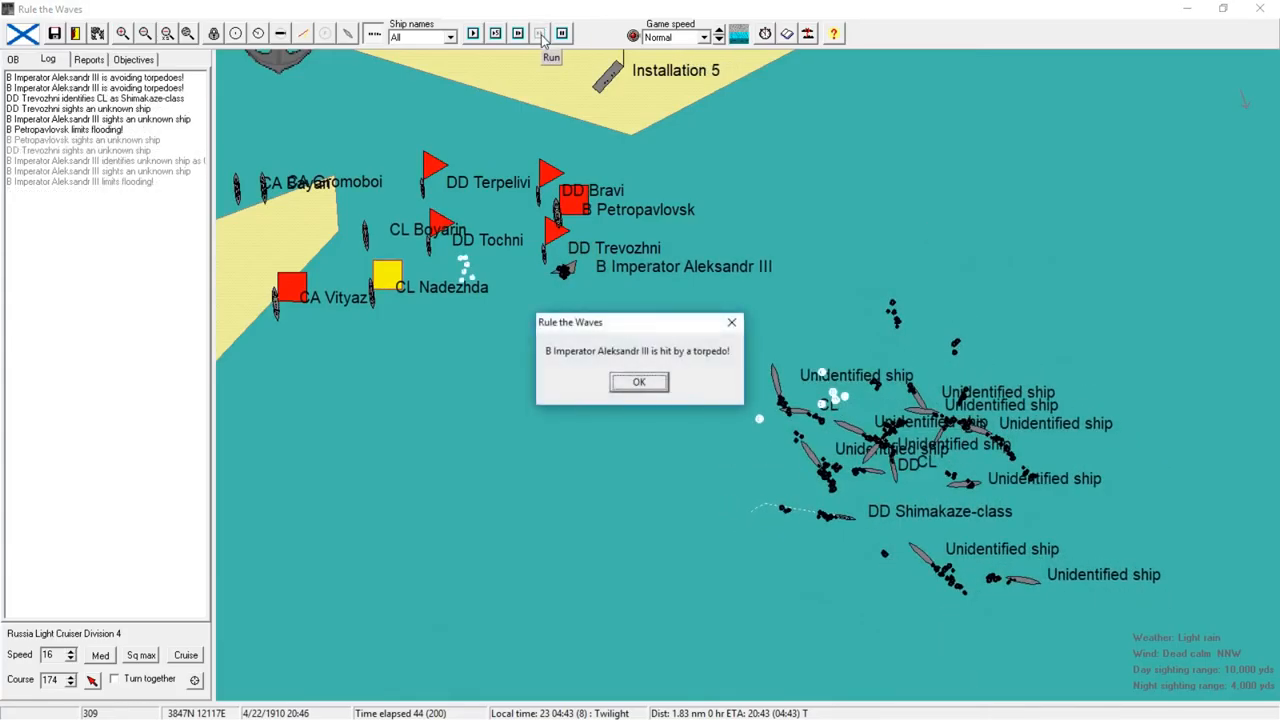
pyautogui.click(639, 381)
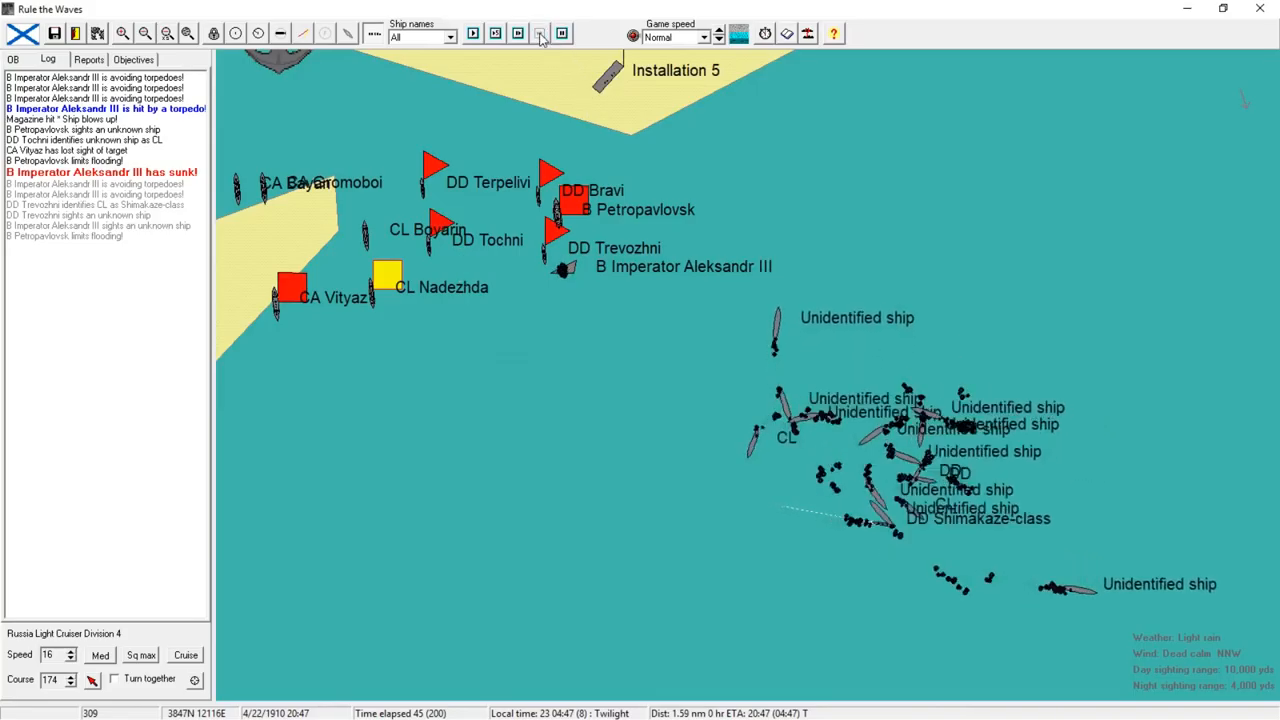
pyautogui.click(537, 34)
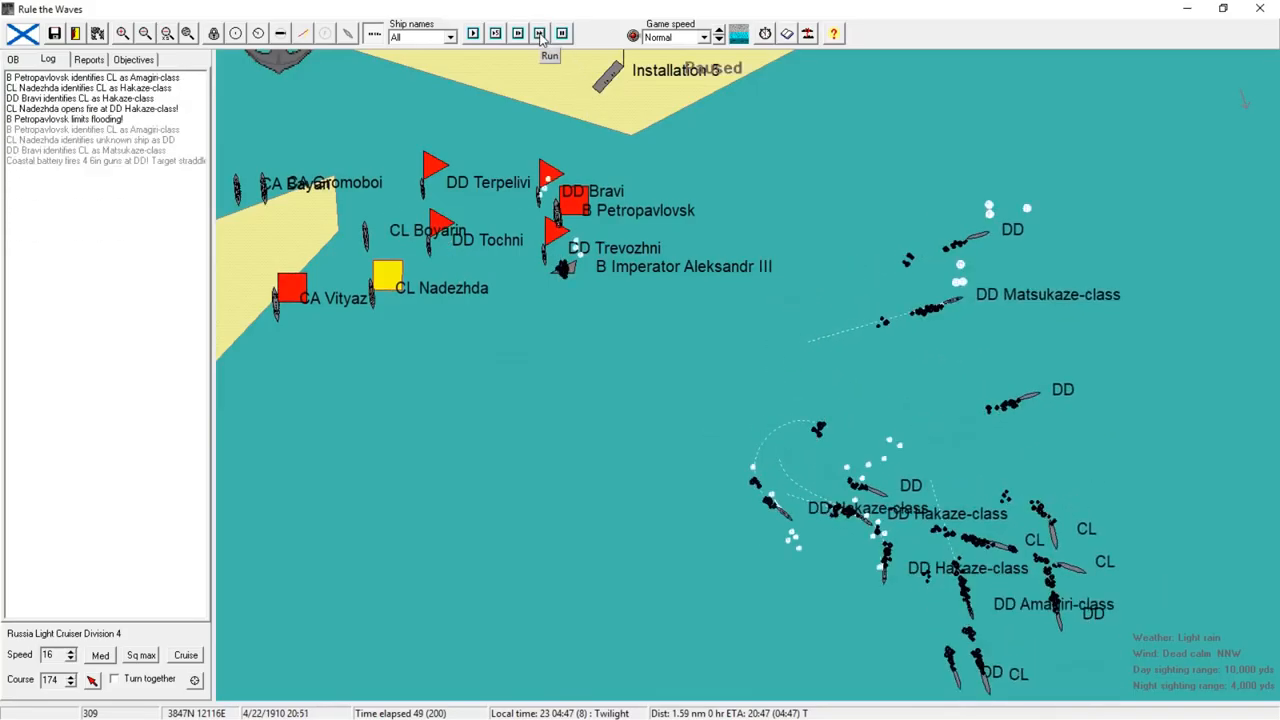
pyautogui.click(546, 33)
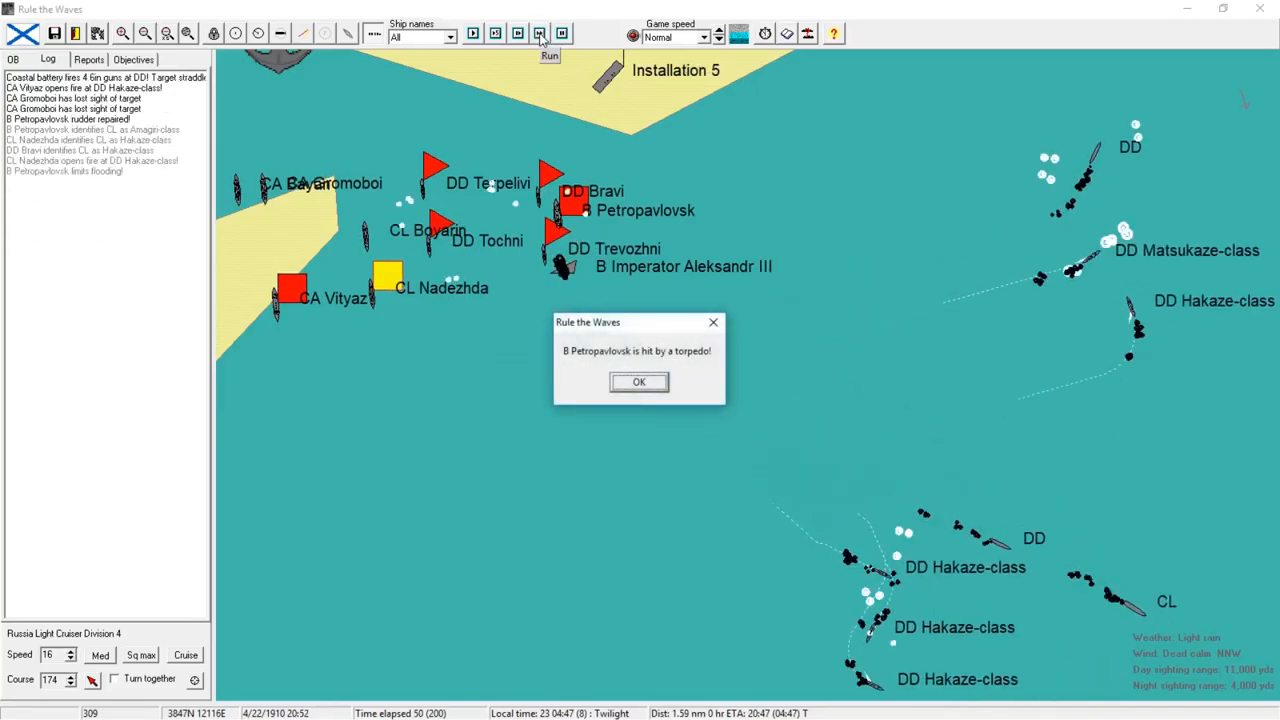
pyautogui.click(639, 382)
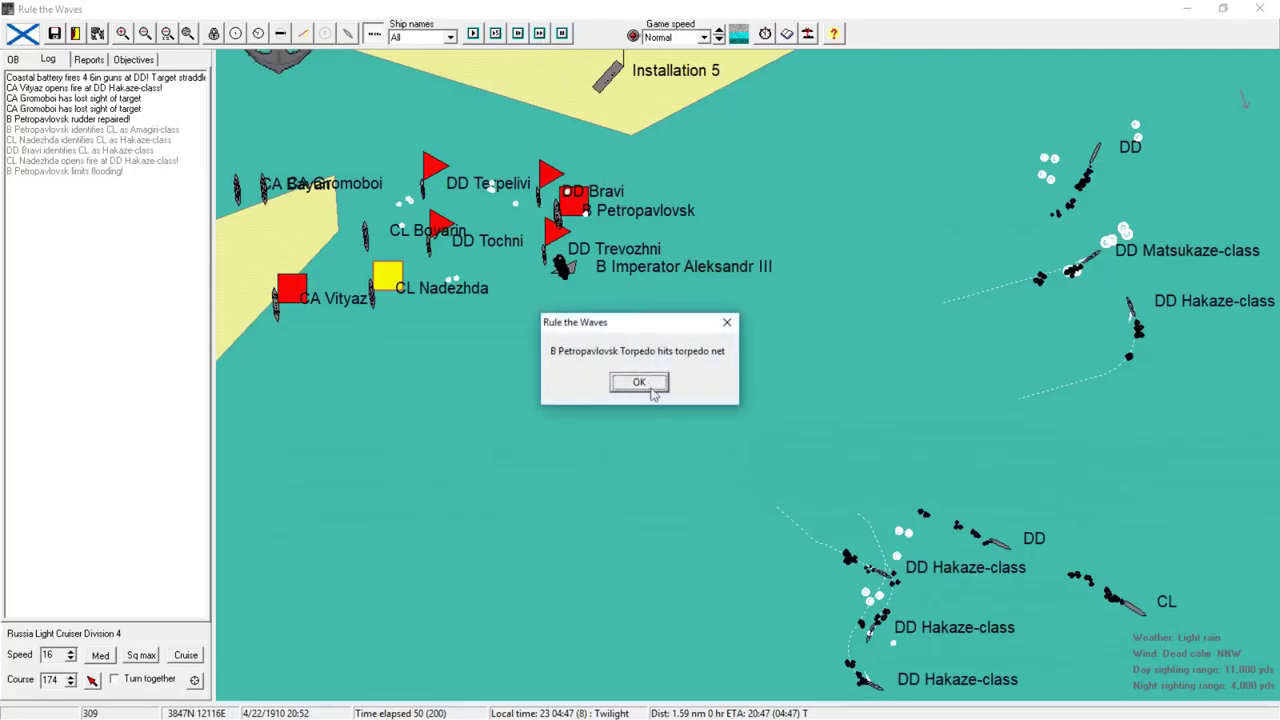
pyautogui.click(638, 382)
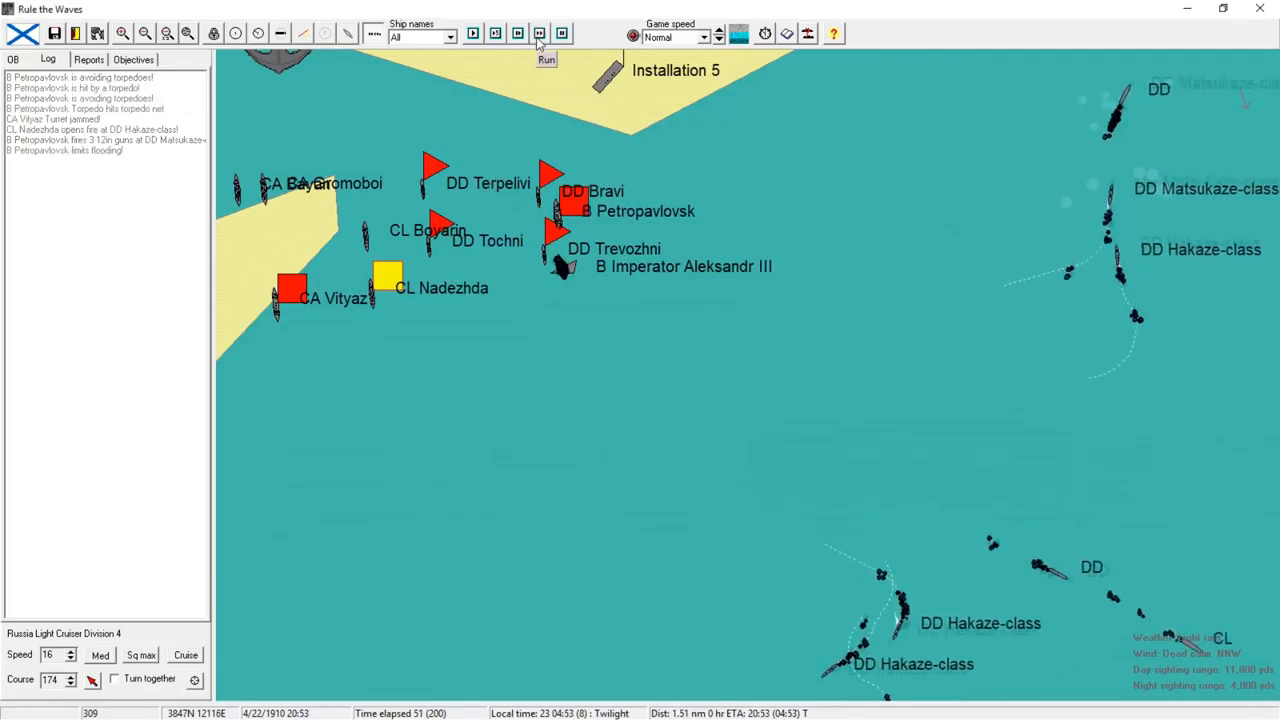
pyautogui.click(538, 34)
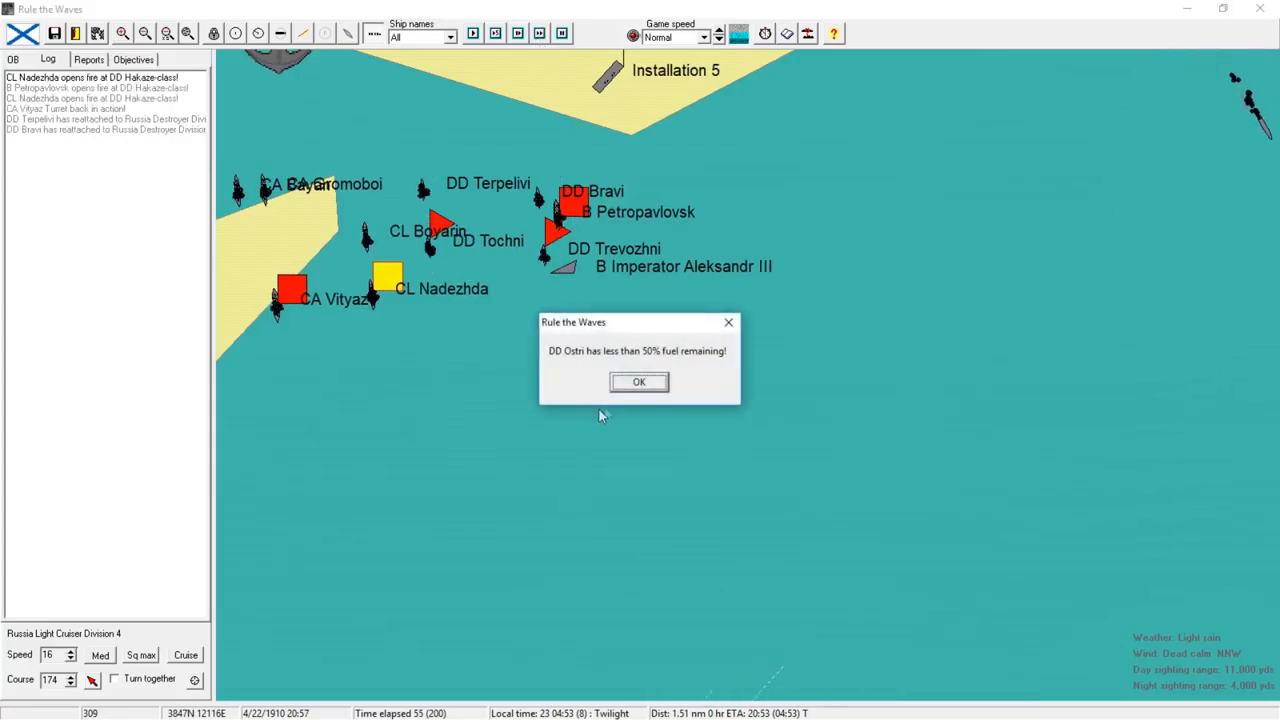
pyautogui.click(639, 382)
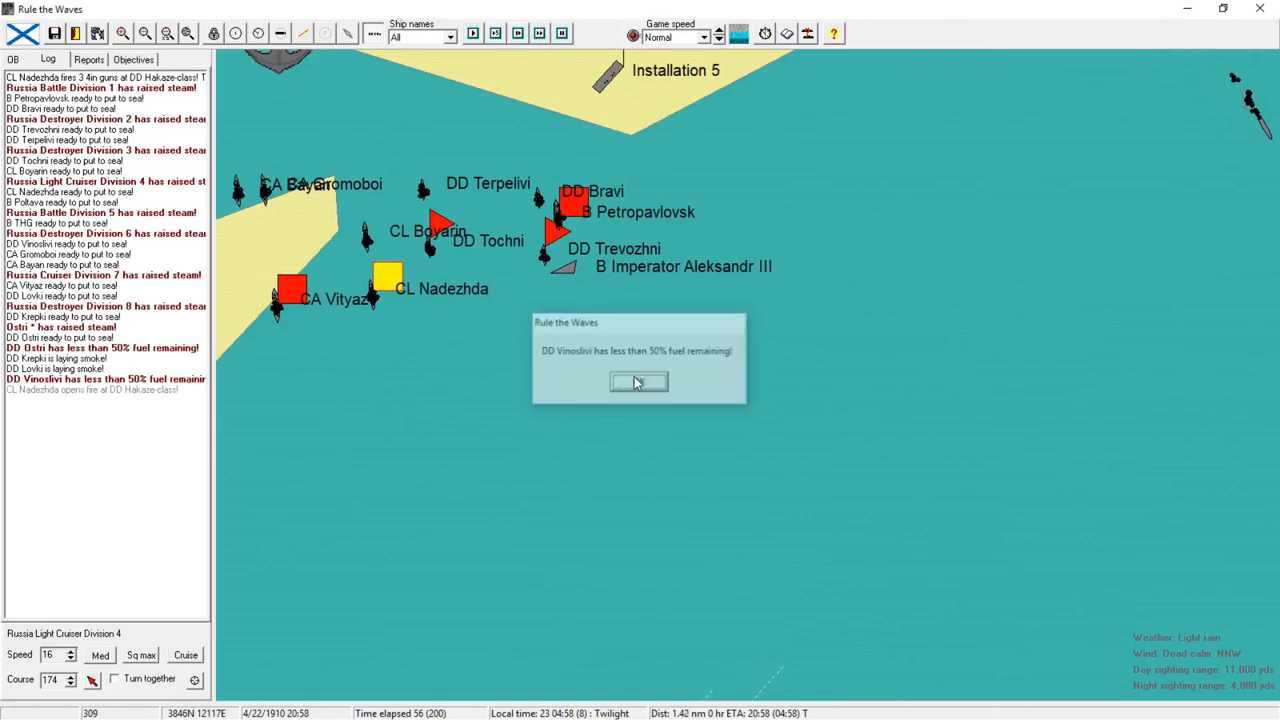
# - Unpause the battle until daylight at 05:35, with hits on Hakaze-class destroyers
pyautogui.click(637, 381)
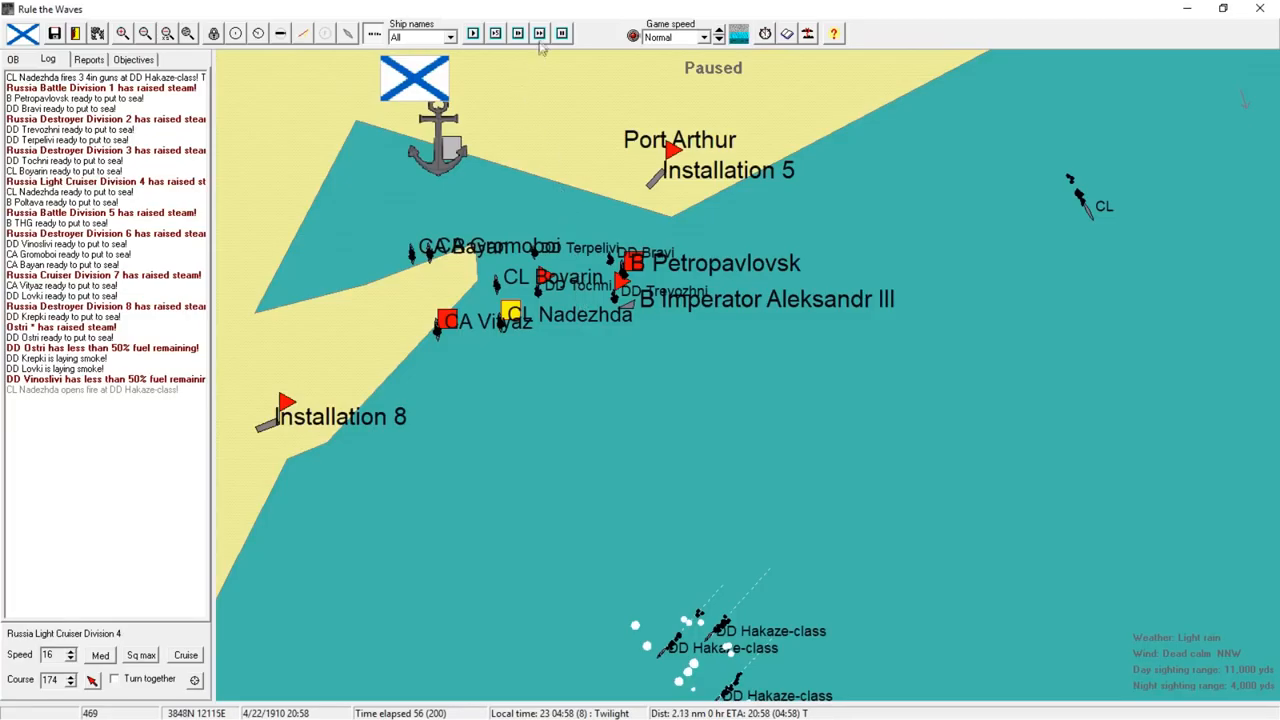
pyautogui.click(535, 35)
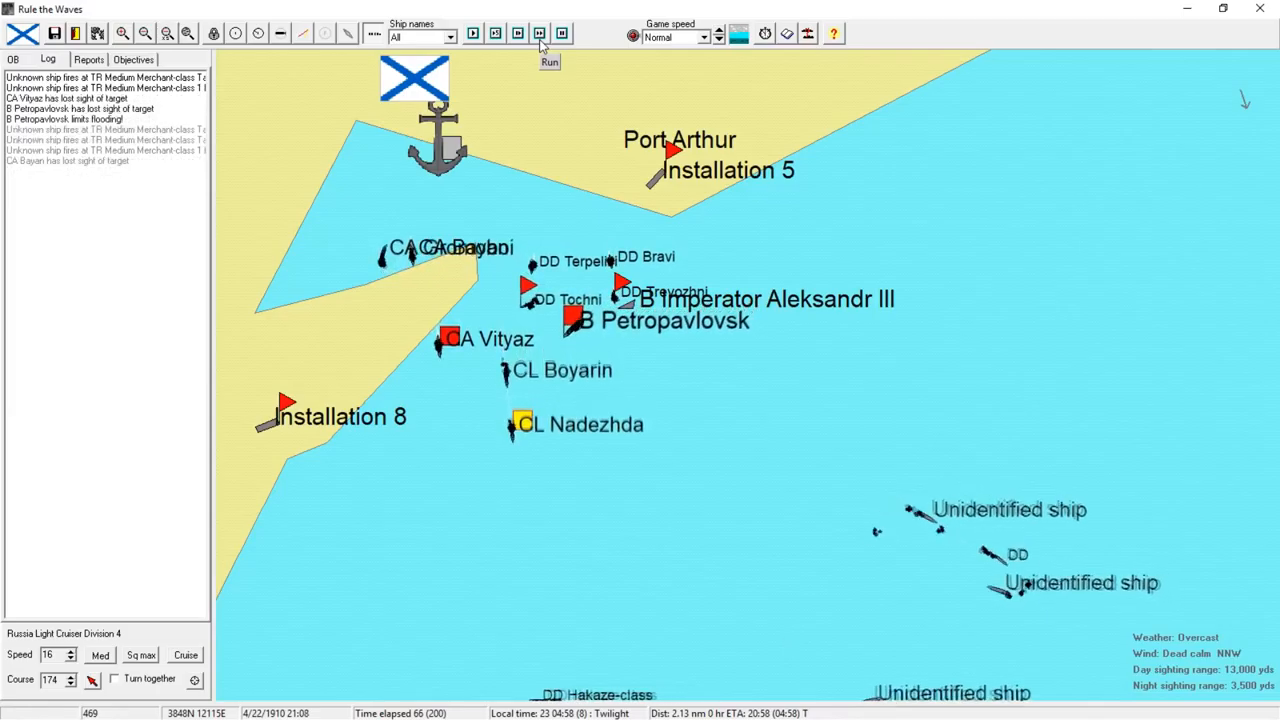
pyautogui.click(536, 33)
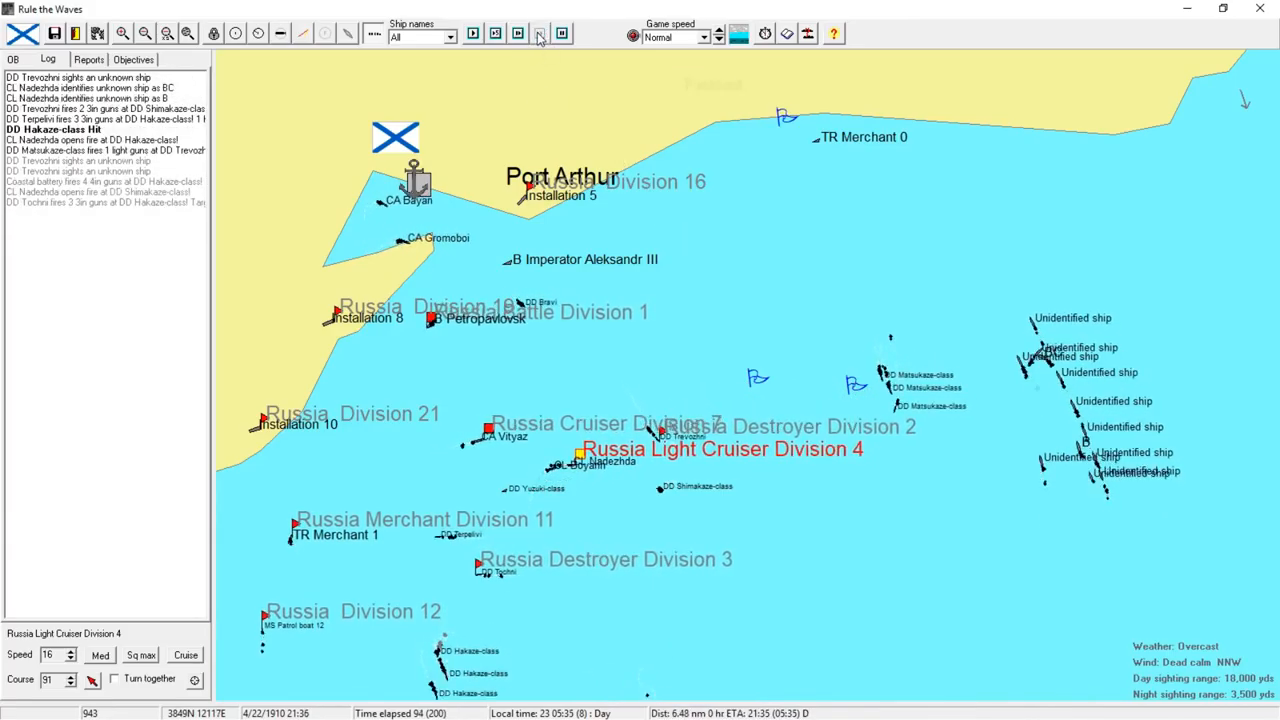
# - Run the battle as Japanese battleships arrive and acknowledge CA Vityaz sinking
pyautogui.click(536, 34)
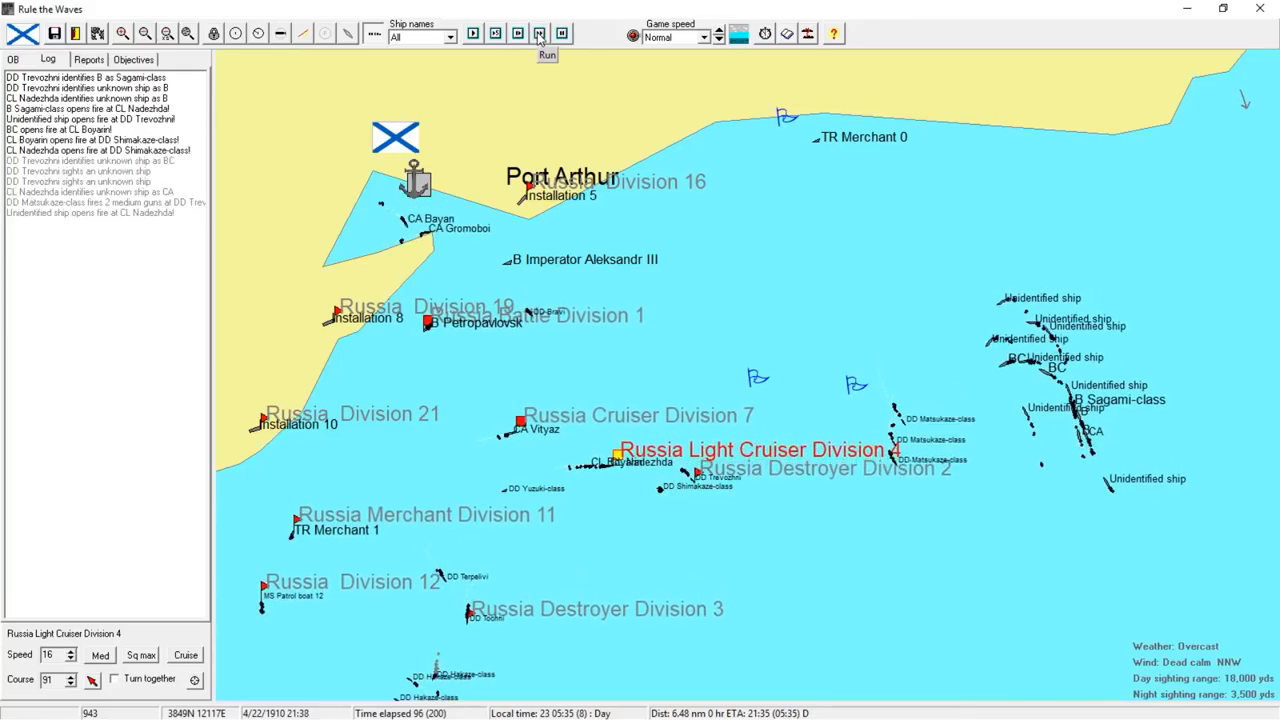
pyautogui.click(537, 34)
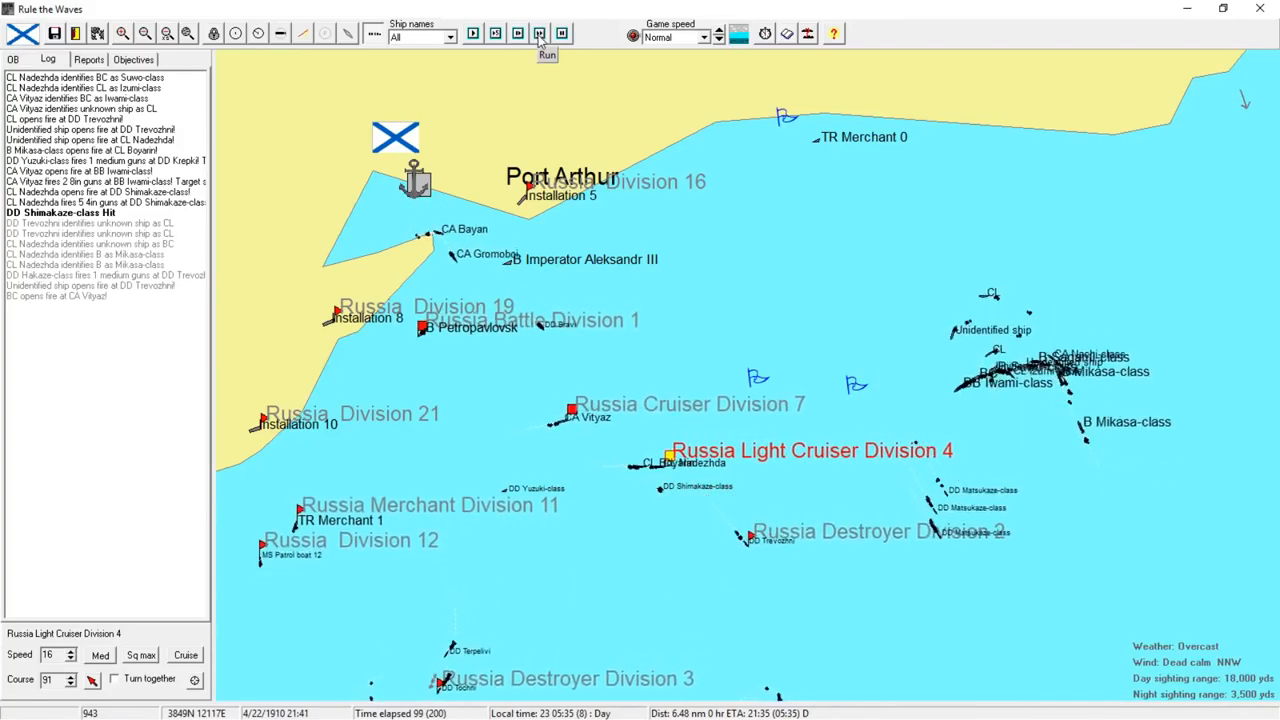
pyautogui.click(537, 33)
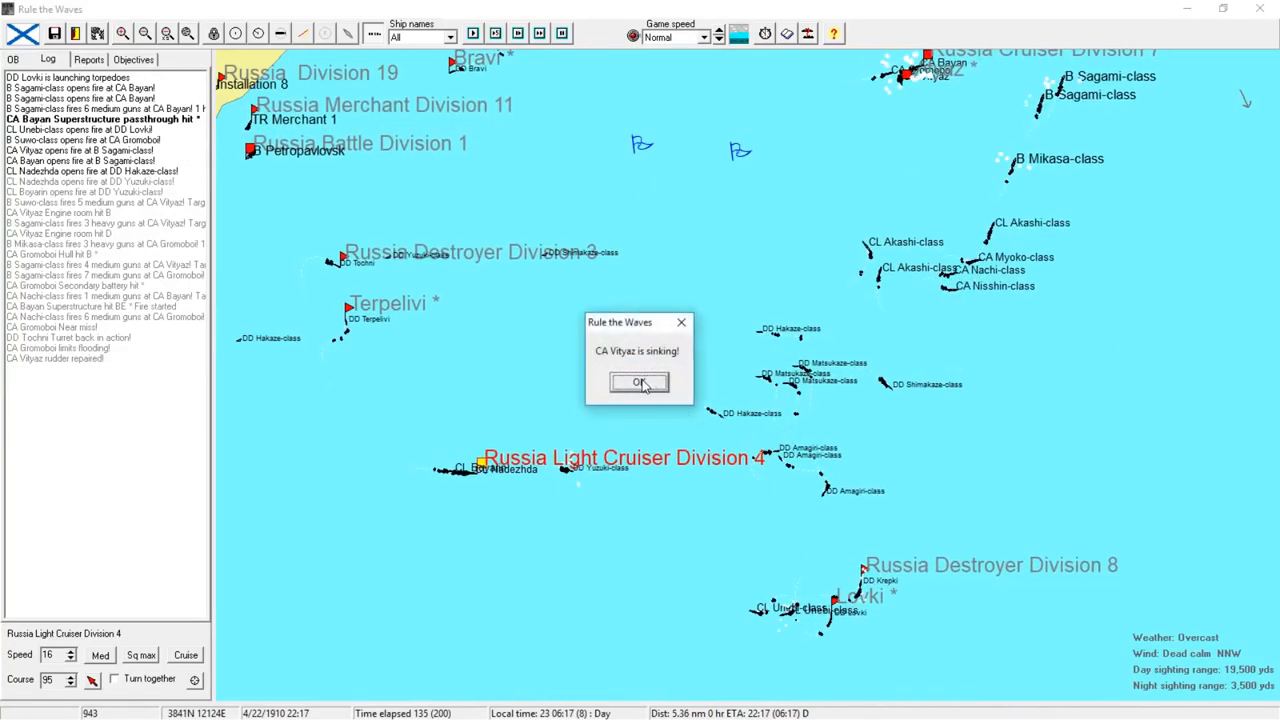
pyautogui.click(639, 382)
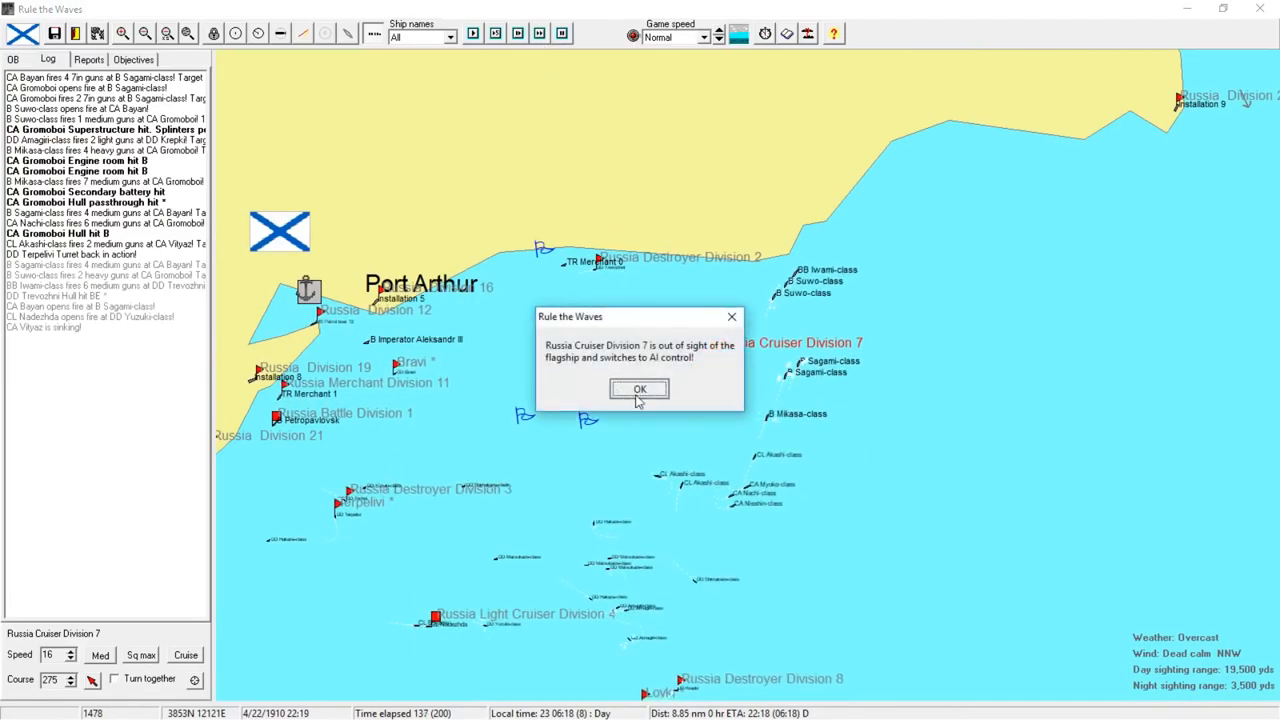
# - Acknowledge the division AI handovers and Petropavlovsk's sinking, and have DD Tochni rescue survivors
pyautogui.click(639, 388)
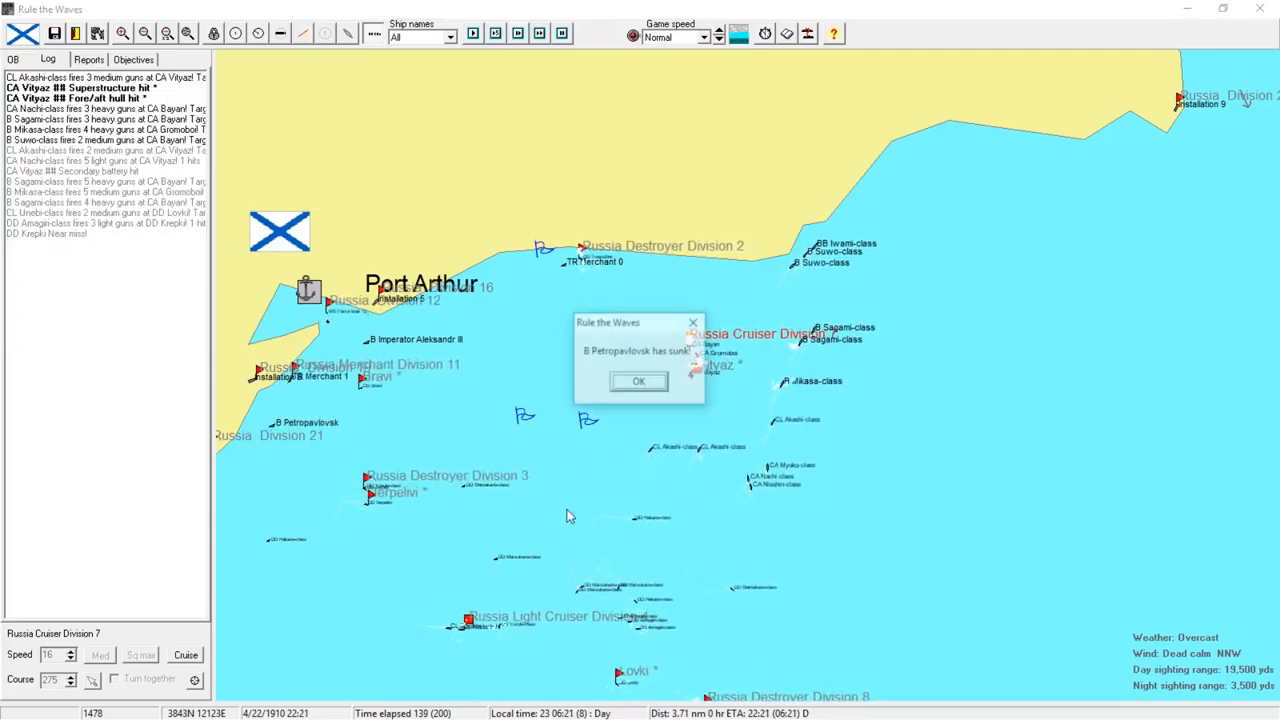
pyautogui.click(638, 381)
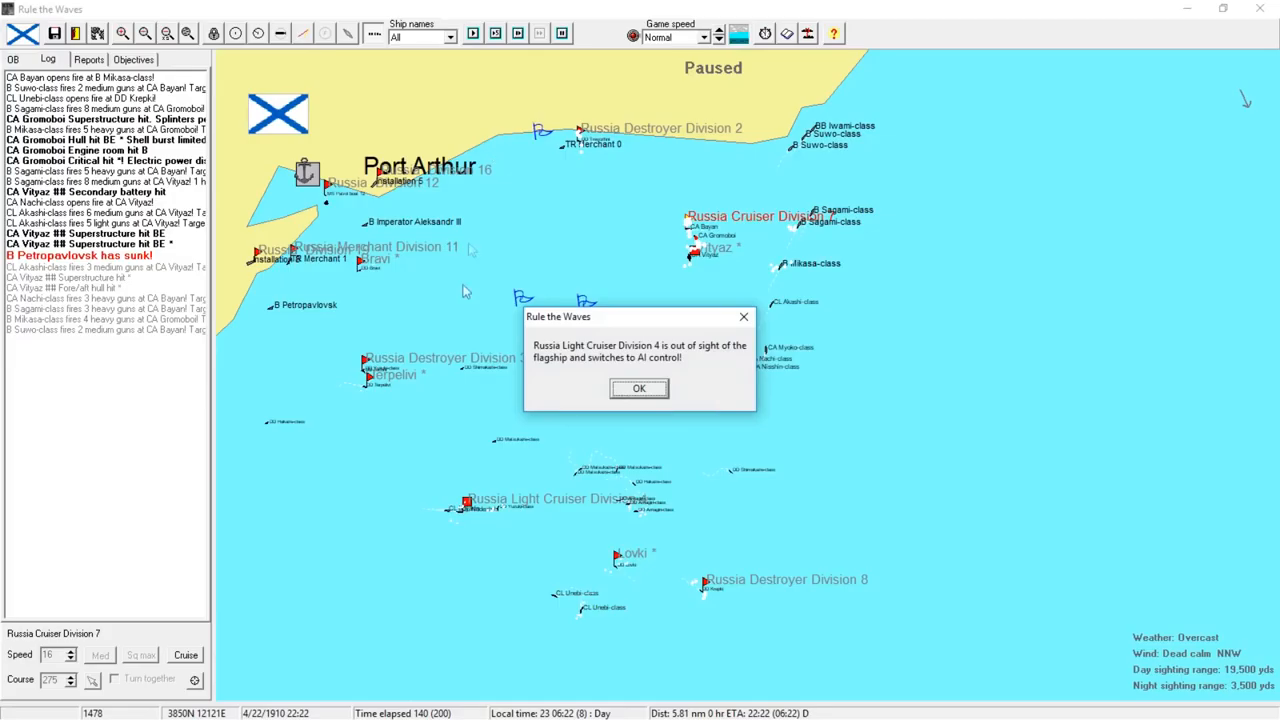
pyautogui.click(638, 388)
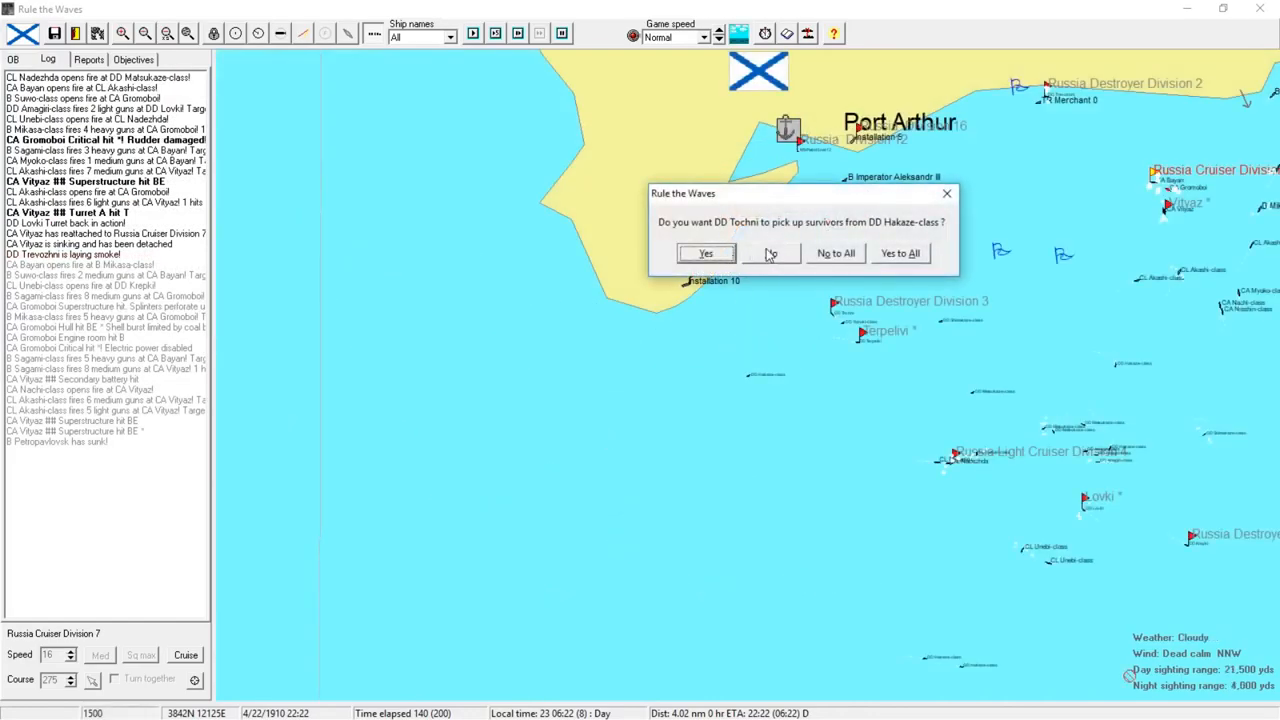
pyautogui.click(705, 252)
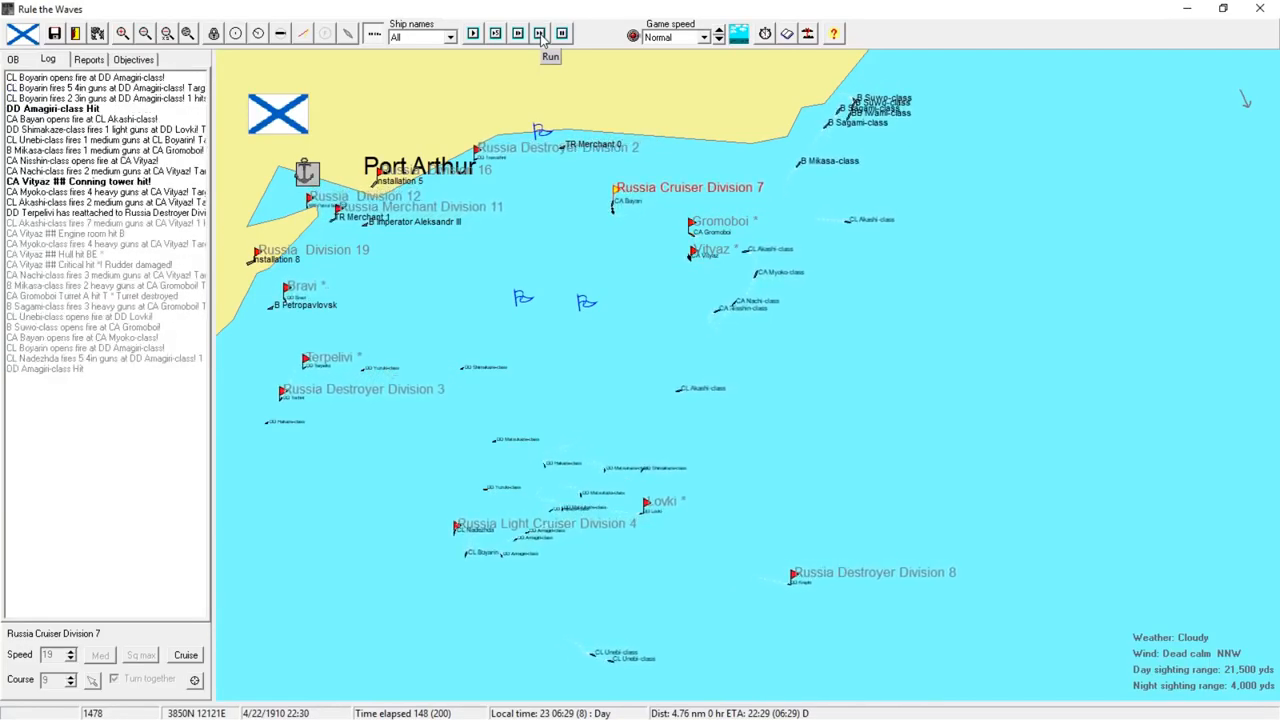
# - Resume the battle, dismissing the CA Vityaz notice and B THG's low-fuel warning
pyautogui.click(551, 33)
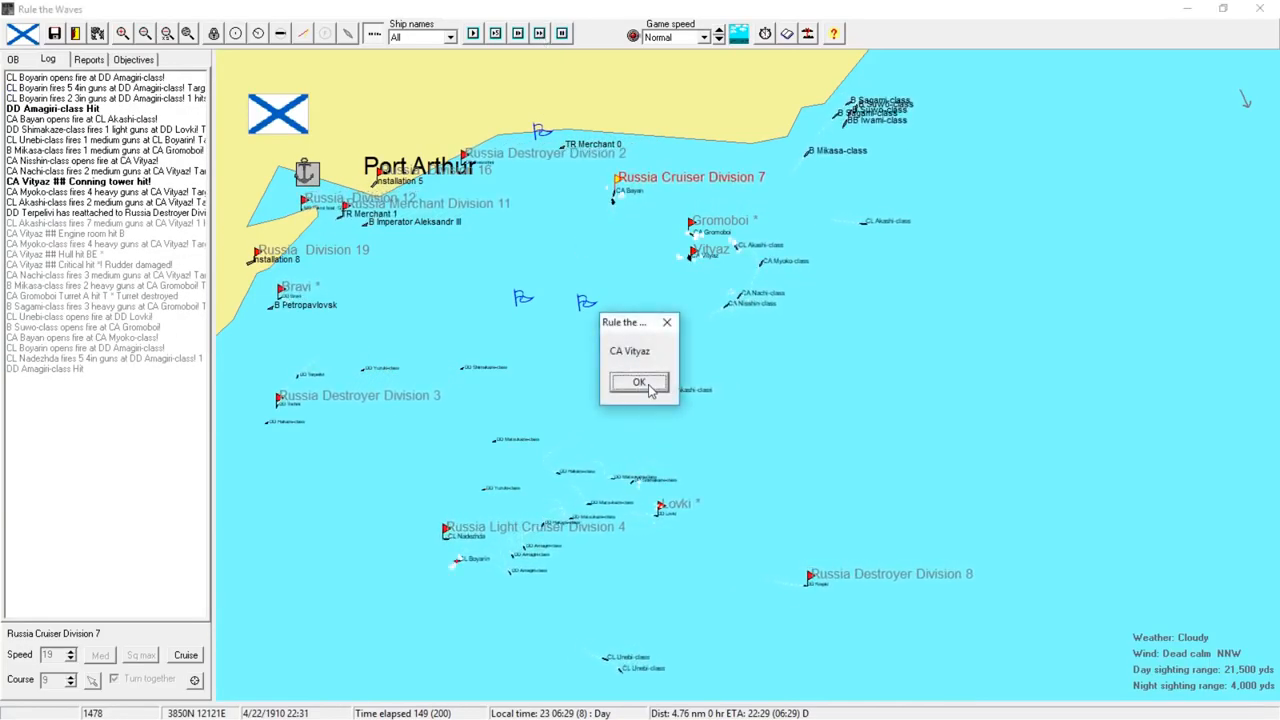
pyautogui.click(638, 381)
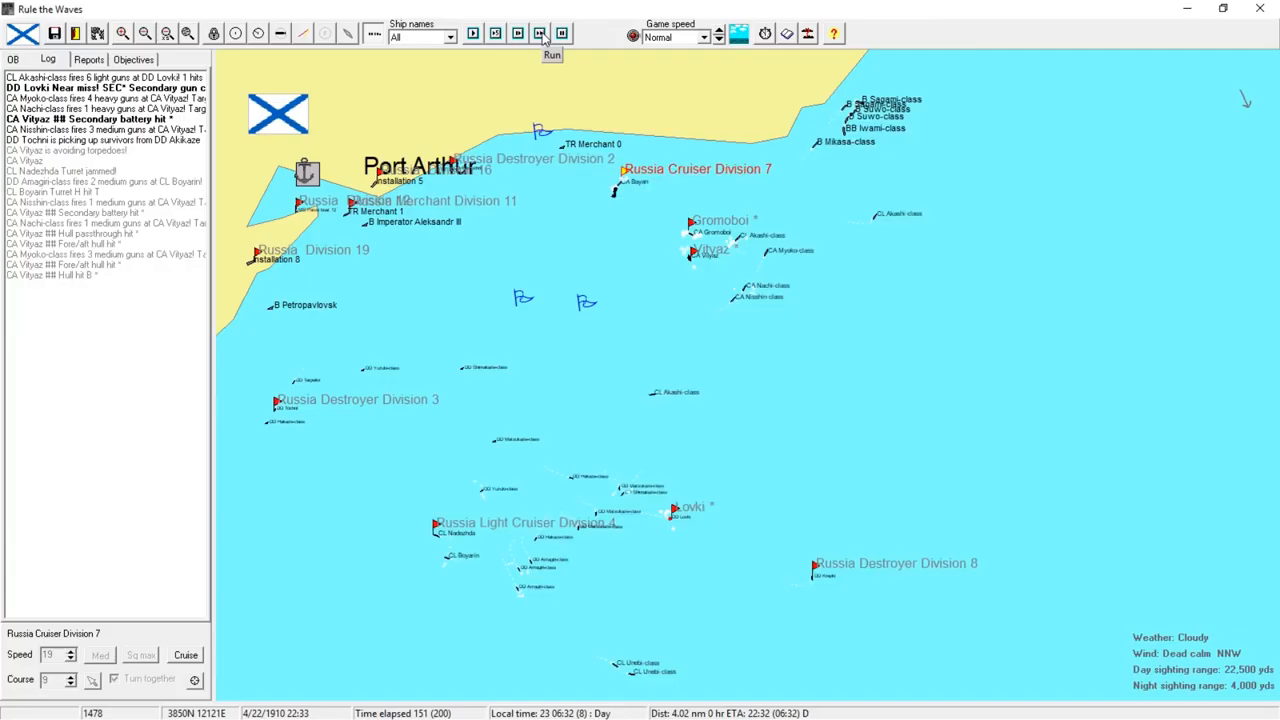
pyautogui.click(539, 33)
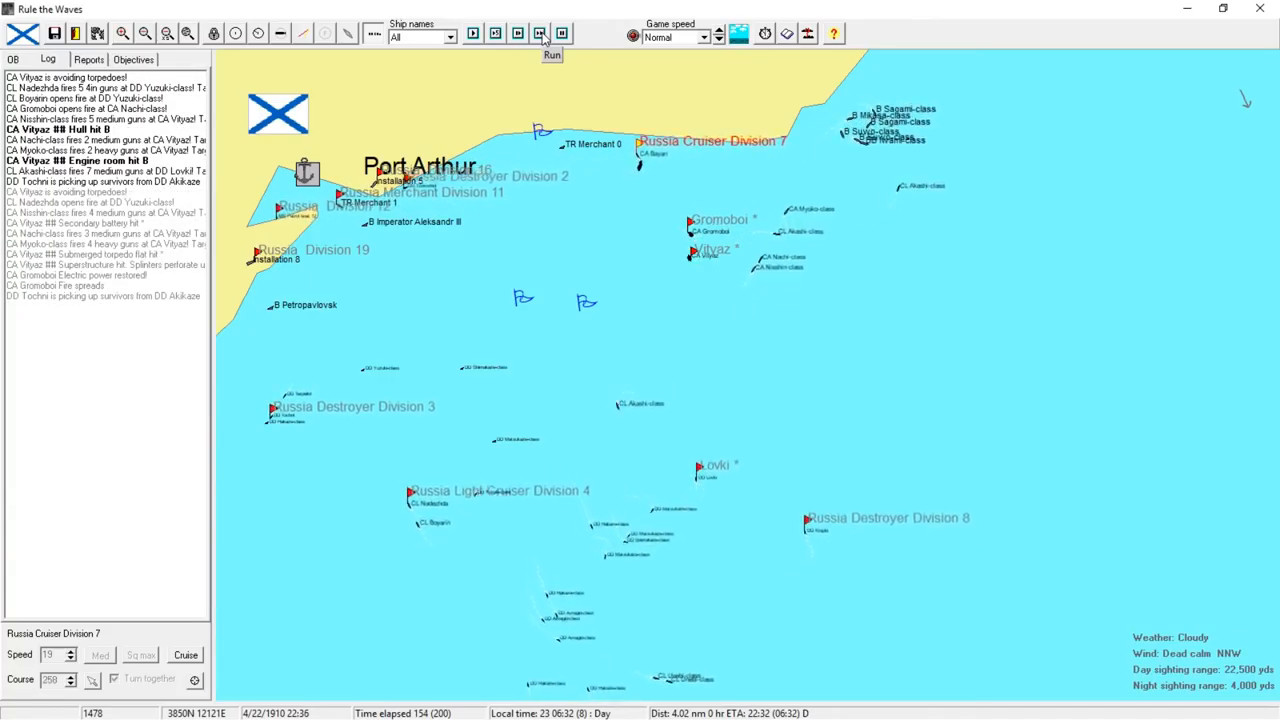
pyautogui.click(537, 35)
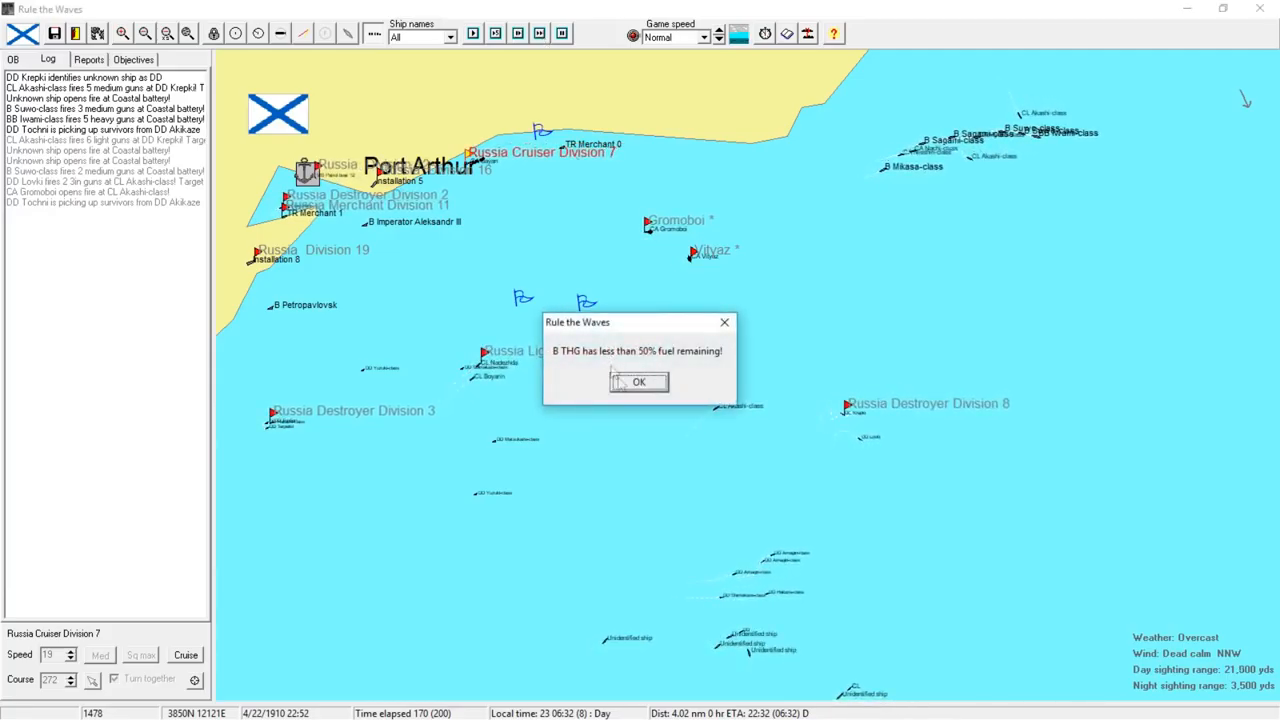
pyautogui.click(639, 382)
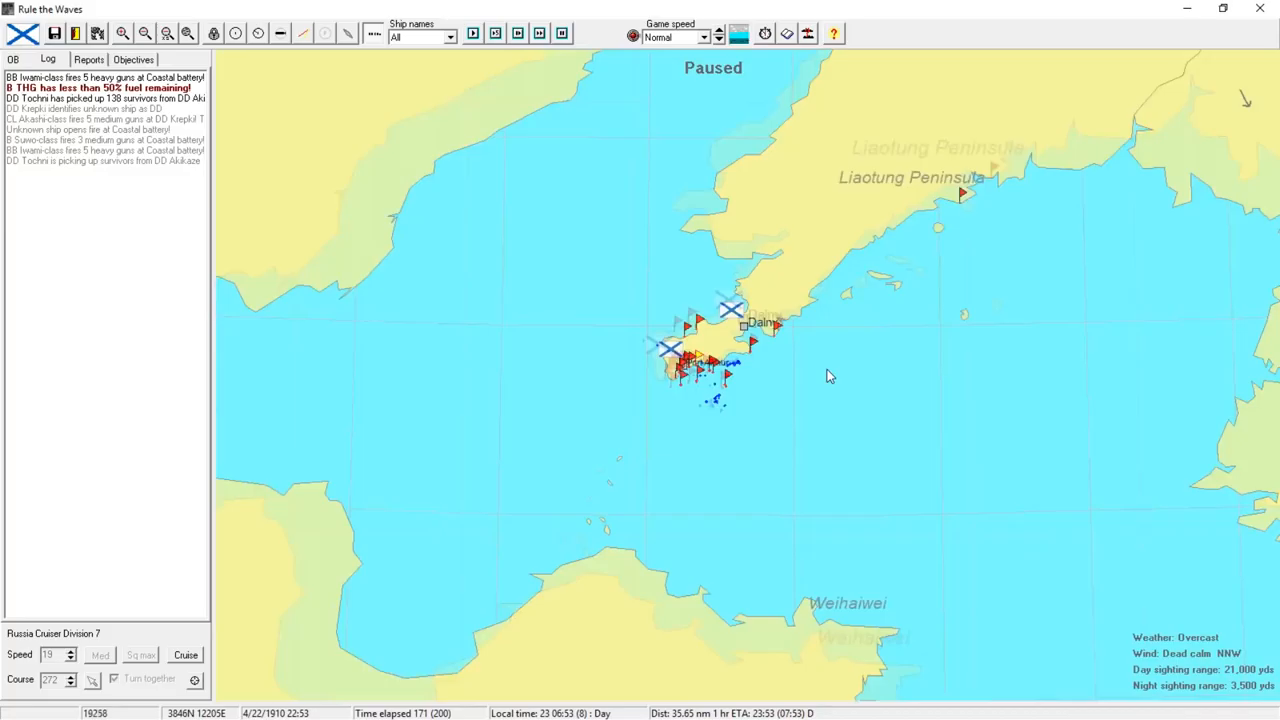
# - Zoom in on Port Arthur and acknowledge Vityaz sunk and Gromoboi sinking
pyautogui.click(12, 65)
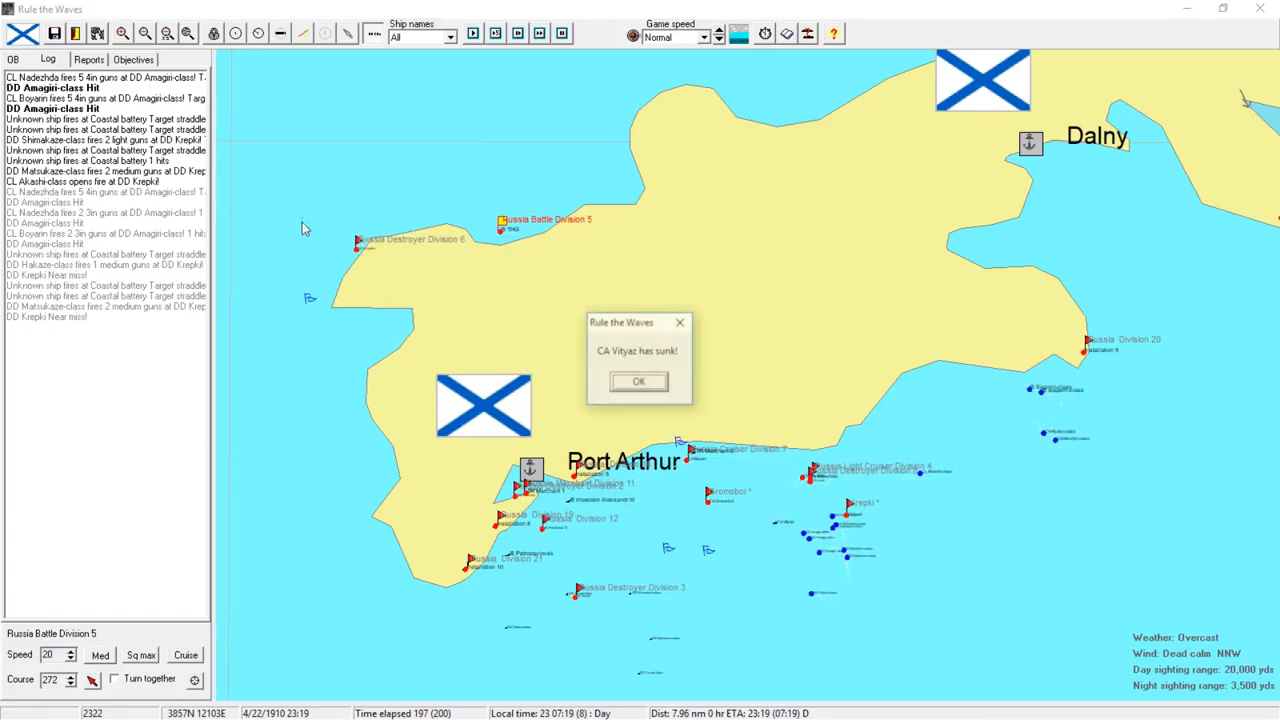
pyautogui.click(637, 381)
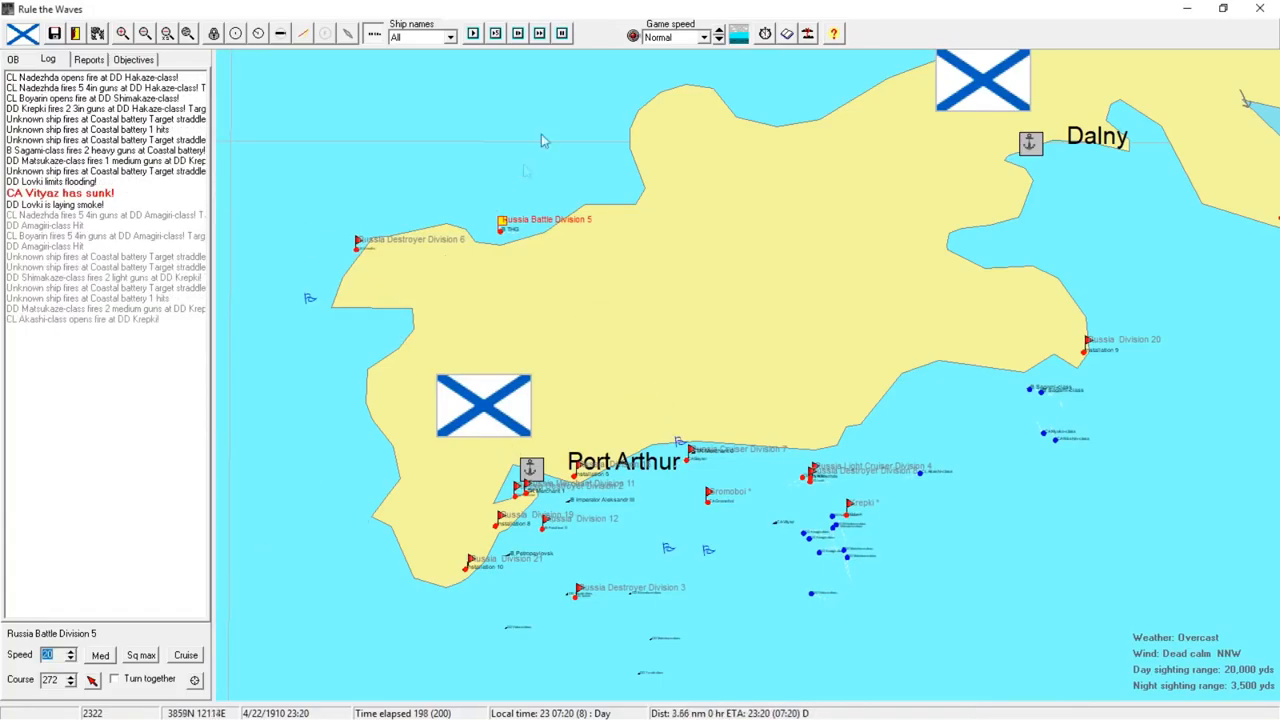
pyautogui.click(537, 33)
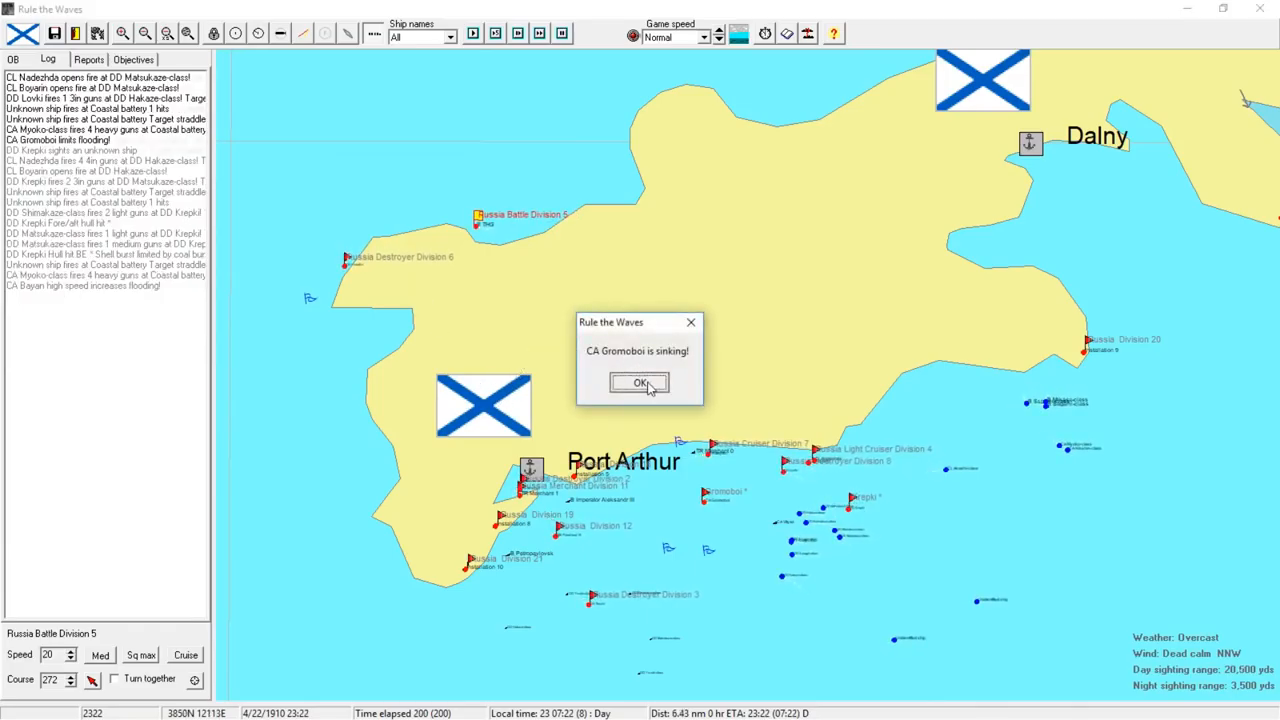
pyautogui.click(639, 383)
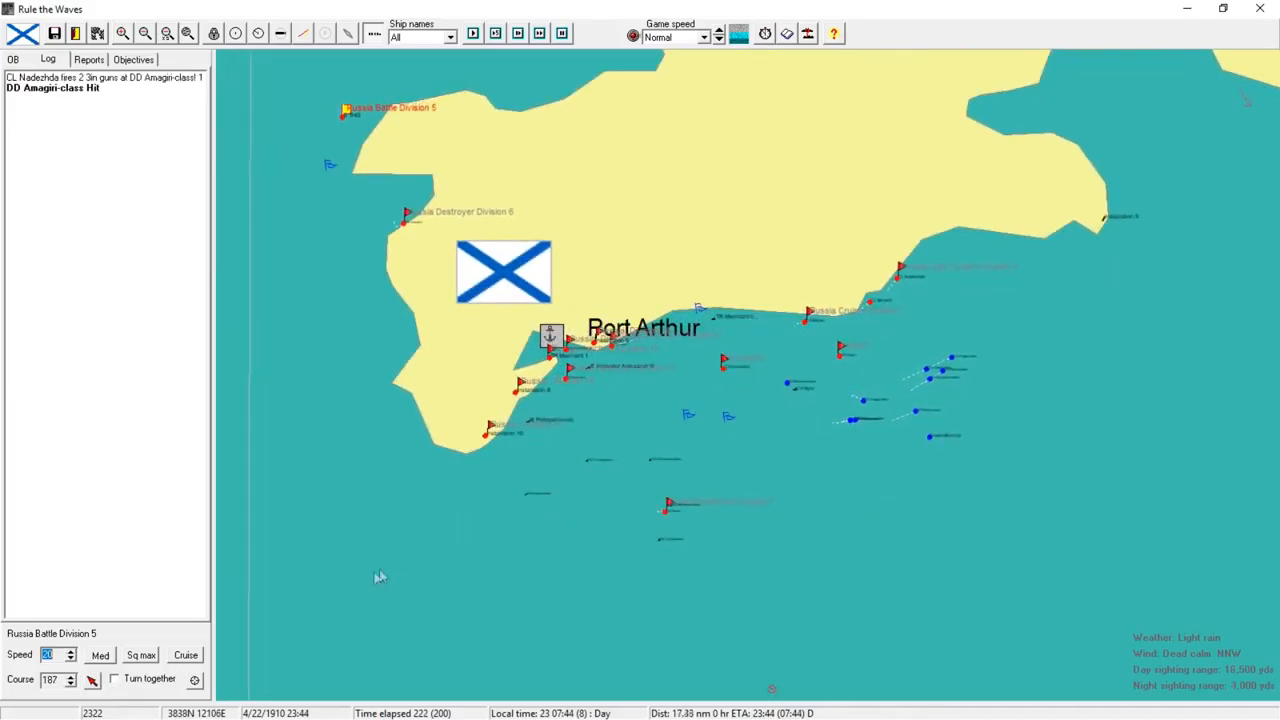
# - Dismiss Lovki's submarine sighting, run more hours, and review Installation 8's coastal battery details
pyautogui.click(467, 34)
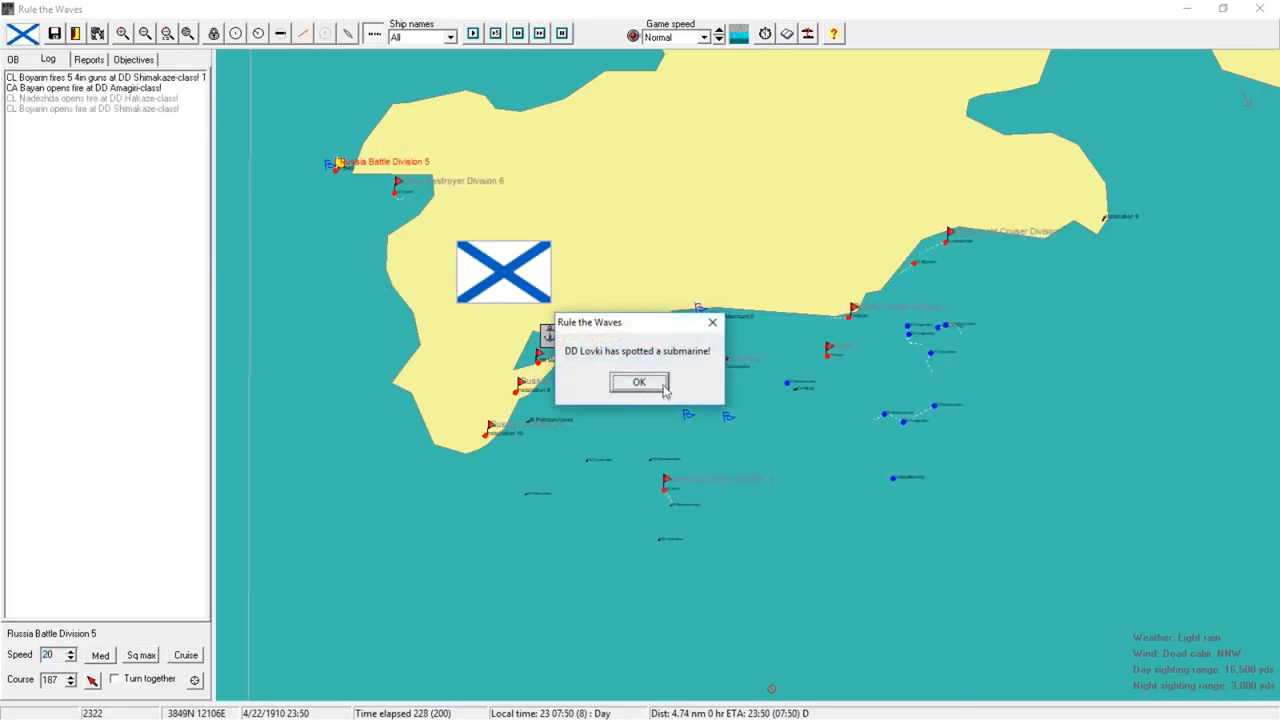
pyautogui.click(640, 382)
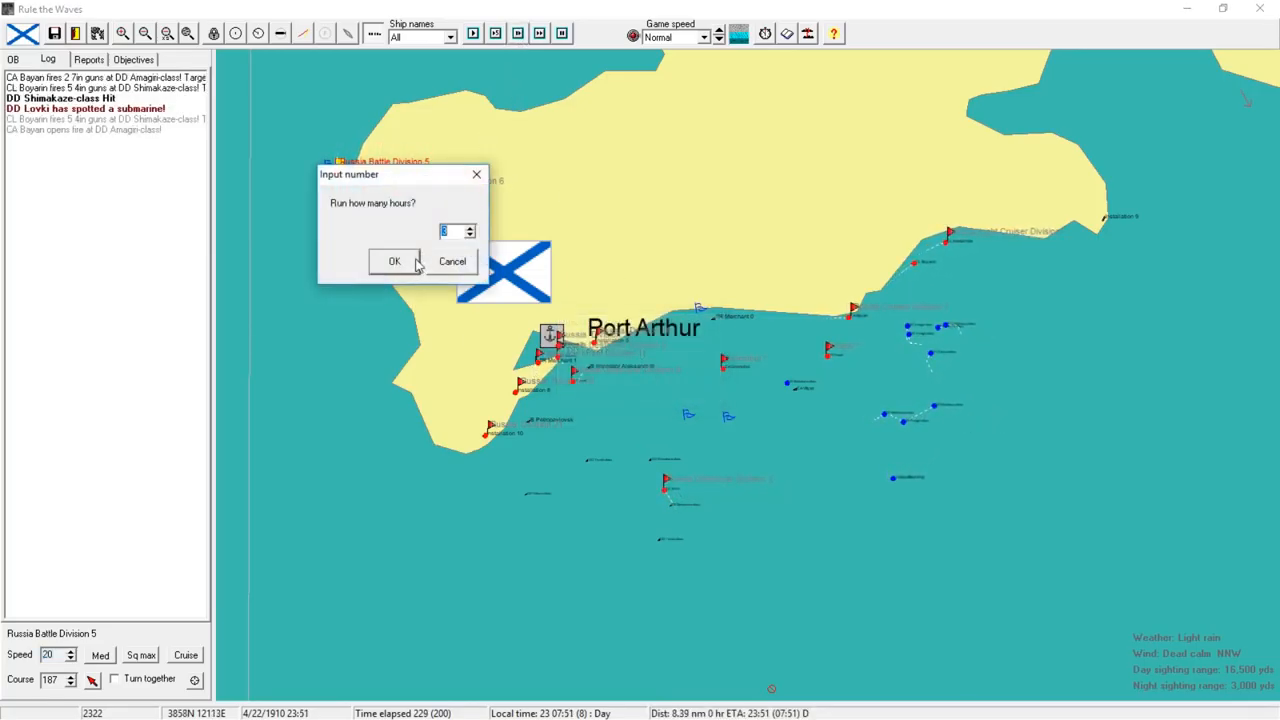
pyautogui.click(391, 261)
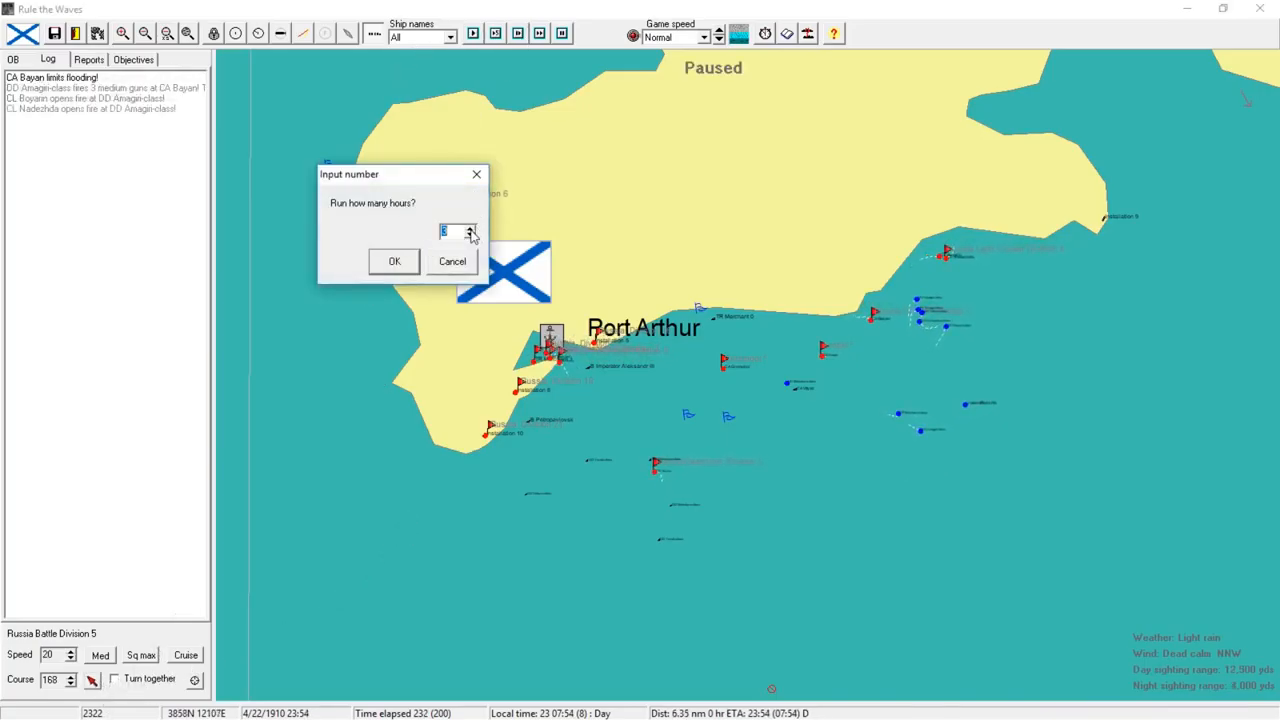
pyautogui.click(393, 261)
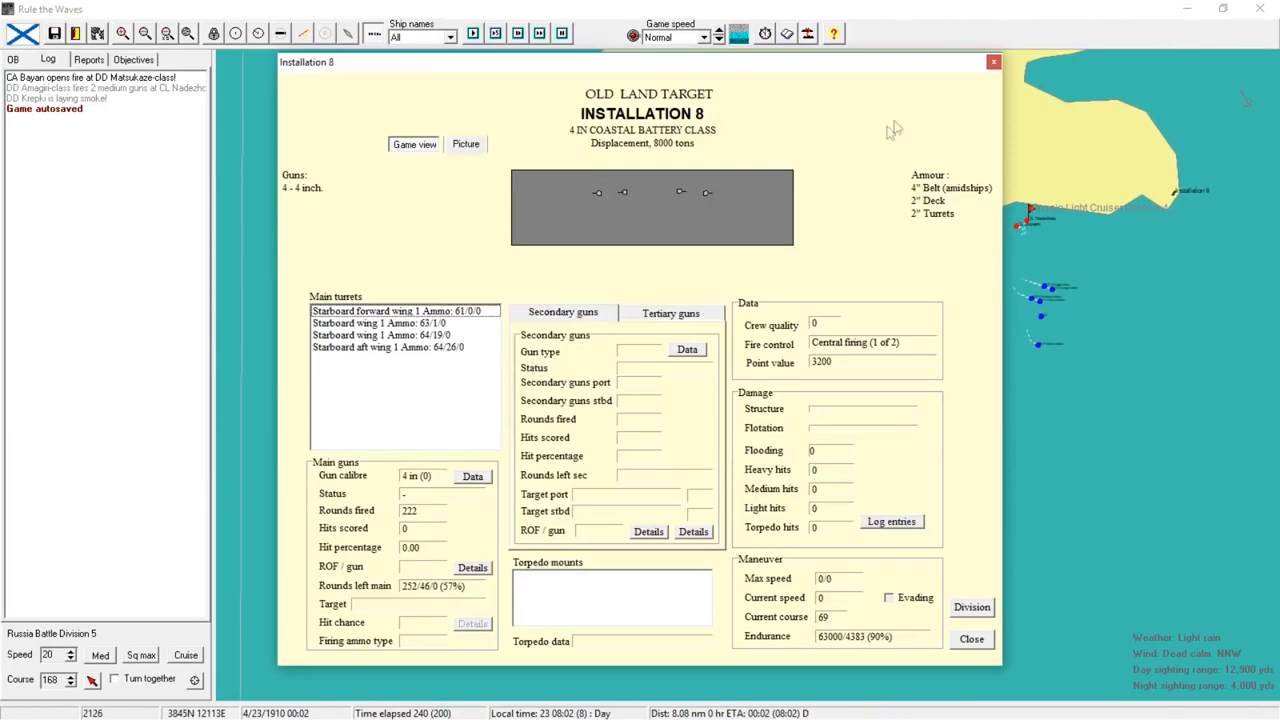
pyautogui.click(989, 61)
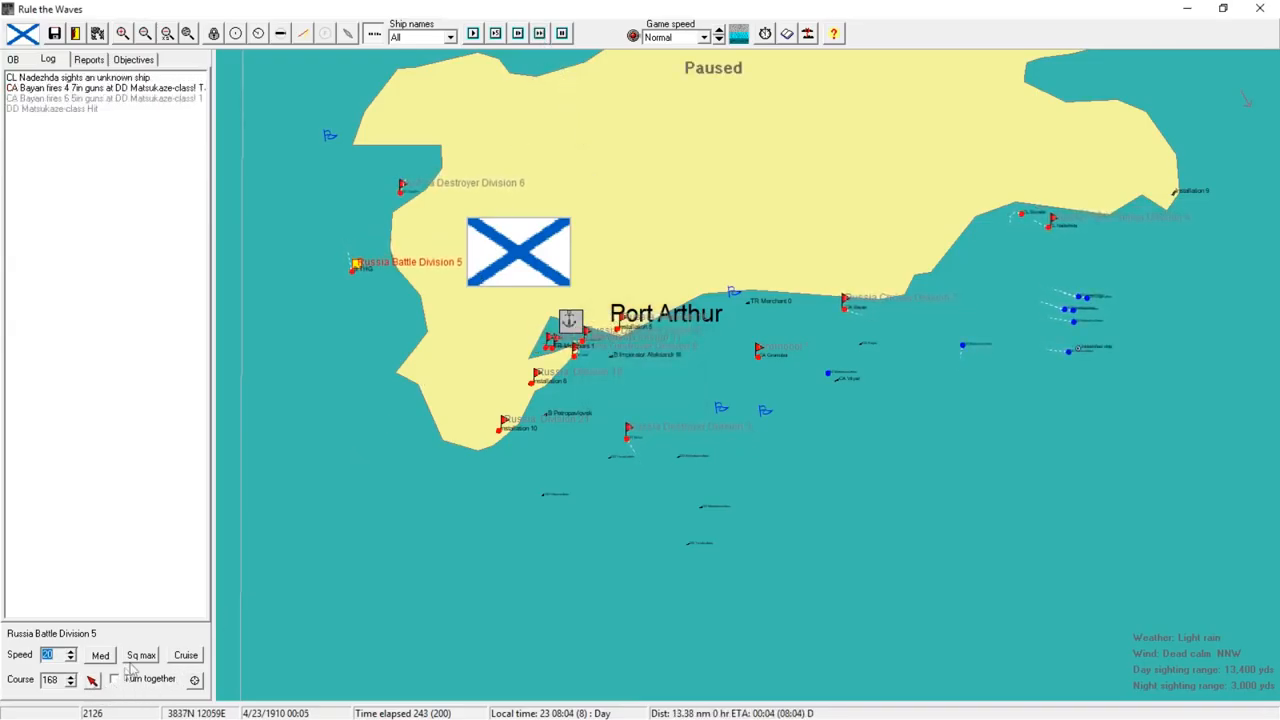
# - Dismiss the Gromoboi notice, run the battle to 278 minutes, and view battleship THG's details
pyautogui.click(542, 33)
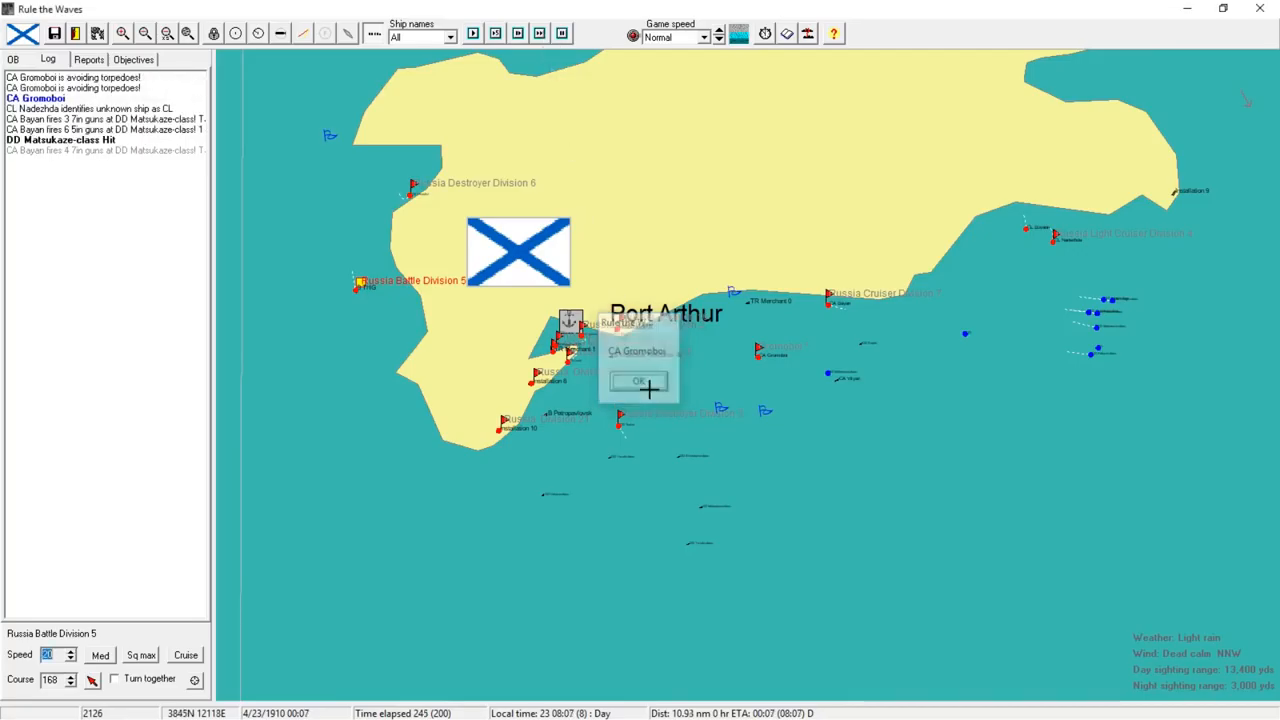
pyautogui.click(640, 381)
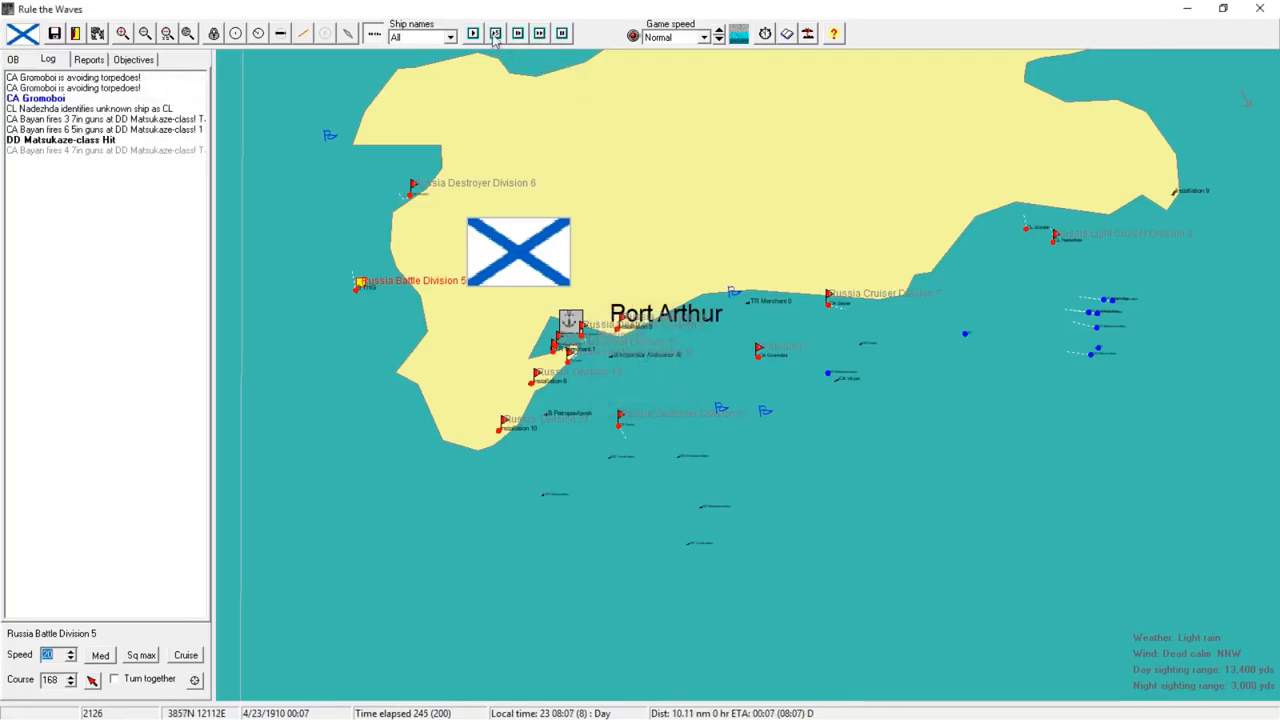
pyautogui.click(541, 33)
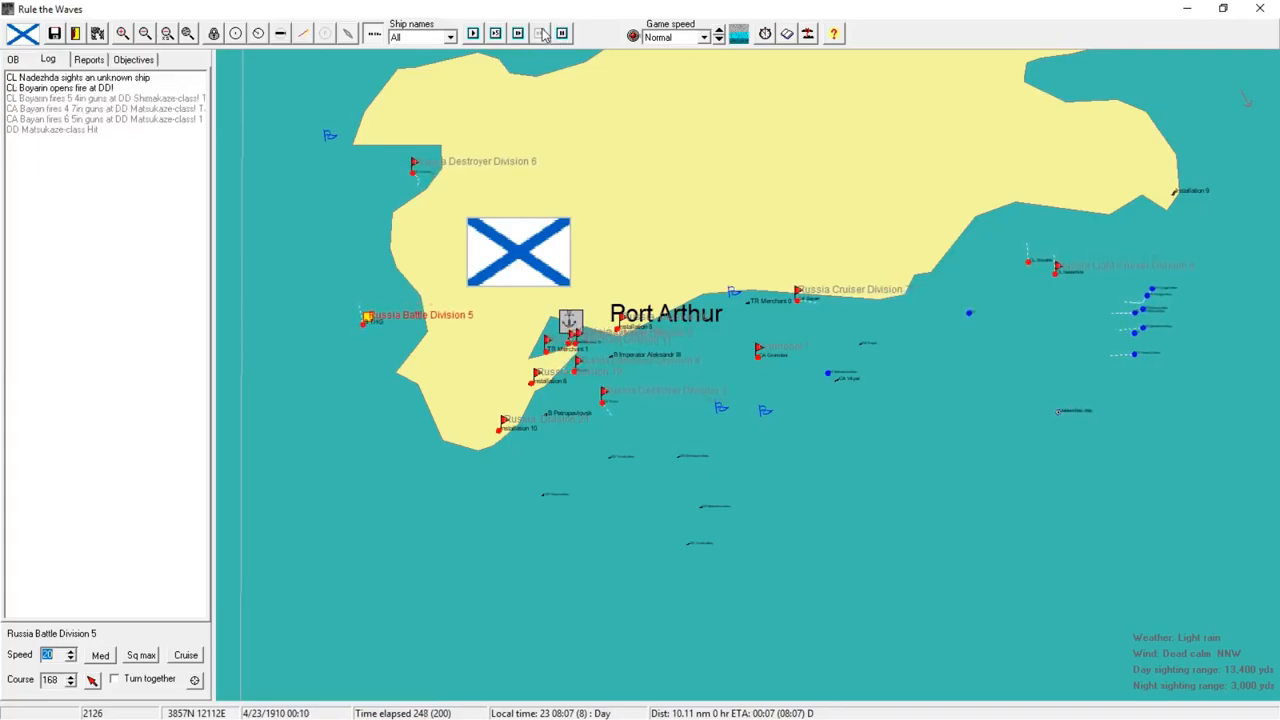
pyautogui.click(540, 33)
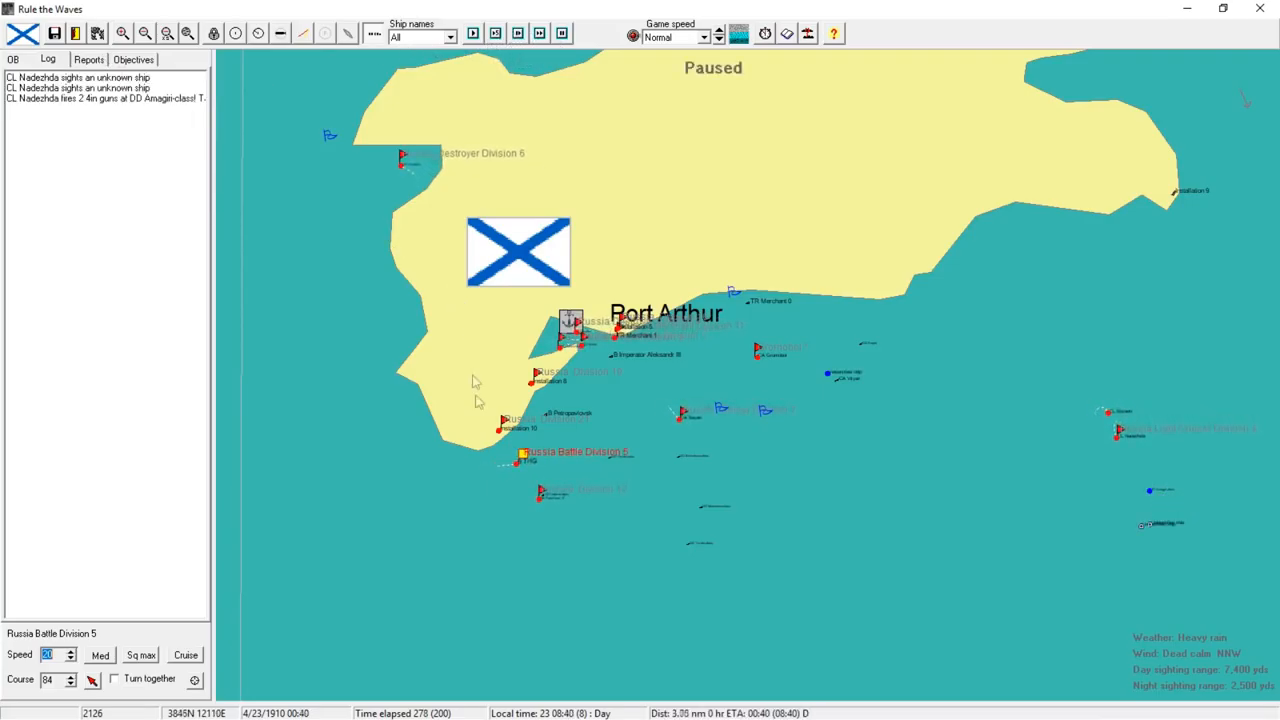
pyautogui.click(13, 61)
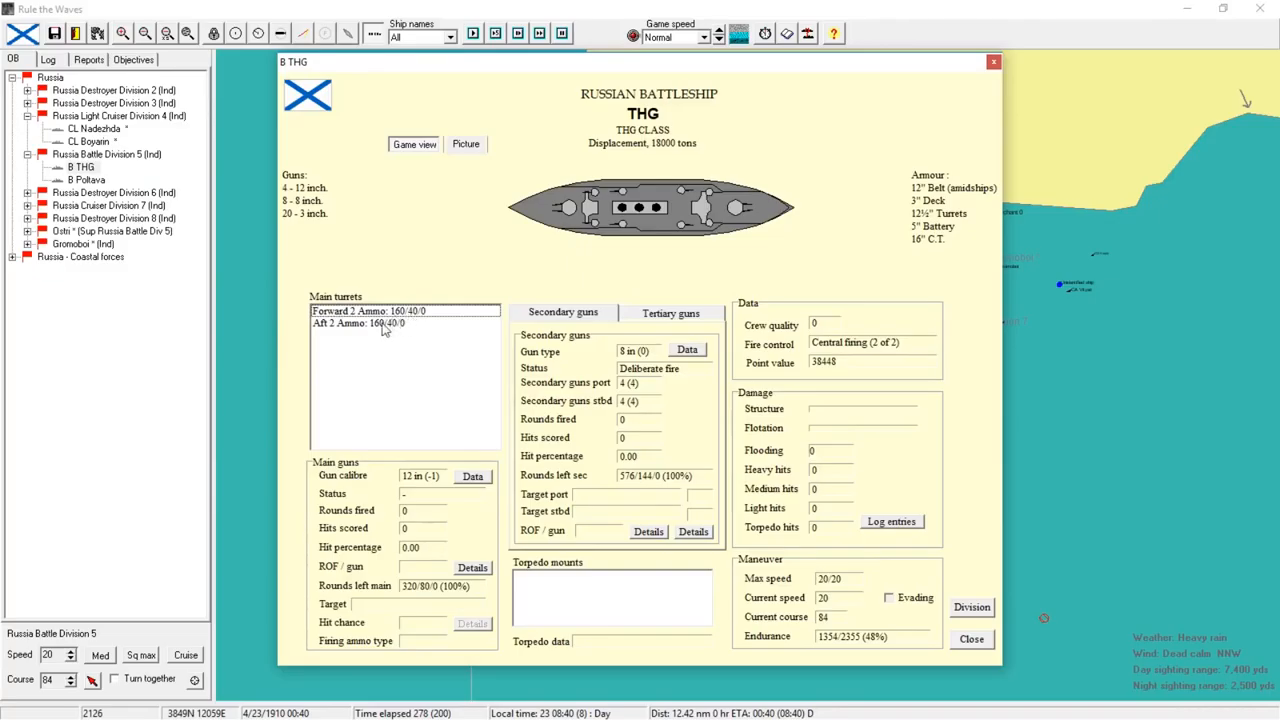
pyautogui.moveTo(958, 140)
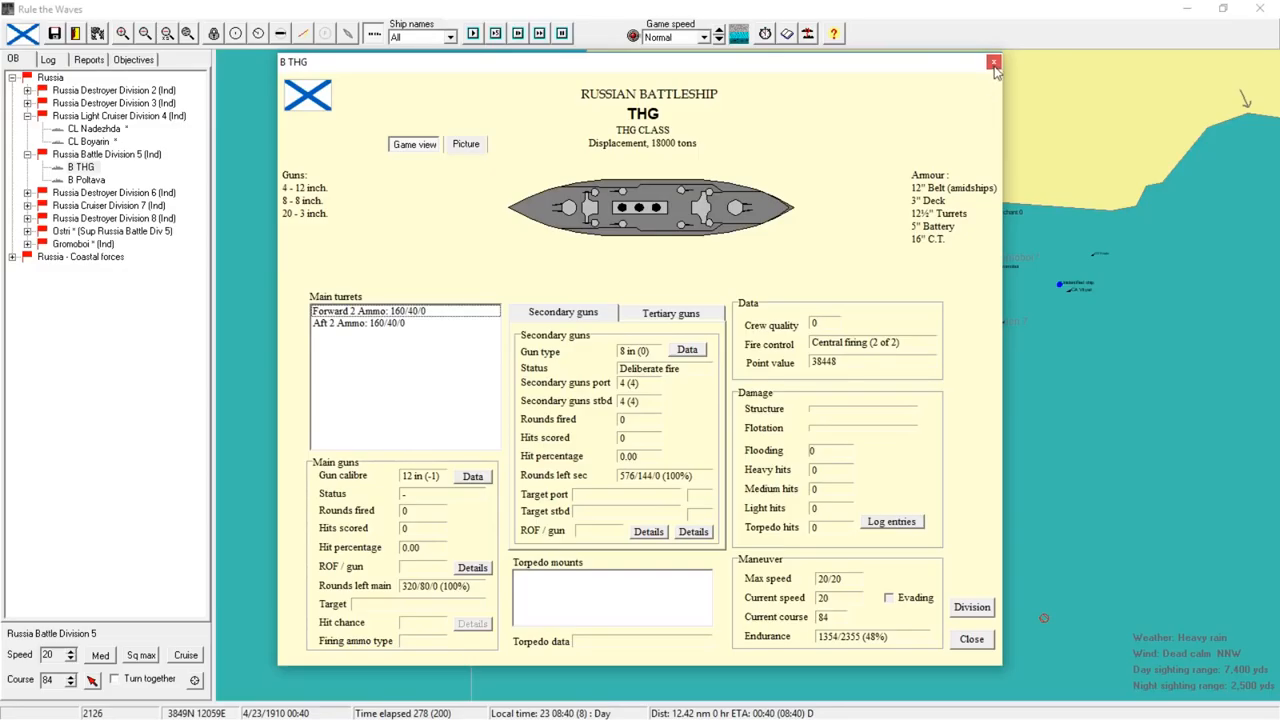
# - Set Battle Division 5's new course and run the Port Arthur battle on to 289 minutes
pyautogui.click(990, 62)
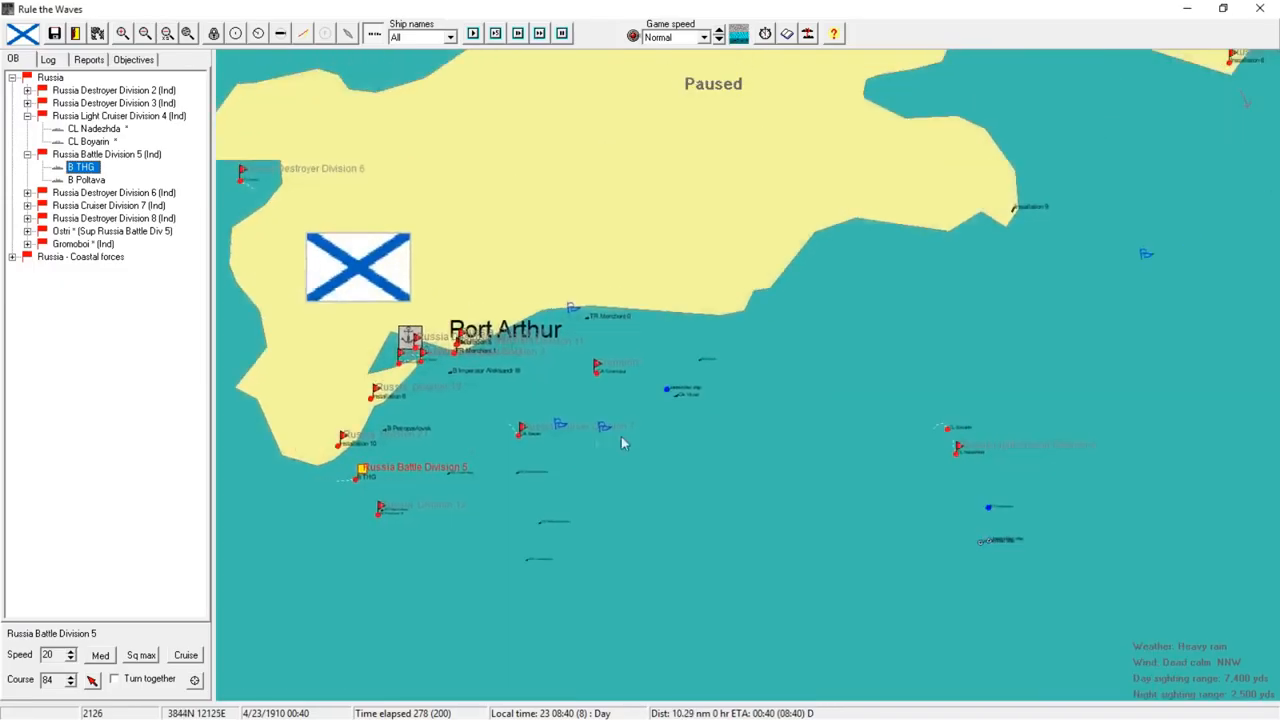
pyautogui.rightClick(88, 185)
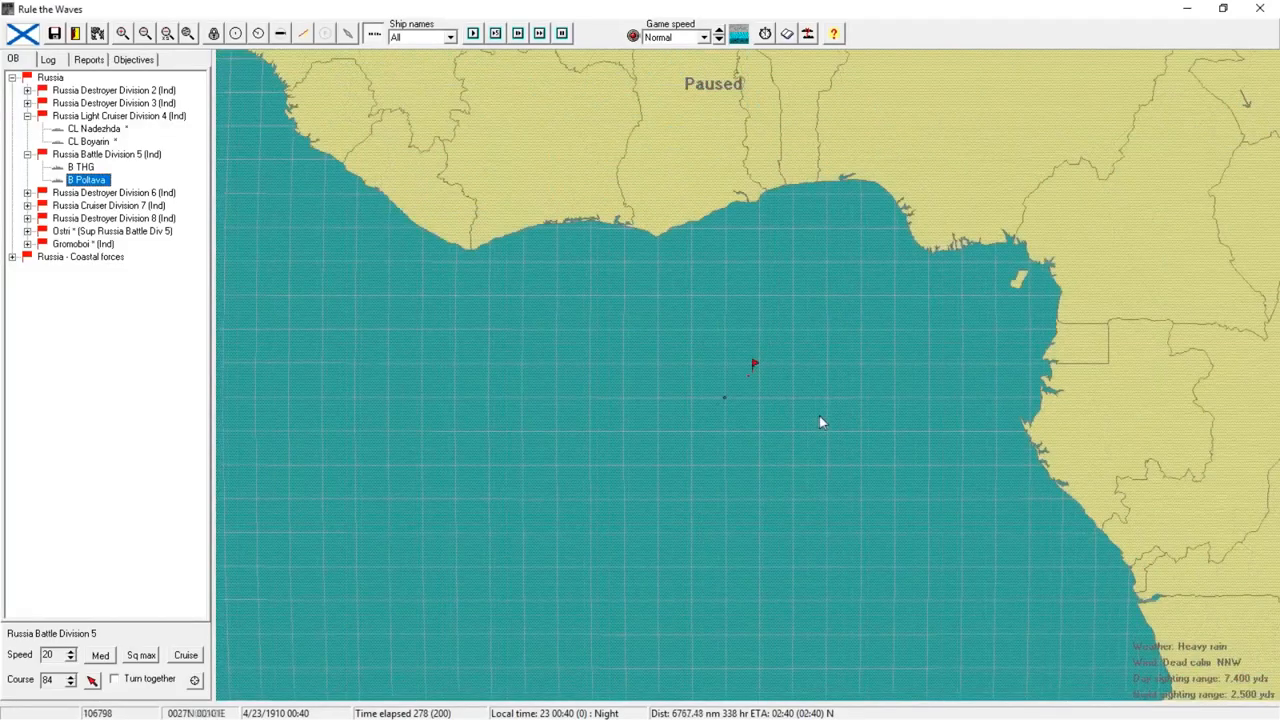
pyautogui.rightClick(75, 170)
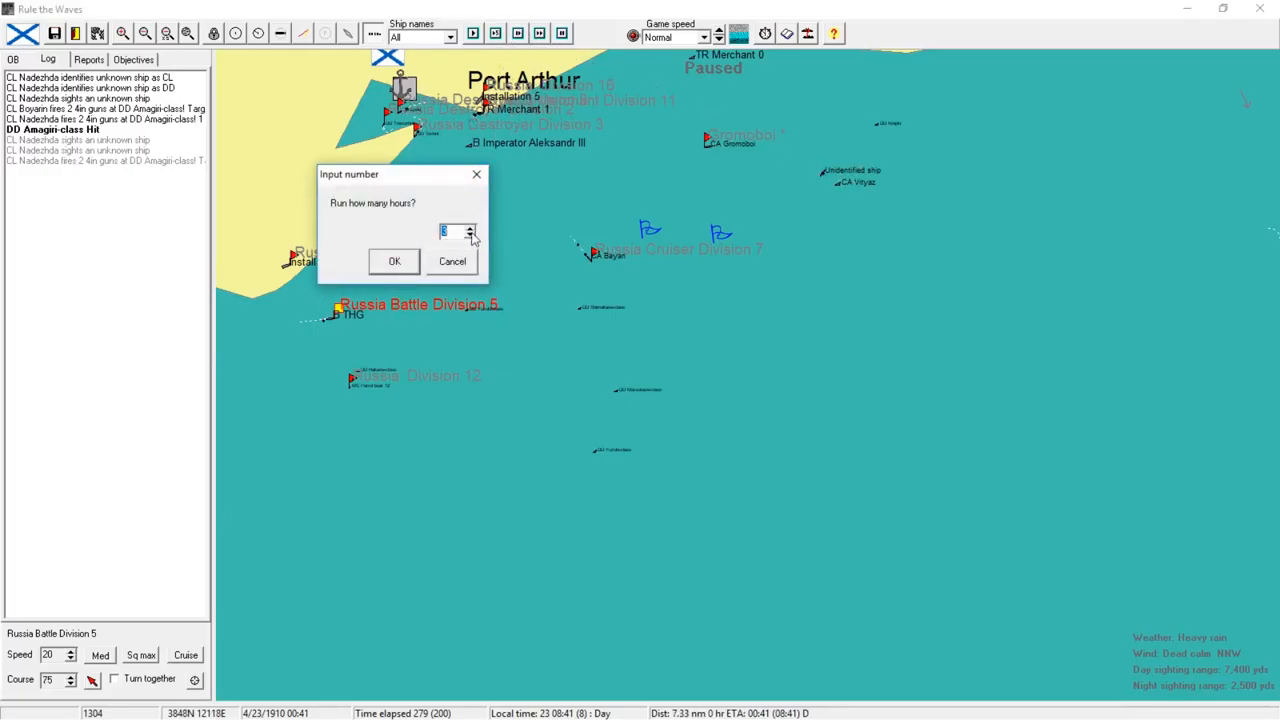
pyautogui.click(393, 261)
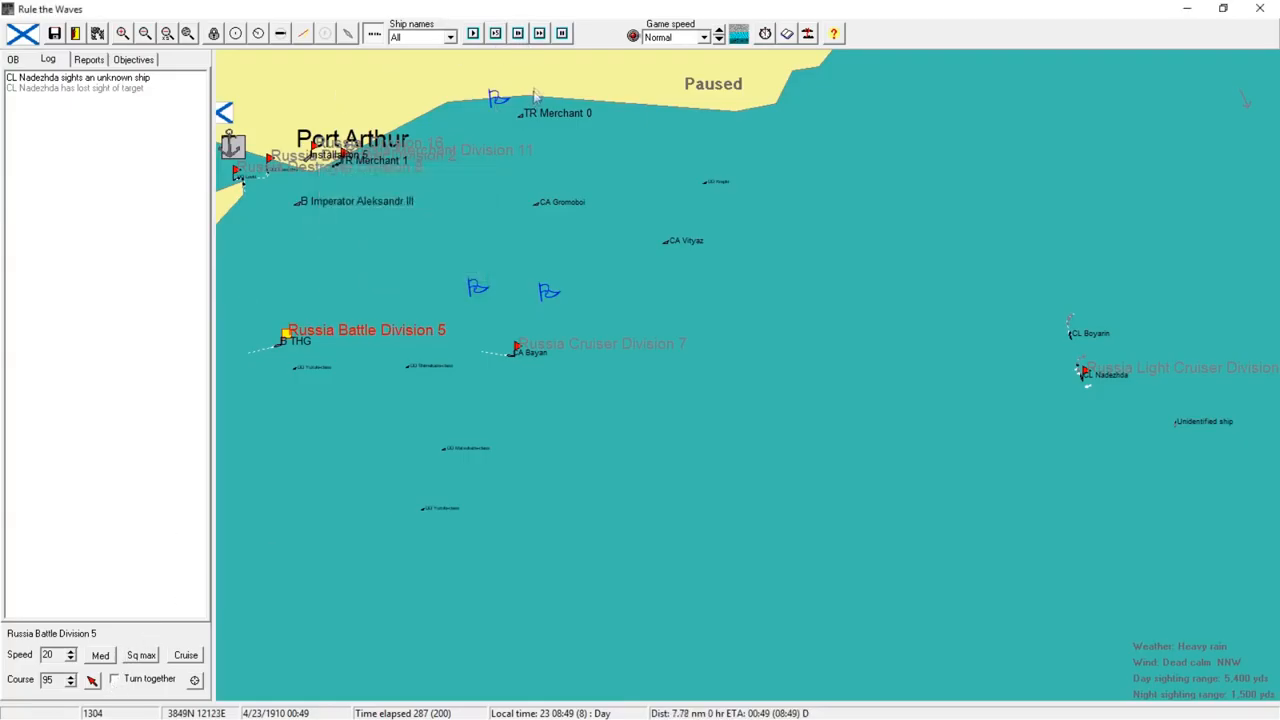
pyautogui.click(706, 37)
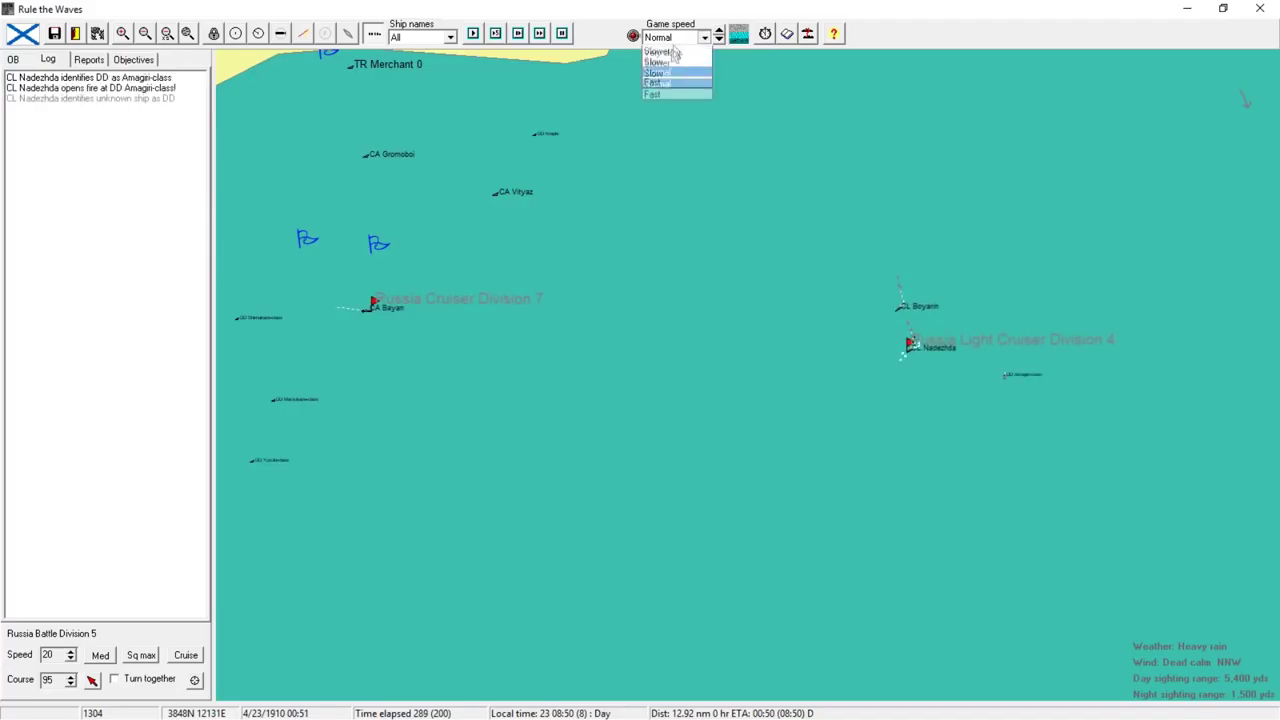
# - Switch to Fast speed and run the battle until the 400-minute time limit
pyautogui.click(667, 96)
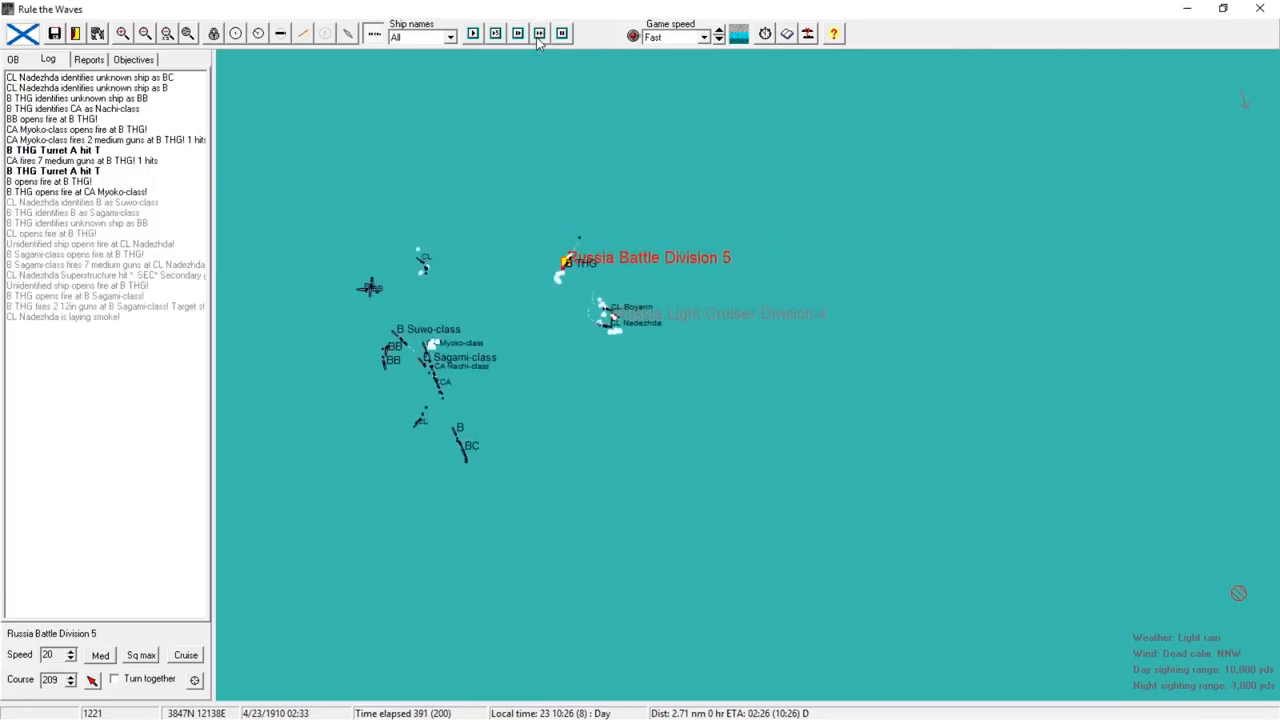
pyautogui.click(538, 33)
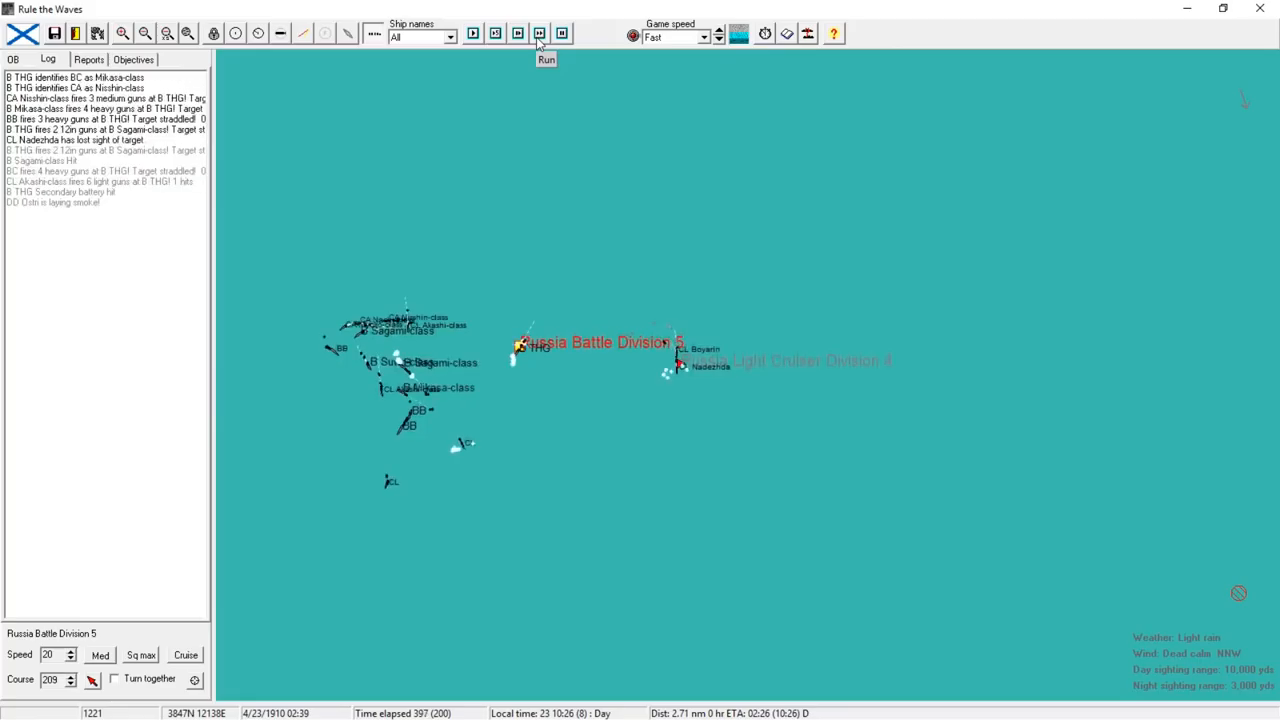
pyautogui.click(539, 33)
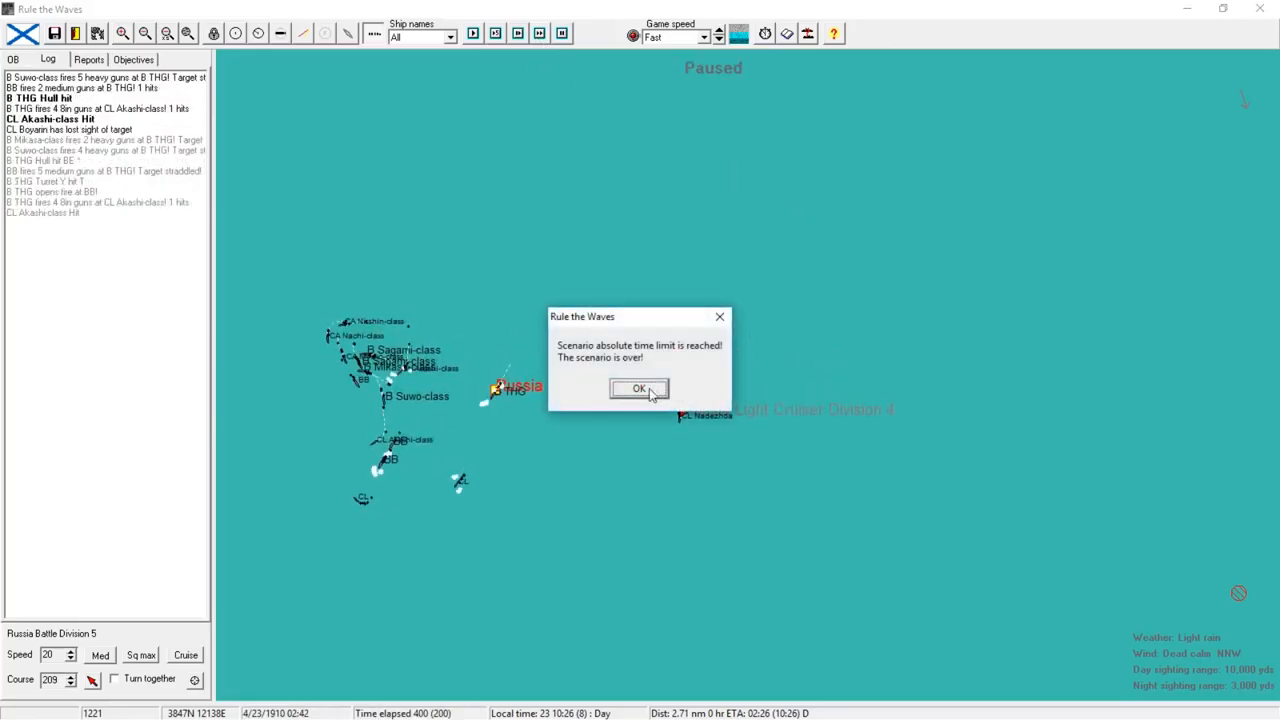
# - Acknowledge the time limit, close the Japanese major victory results, and request to leave
pyautogui.click(638, 388)
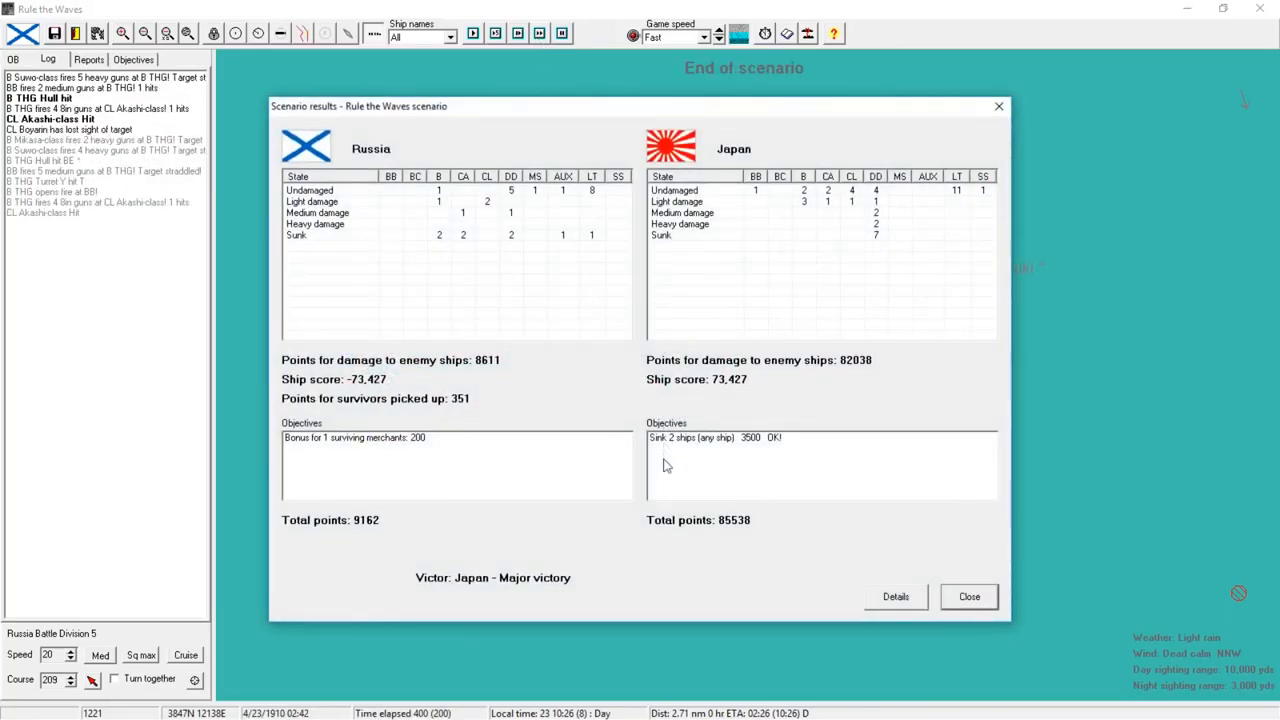
pyautogui.moveTo(442, 237)
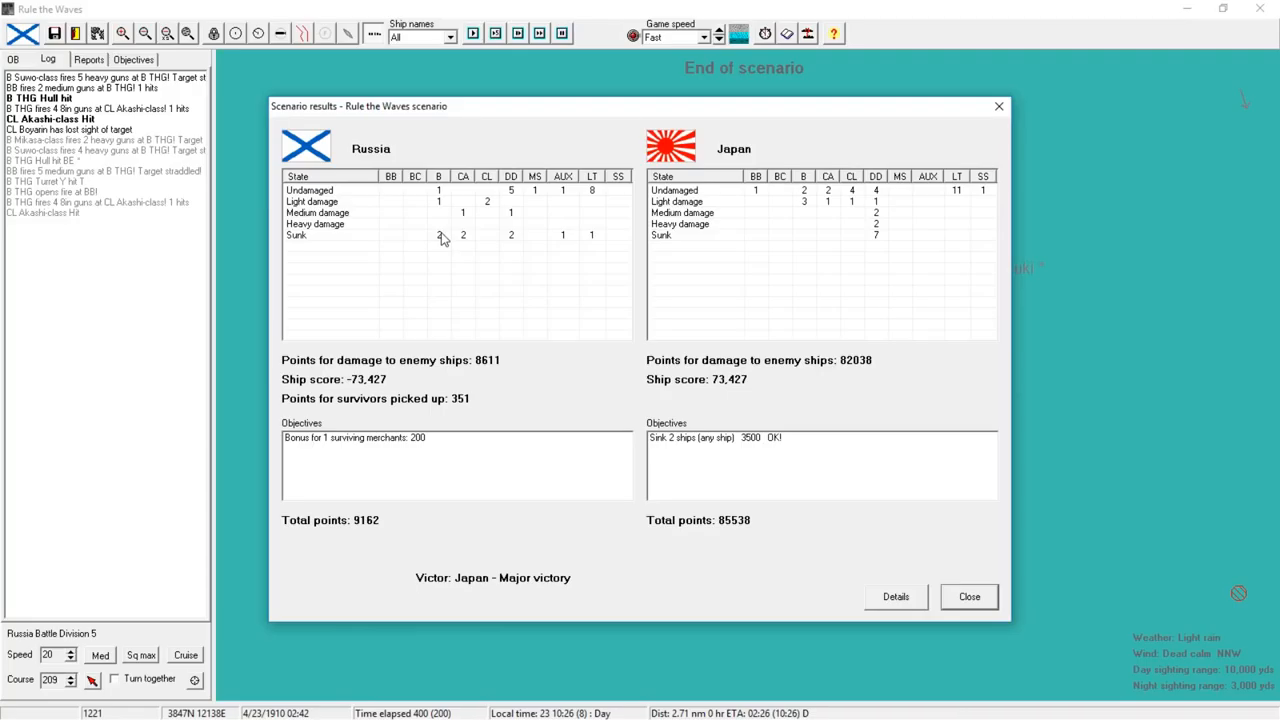
pyautogui.moveTo(524, 243)
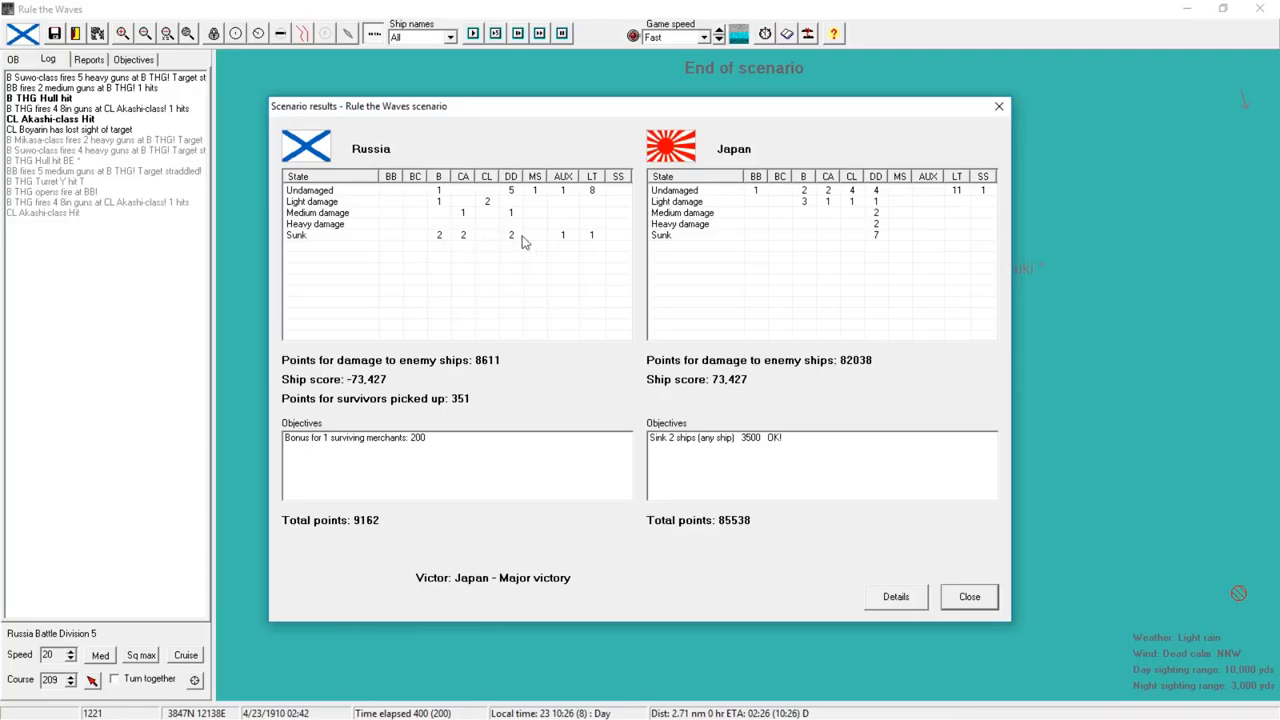
pyautogui.moveTo(870, 238)
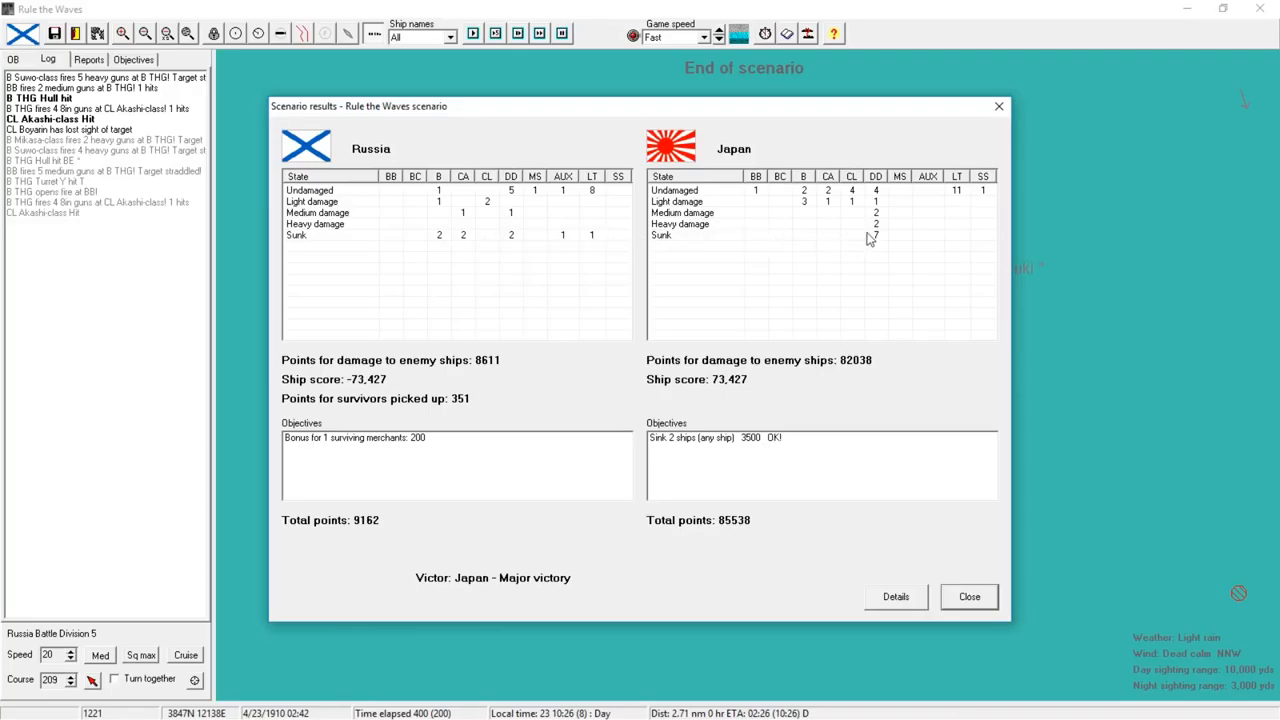
pyautogui.moveTo(895, 192)
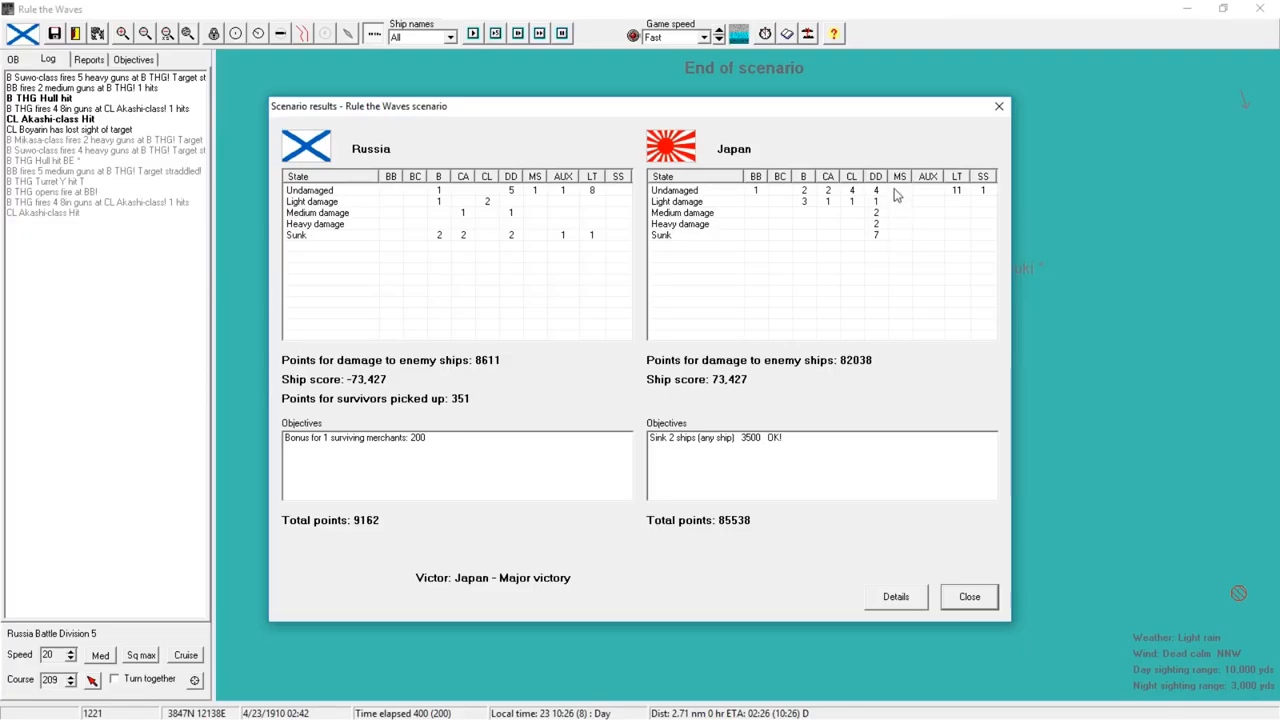
pyautogui.moveTo(898, 315)
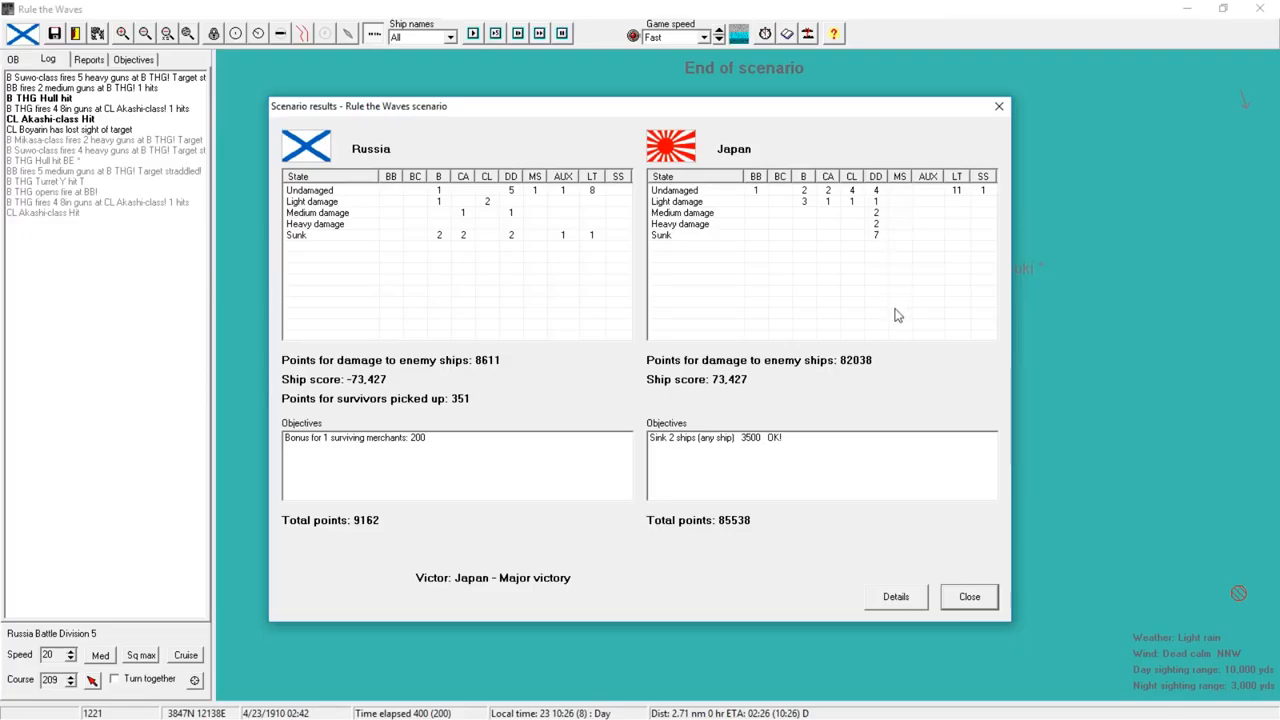
pyautogui.click(967, 596)
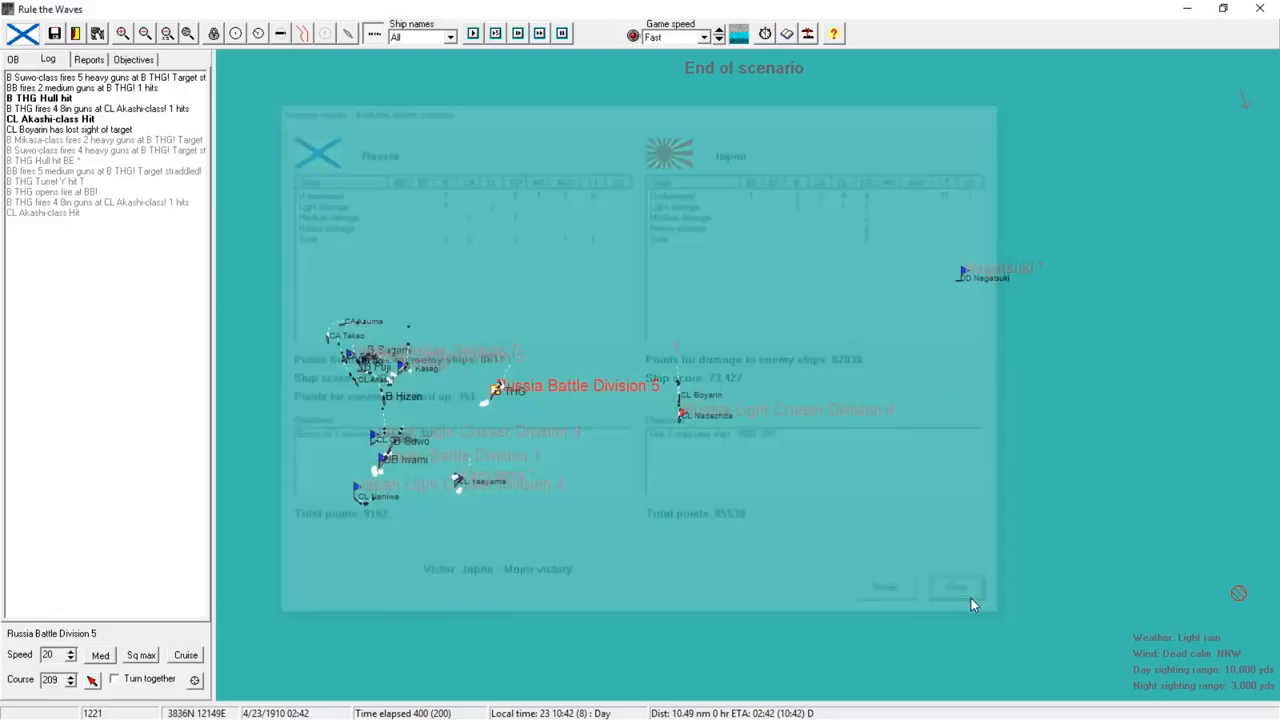
pyautogui.click(953, 587)
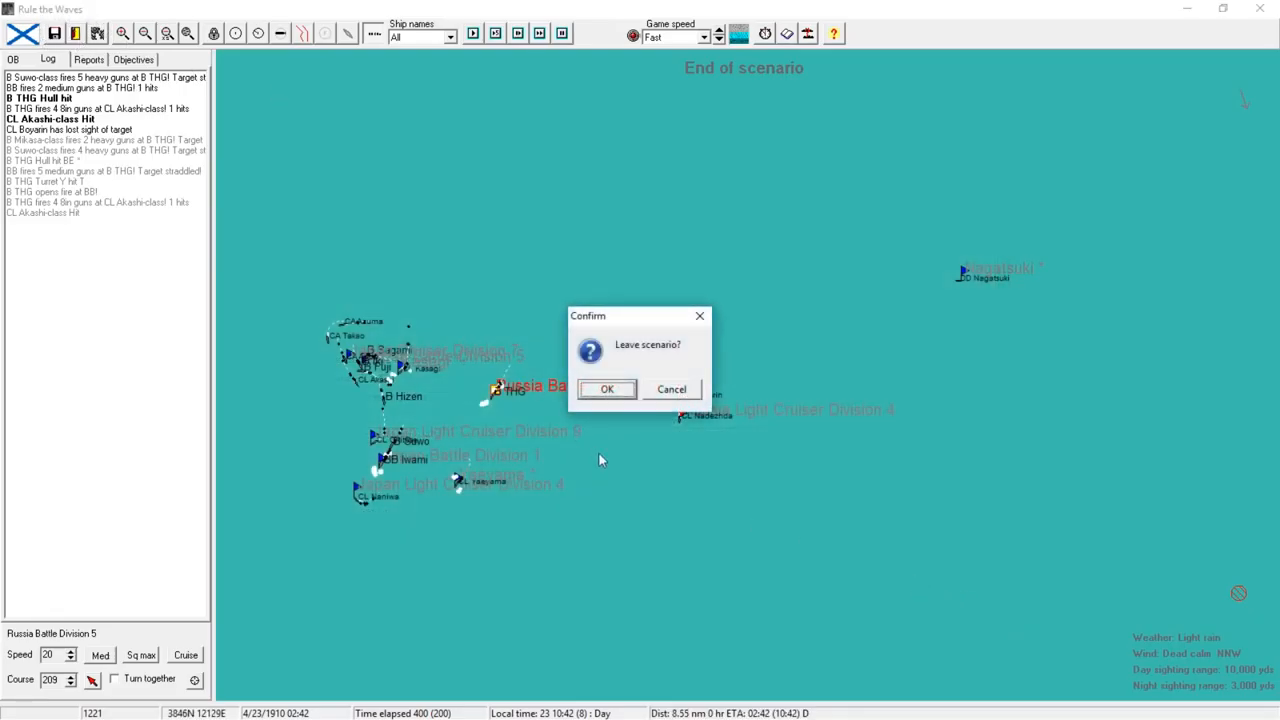
# - Leave the scenario, accept the prestige loss, and name the decisive battle 'The Shame of Liaotung Peninsula'
pyautogui.click(606, 389)
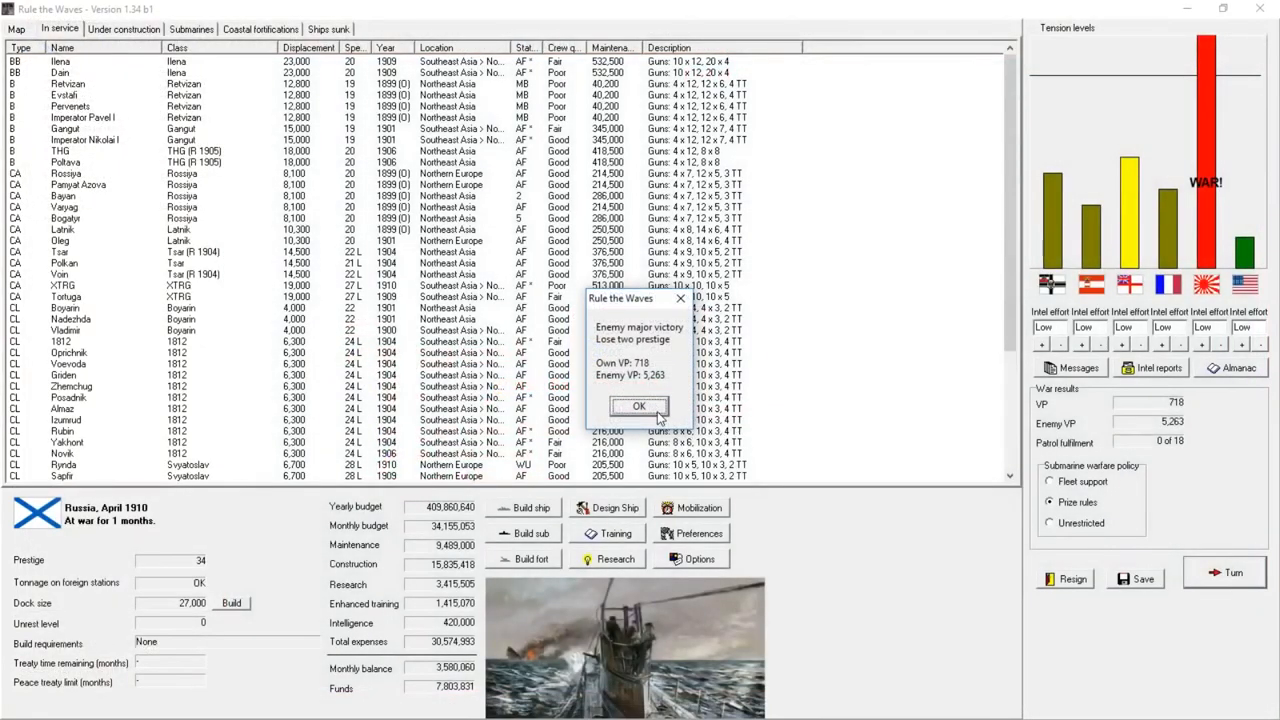
pyautogui.click(637, 406)
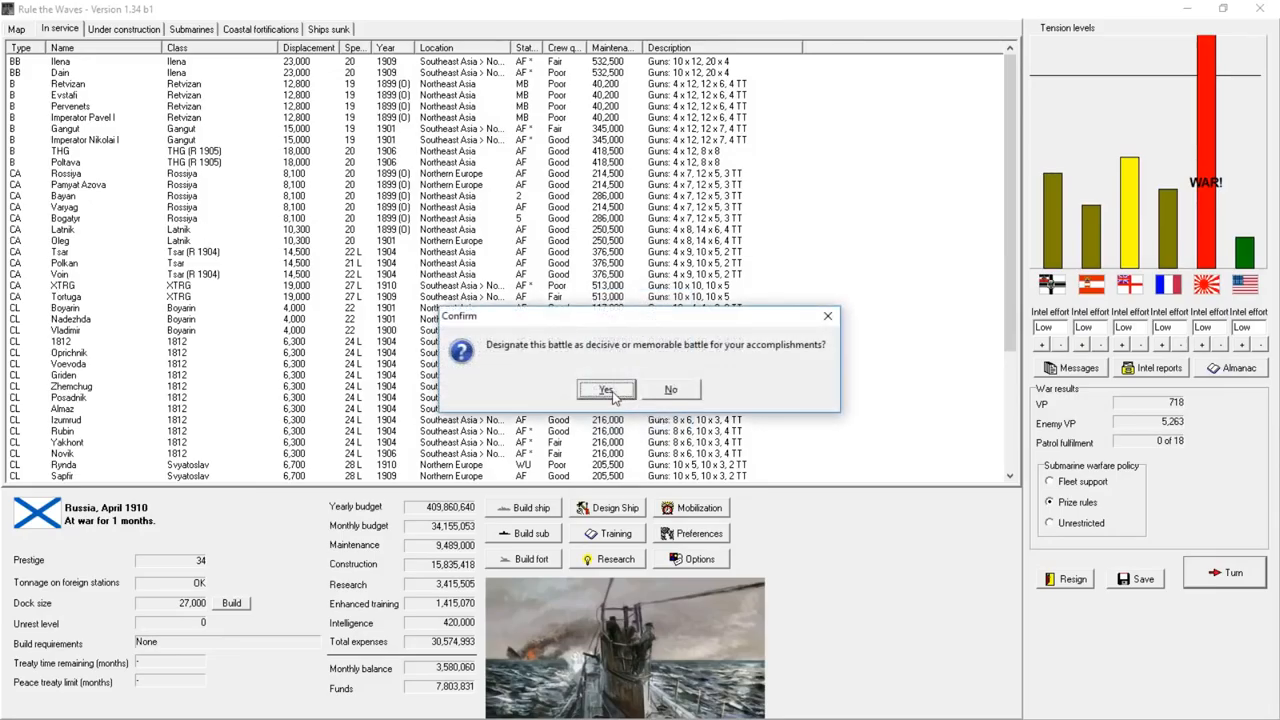
pyautogui.click(606, 388)
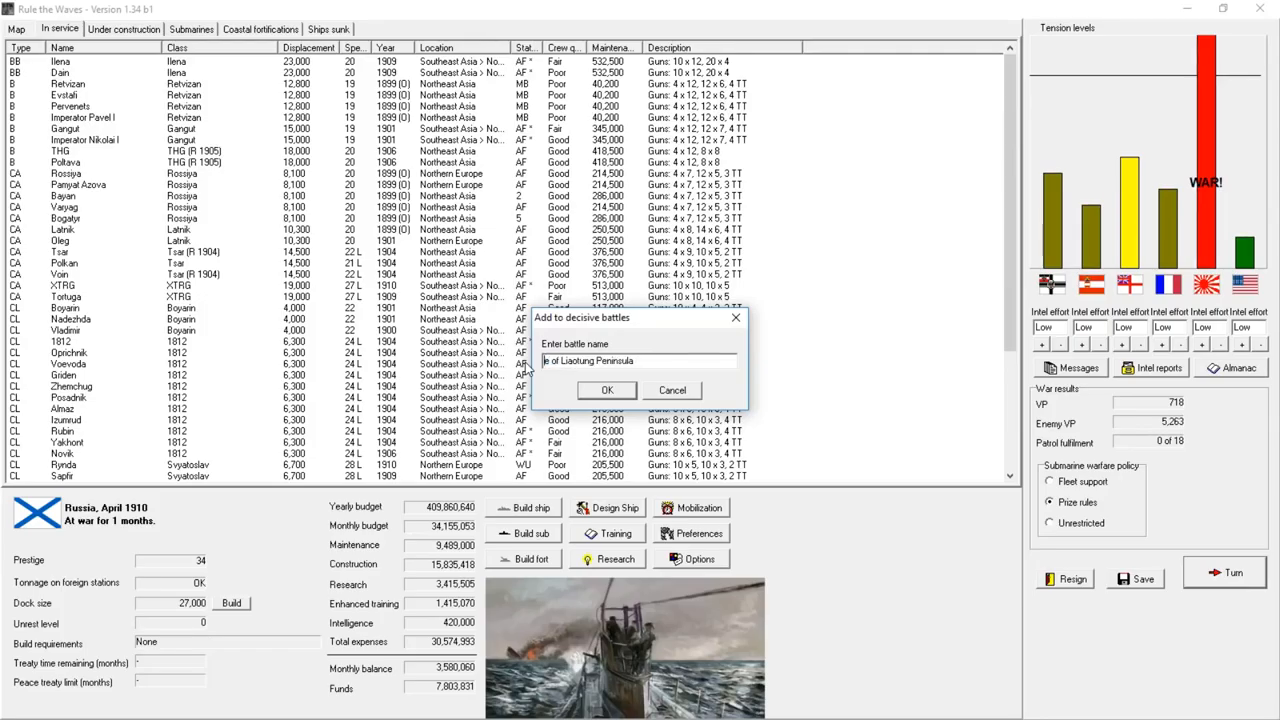
pyautogui.write('The Shame of Liaotung Peninsula')
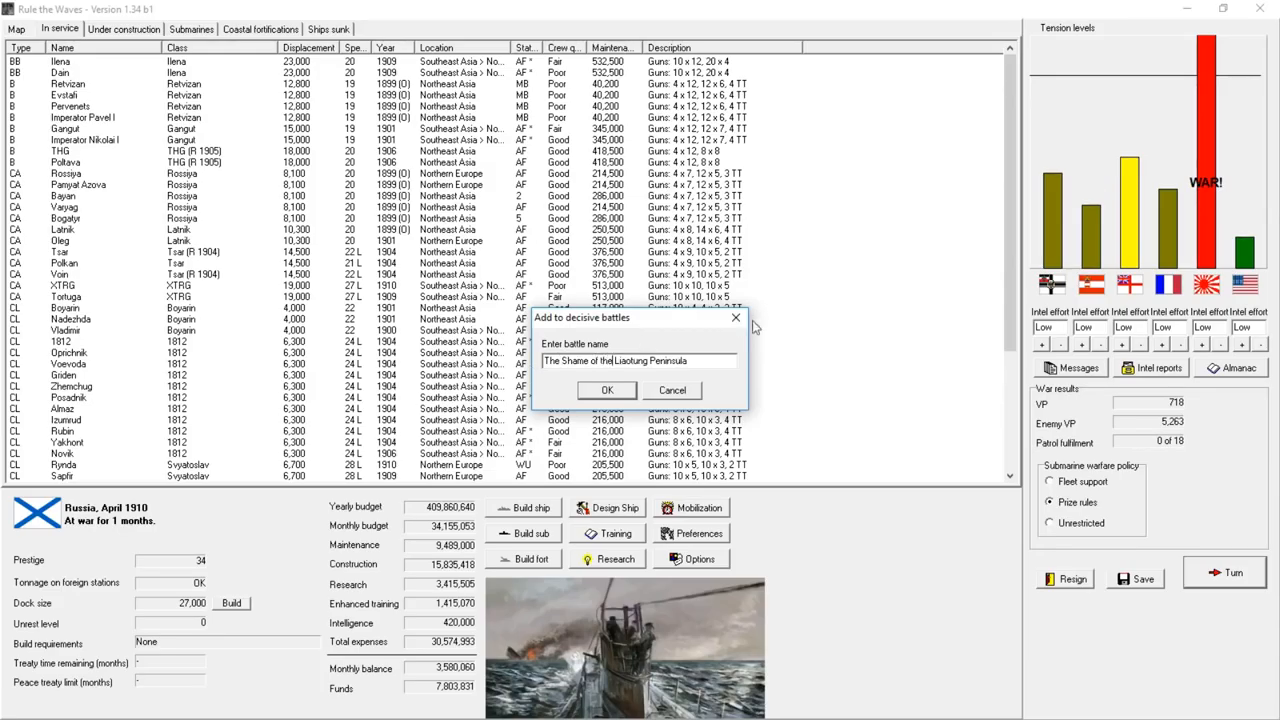
pyautogui.click(606, 390)
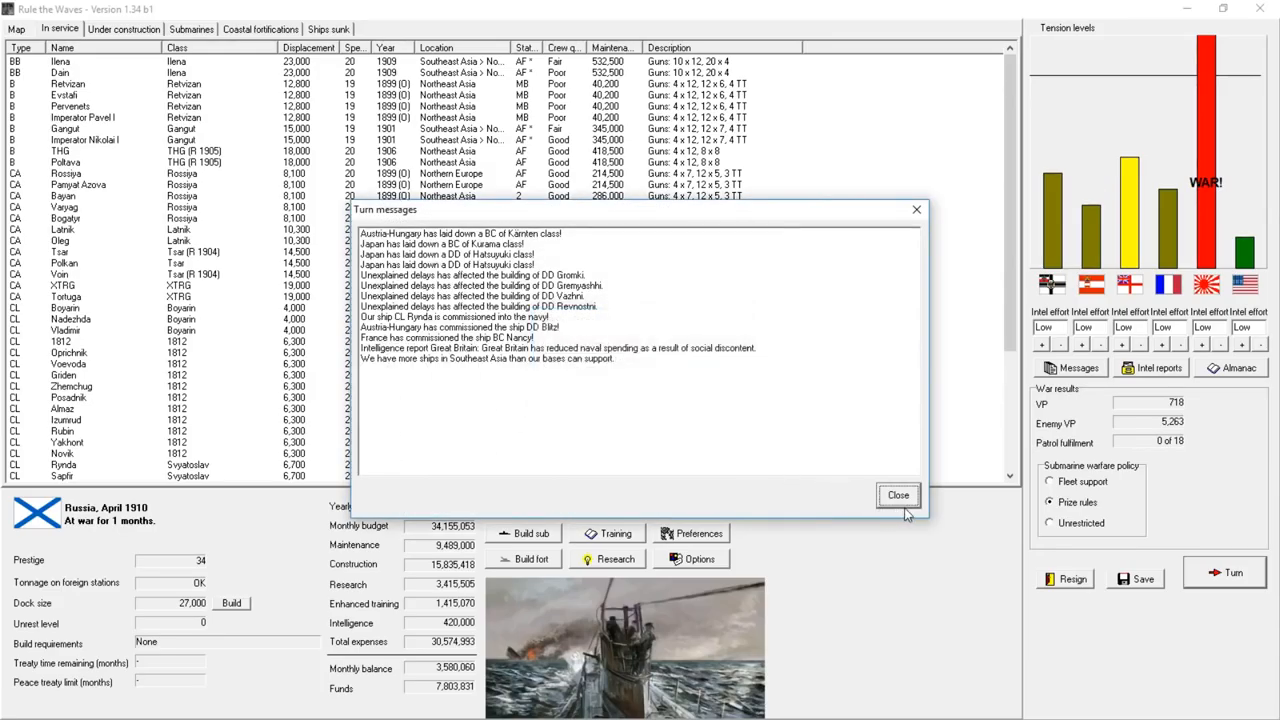
pyautogui.click(898, 495)
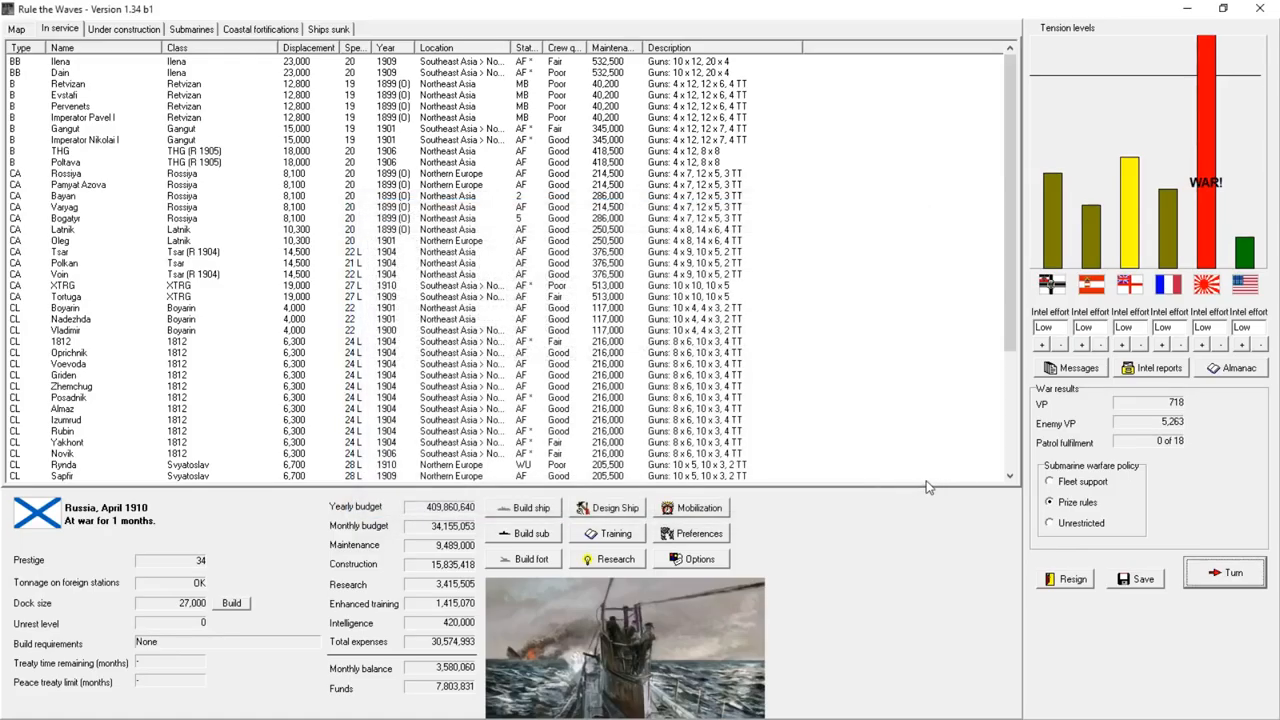
pyautogui.moveTo(1241, 380)
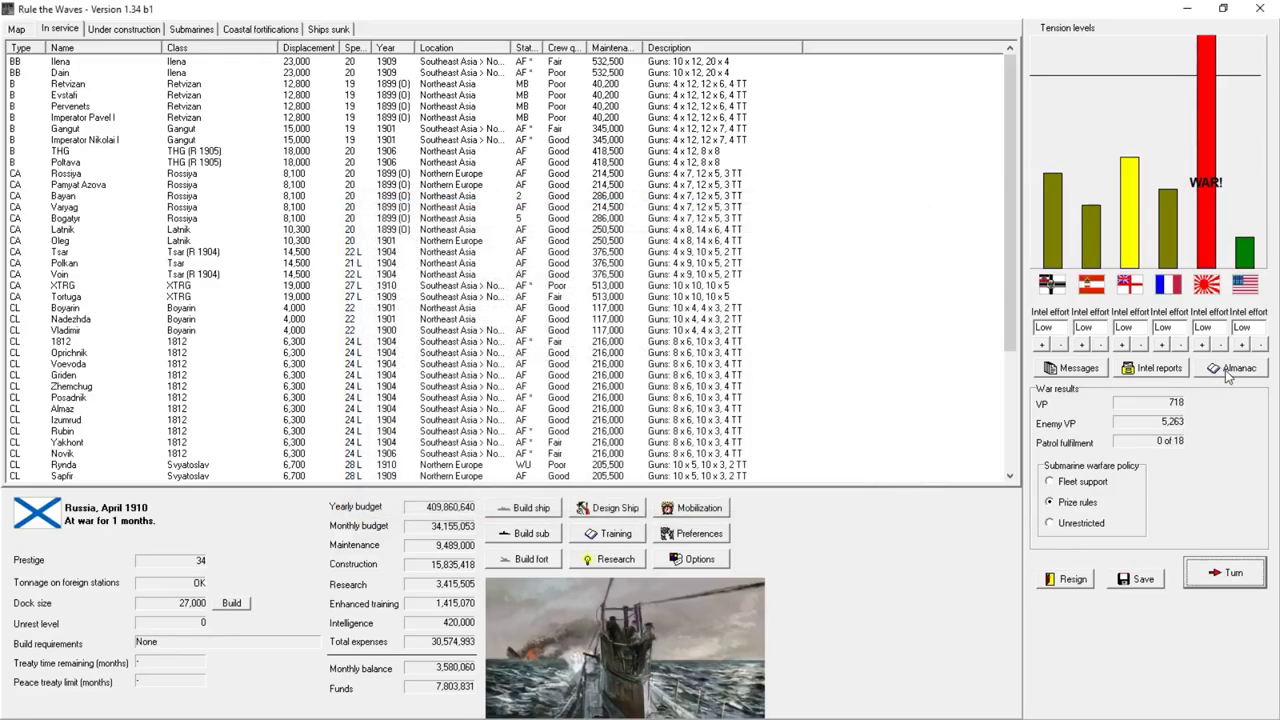
pyautogui.click(1238, 368)
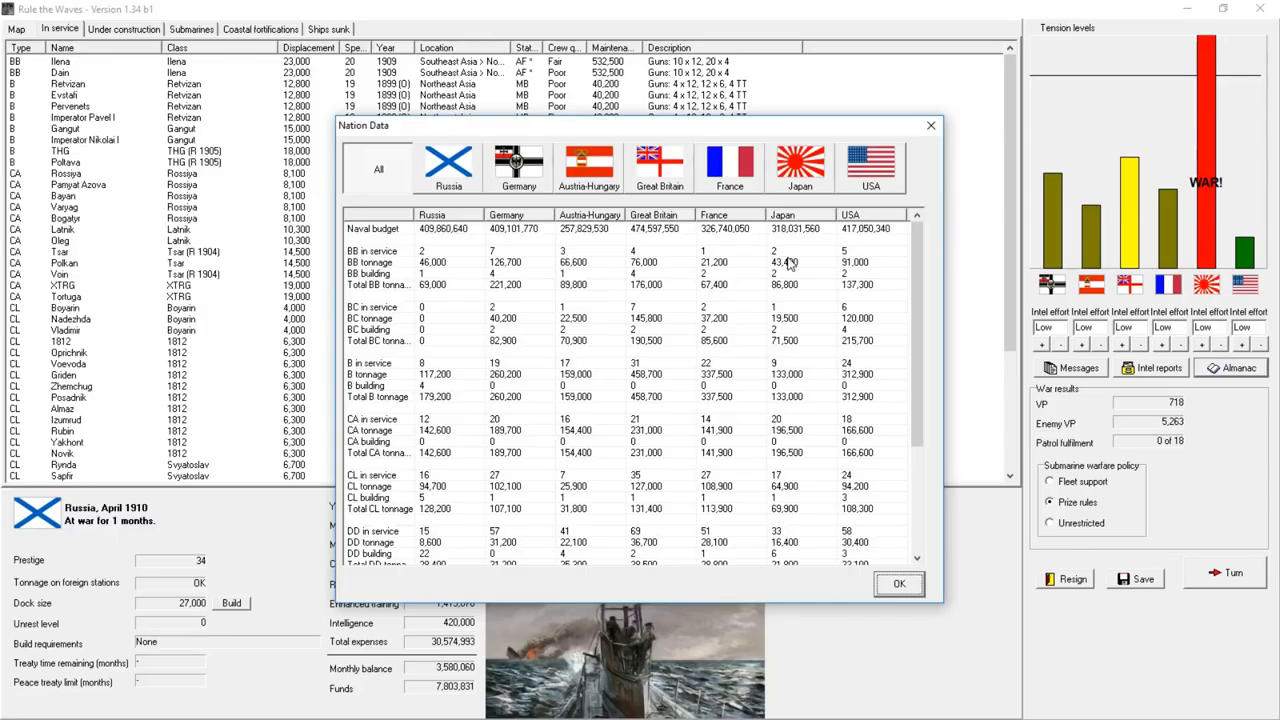
pyautogui.click(440, 363)
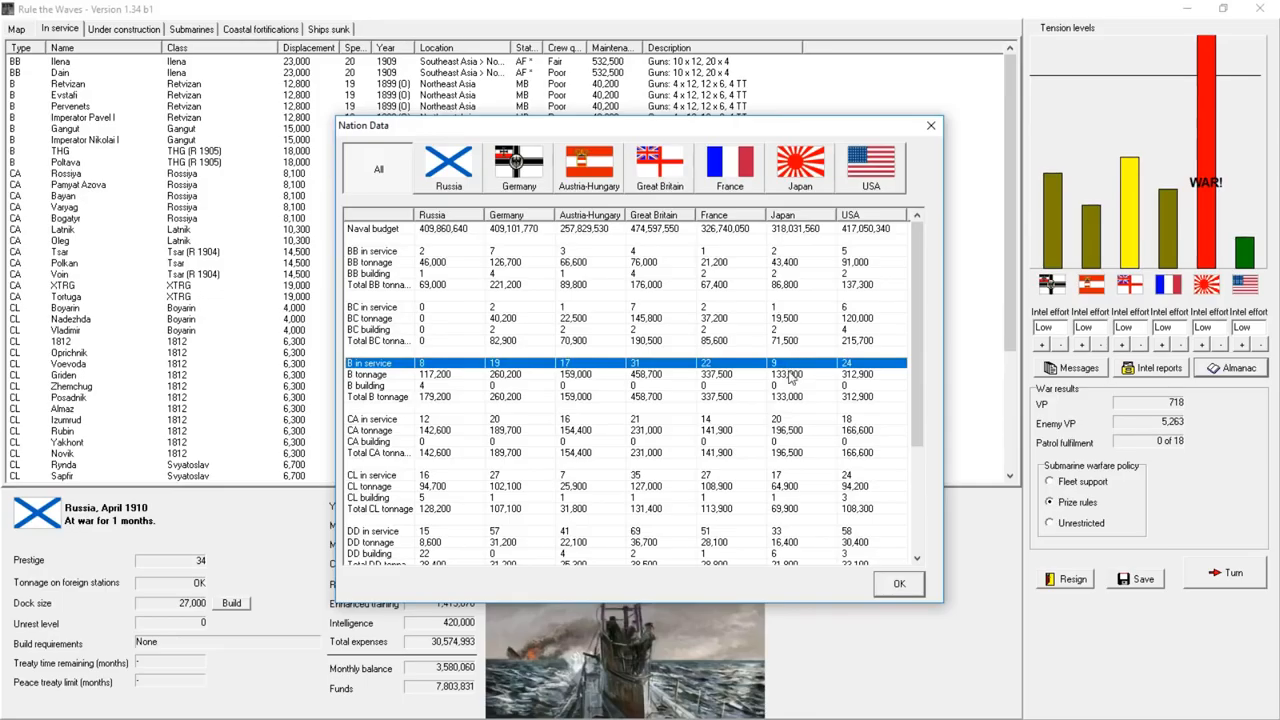
pyautogui.scroll(-3)
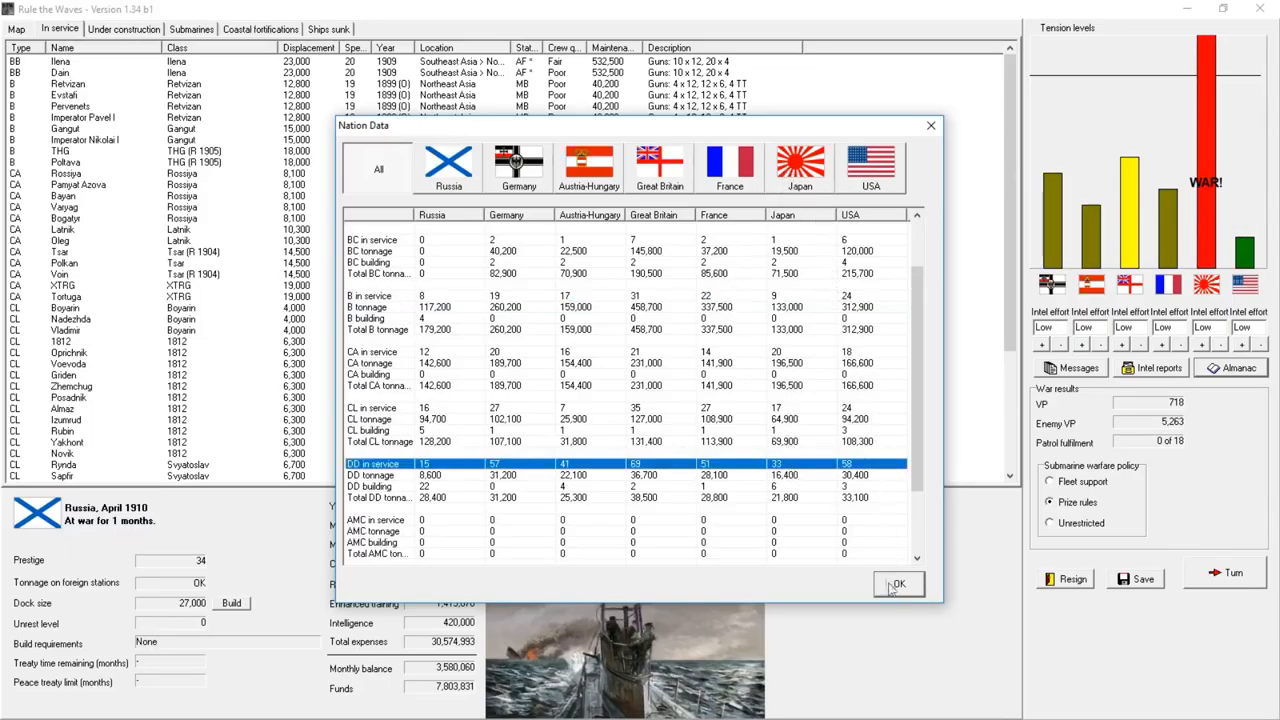
pyautogui.click(899, 584)
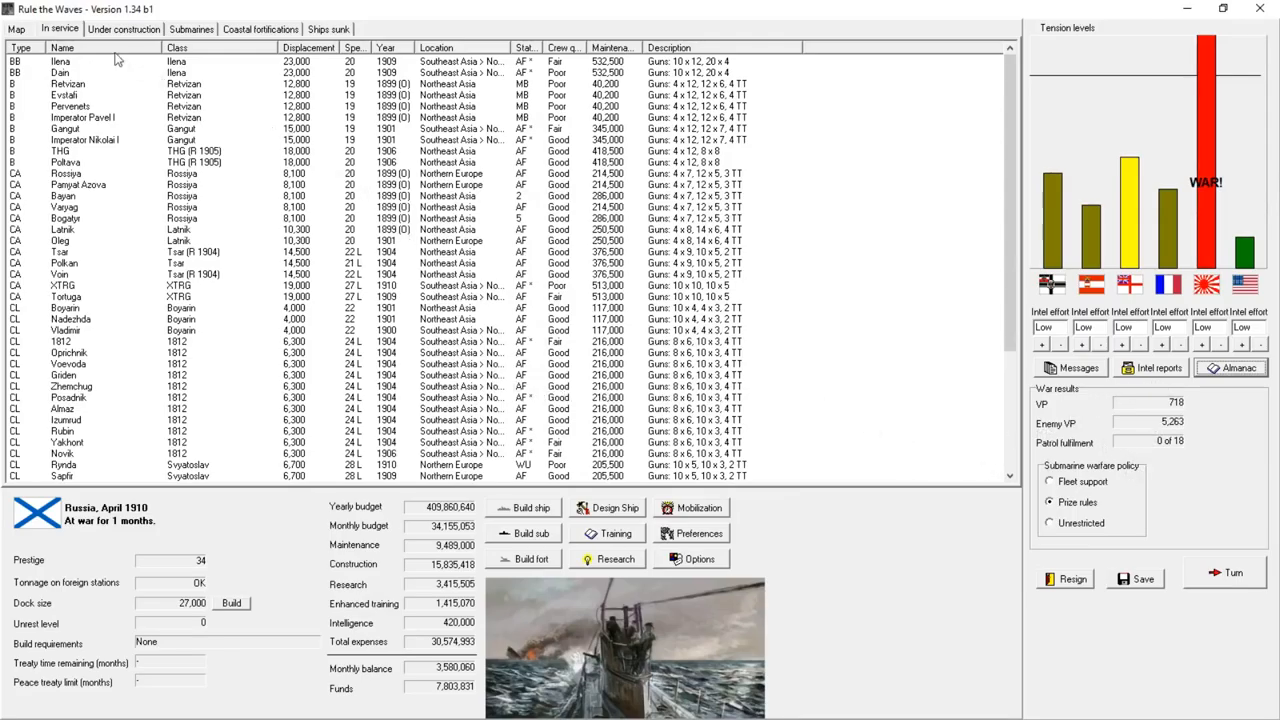
# - Resume building battleship Imperator Aleksandr II from the Under construction list
pyautogui.click(123, 28)
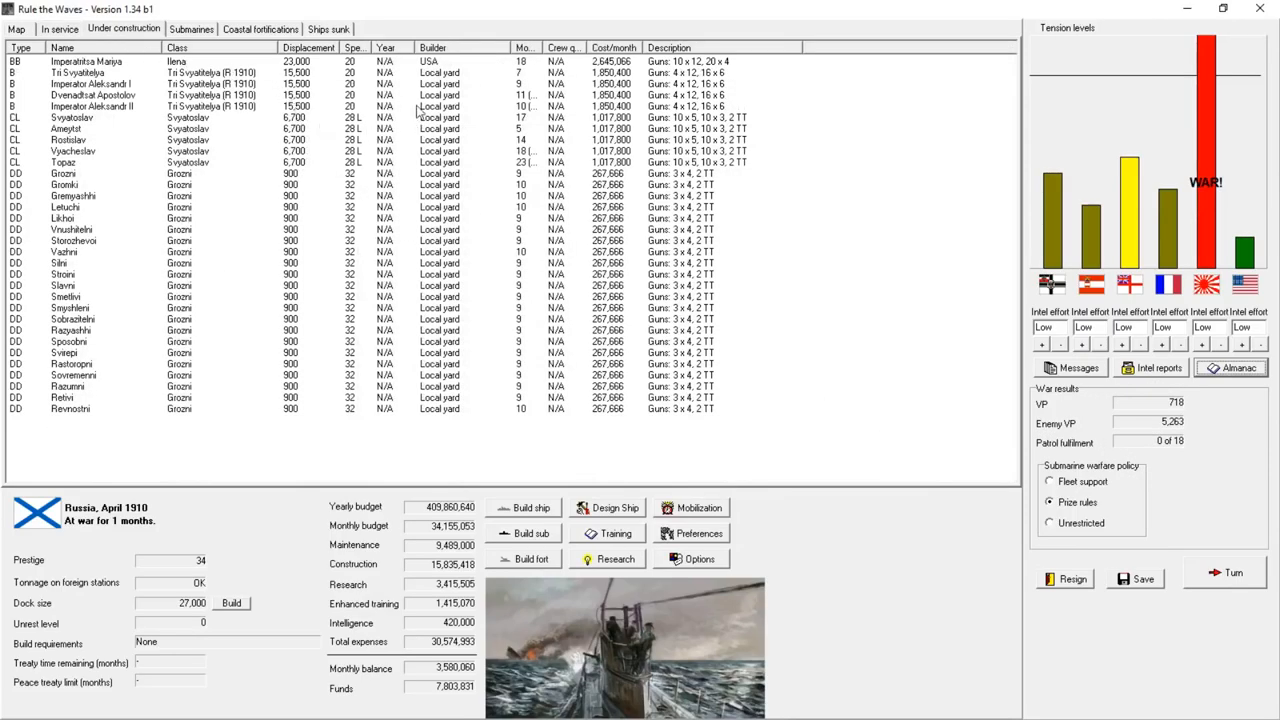
pyautogui.rightClick(90, 95)
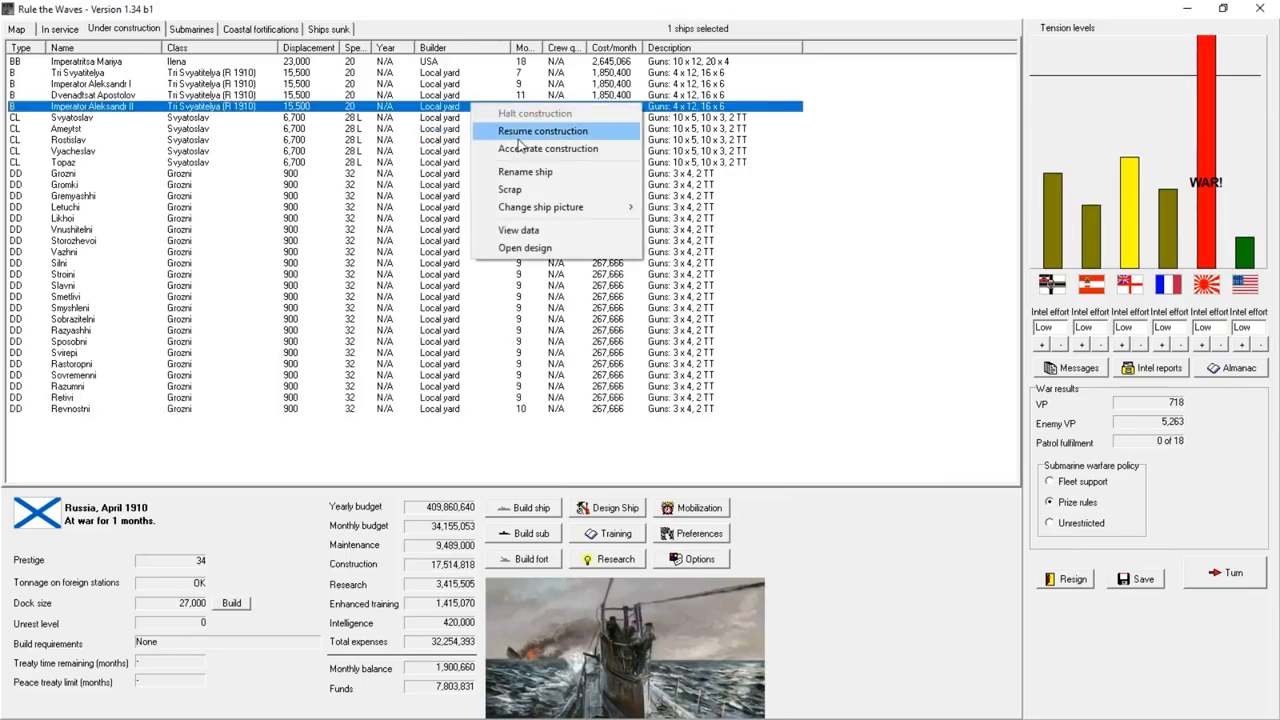
pyautogui.click(539, 131)
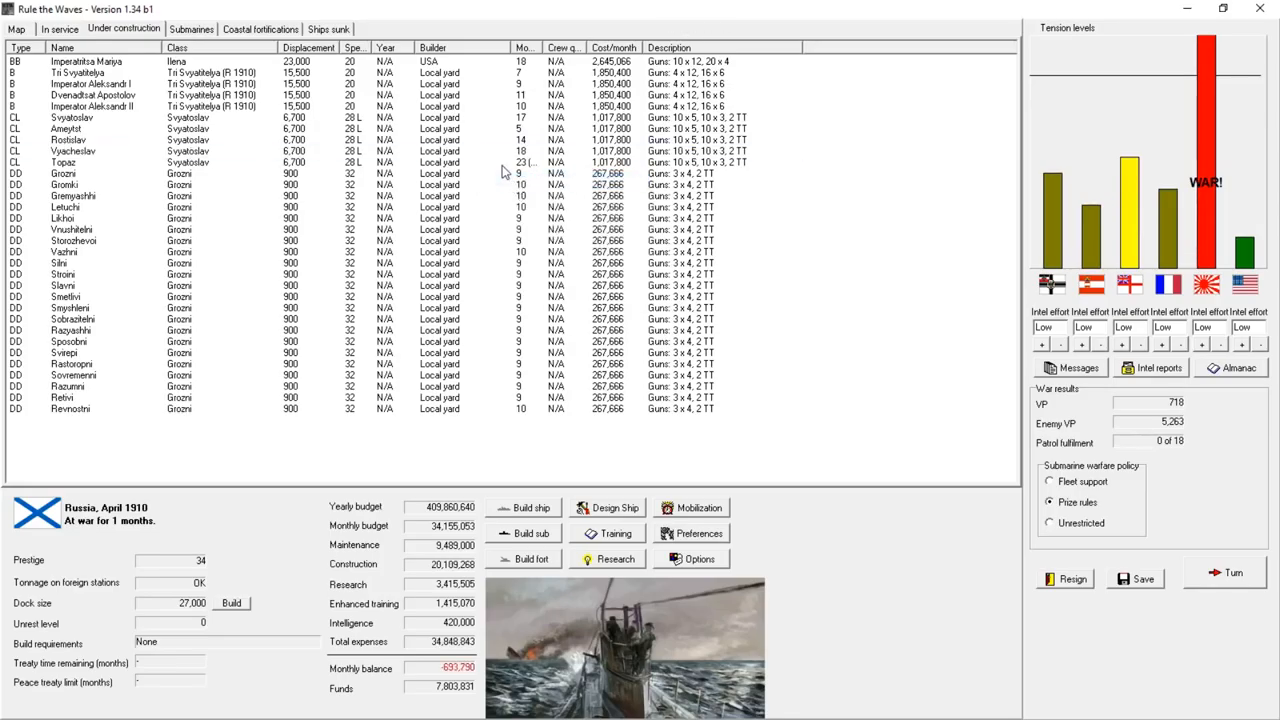
pyautogui.click(59, 28)
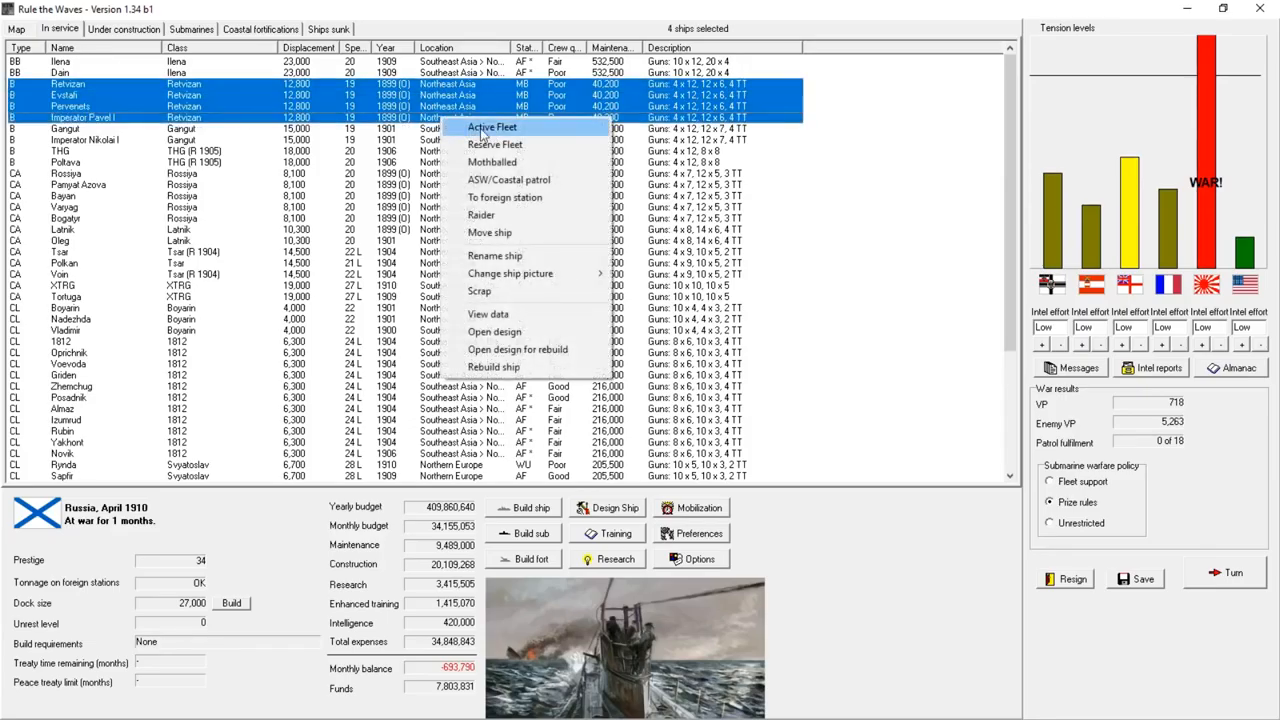
# - Select cruisers Rossiya through Latnik in the In service list and order them to raider duty
pyautogui.click(487, 127)
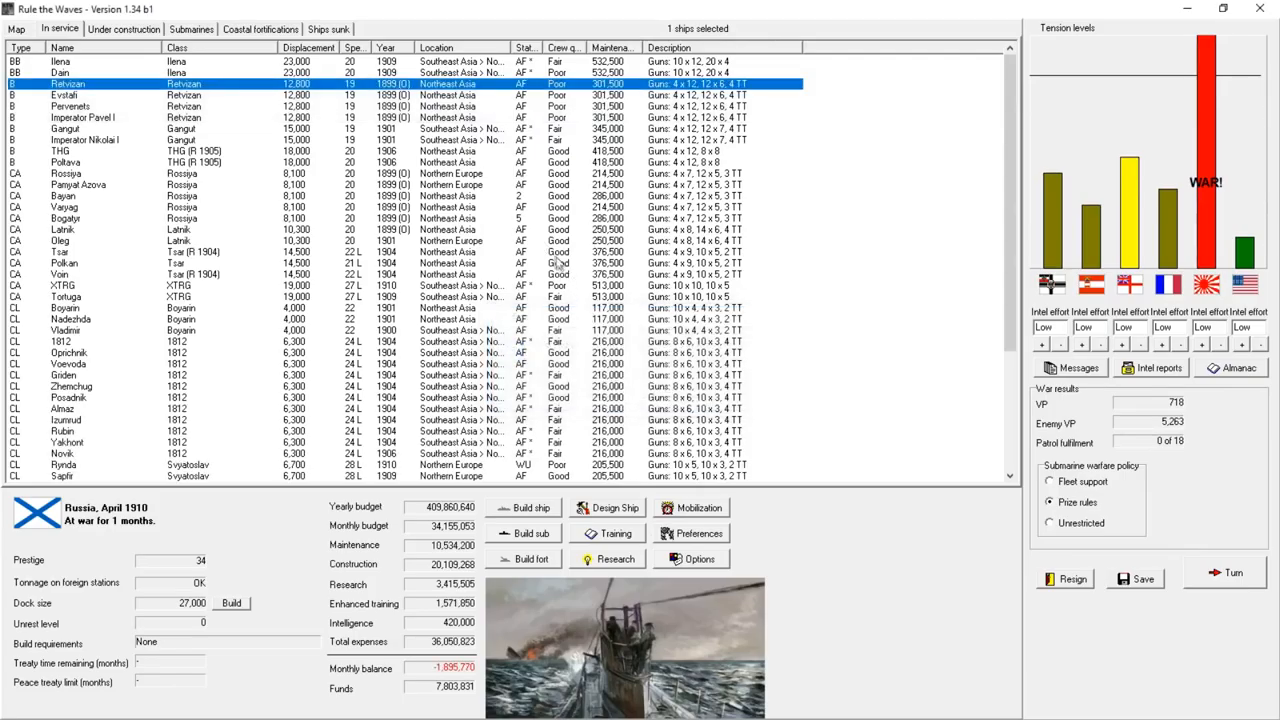
pyautogui.moveTo(480, 235)
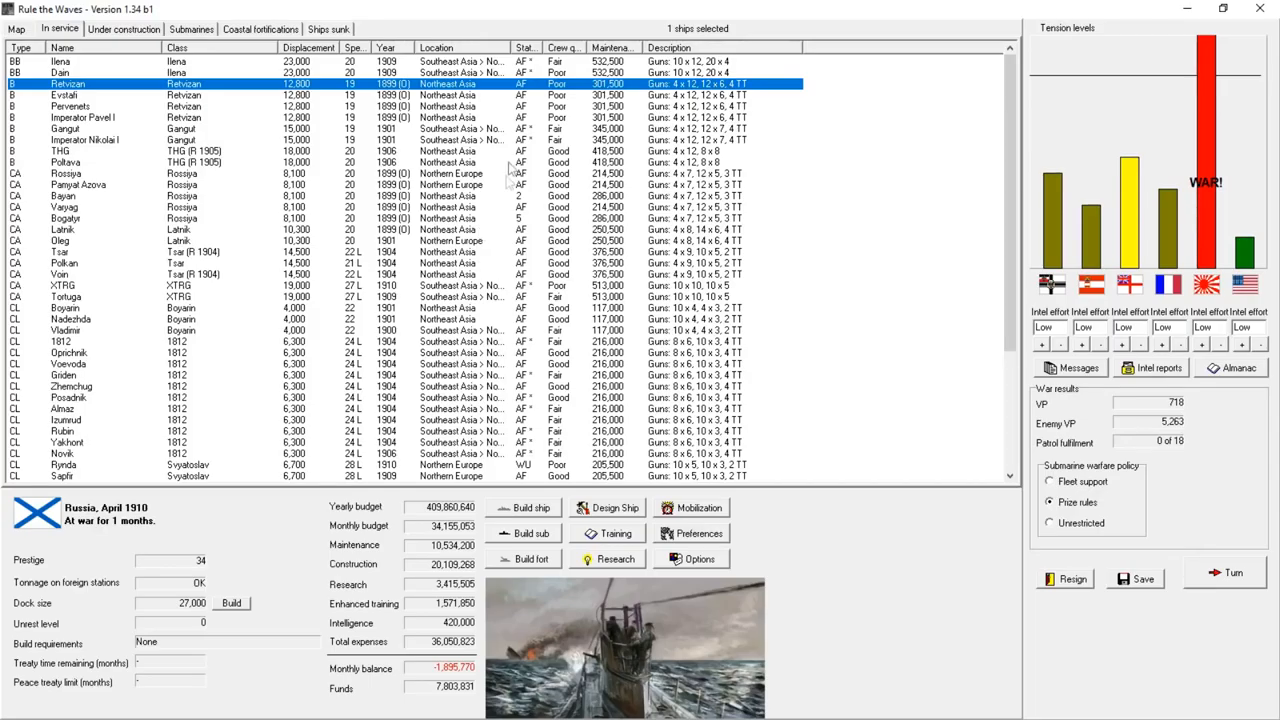
pyautogui.scroll(-3)
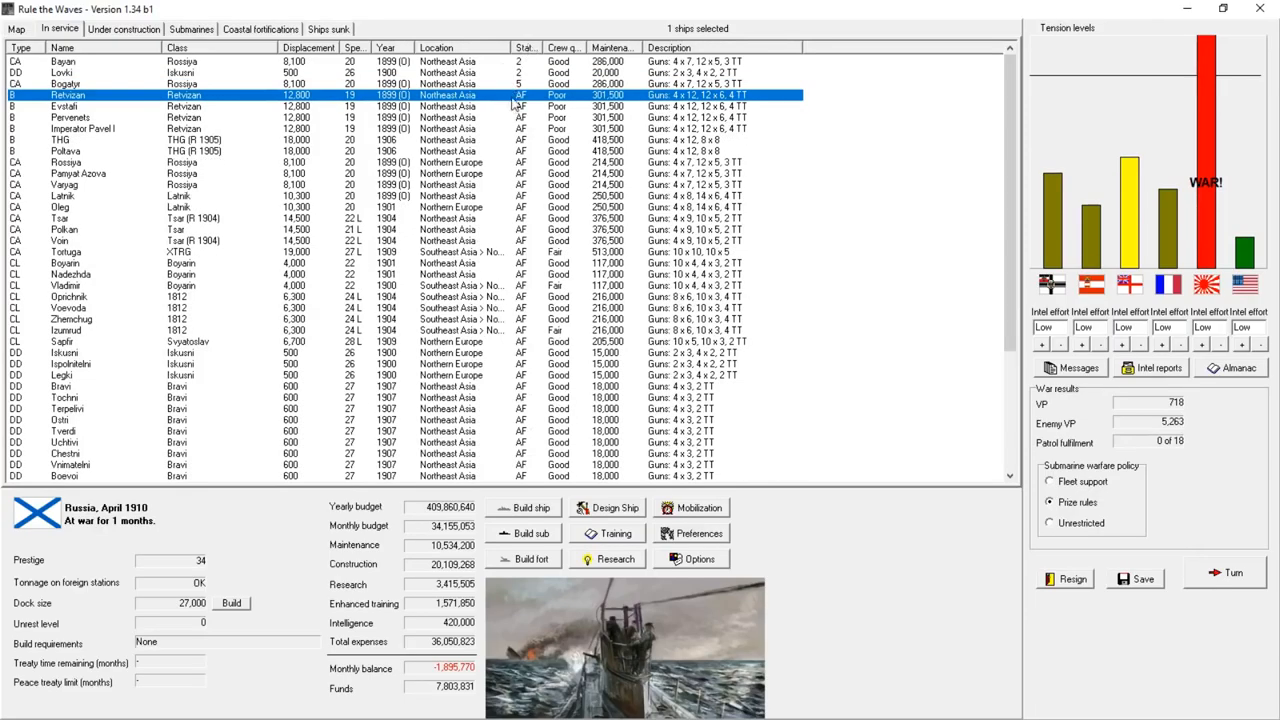
pyautogui.scroll(-3)
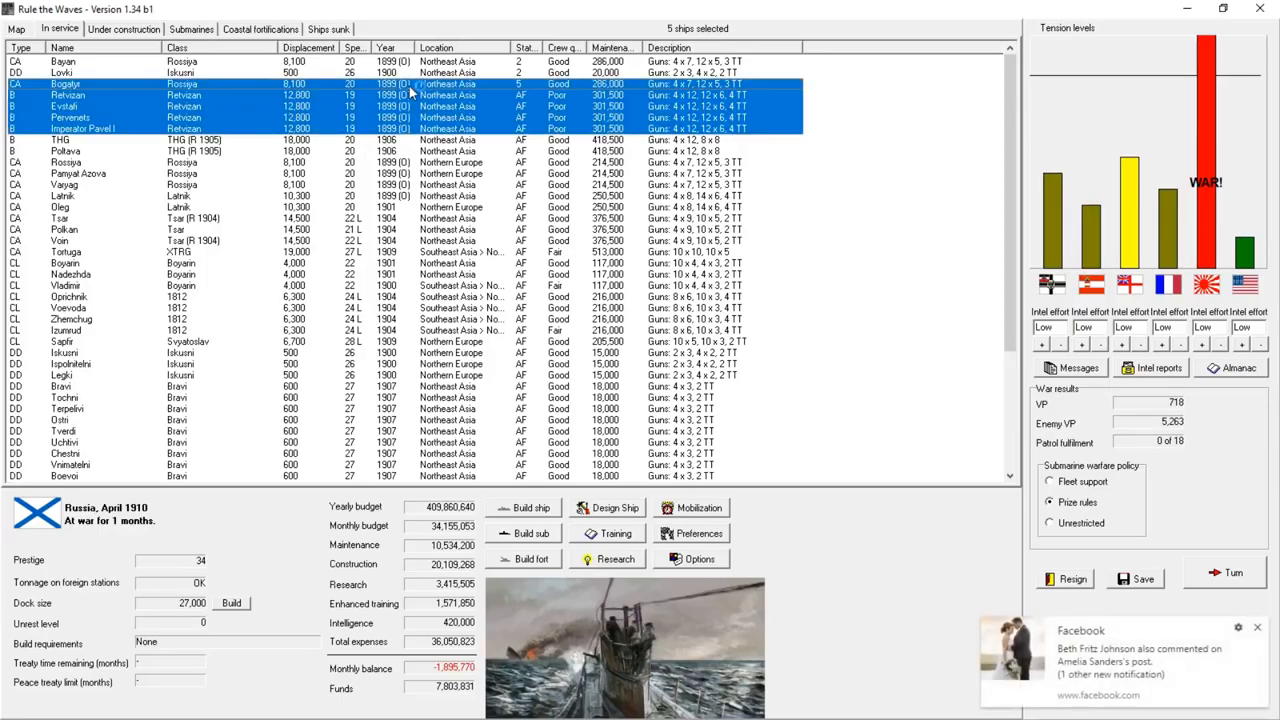
pyautogui.click(75, 89)
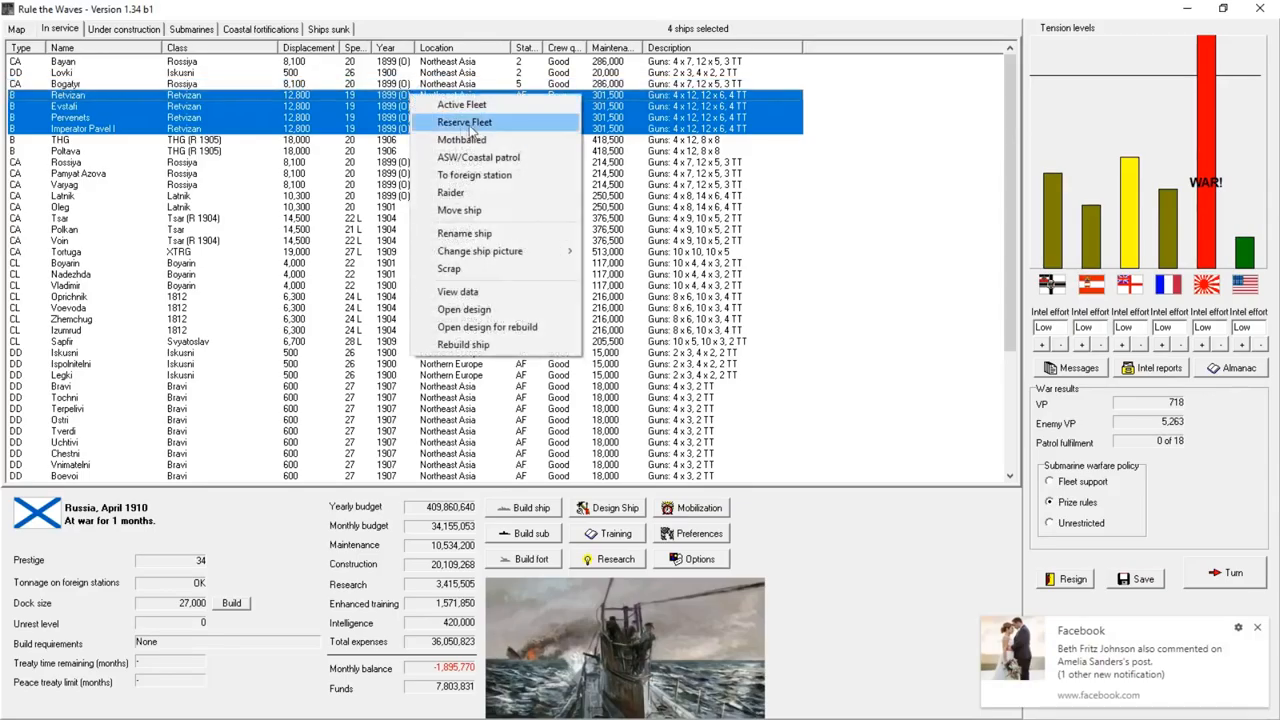
pyautogui.click(462, 122)
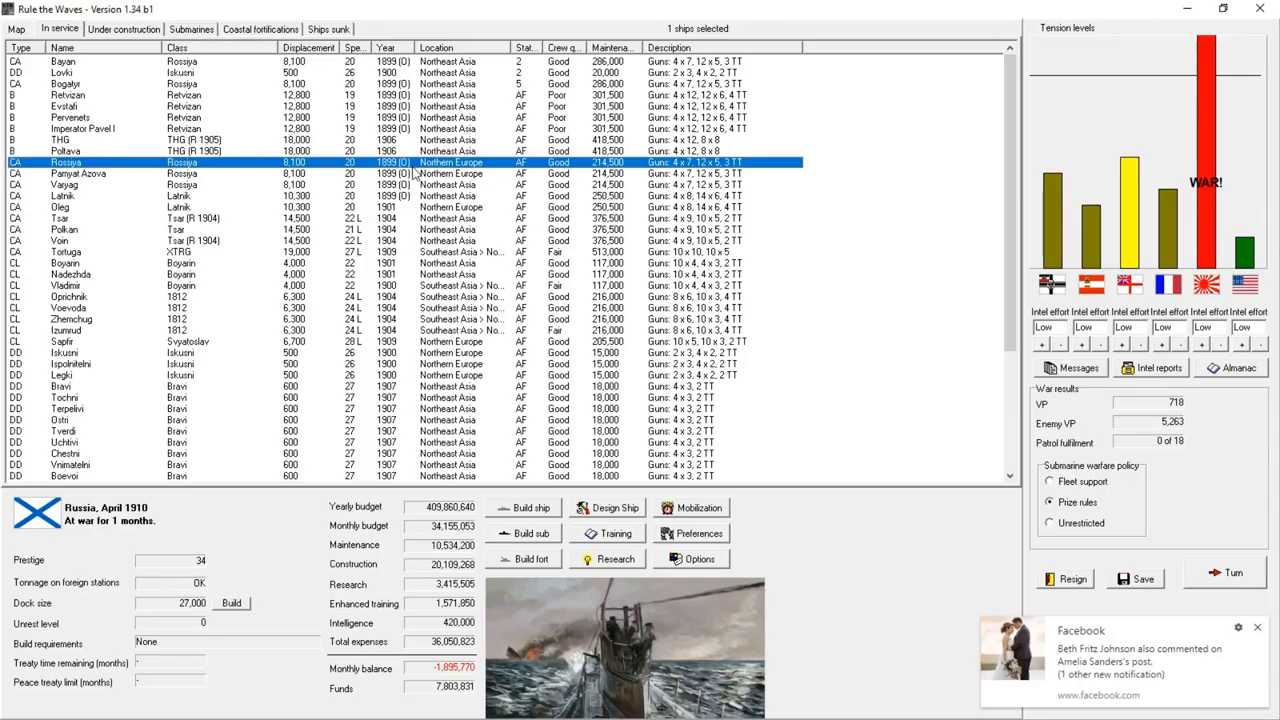
pyautogui.click(70, 208)
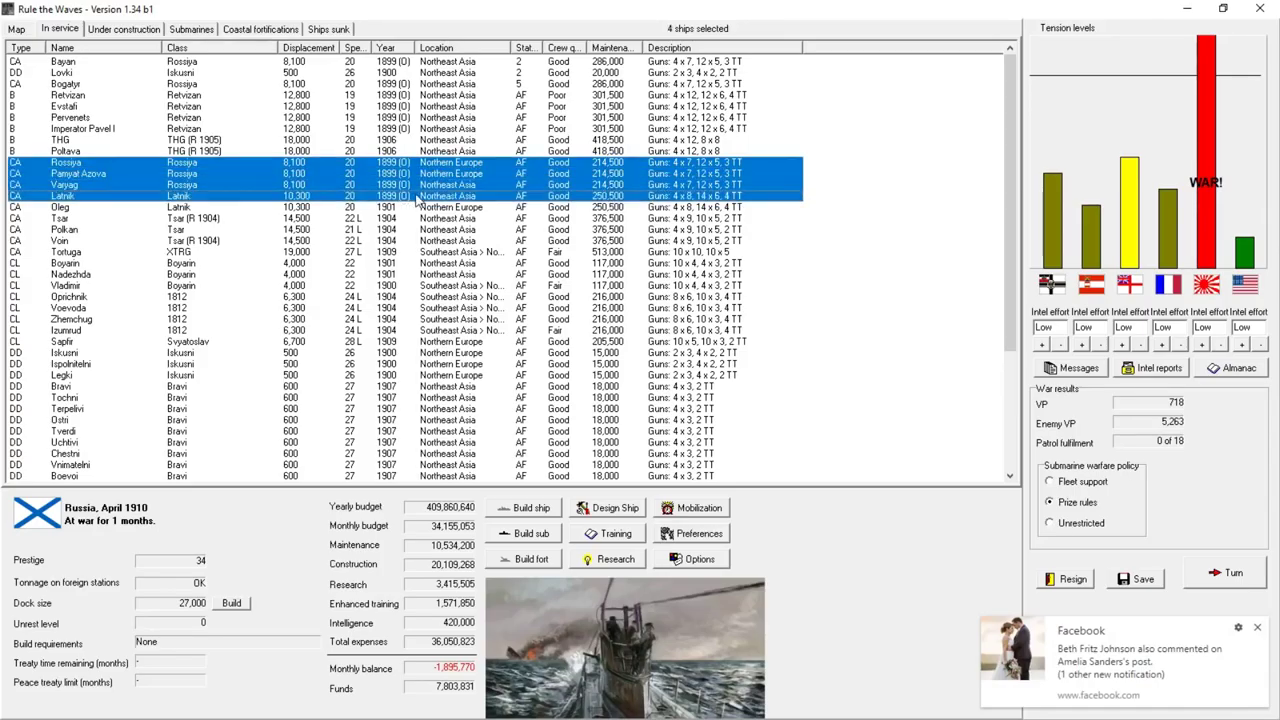
pyautogui.rightClick(180, 195)
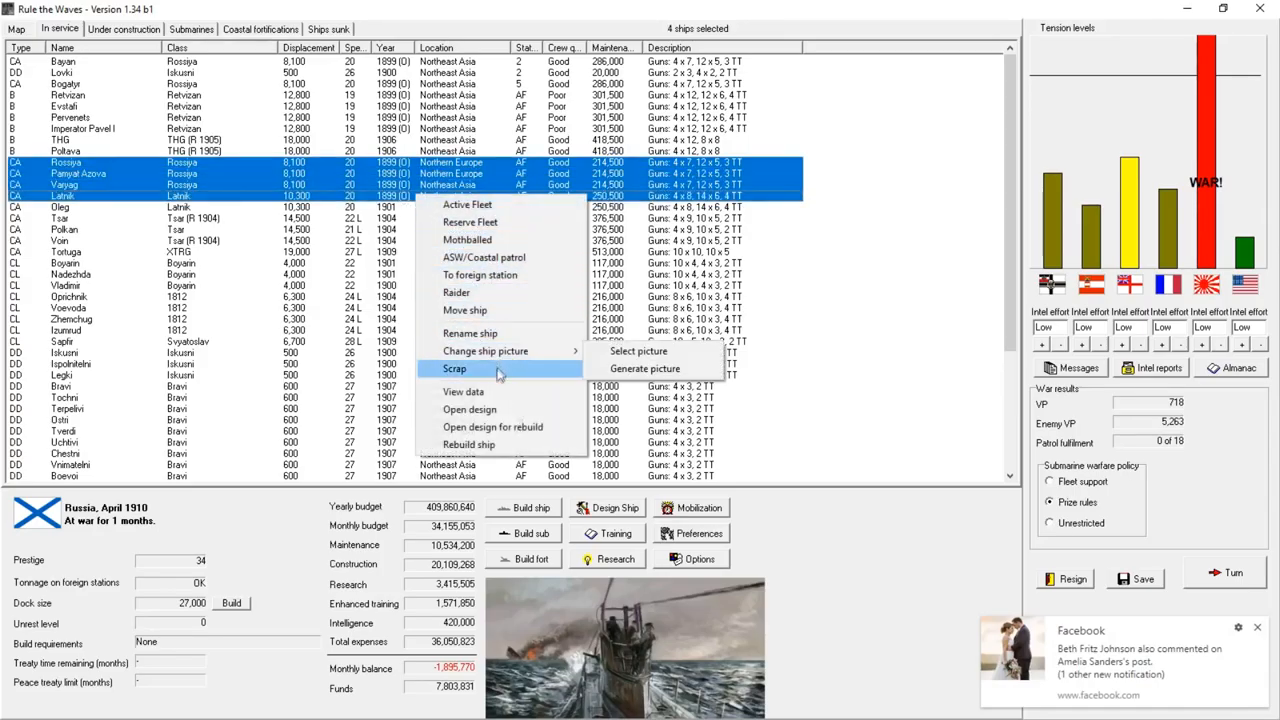
pyautogui.click(456, 292)
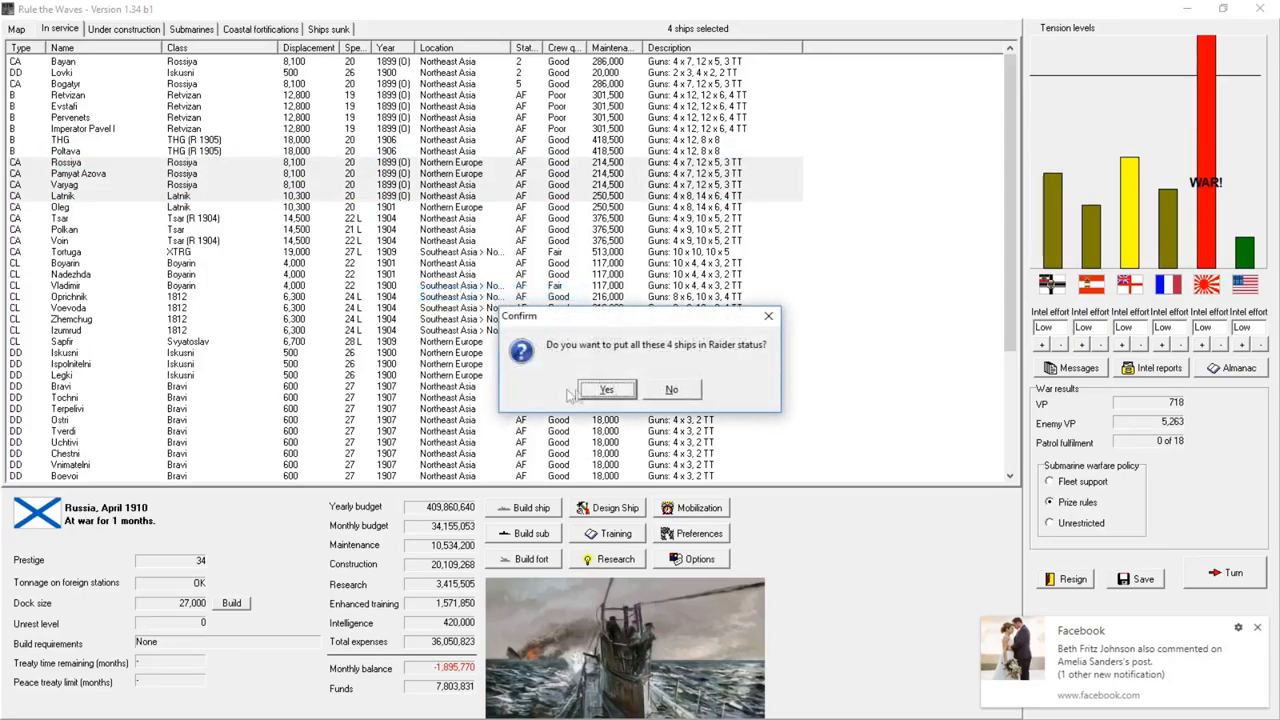
# - Confirm raider status, then put four destroyers plus cruisers Rynda and Sapfir on coastal patrol
pyautogui.click(607, 389)
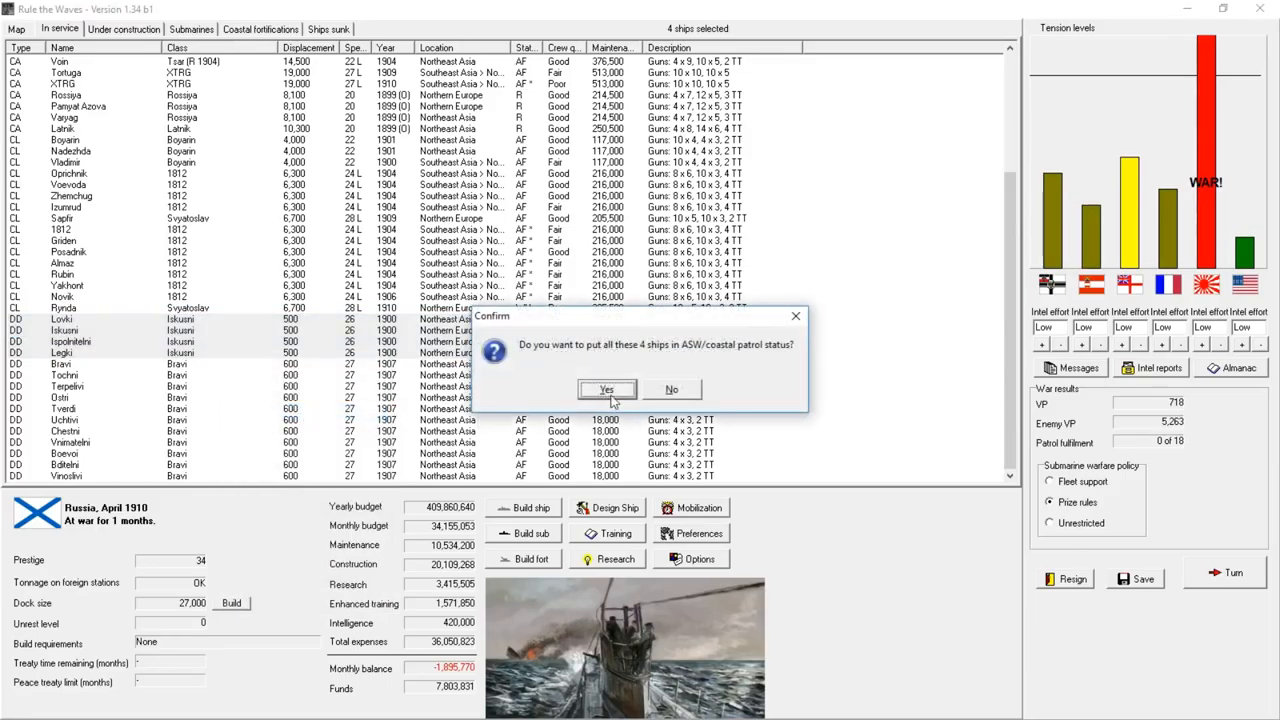
pyautogui.click(607, 389)
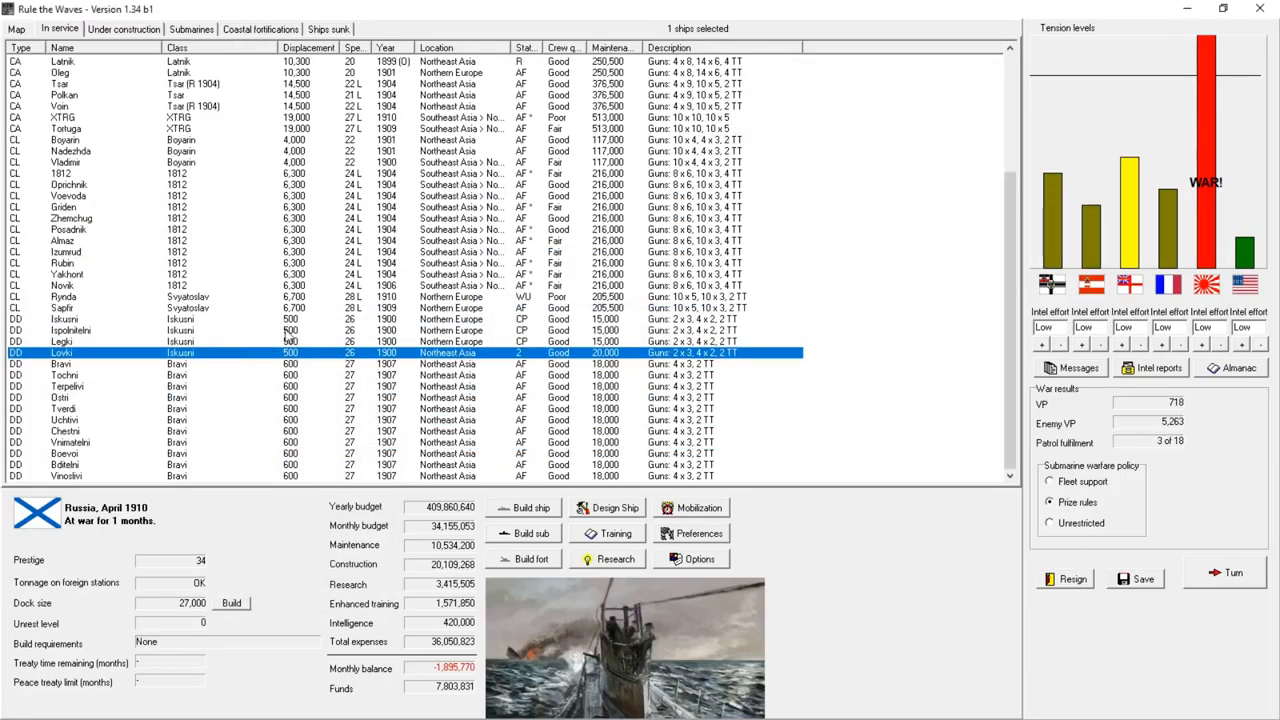
pyautogui.click(100, 310)
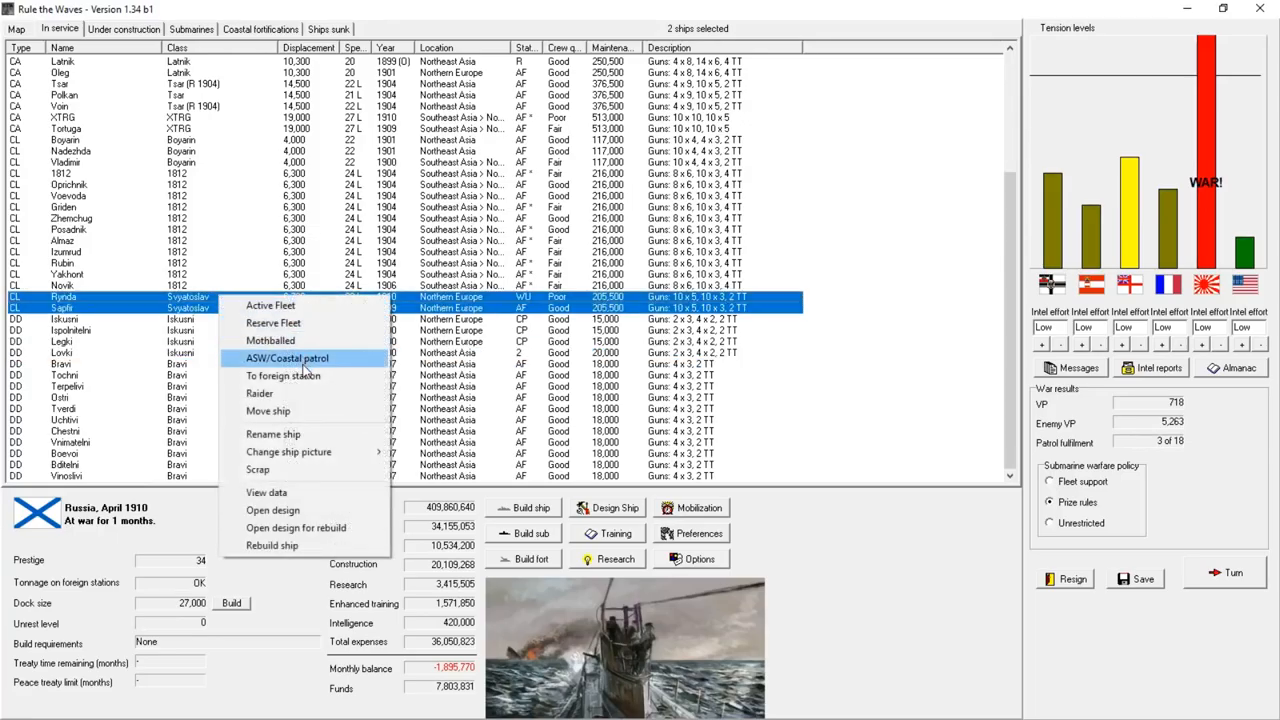
pyautogui.click(287, 358)
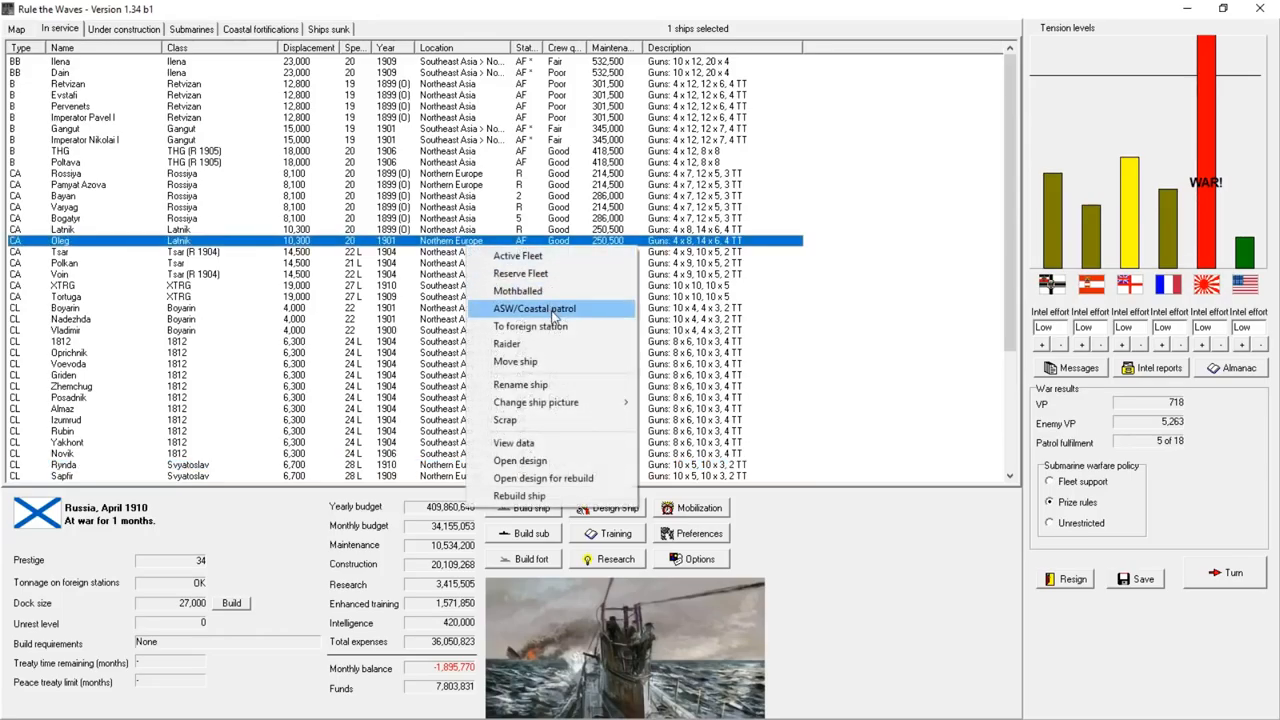
# - Put Oleg, three more destroyers and Vinoslivi on coastal patrol, reaching 18 of 18
pyautogui.click(534, 308)
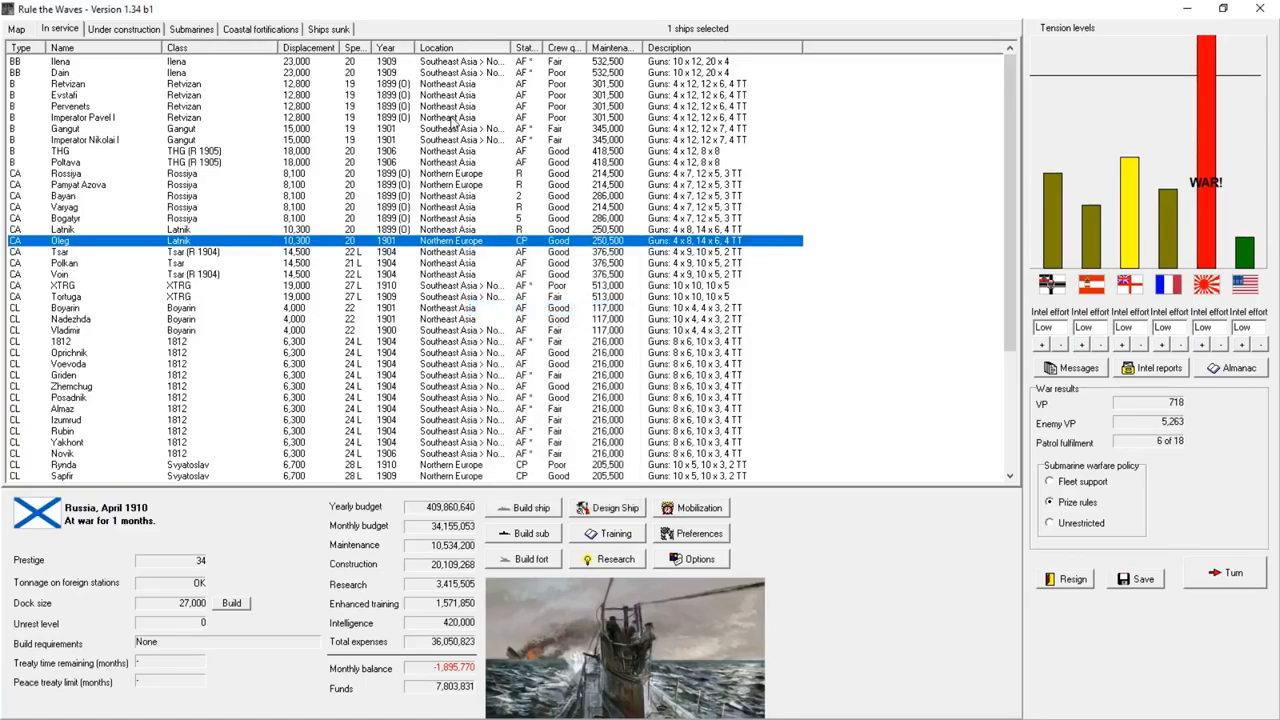
pyautogui.moveTo(450, 177)
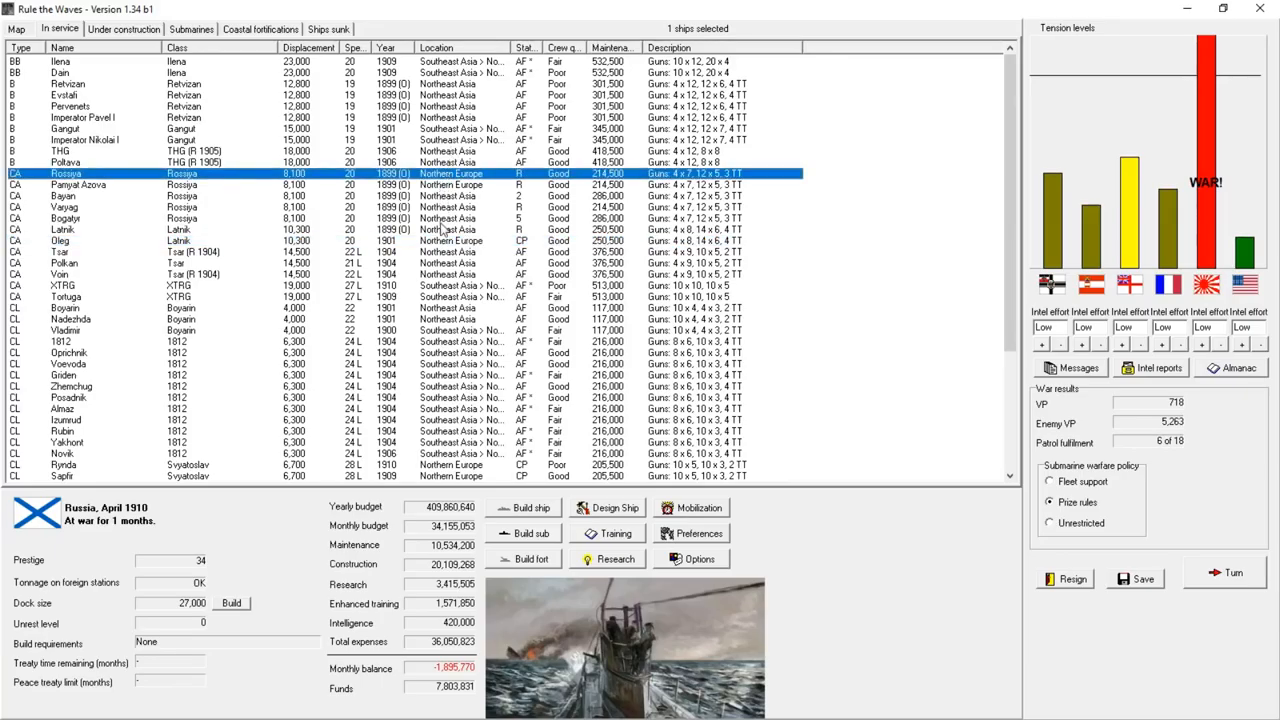
pyautogui.scroll(-3)
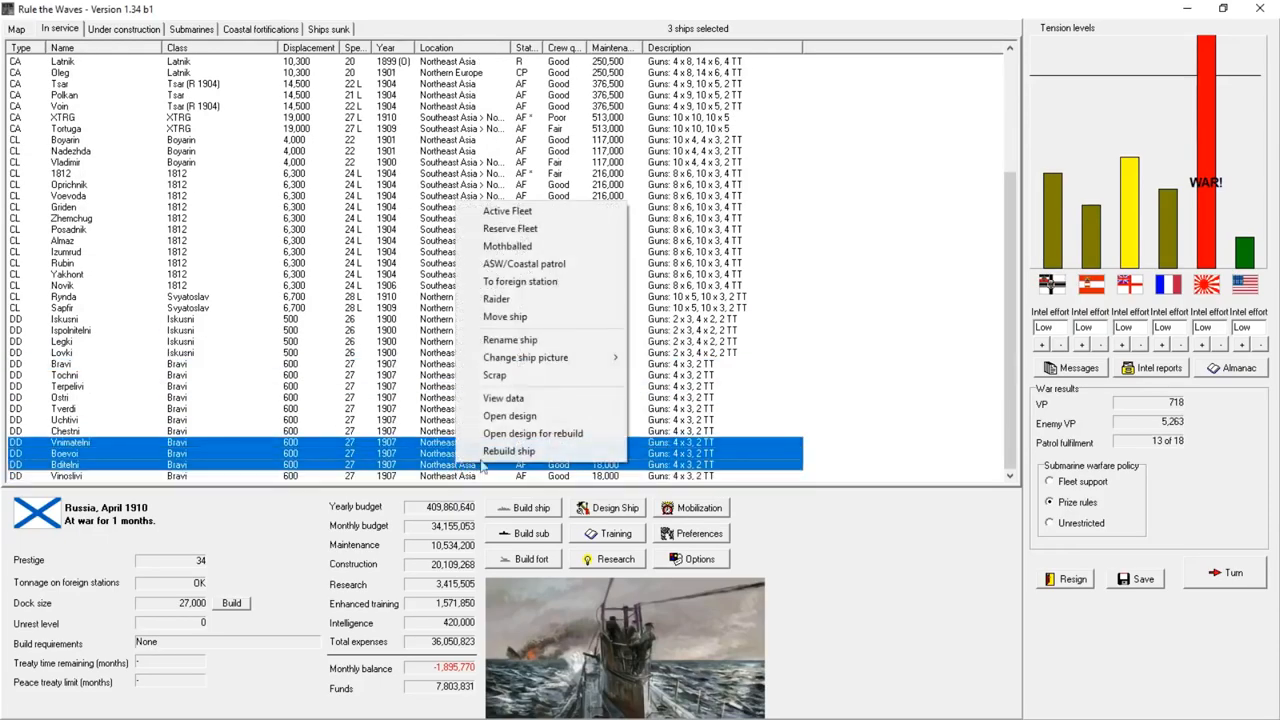
pyautogui.click(524, 263)
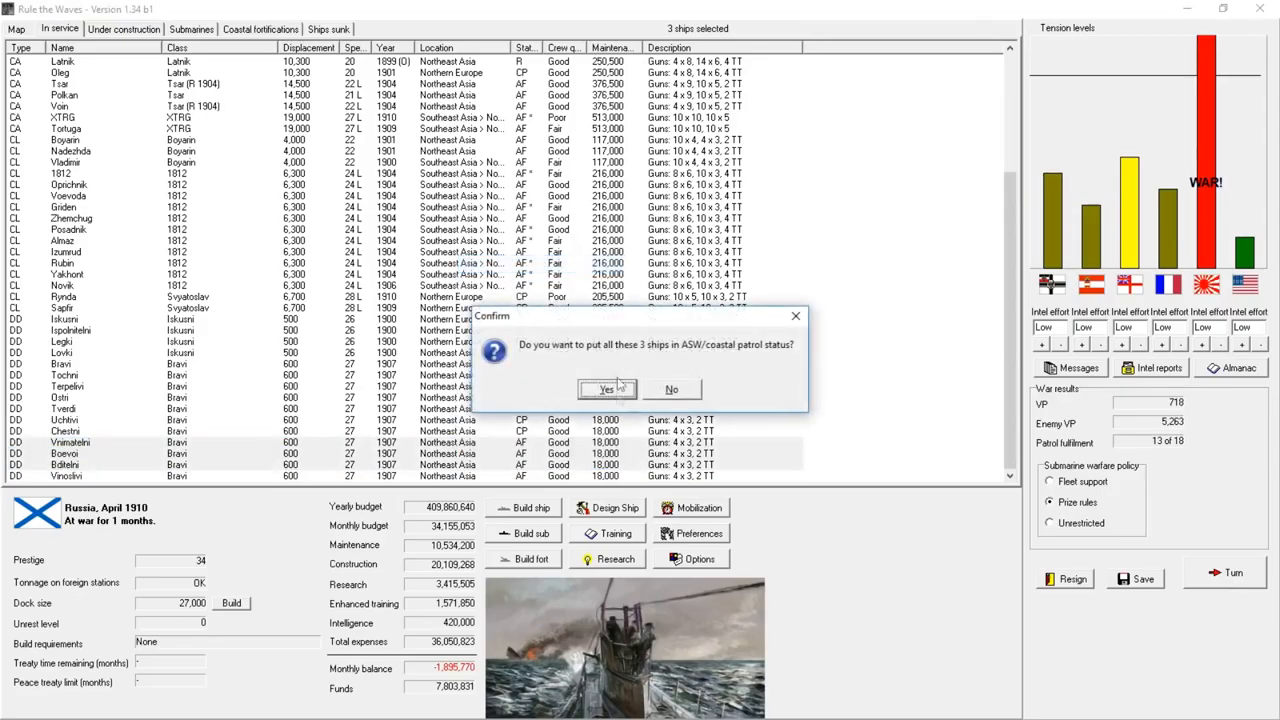
pyautogui.click(604, 389)
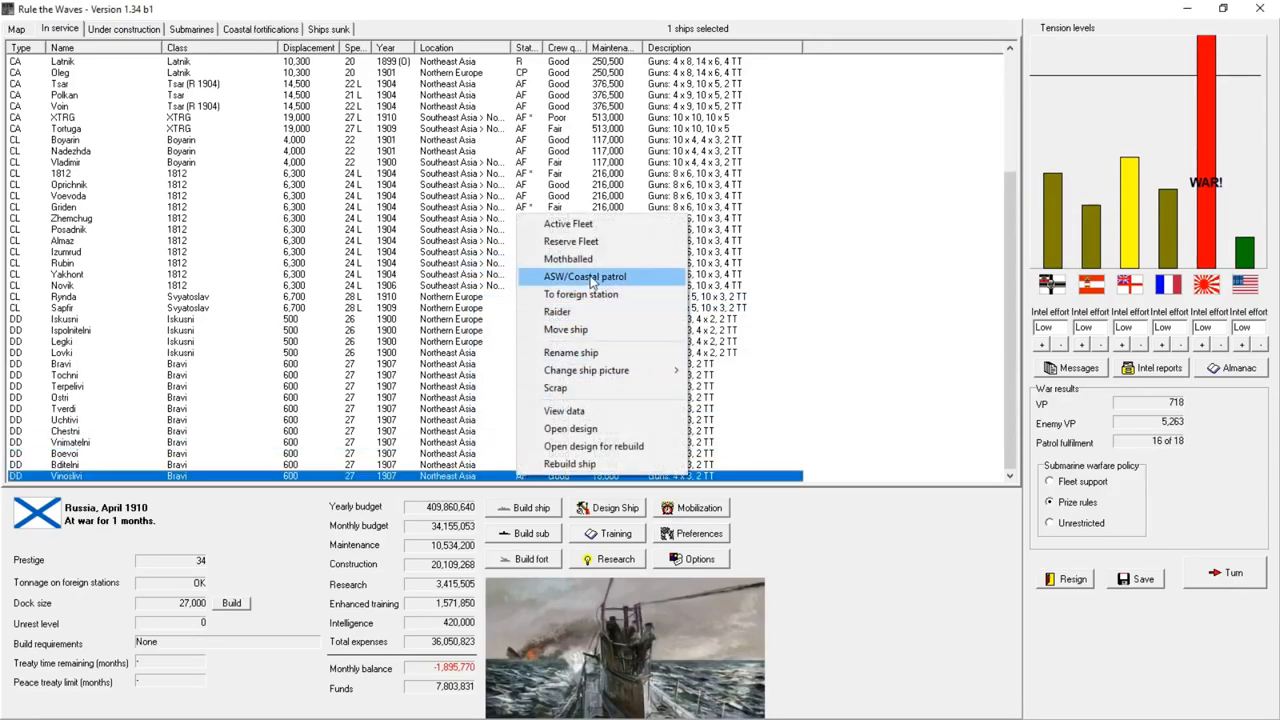
pyautogui.click(588, 276)
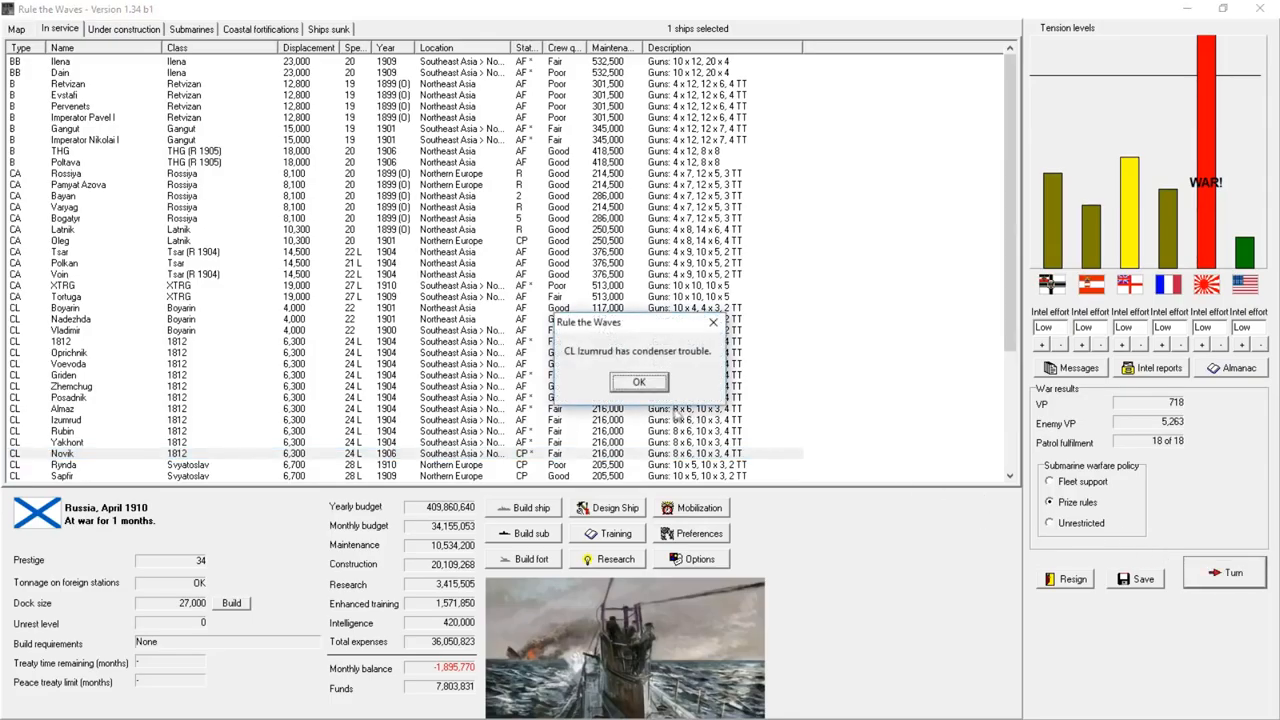
# - Dismiss the Izumrud and submarine reports and auto-resolve raider Varyag's interception
pyautogui.click(638, 381)
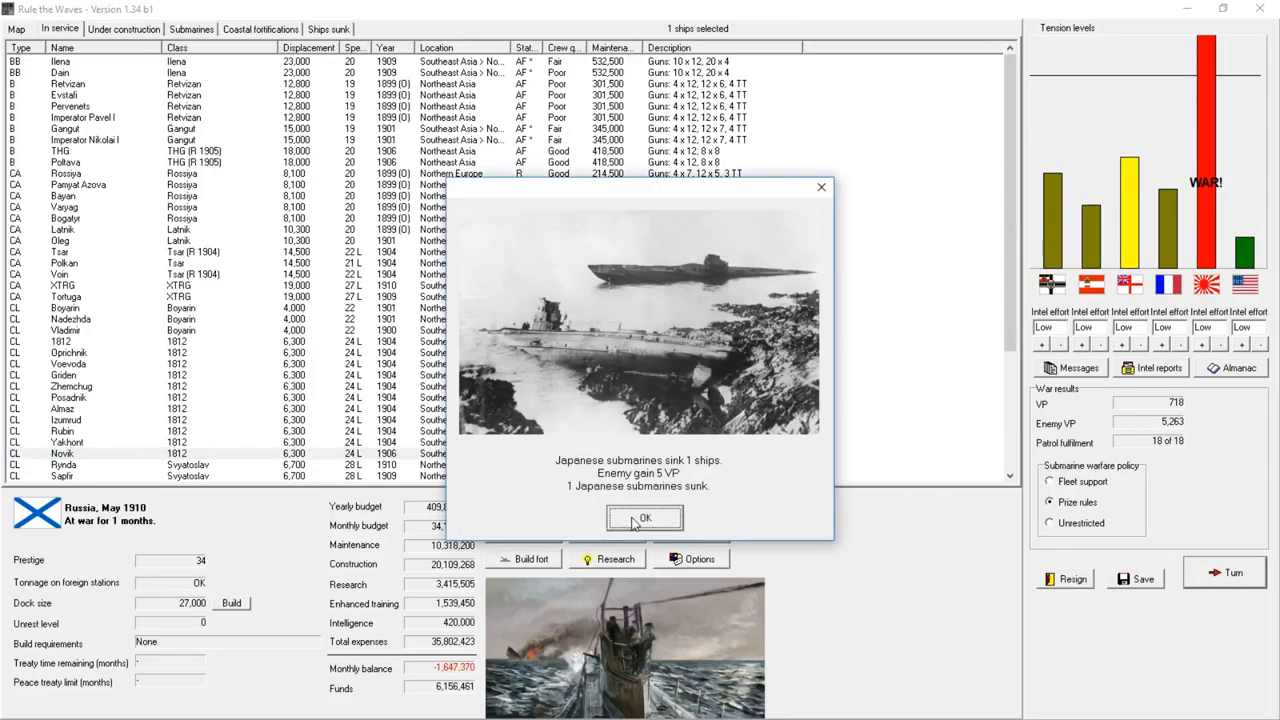
pyautogui.click(644, 518)
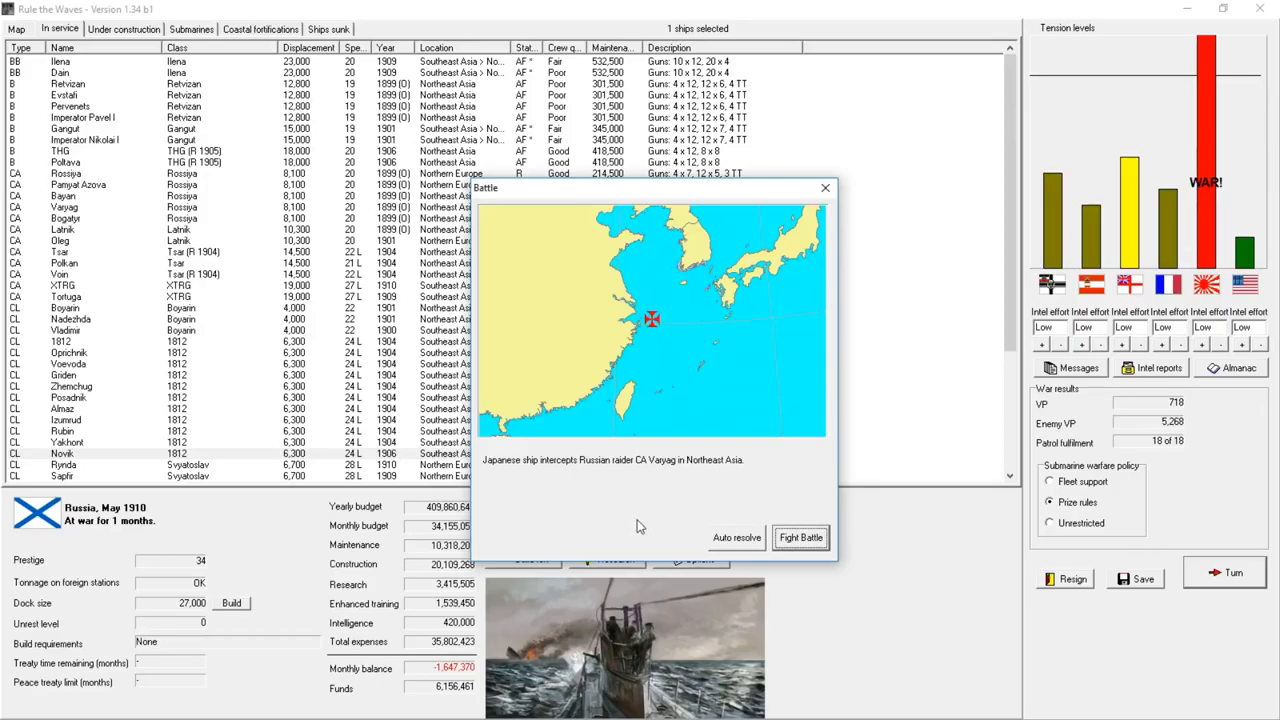
pyautogui.moveTo(672, 527)
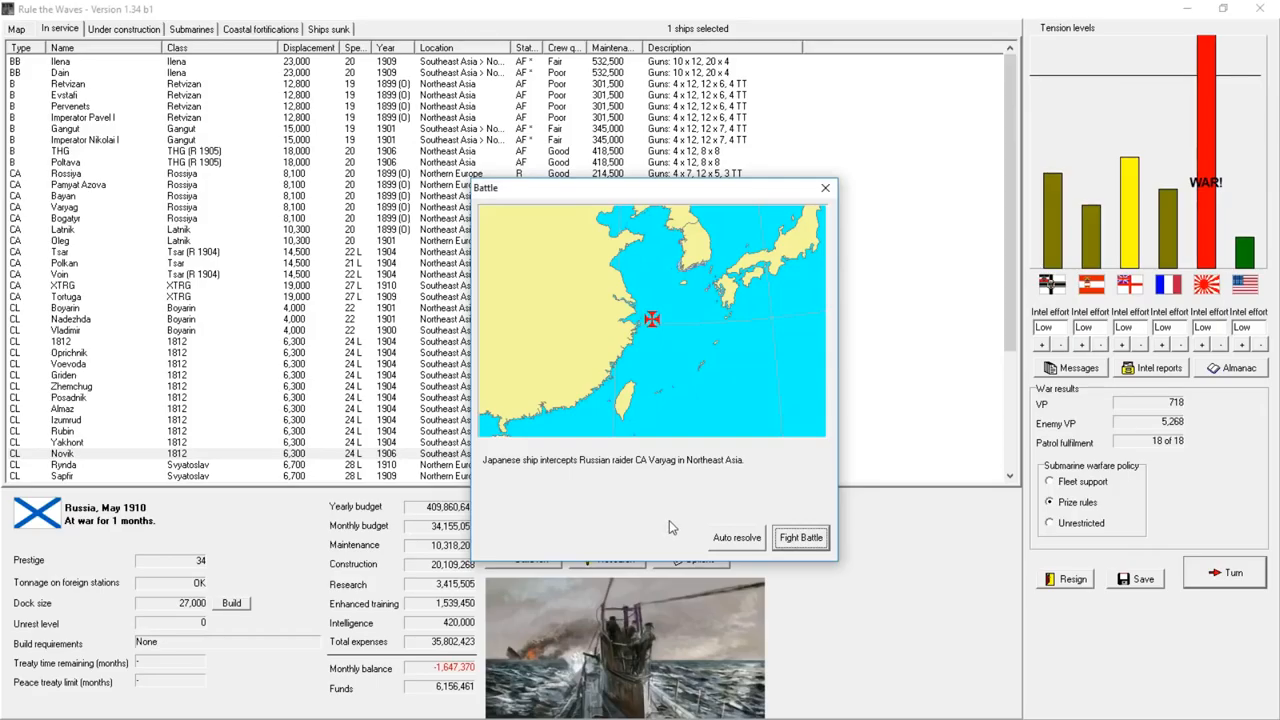
pyautogui.click(800, 537)
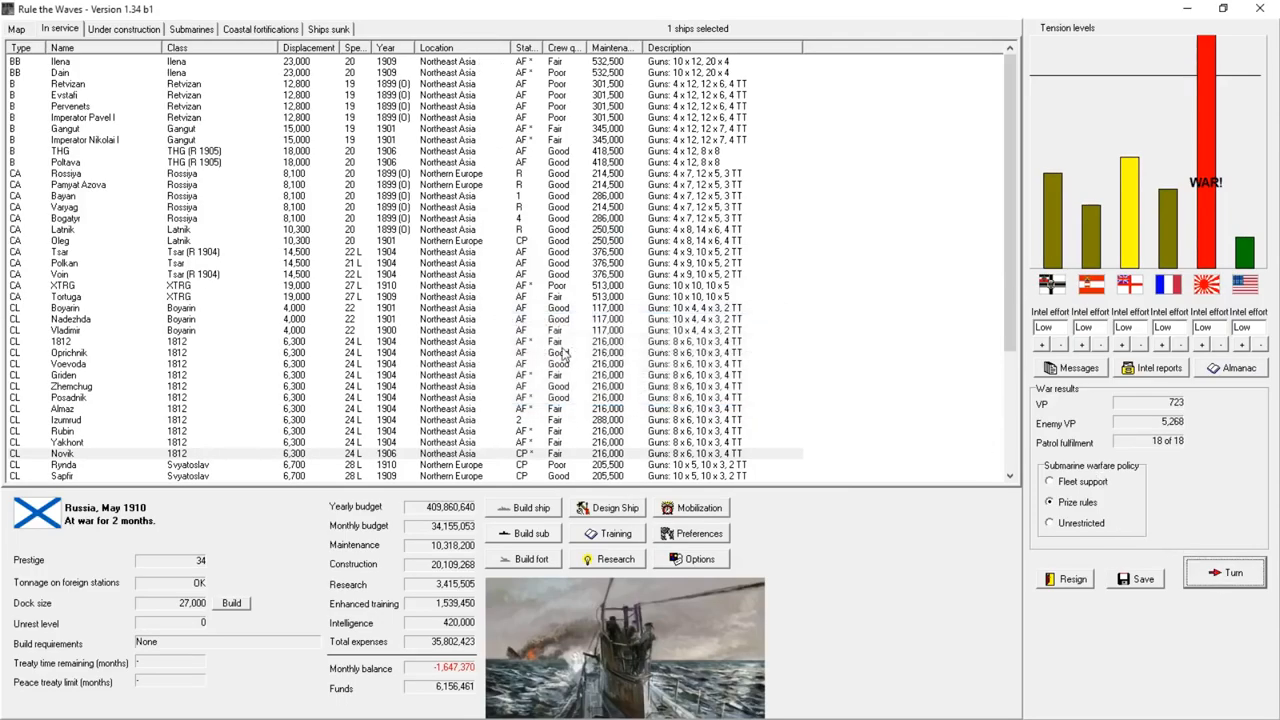
pyautogui.scroll(-3)
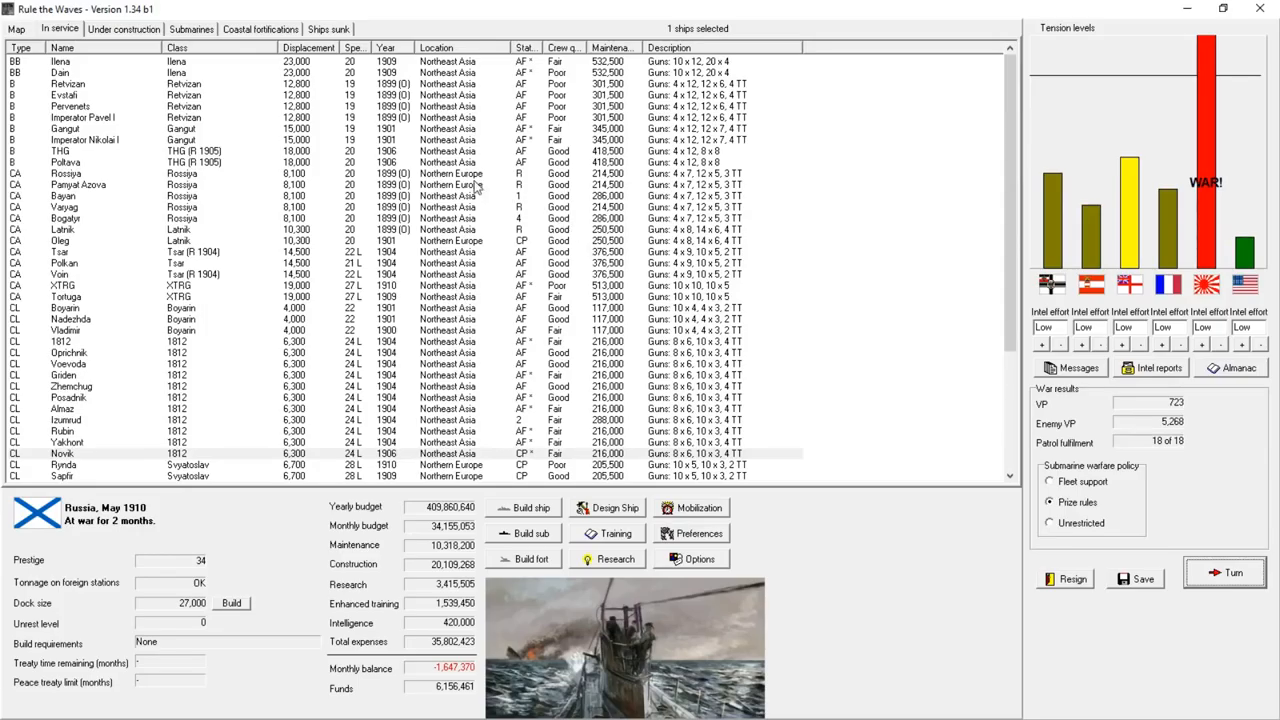
# - Advance to June 1910, dismissing the research, Q-ships and Pamyat Azova reports
pyautogui.click(1232, 572)
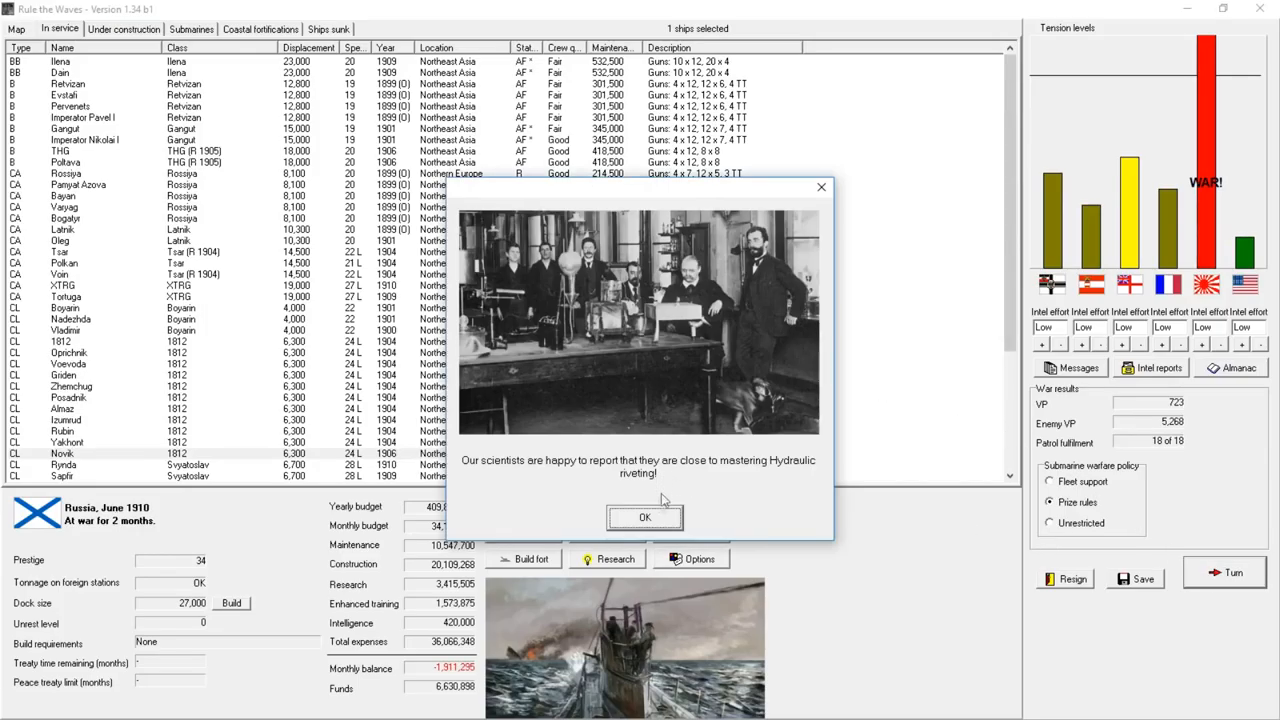
pyautogui.click(645, 518)
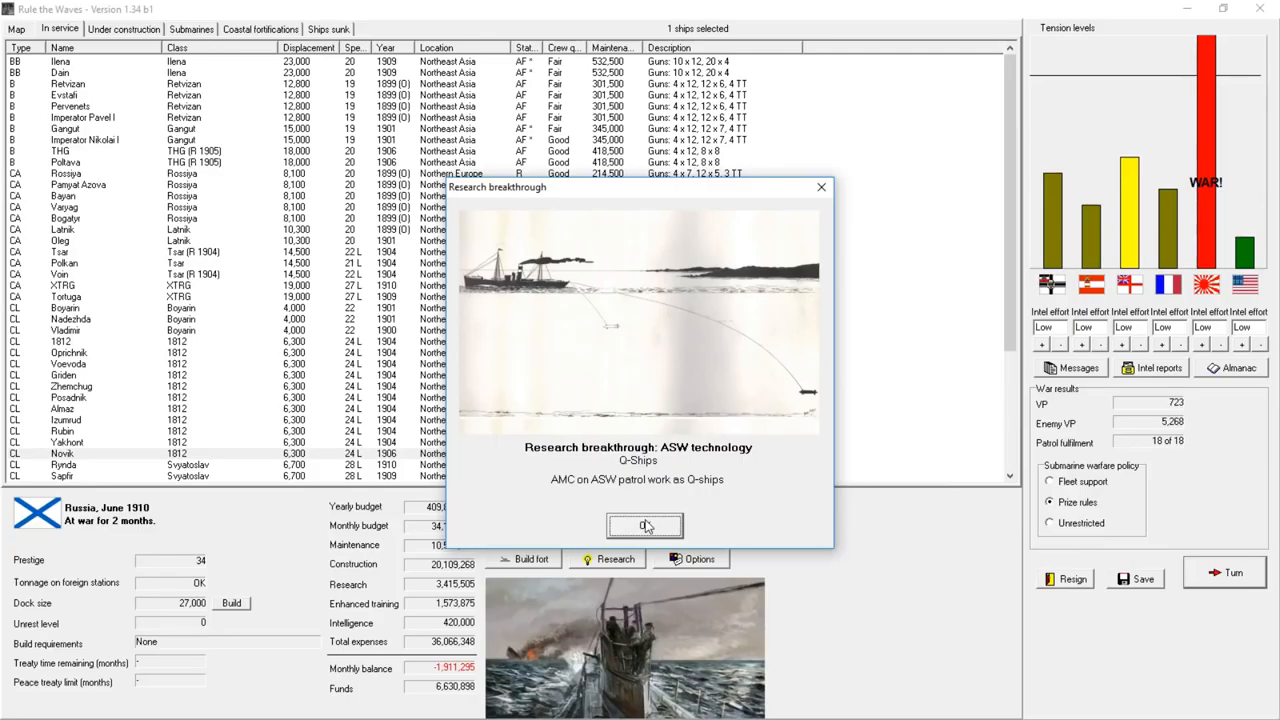
pyautogui.click(645, 526)
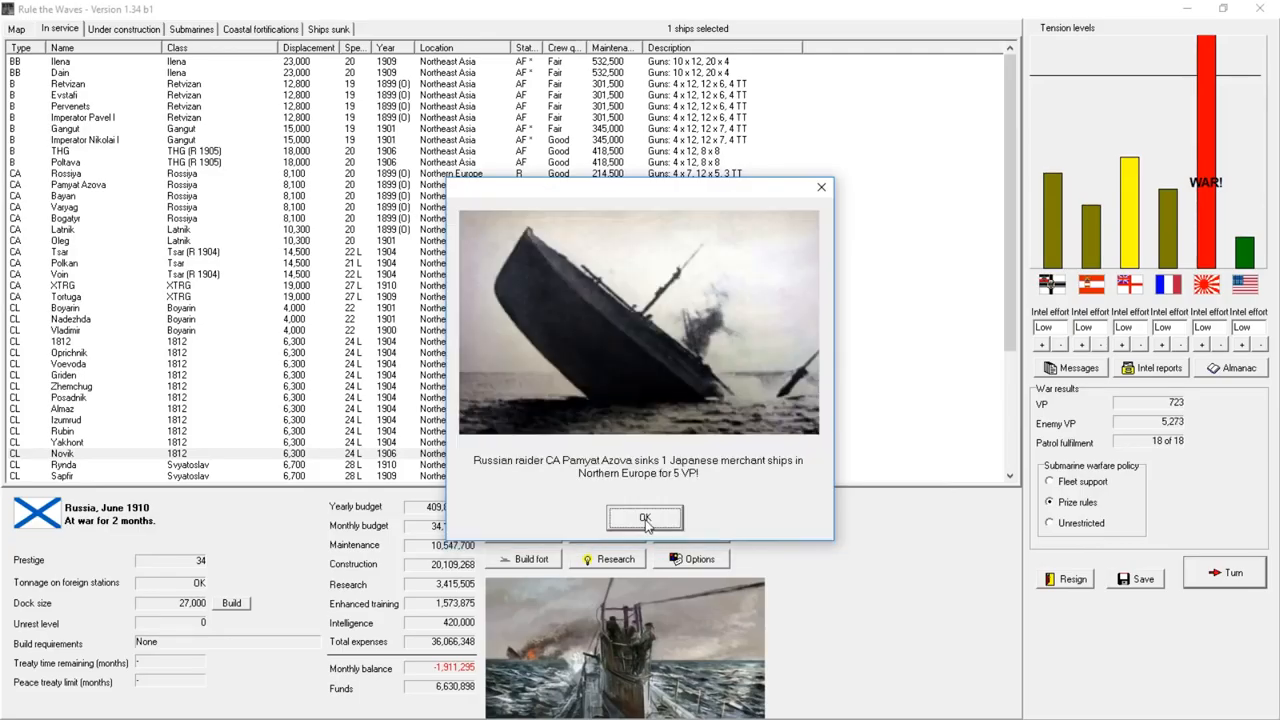
pyautogui.click(645, 517)
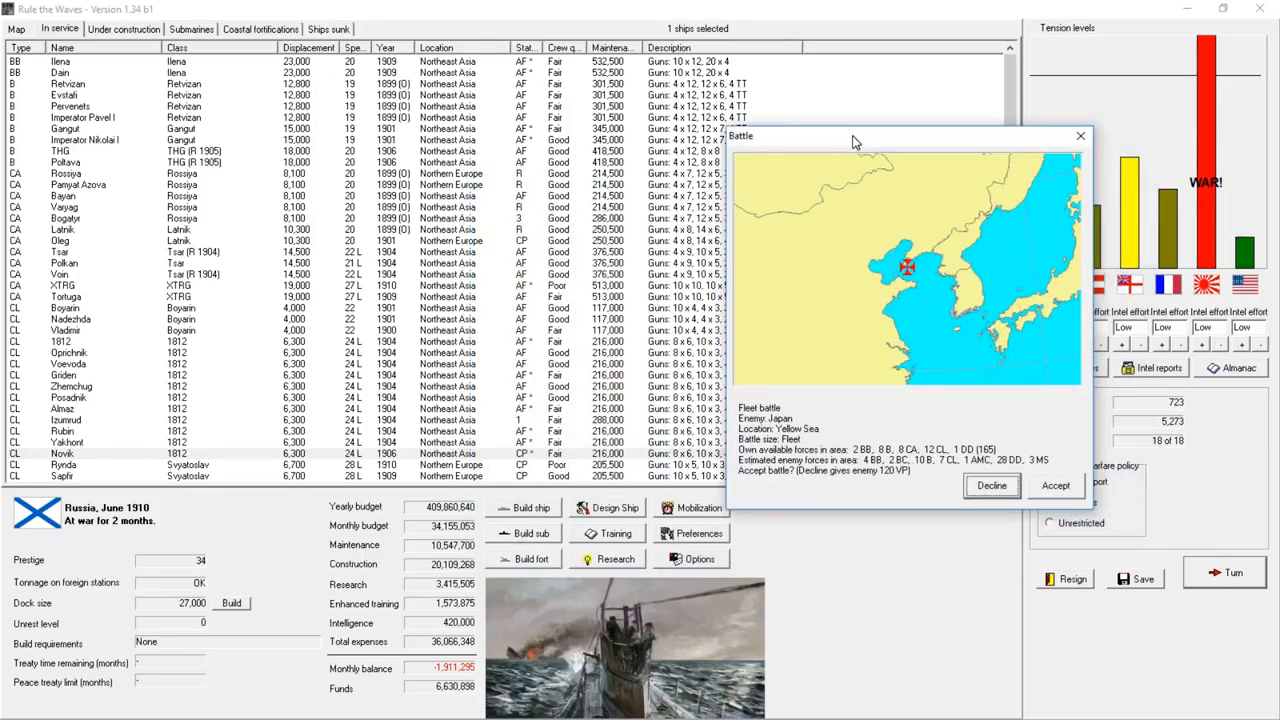
pyautogui.moveTo(840, 160)
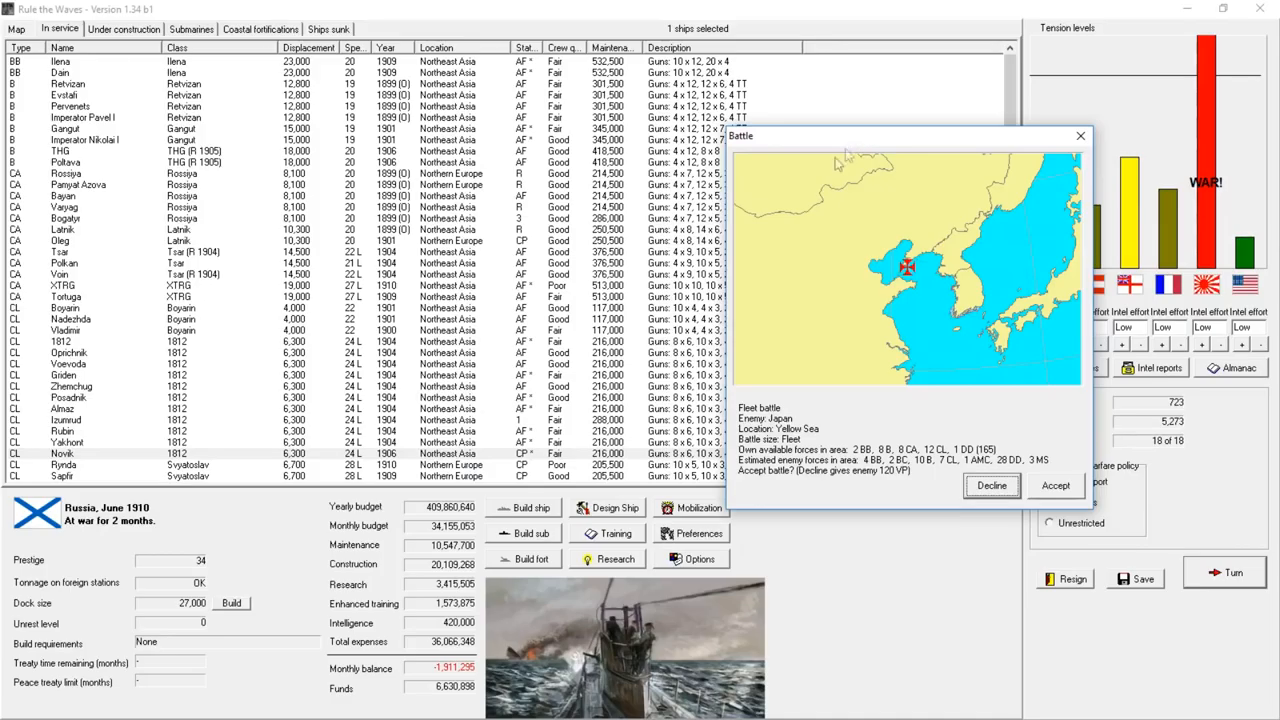
pyautogui.moveTo(825, 320)
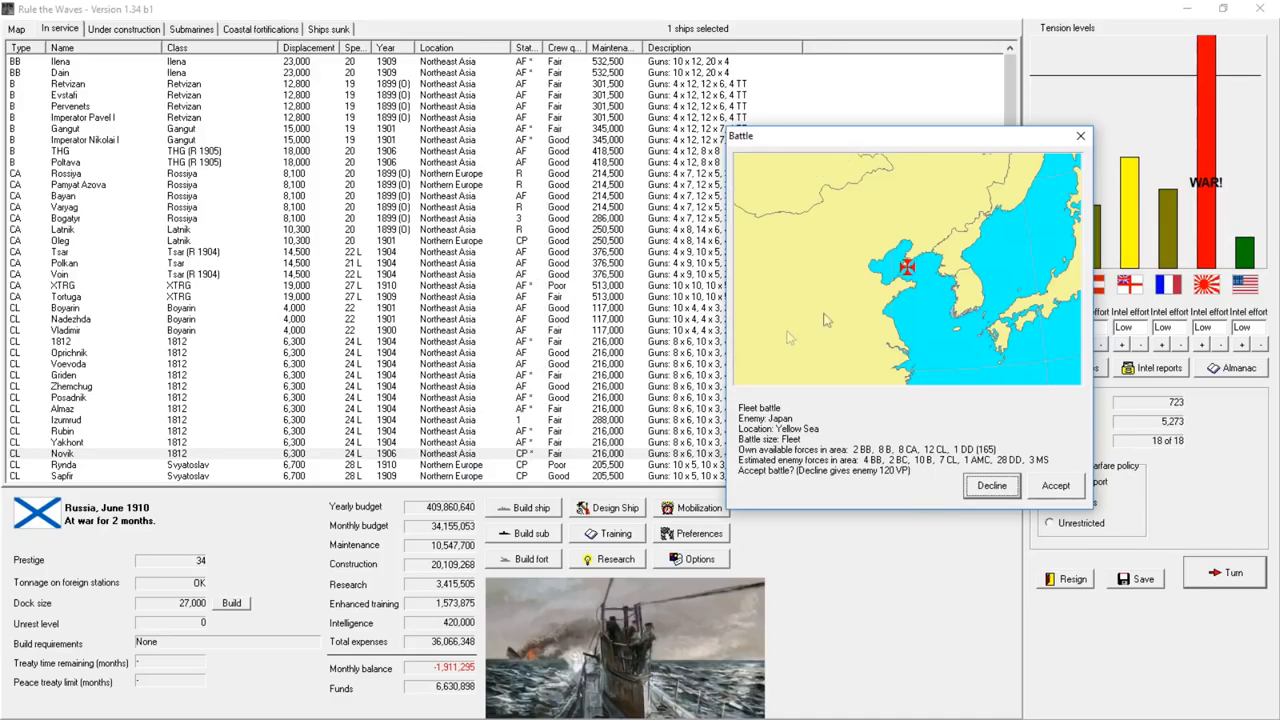
pyautogui.moveTo(937, 481)
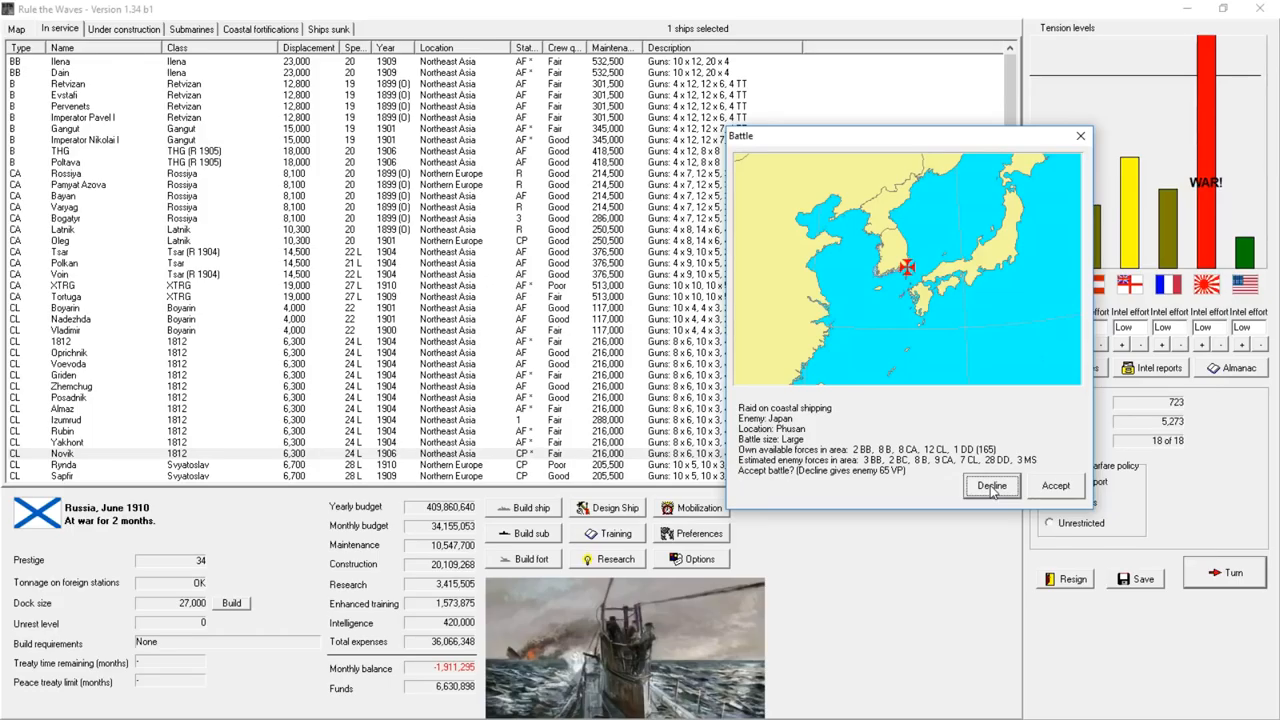
# - Decline the Phusan raid and Liaotung fleet battle, dismissing the armour, Voin-sunk and raider reports
pyautogui.click(992, 486)
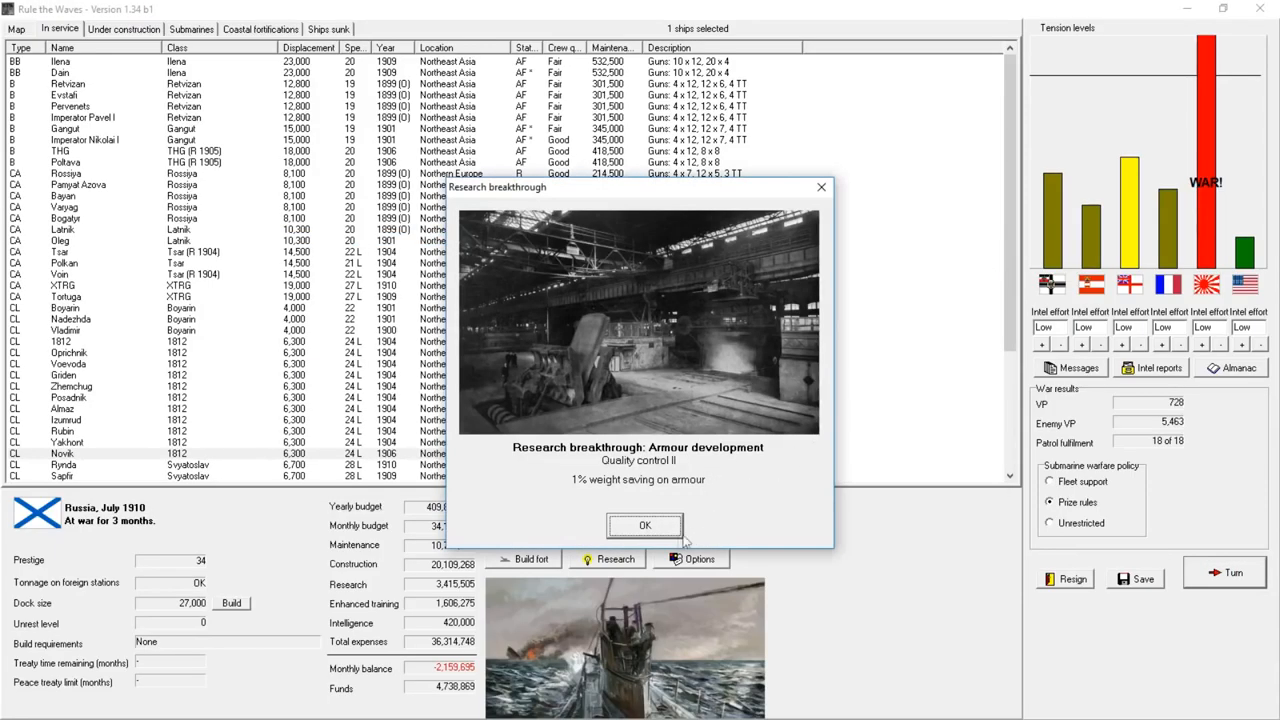
pyautogui.click(644, 525)
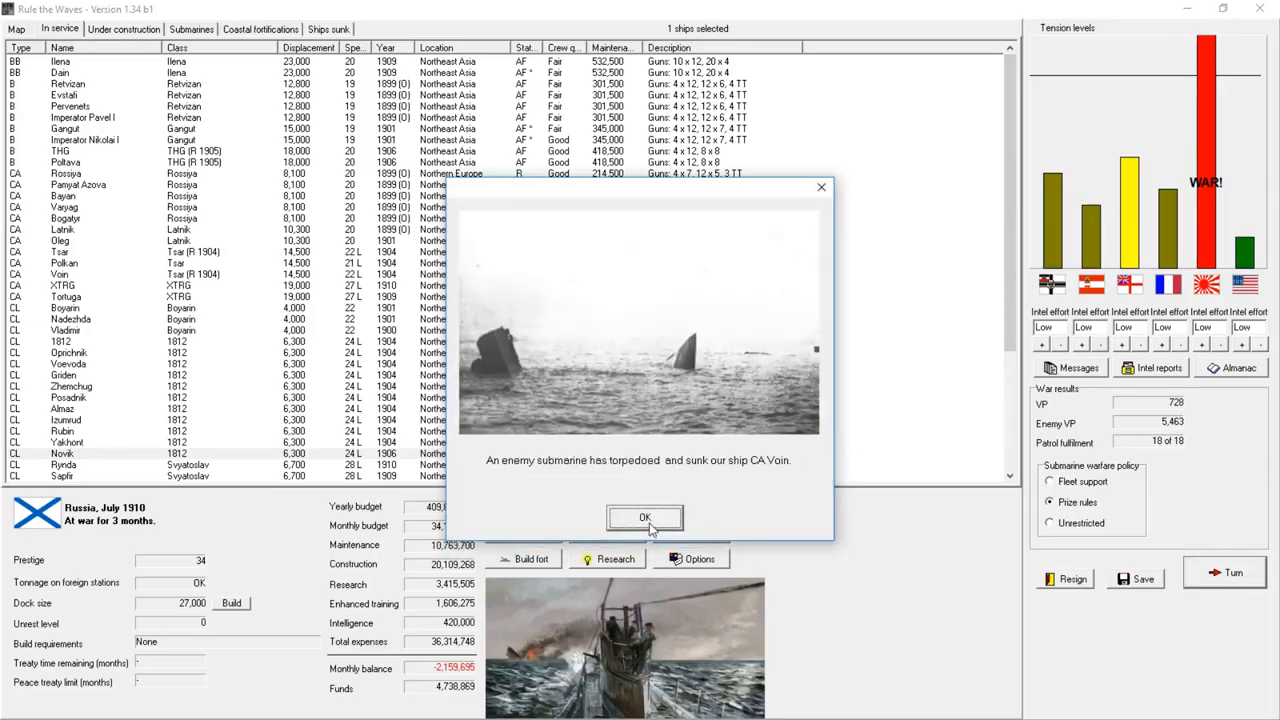
pyautogui.click(644, 517)
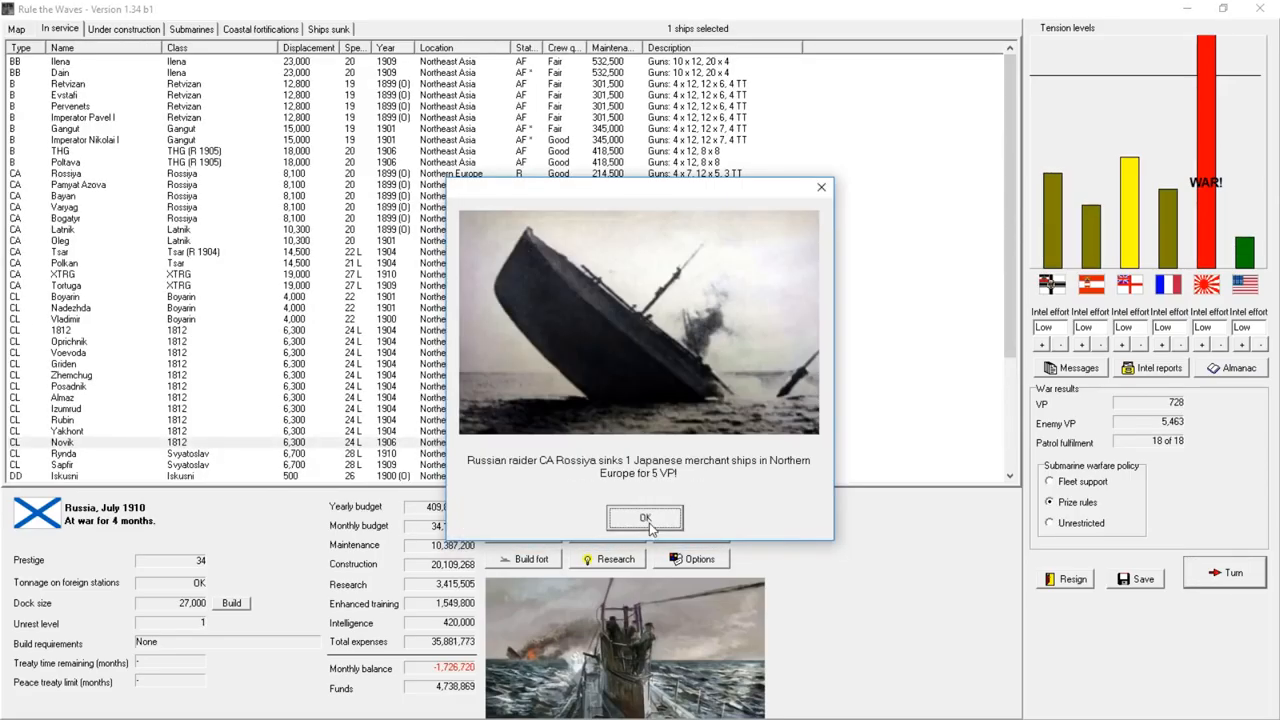
pyautogui.click(644, 518)
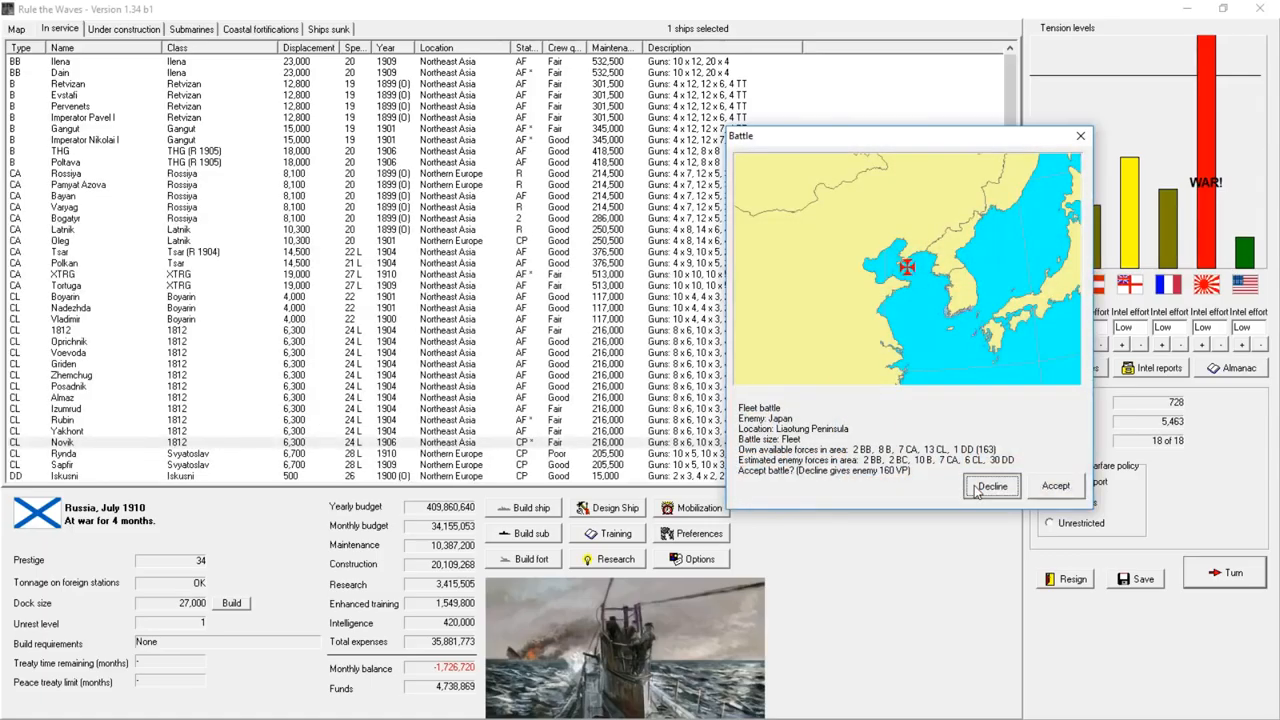
pyautogui.click(991, 486)
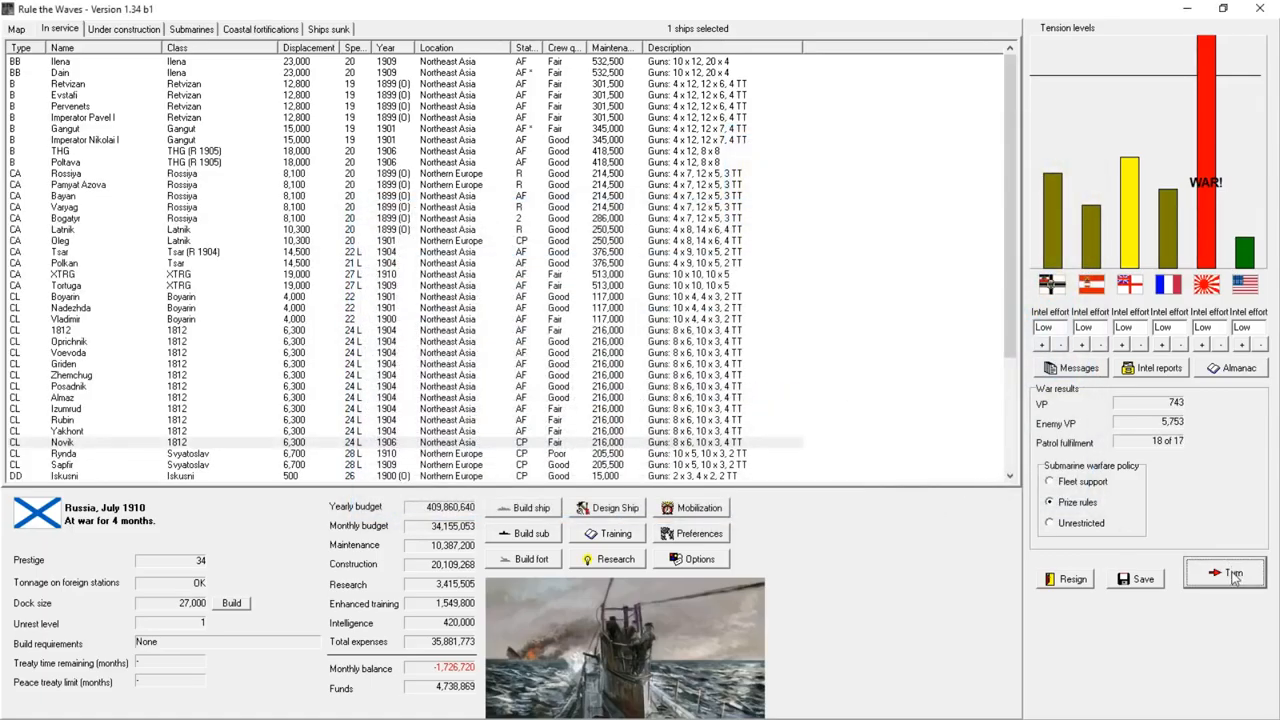
# - Advance to August 1910, declining the Southern Korea convoy attack and Tsugaru Strait cruiser action
pyautogui.click(1227, 572)
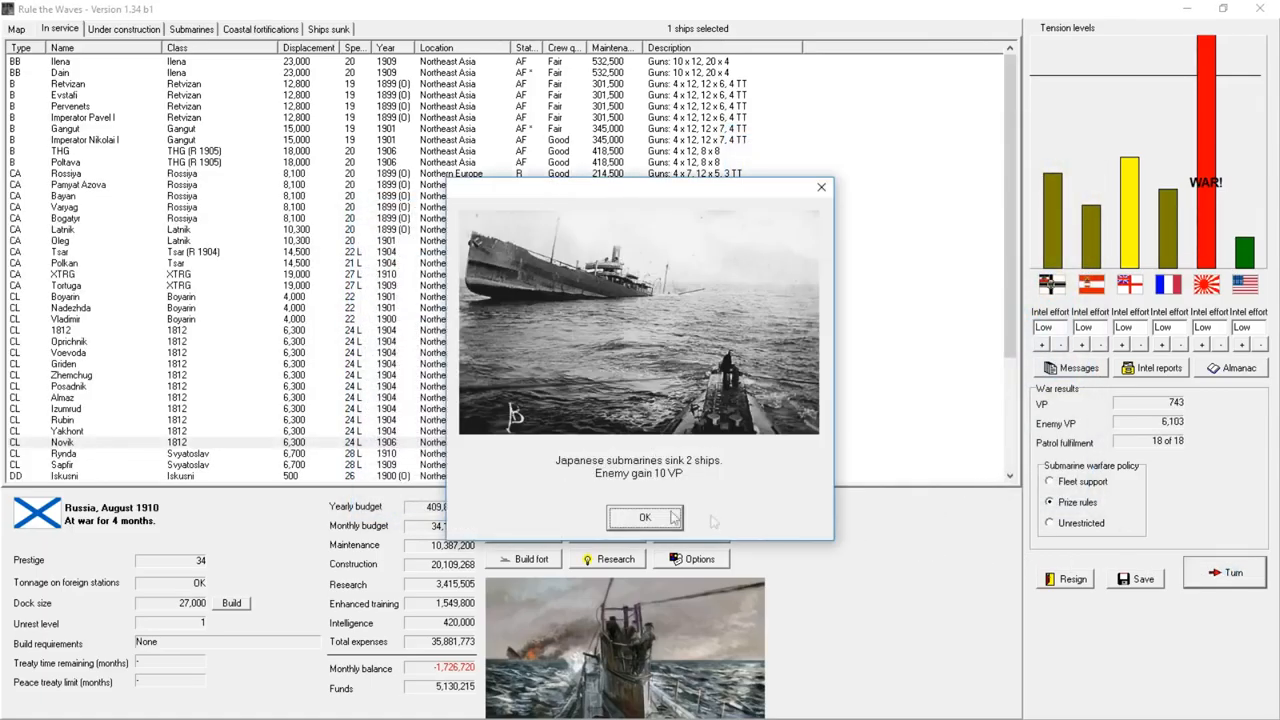
pyautogui.click(645, 517)
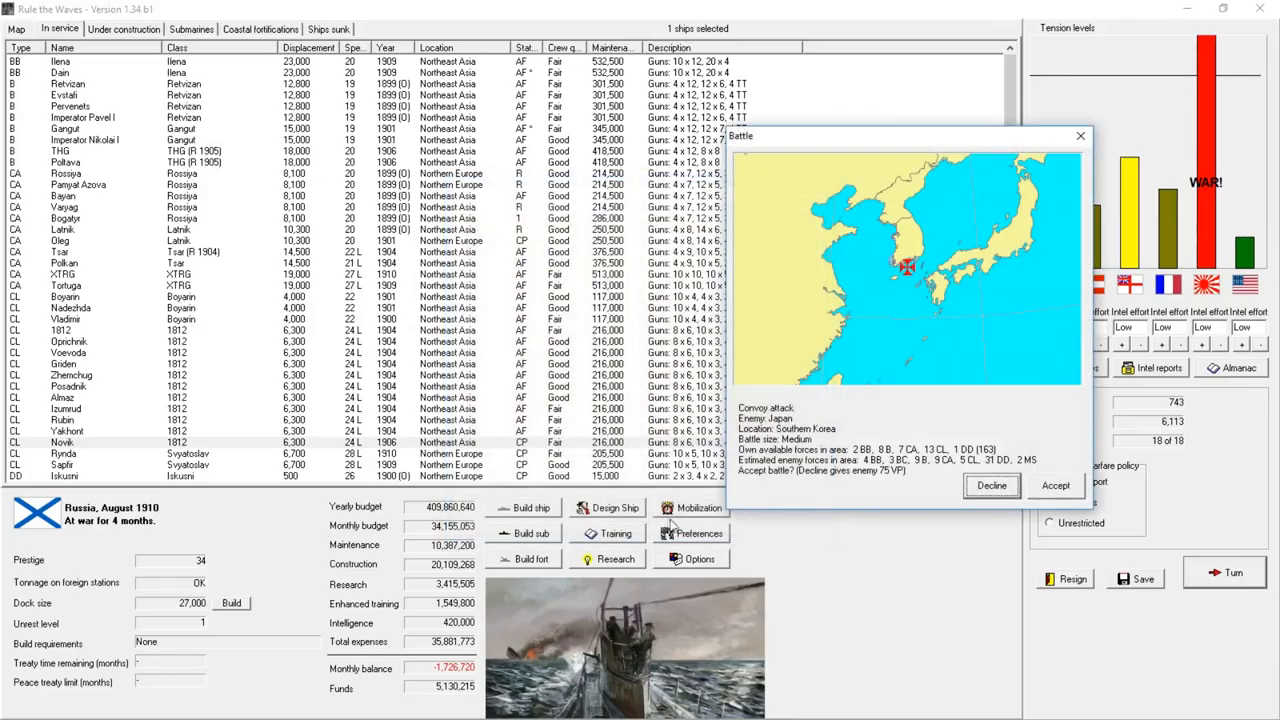
pyautogui.moveTo(947, 514)
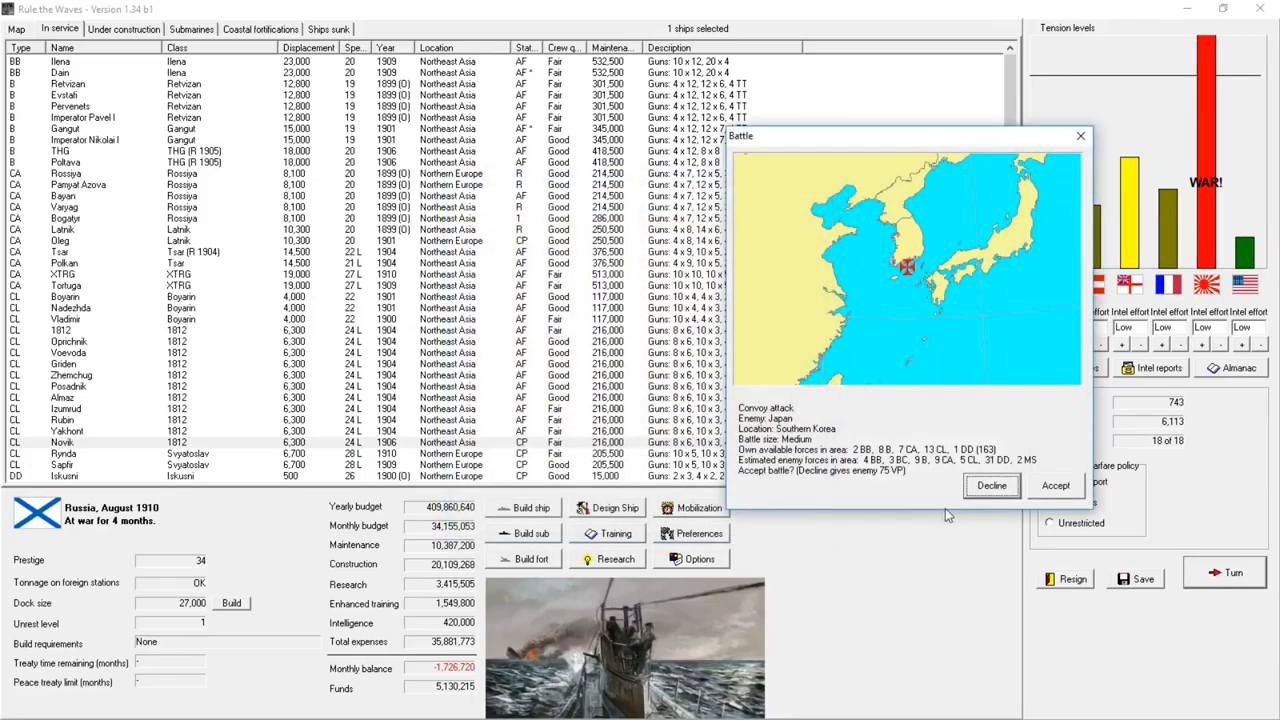
pyautogui.click(990, 486)
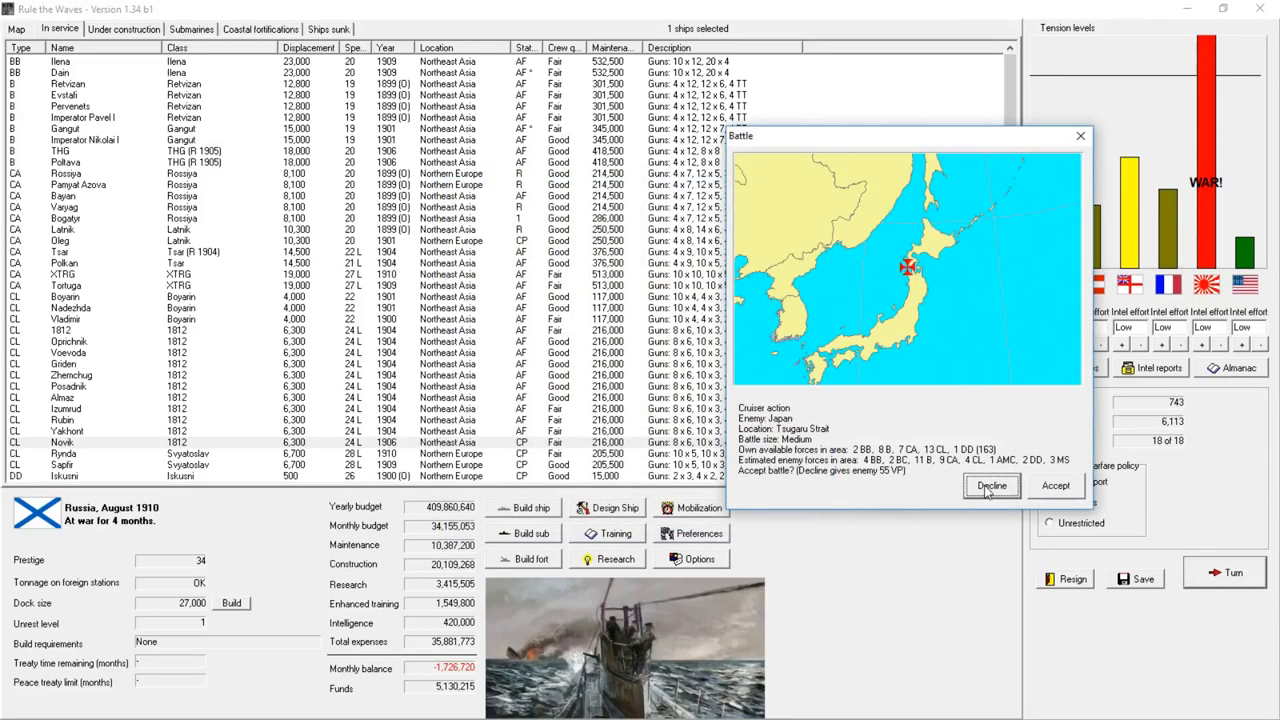
pyautogui.click(991, 486)
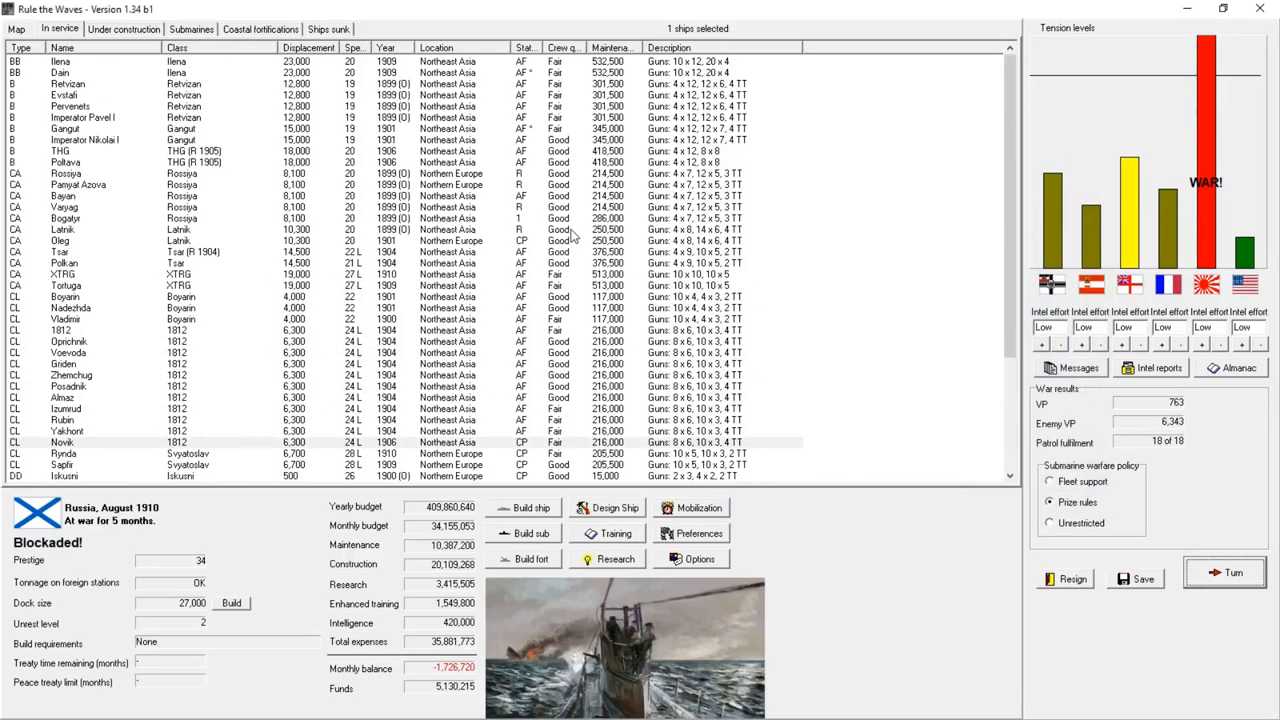
# - Move 11 ships, including Rossiya and Pamyat Azova, into the active fleet
pyautogui.scroll(-3)
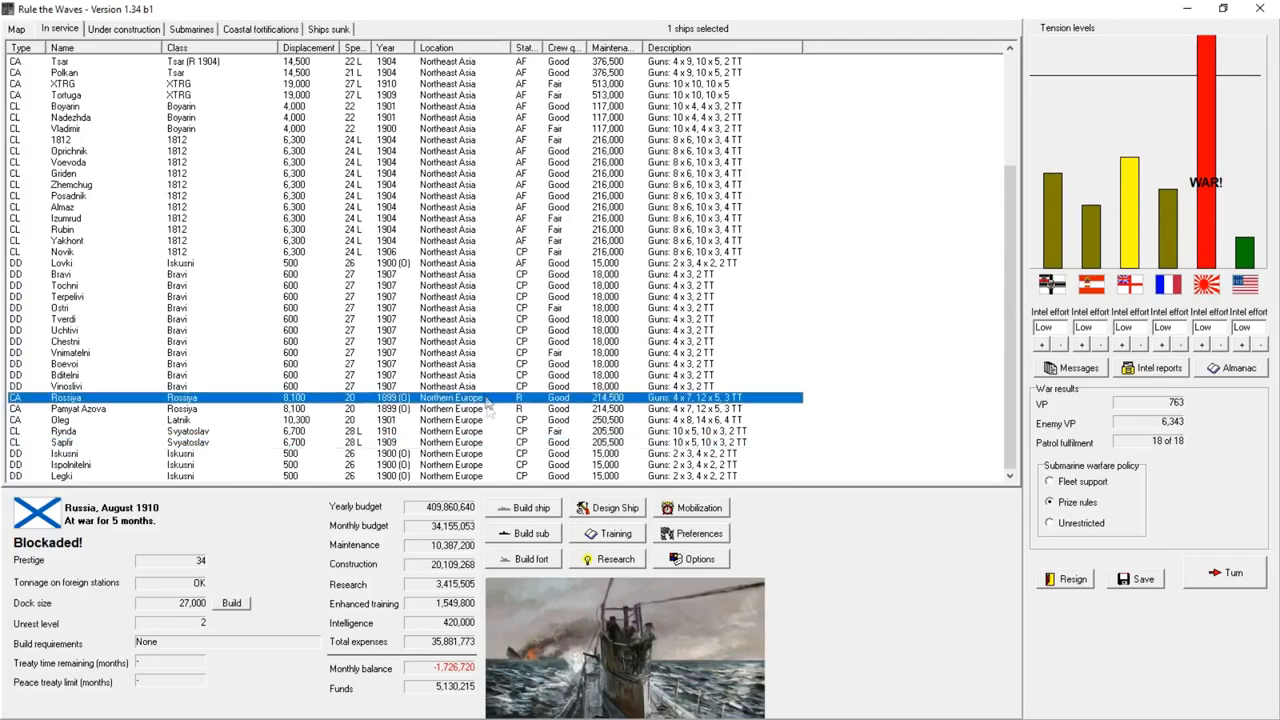
pyautogui.moveTo(495, 419)
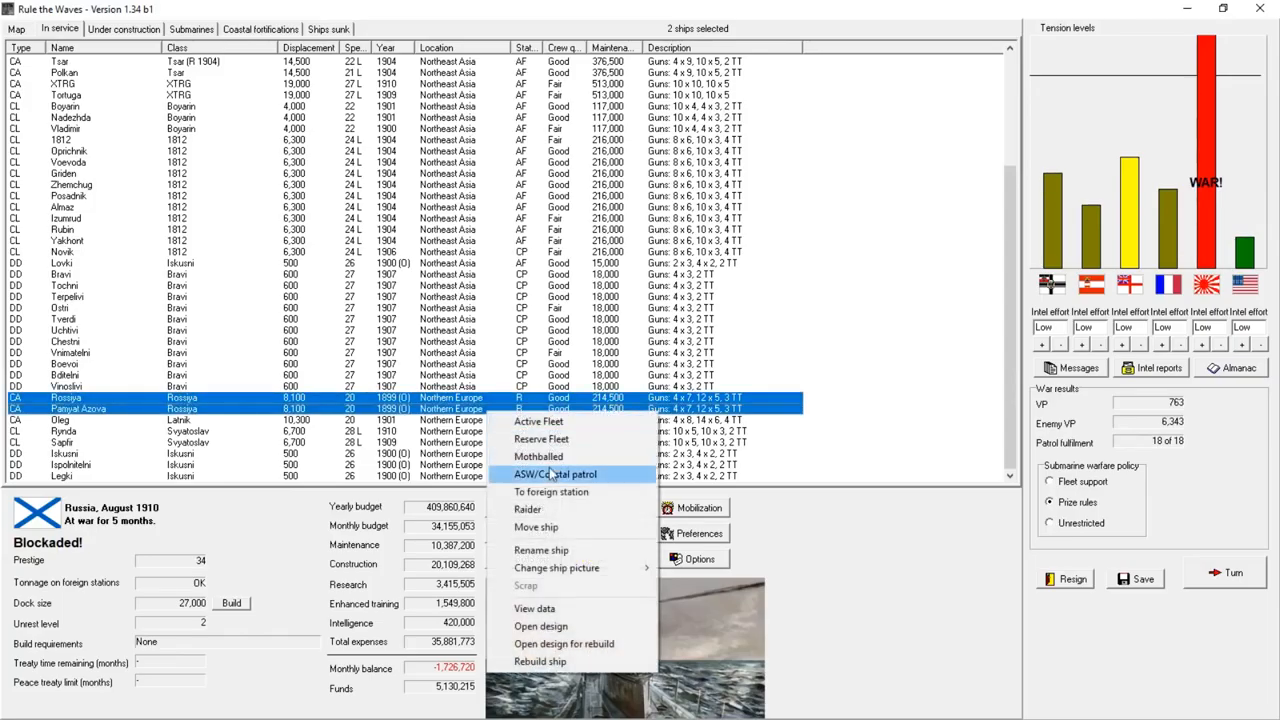
pyautogui.click(551, 474)
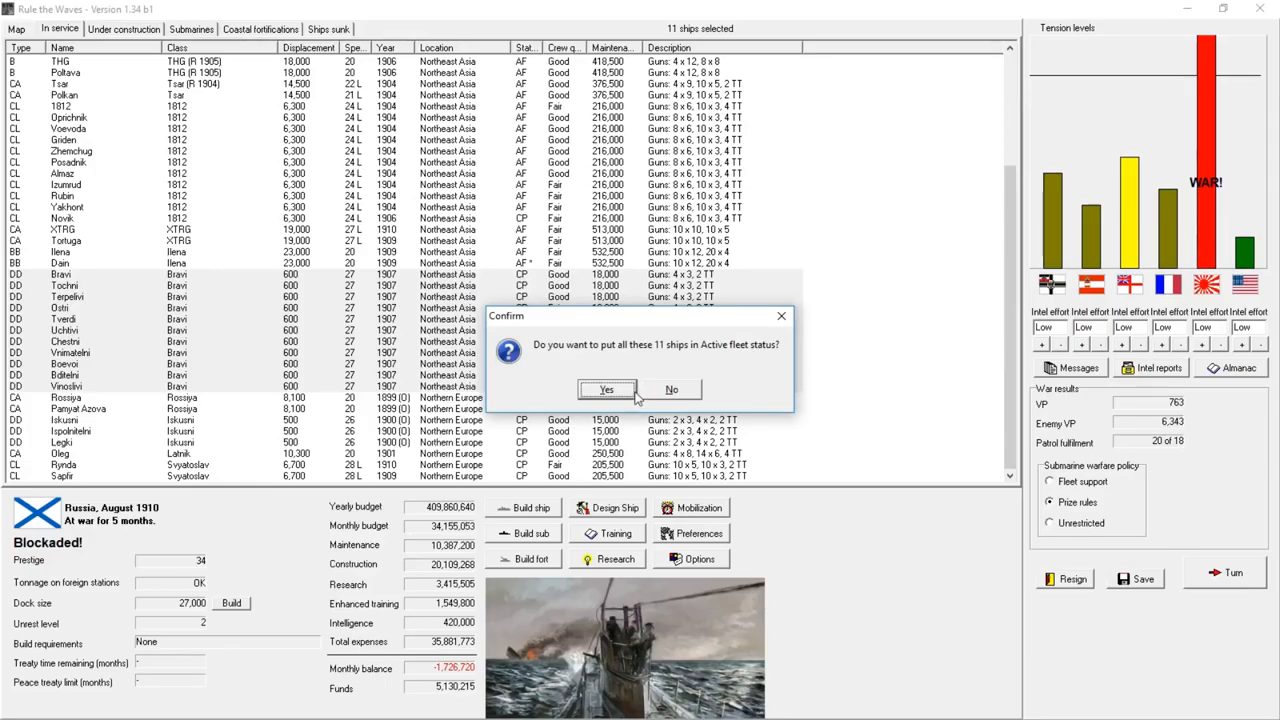
pyautogui.click(606, 389)
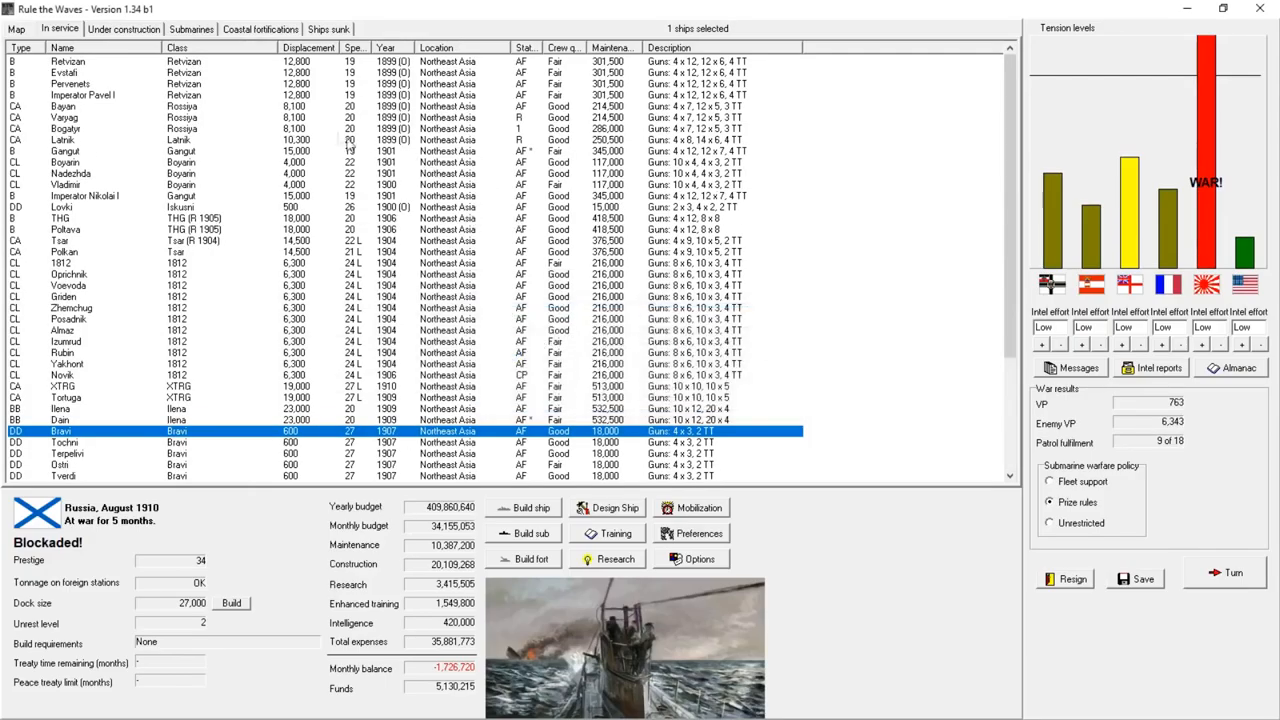
# - Put three cruisers and the four Retvizan battleships on coastal patrol, then view ships under construction
pyautogui.click(80, 117)
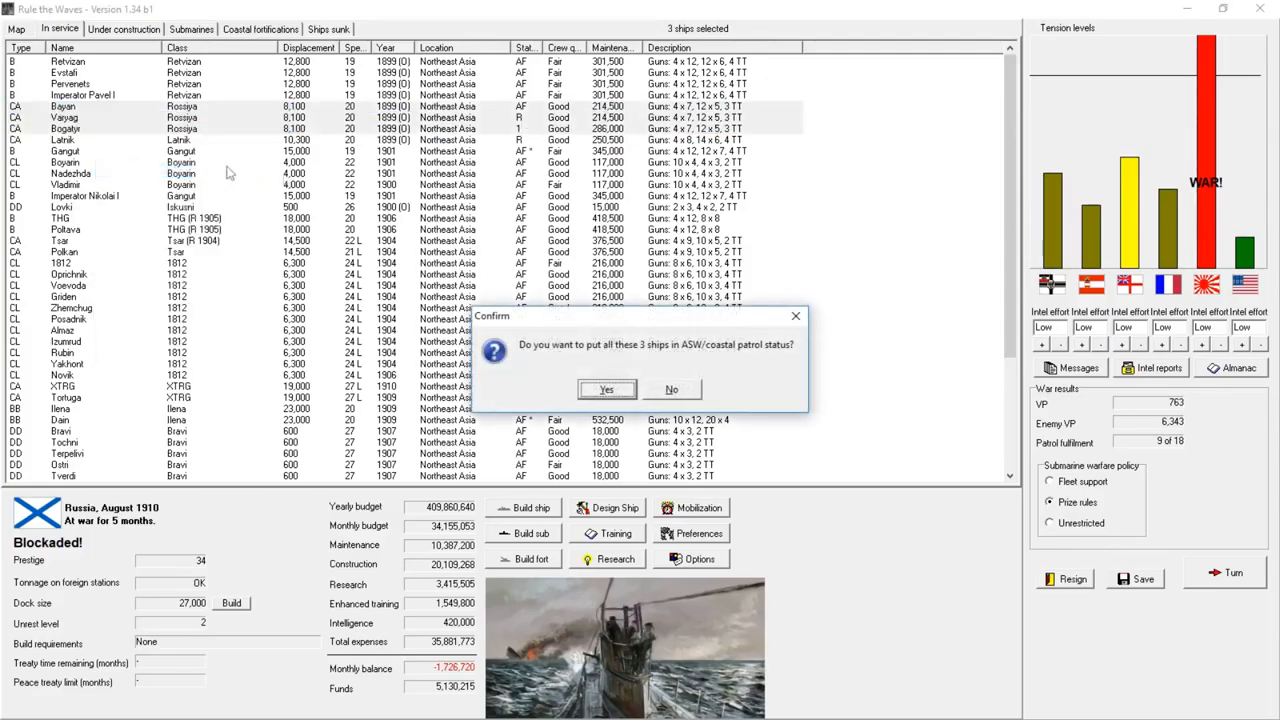
pyautogui.click(607, 389)
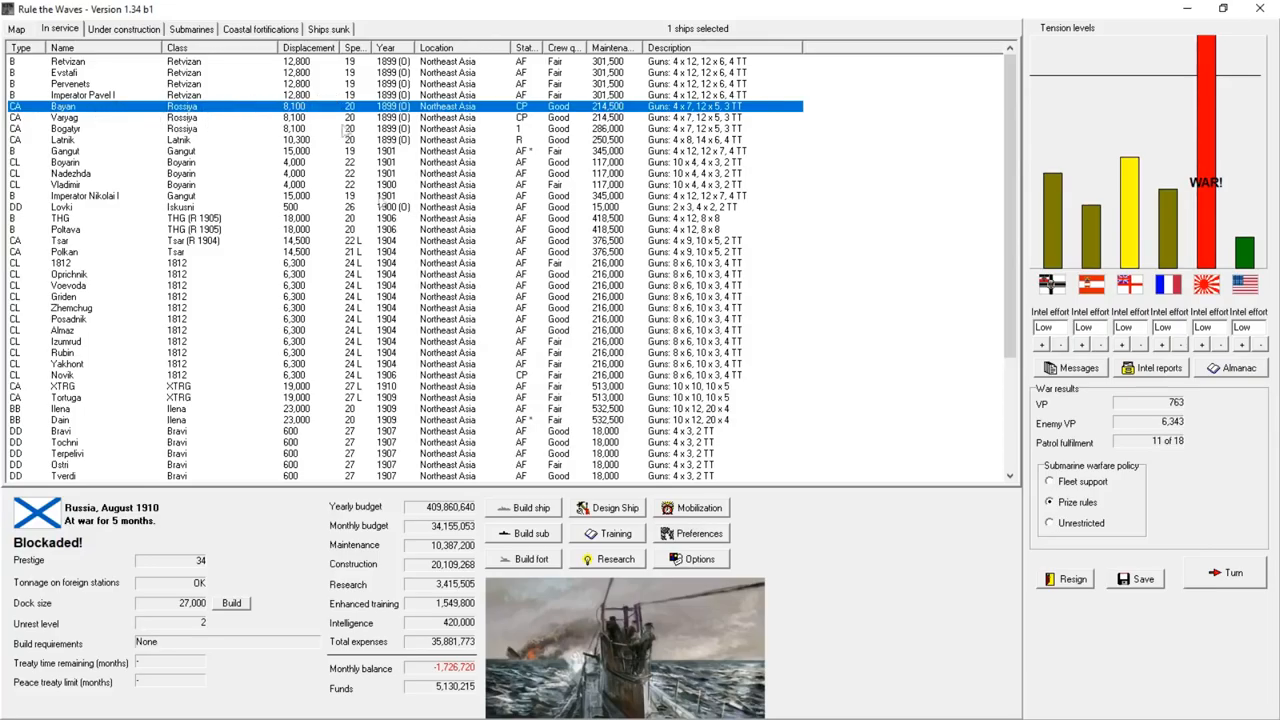
pyautogui.scroll(-3)
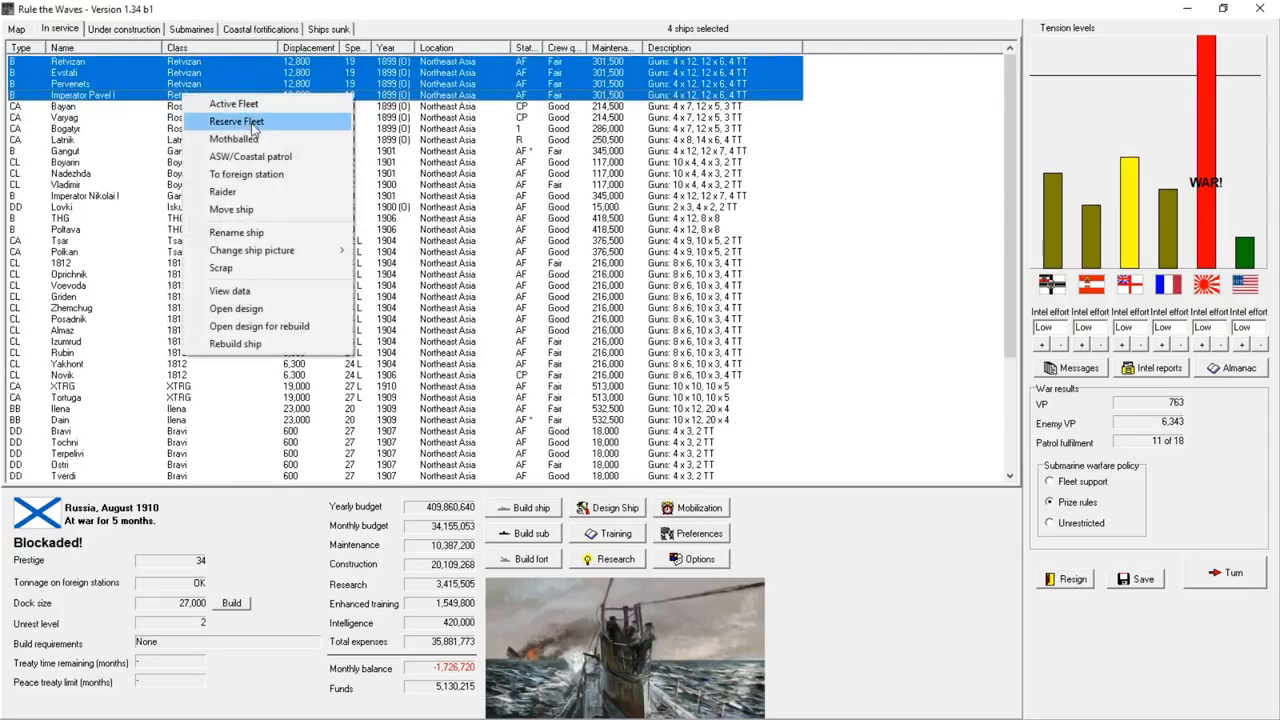
pyautogui.click(250, 156)
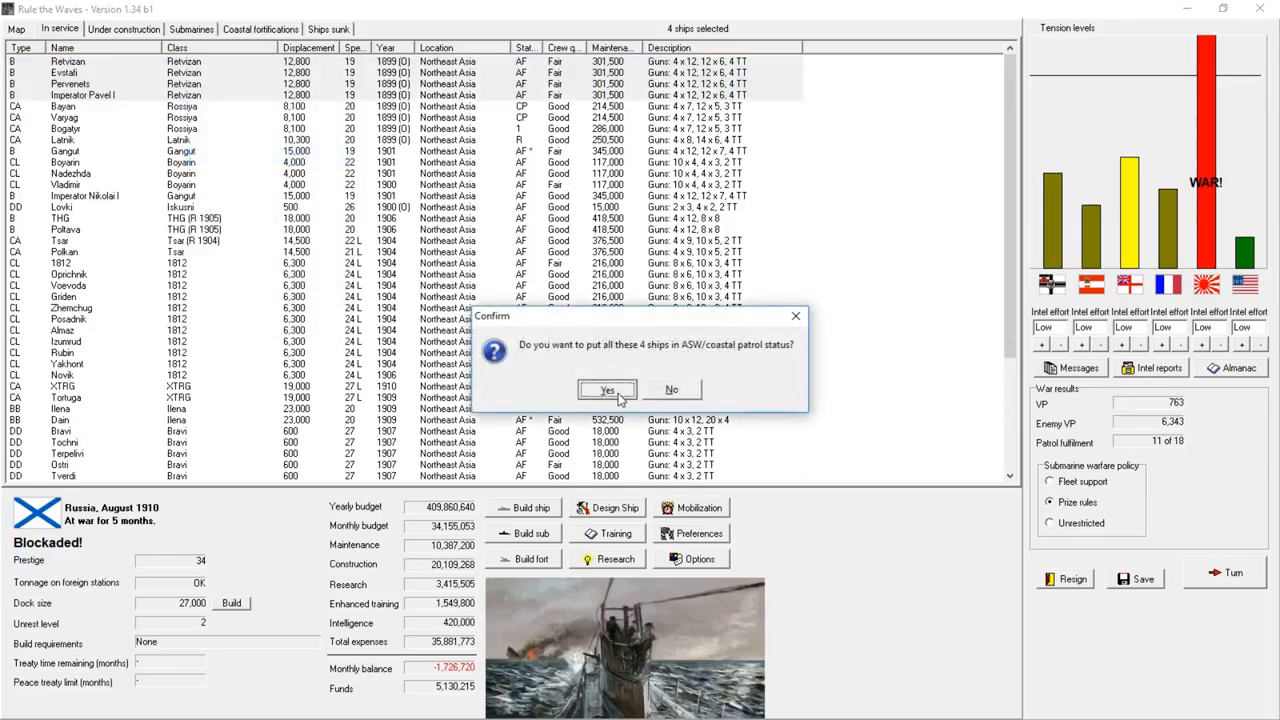
pyautogui.click(605, 390)
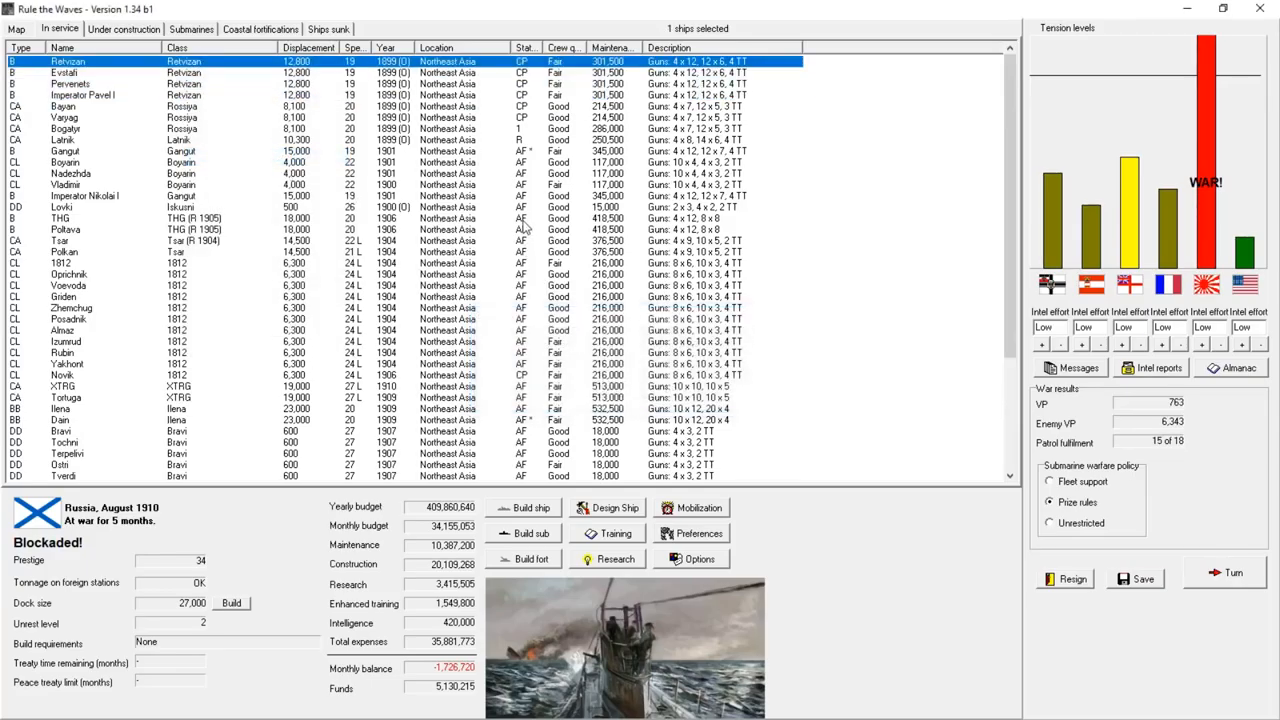
pyautogui.scroll(-3)
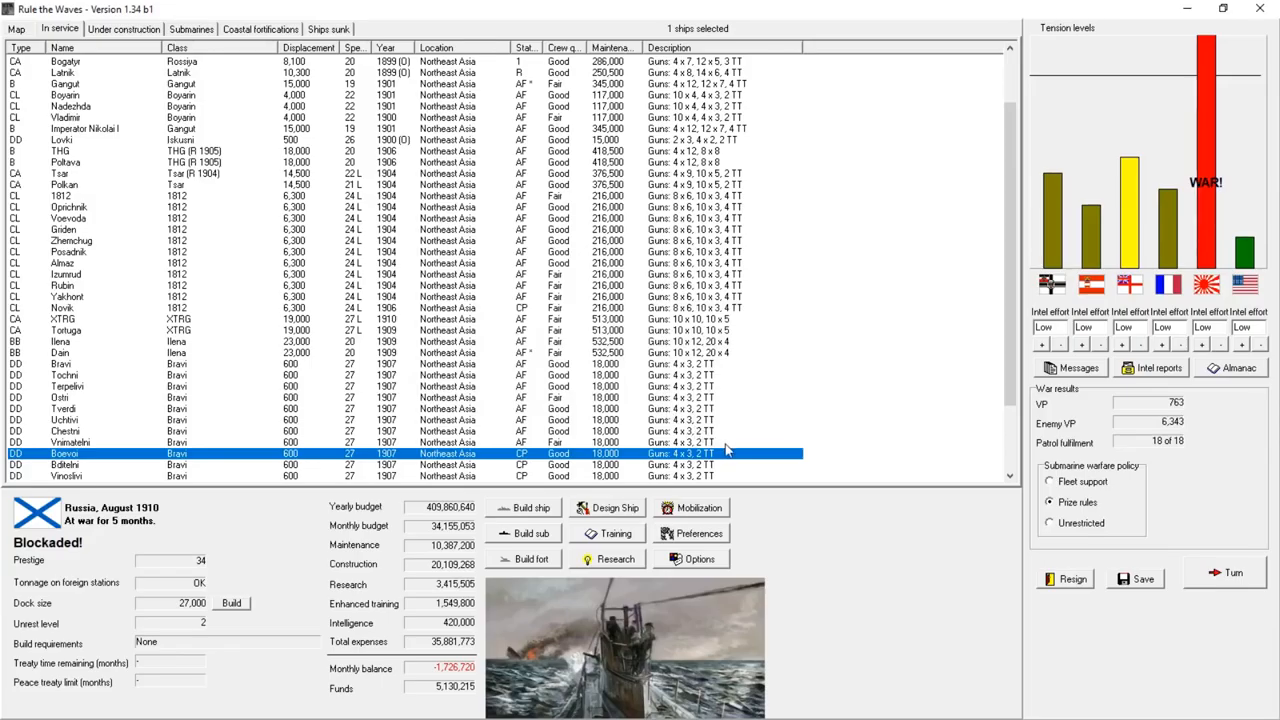
pyautogui.click(122, 27)
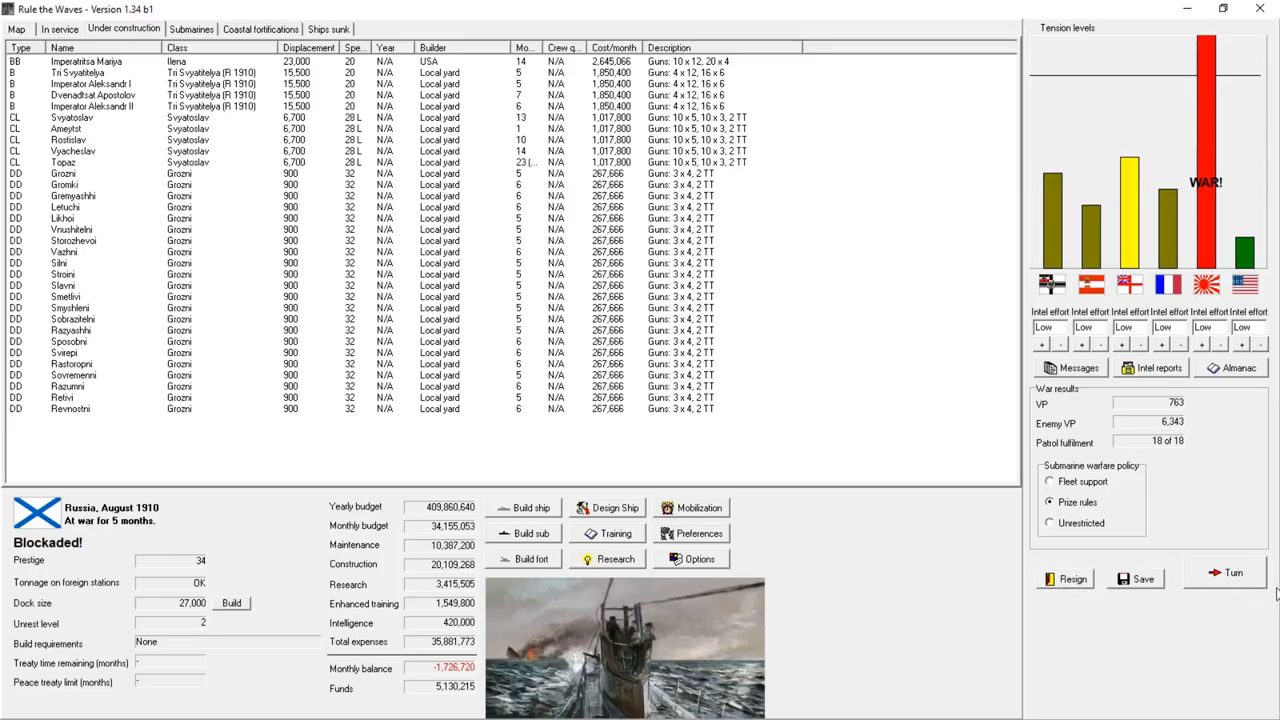
# - Advance to September 1910, dismissing the Ameytst commissioning and submarine reports and answering the peace debate
pyautogui.click(1225, 576)
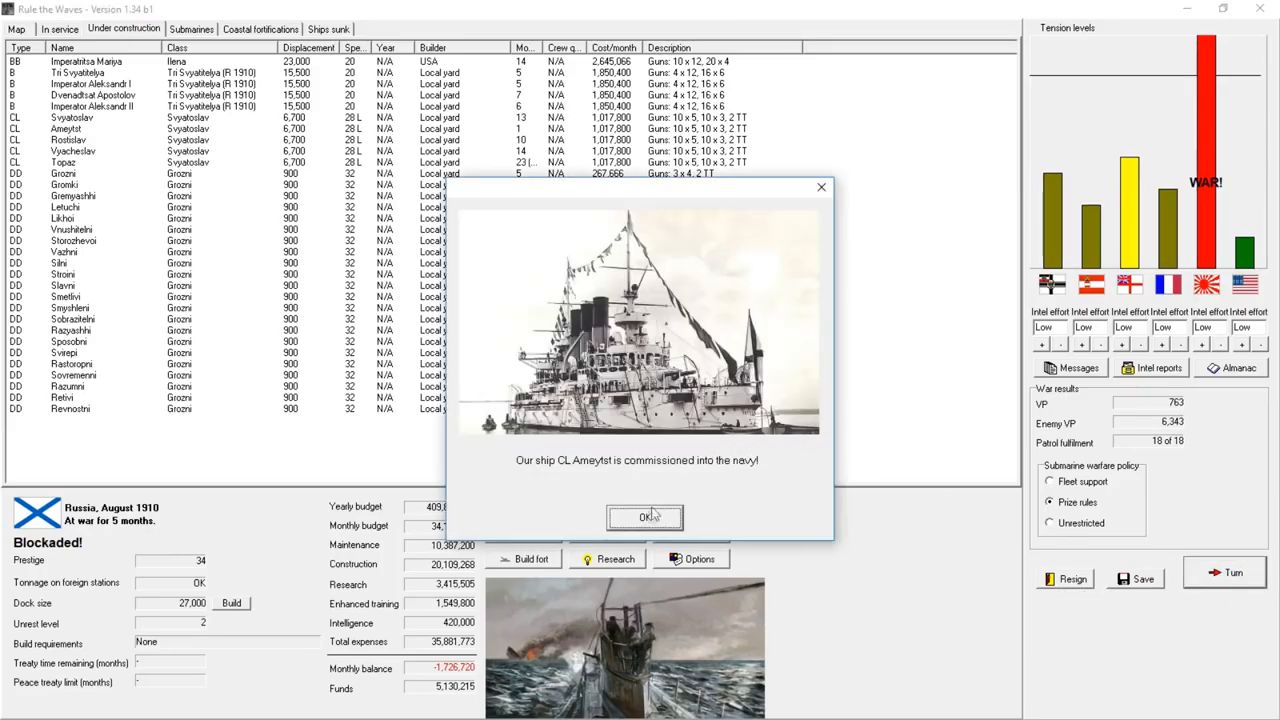
pyautogui.click(645, 517)
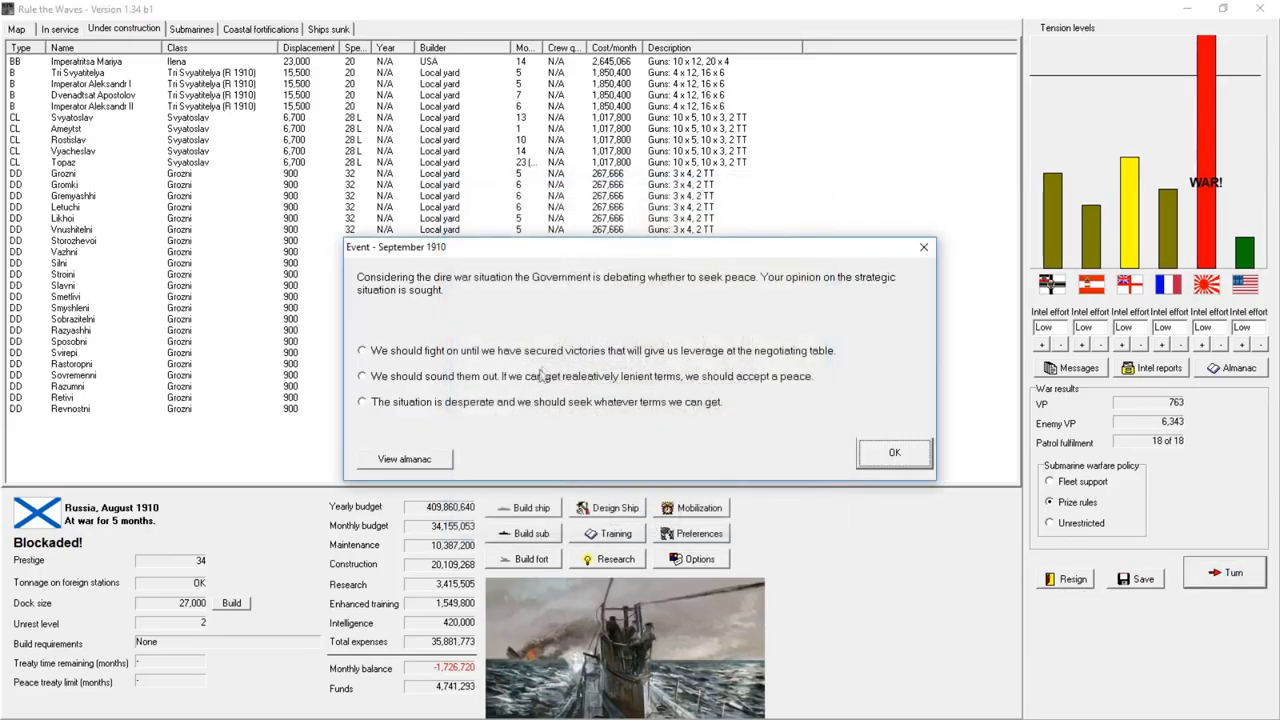
pyautogui.moveTo(546, 359)
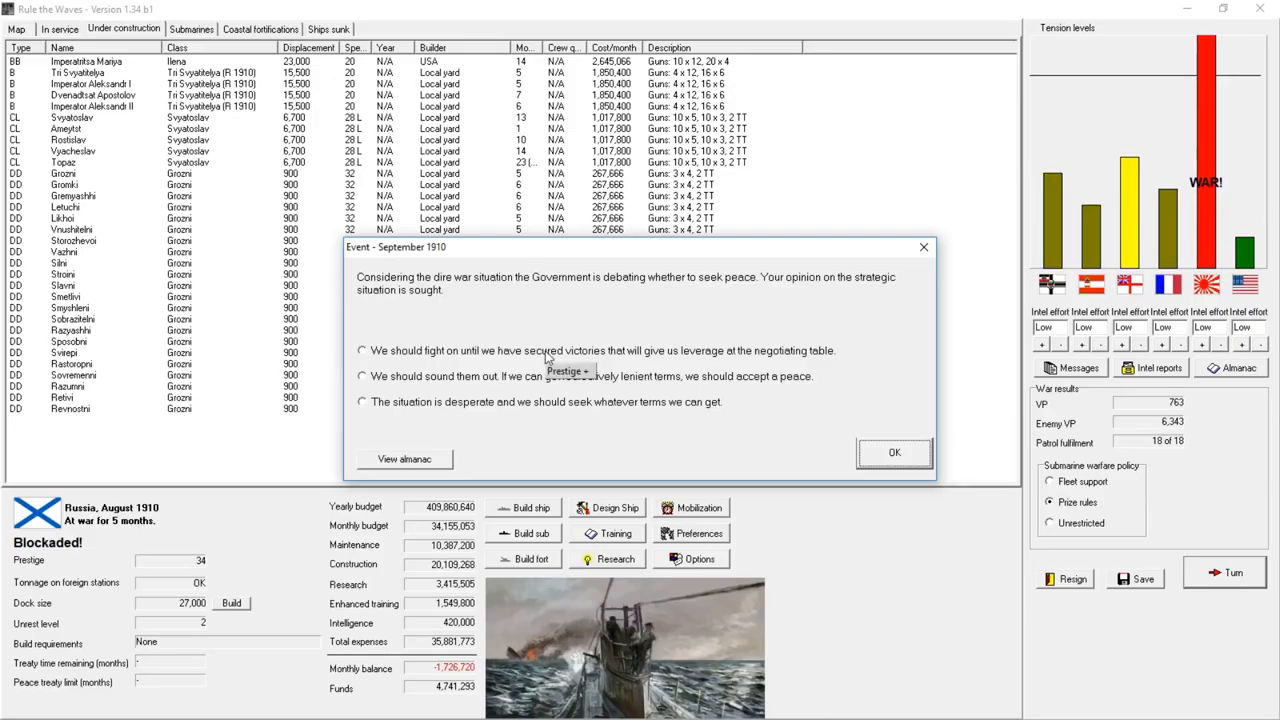
pyautogui.click(362, 350)
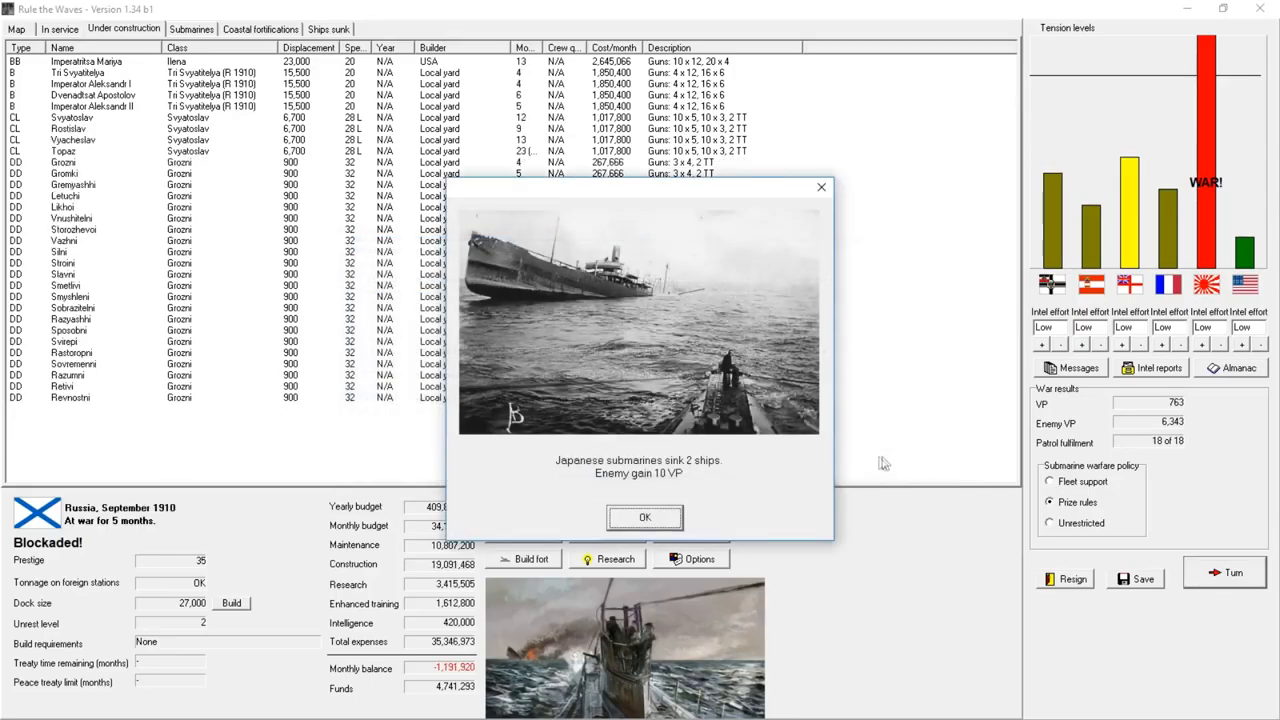
pyautogui.click(644, 517)
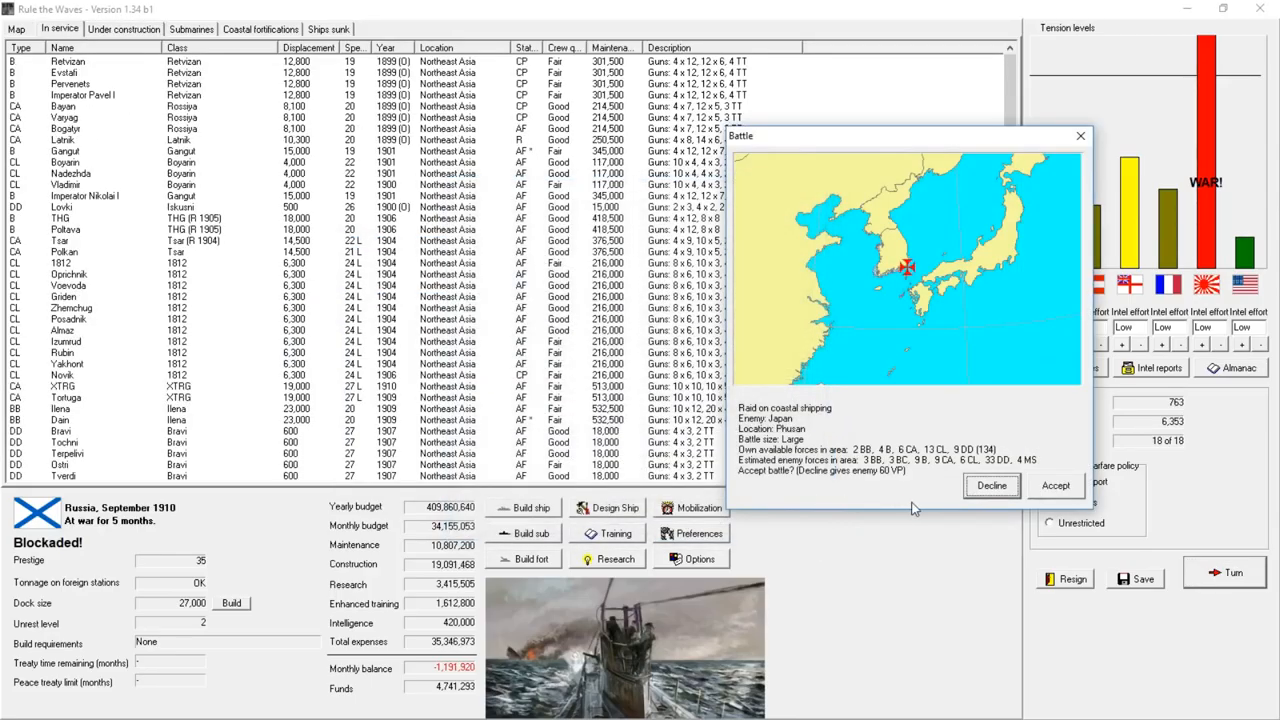